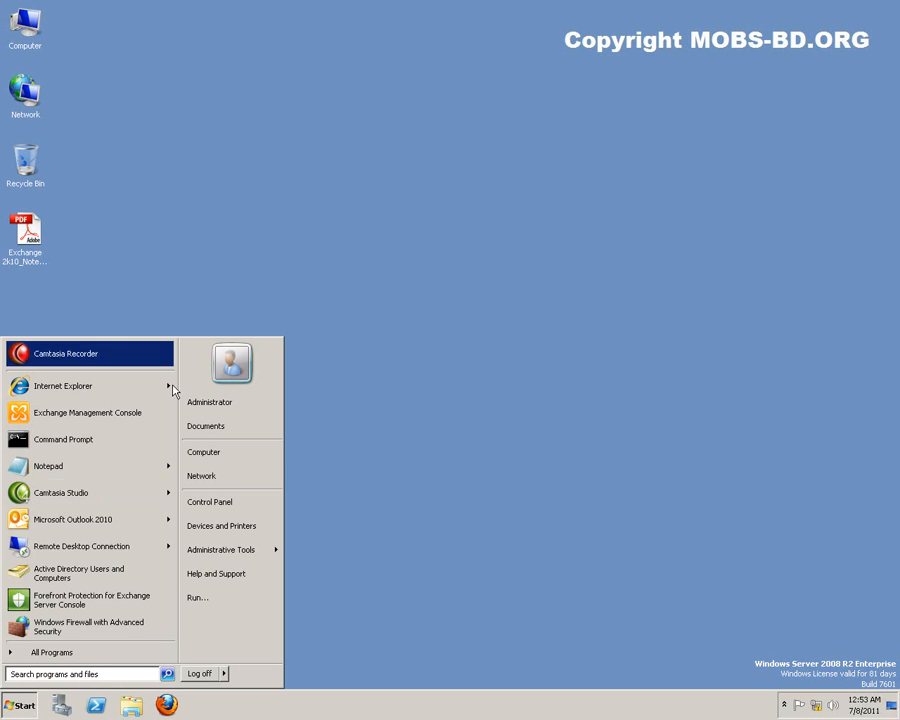
# Launch Windows Firewall with Advanced Security from All Programs > Administrative Tools
pyautogui.click(51, 652)
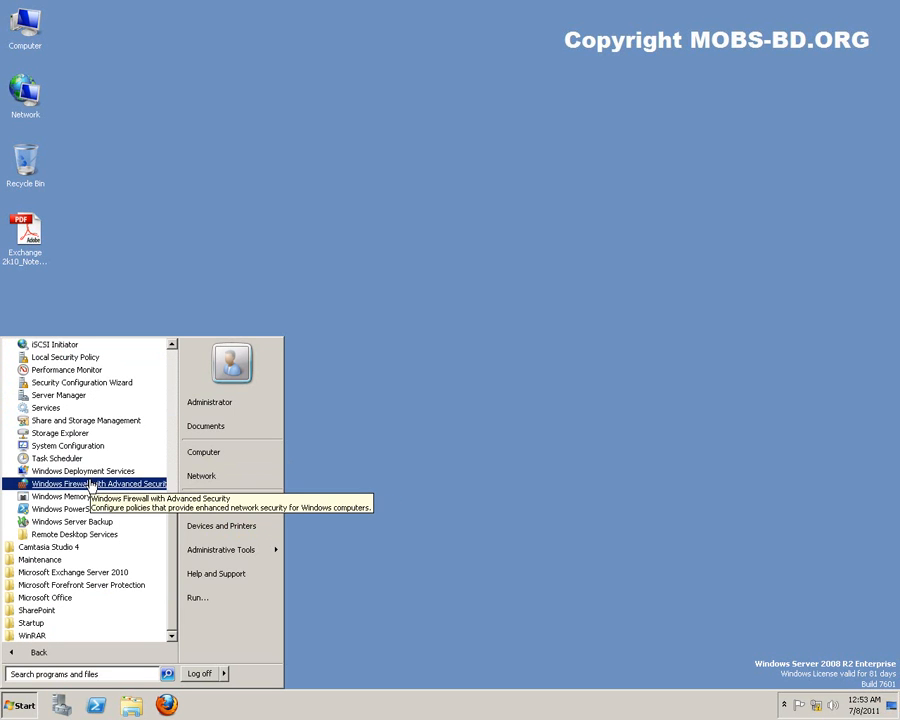
pyautogui.click(95, 483)
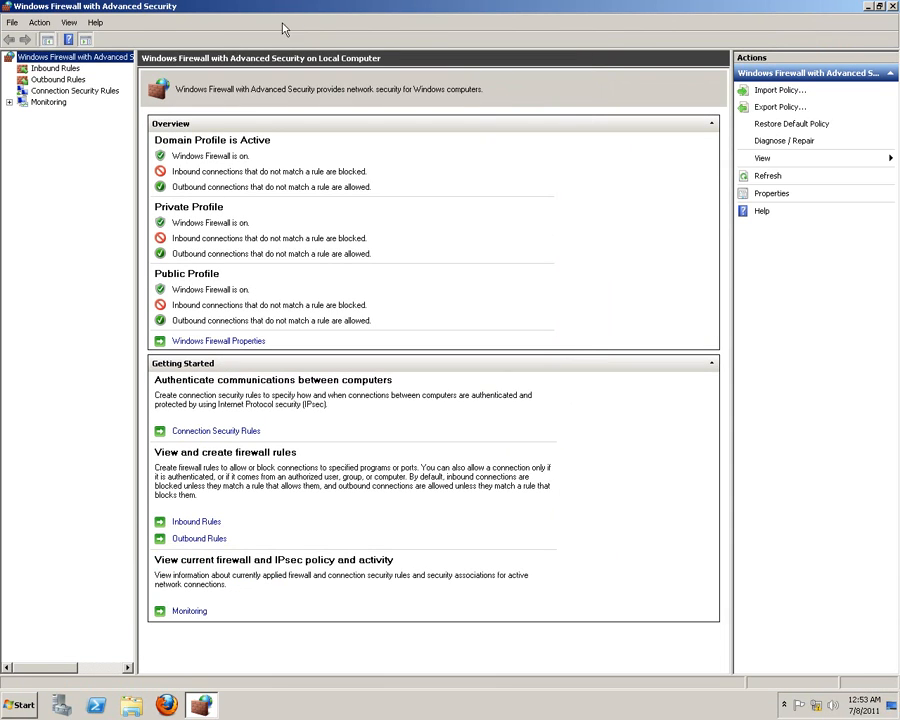
# Create the isolation connection security rule 'Ping Block Rules' with default authentication for all profiles
pyautogui.click(74, 90)
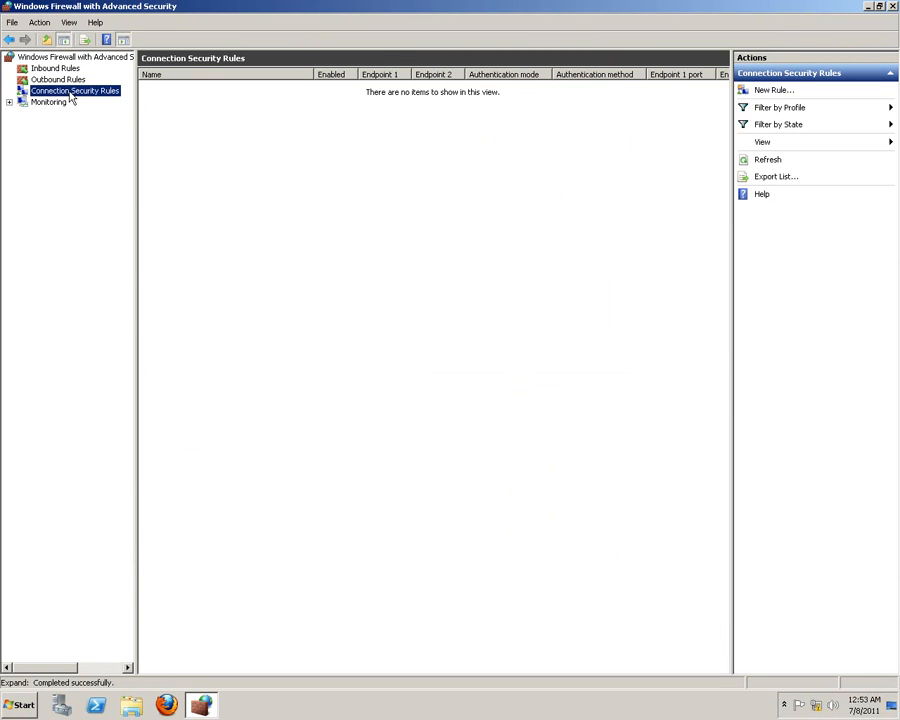
pyautogui.click(773, 90)
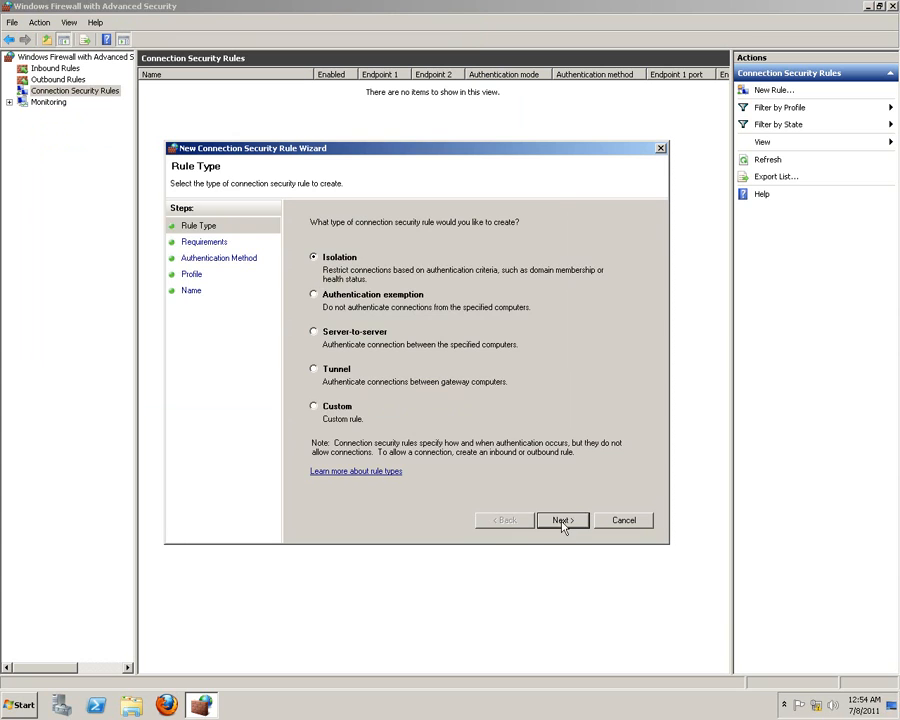
pyautogui.click(561, 520)
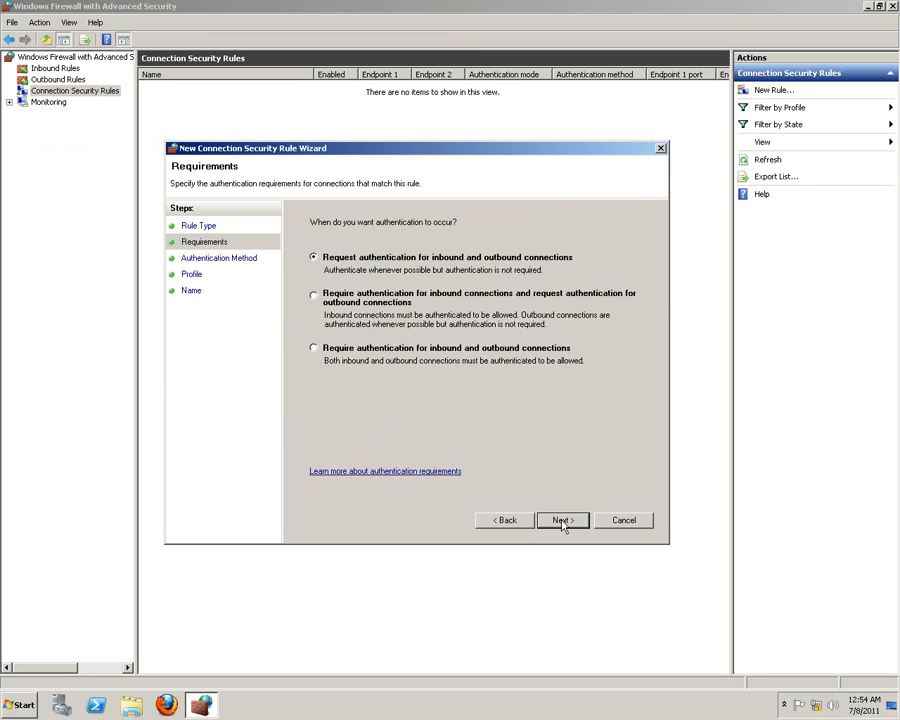
pyautogui.click(561, 520)
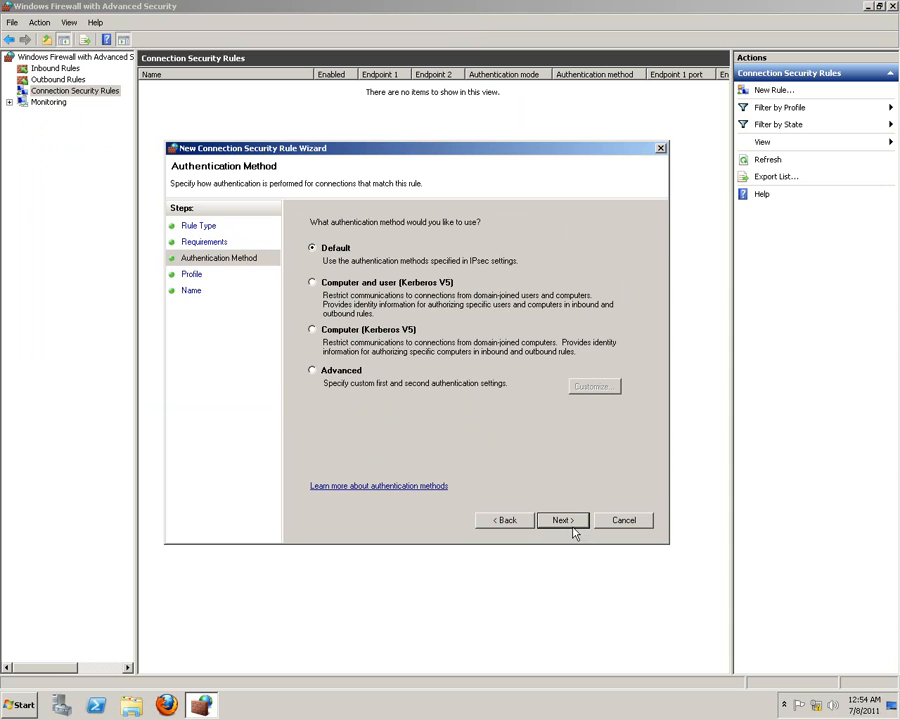
pyautogui.click(562, 520)
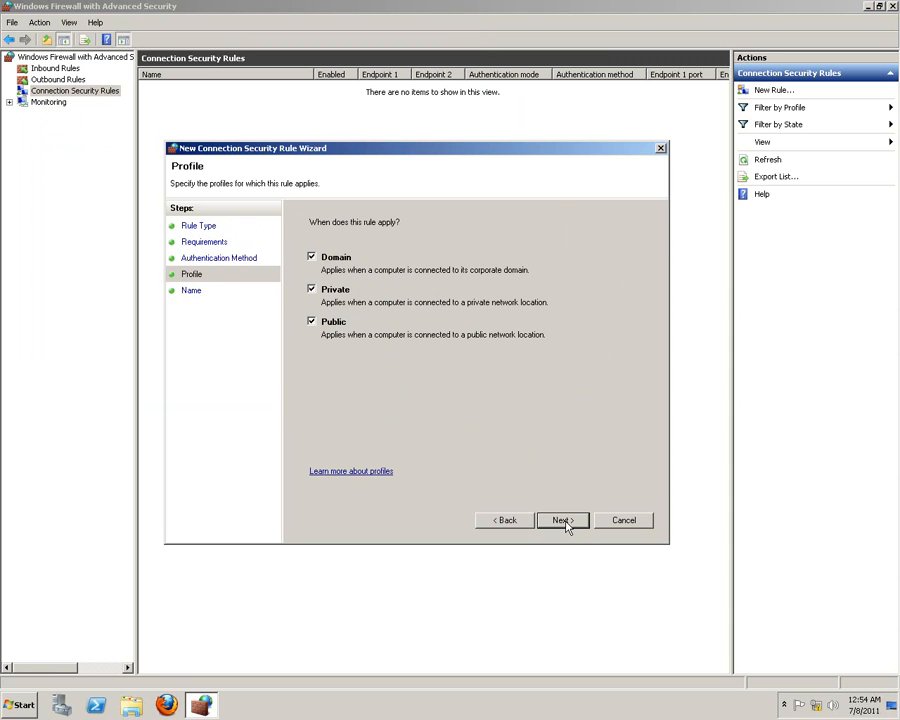
pyautogui.click(562, 520)
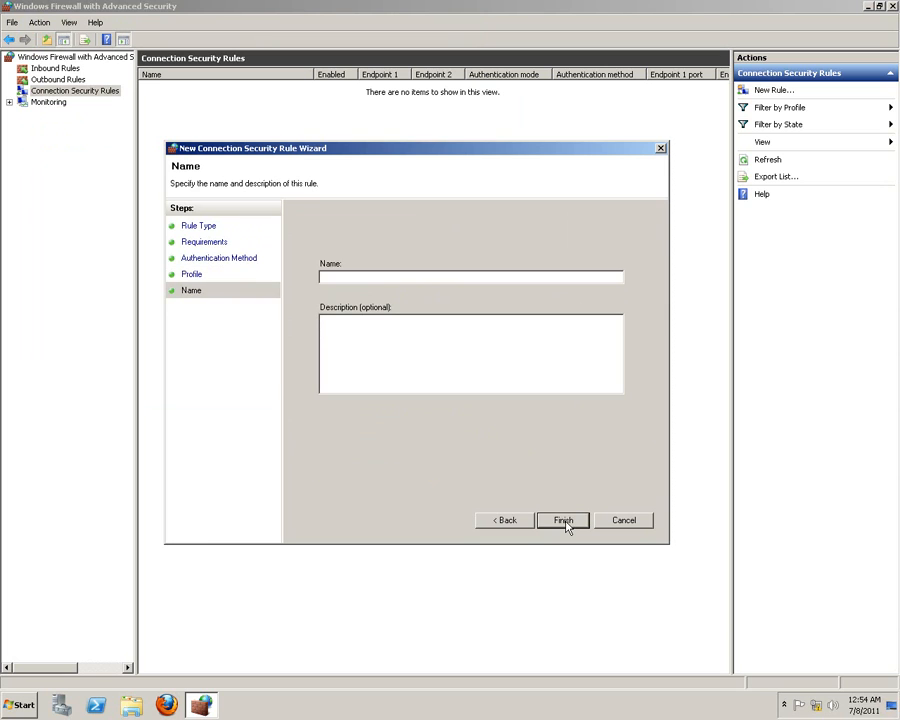
pyautogui.write('Pri')
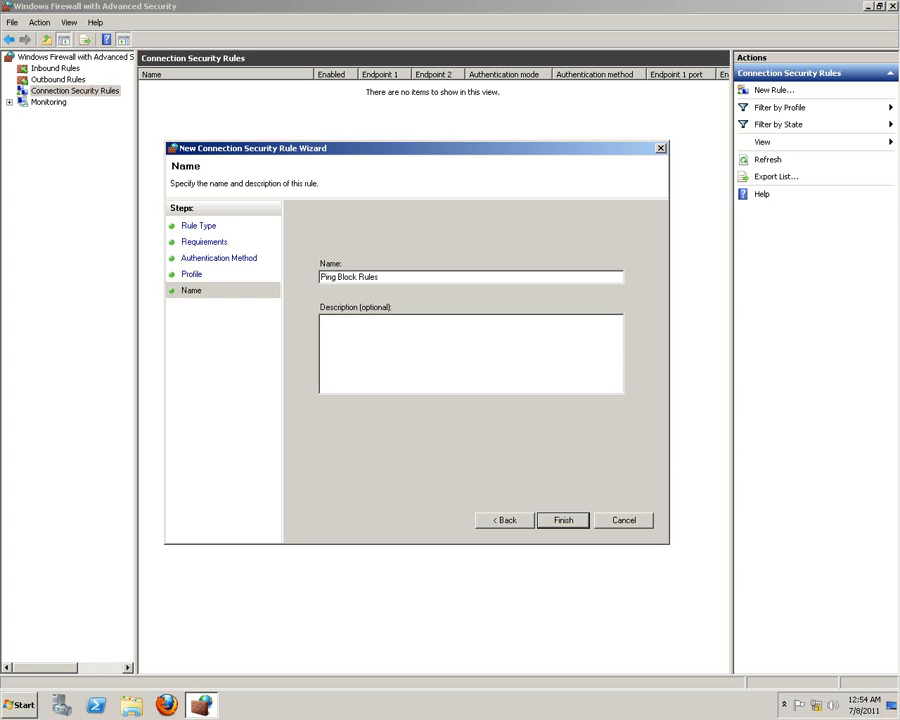
pyautogui.click(562, 520)
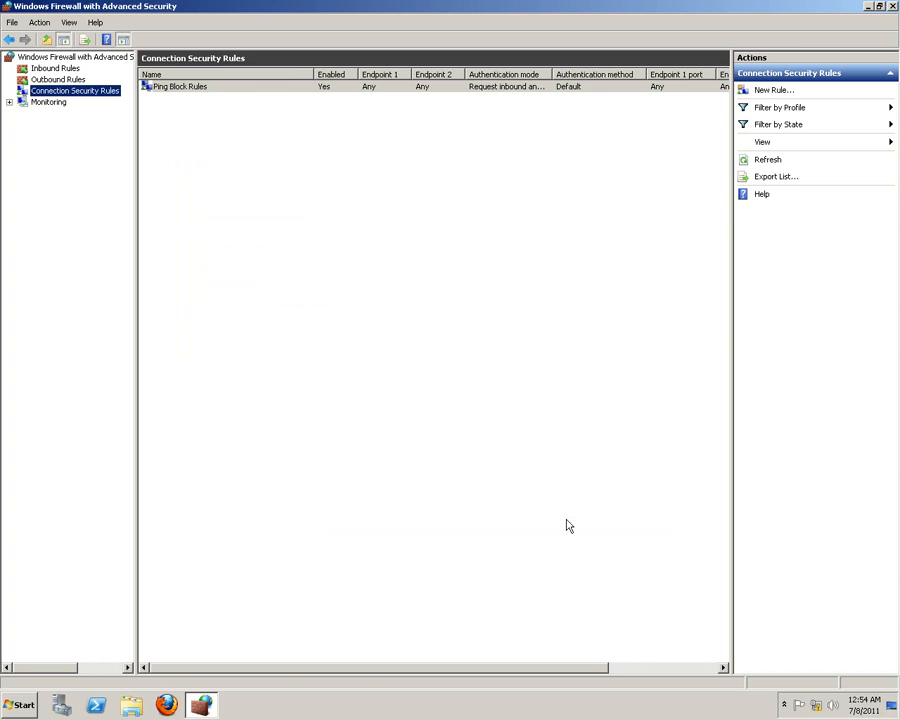
# Open Ping Block Rules properties and review Protocols and Ports (Any) and Authentication
pyautogui.rightClick(180, 86)
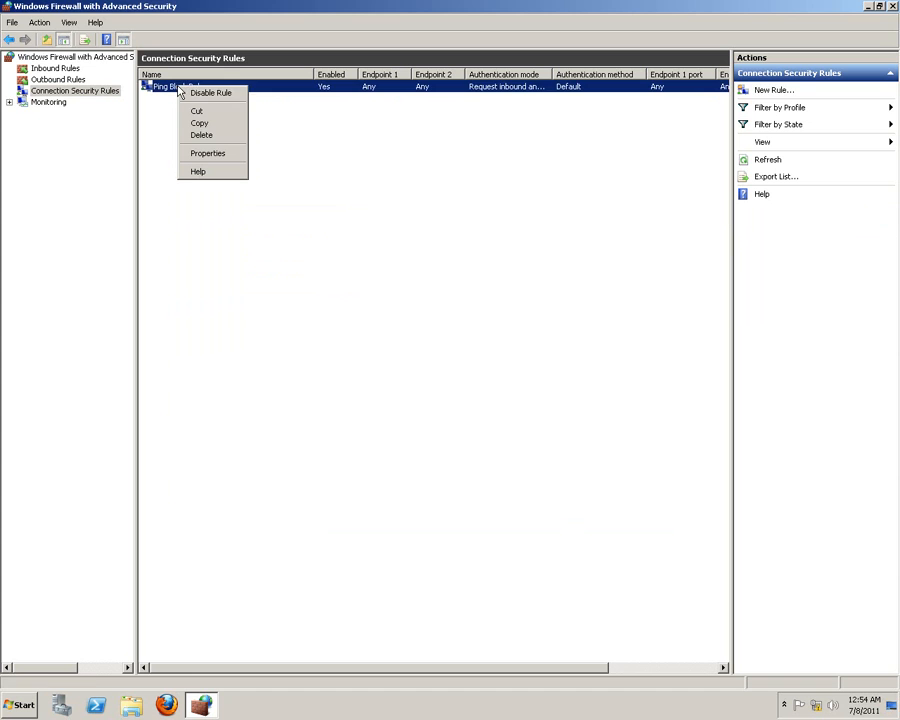
pyautogui.click(208, 153)
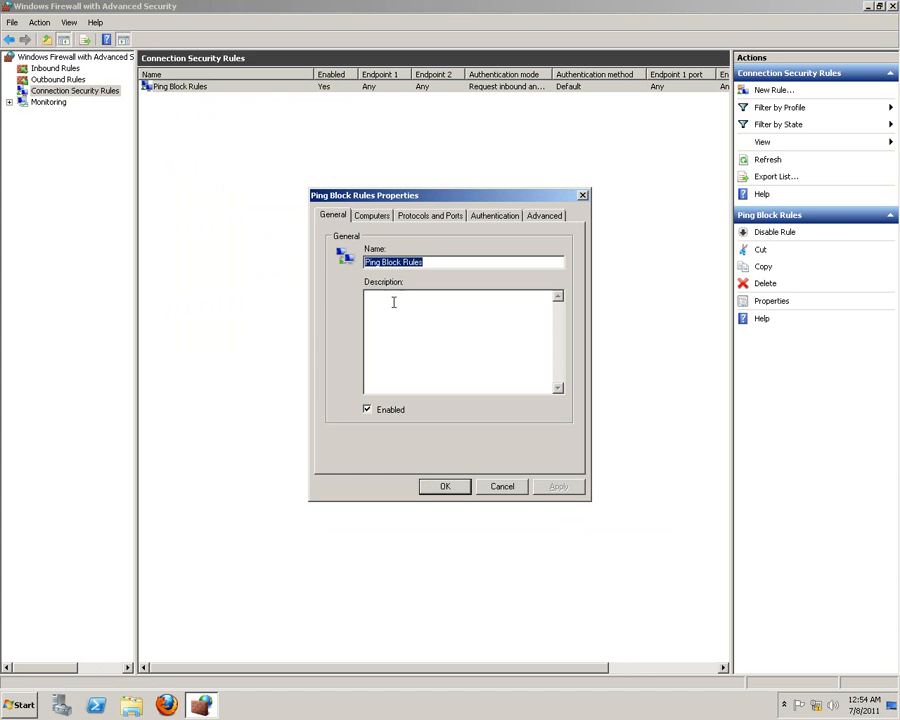
pyautogui.click(371, 215)
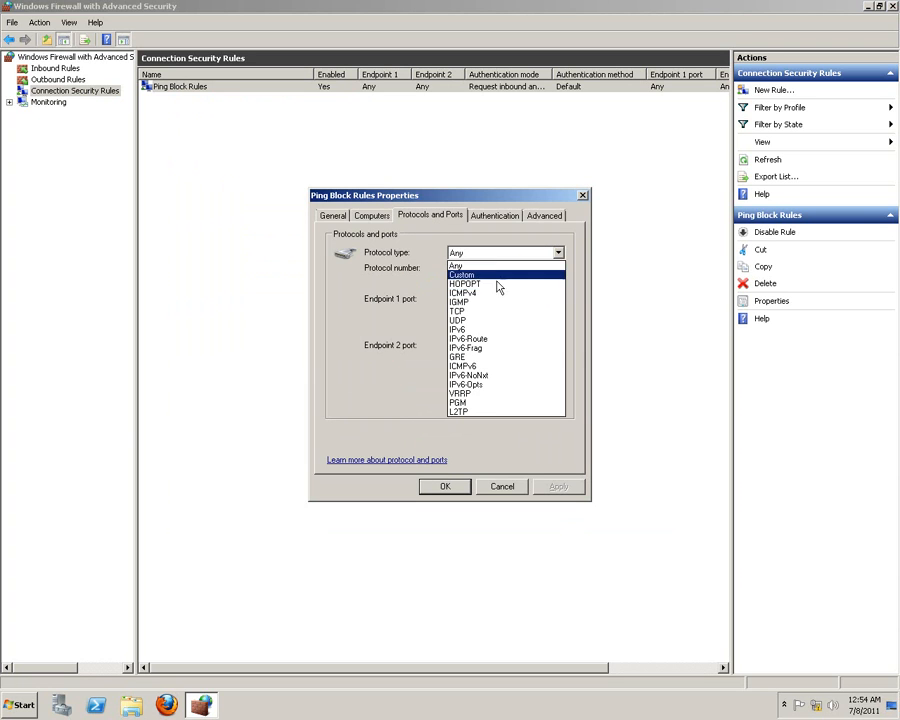
pyautogui.click(456, 265)
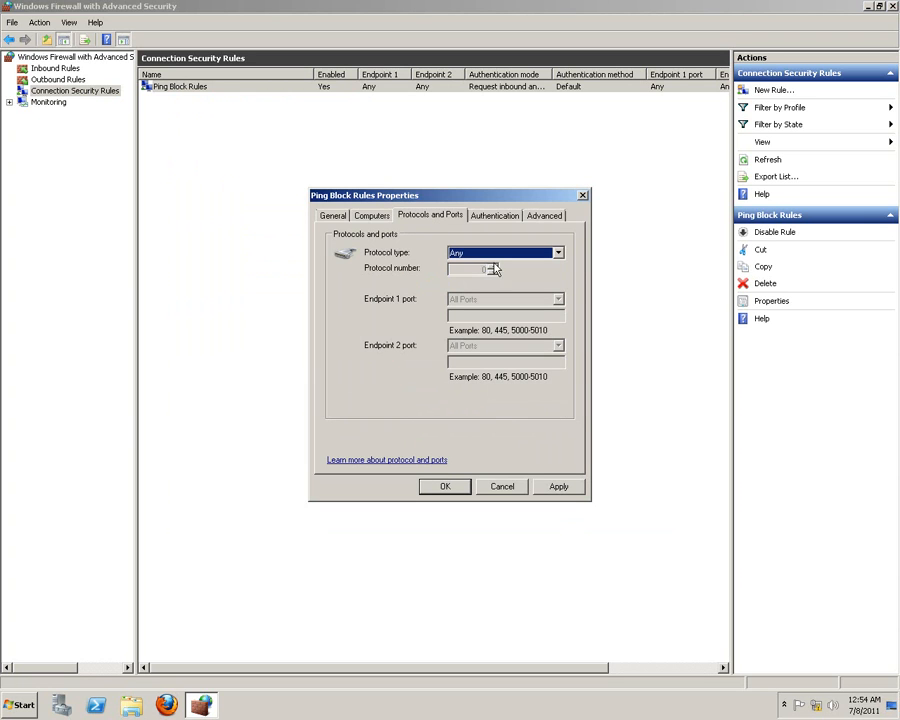
pyautogui.click(494, 215)
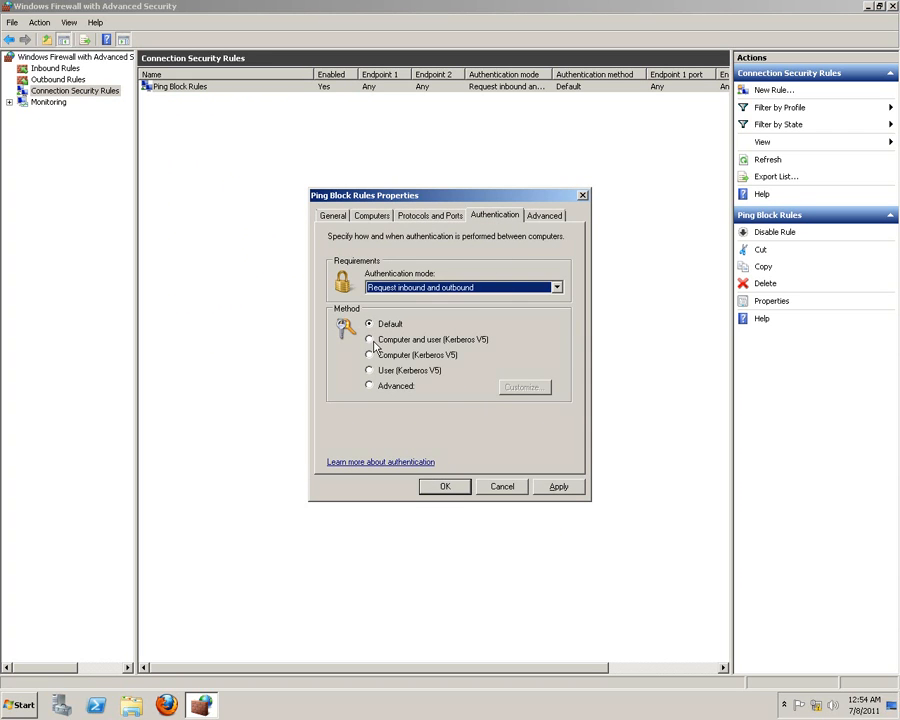
# Enable IPsec tunneling in the rule's Advanced settings and confirm it
pyautogui.click(544, 215)
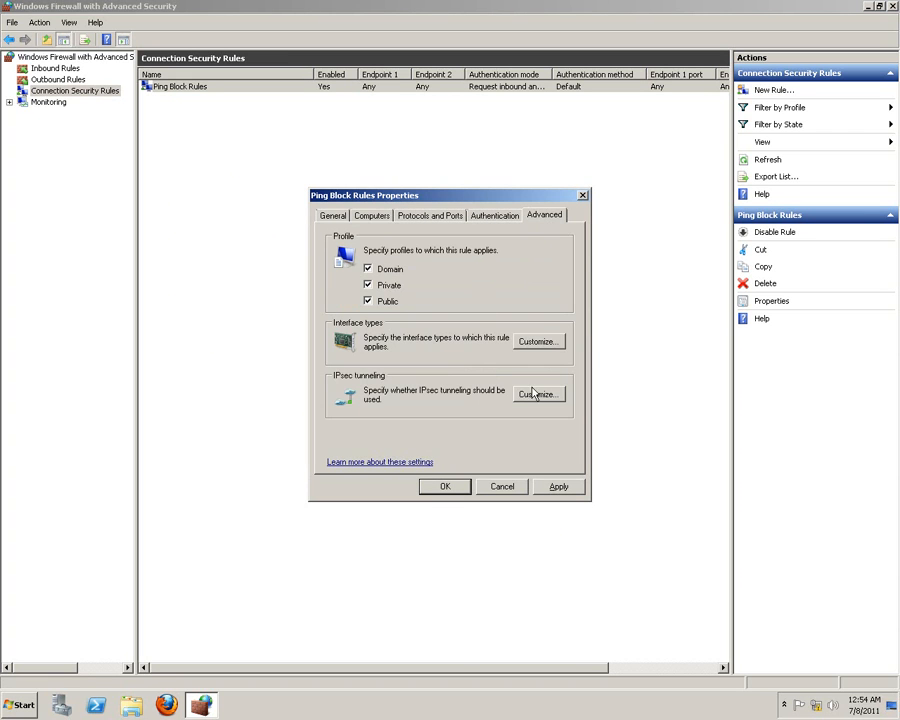
pyautogui.click(538, 341)
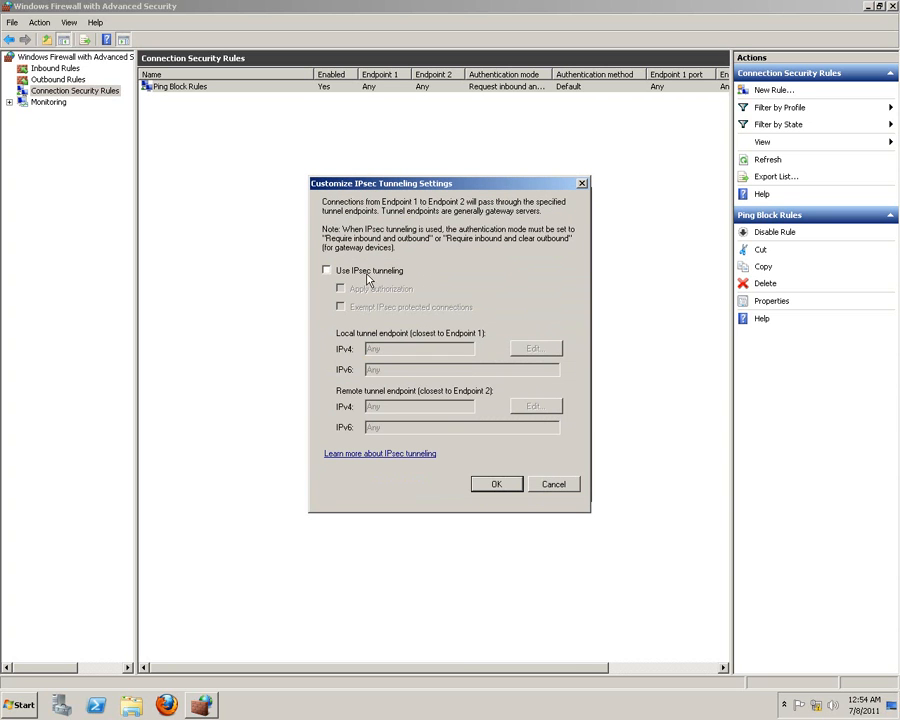
pyautogui.click(326, 270)
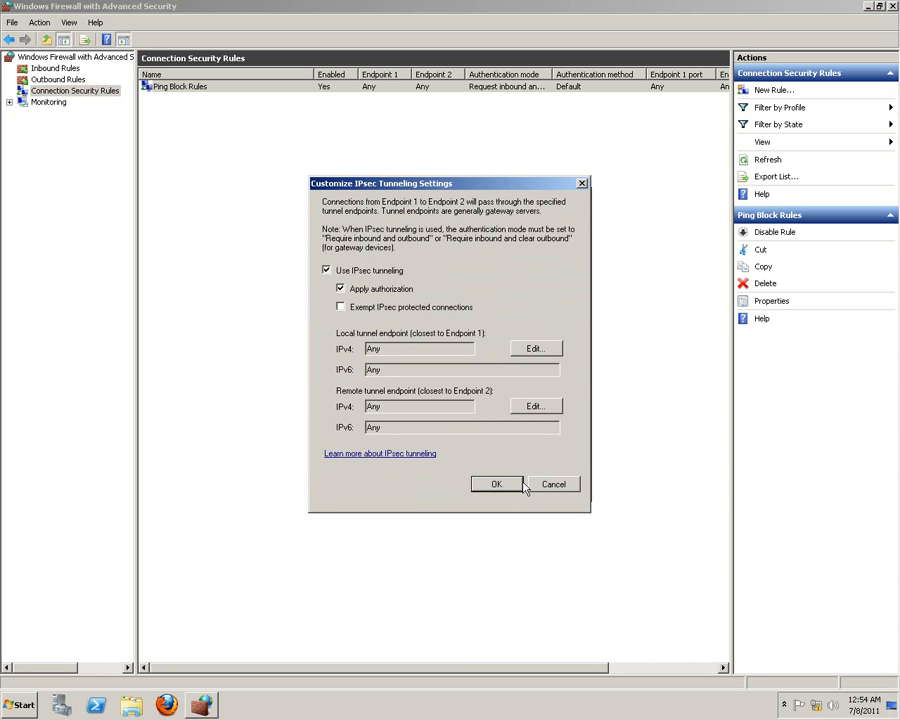
pyautogui.click(496, 484)
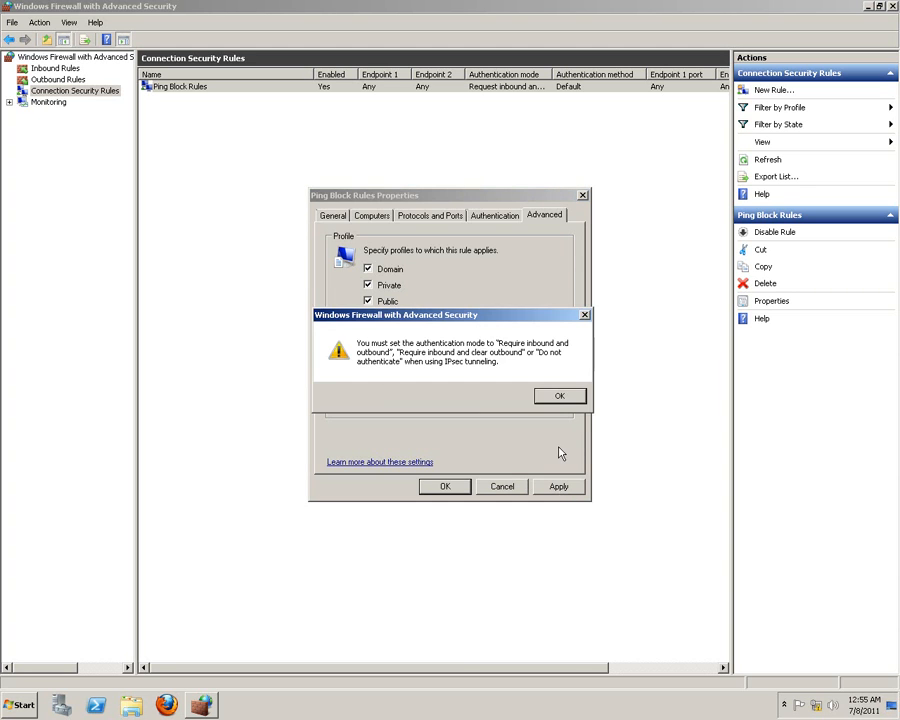
# Try Require inbound/Request outbound with computer Kerberos V5 and apply, hitting the warning again
pyautogui.click(559, 395)
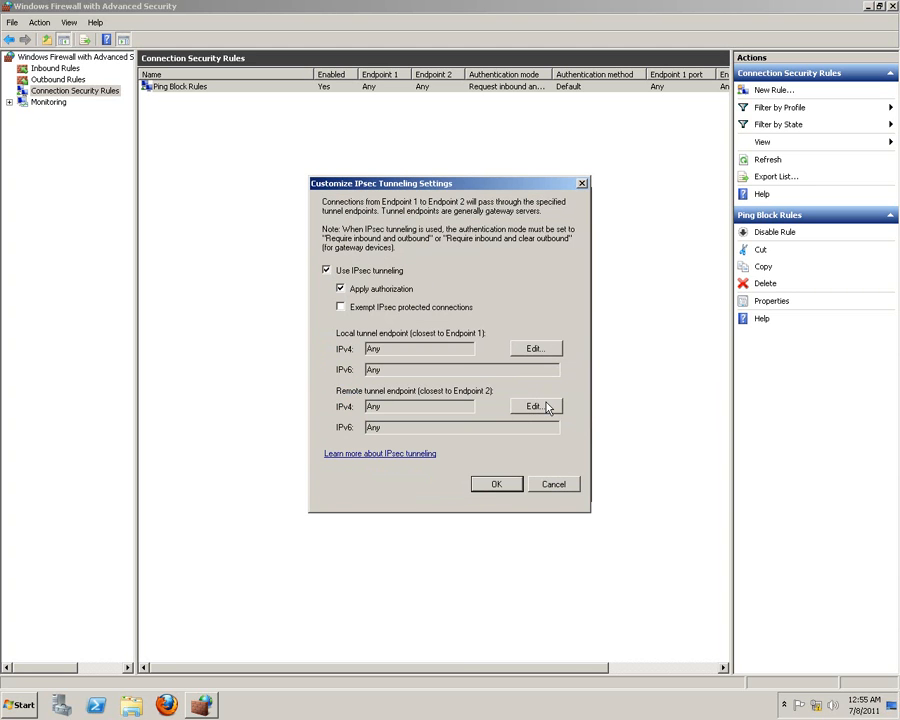
pyautogui.moveTo(496, 484)
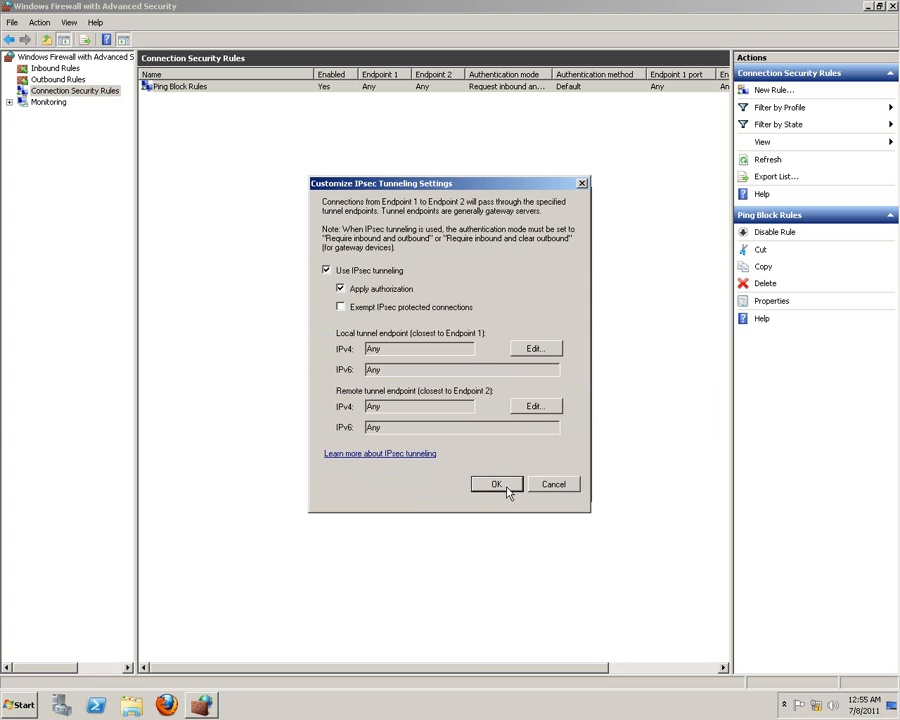
pyautogui.click(496, 484)
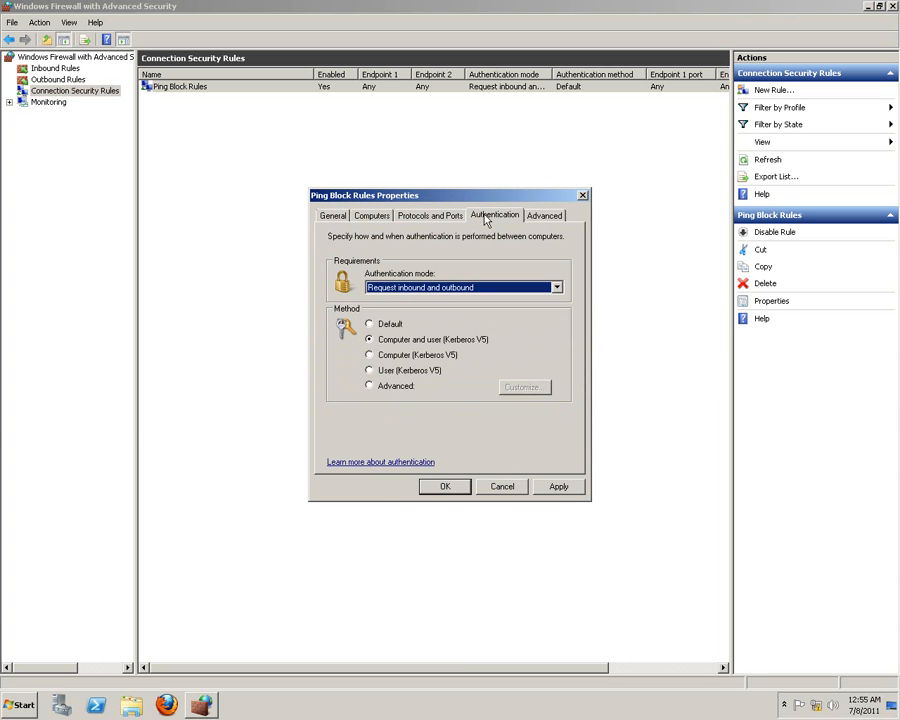
pyautogui.click(556, 287)
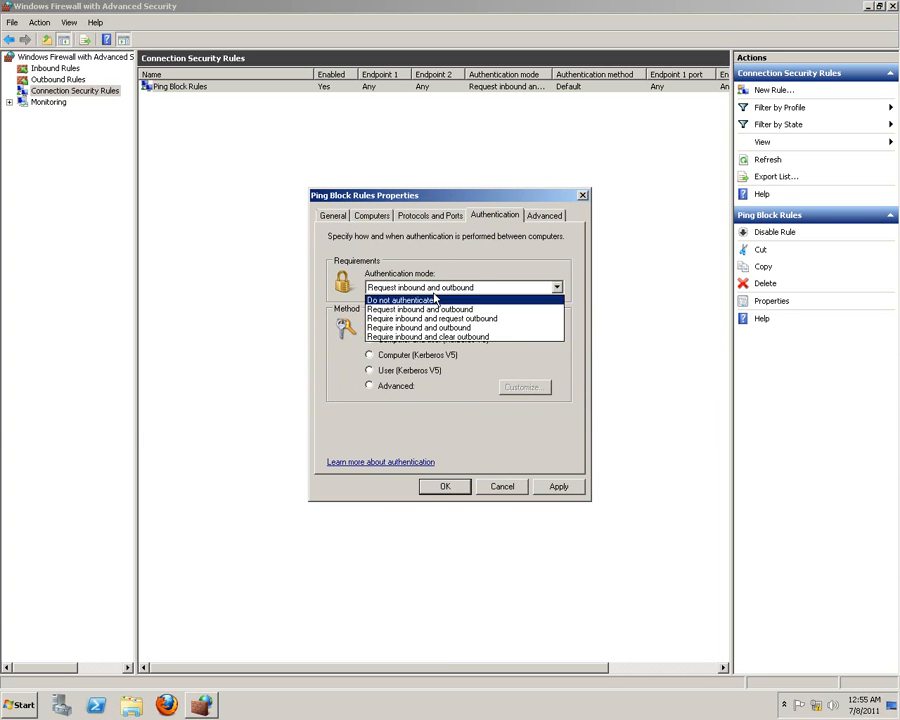
pyautogui.click(430, 318)
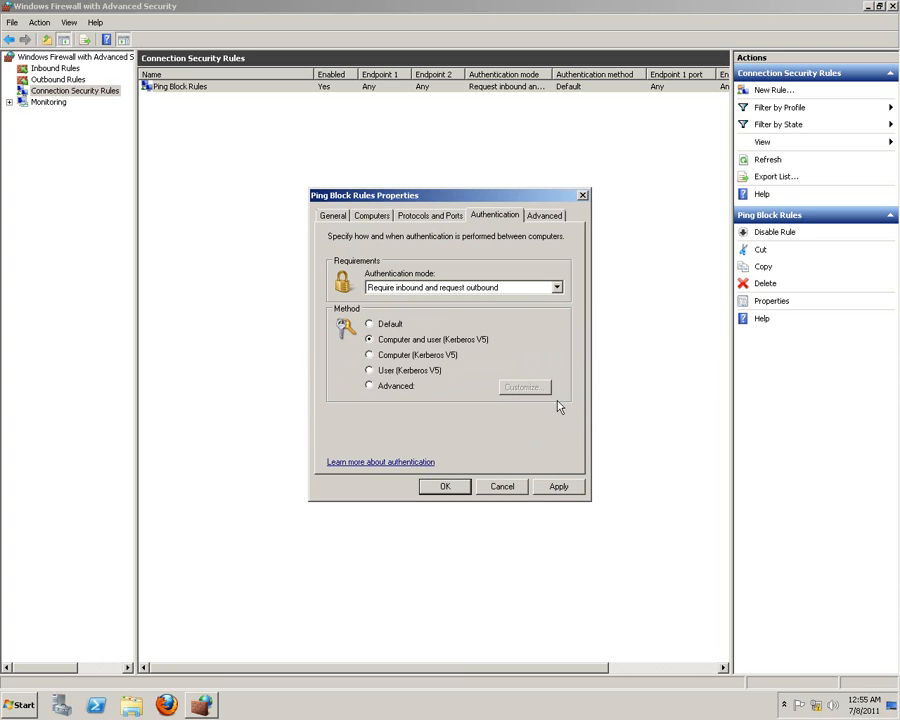
pyautogui.click(370, 355)
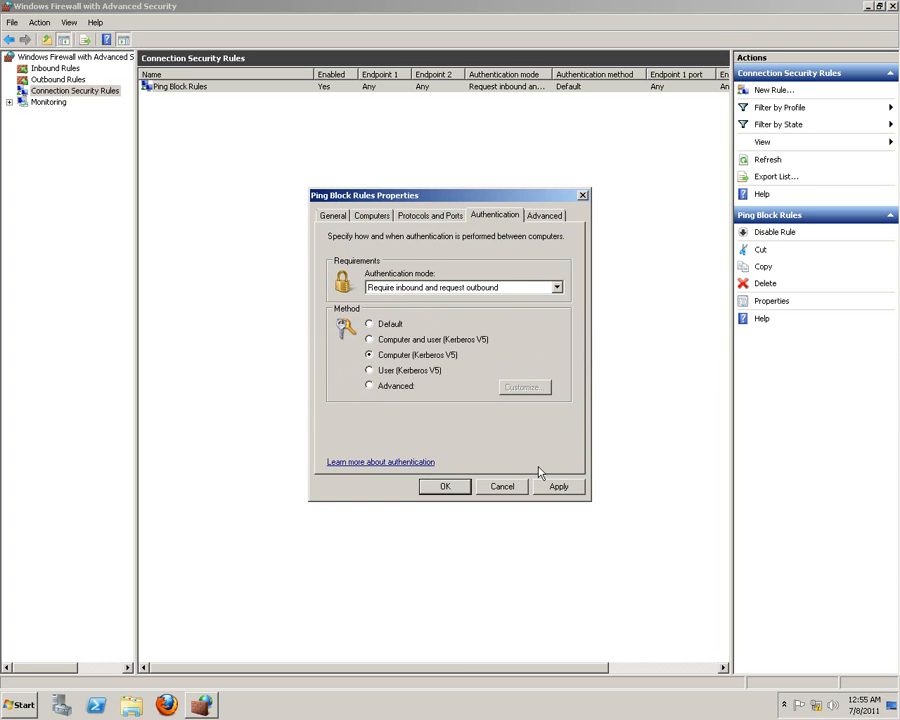
pyautogui.moveTo(490, 368)
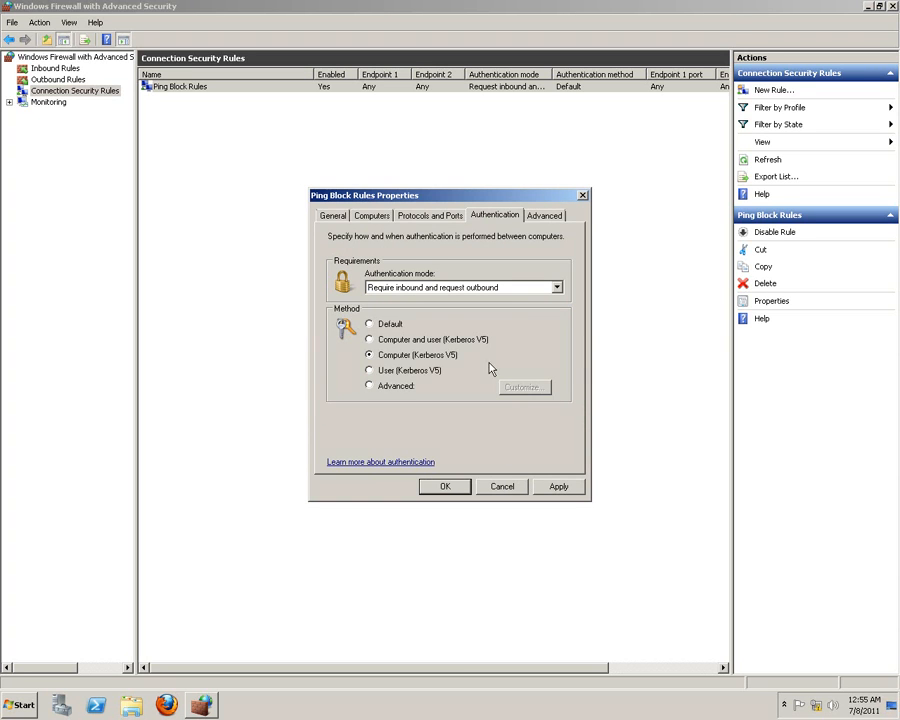
pyautogui.click(558, 486)
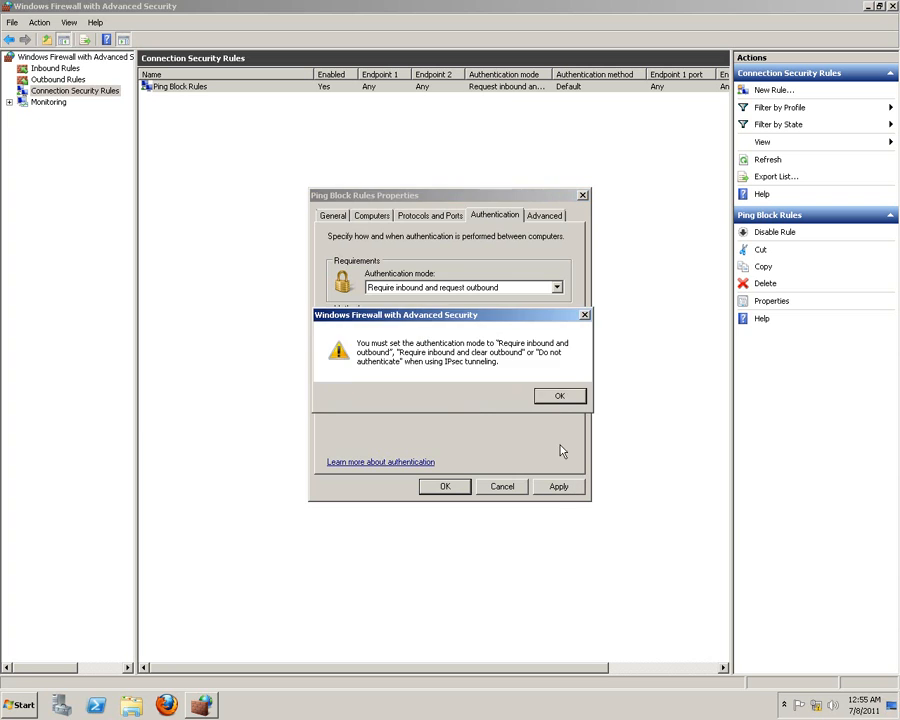
pyautogui.click(559, 395)
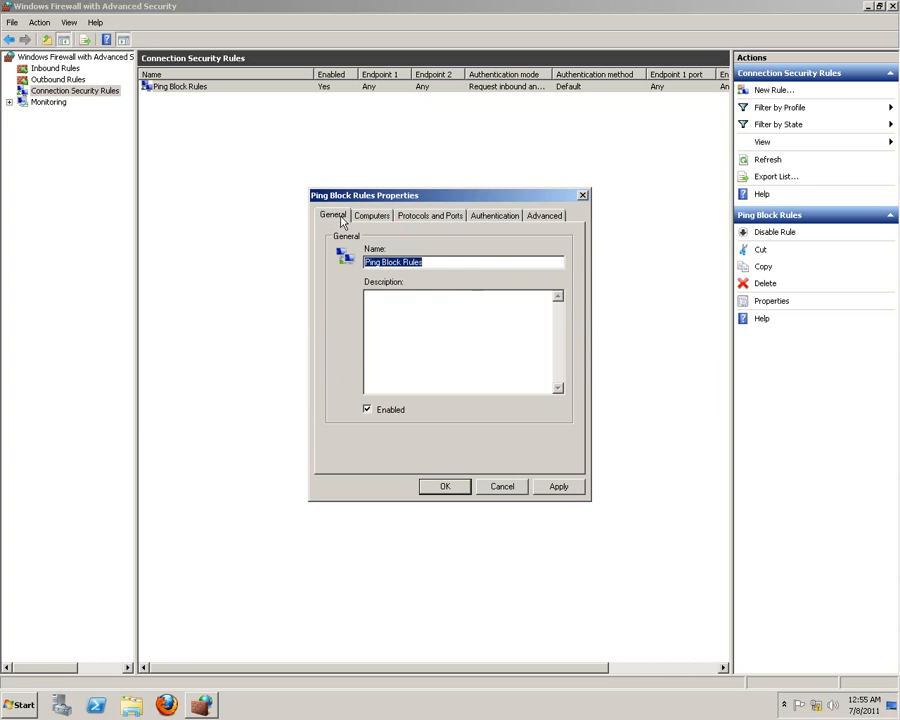
# Pick another authentication mode and review the IPsec tunnel endpoint settings unchanged
pyautogui.click(431, 215)
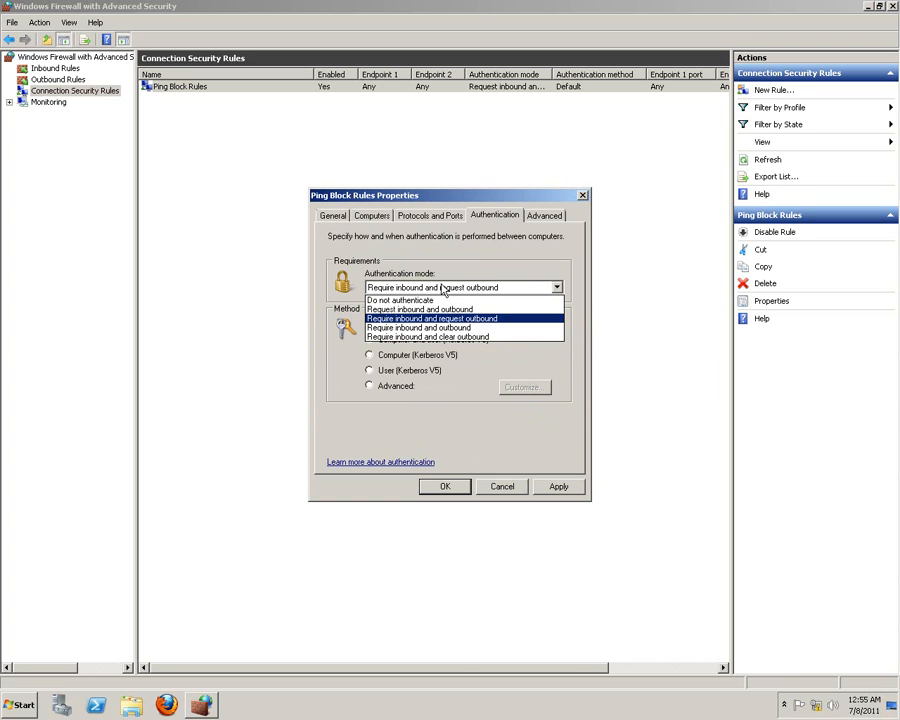
pyautogui.click(420, 309)
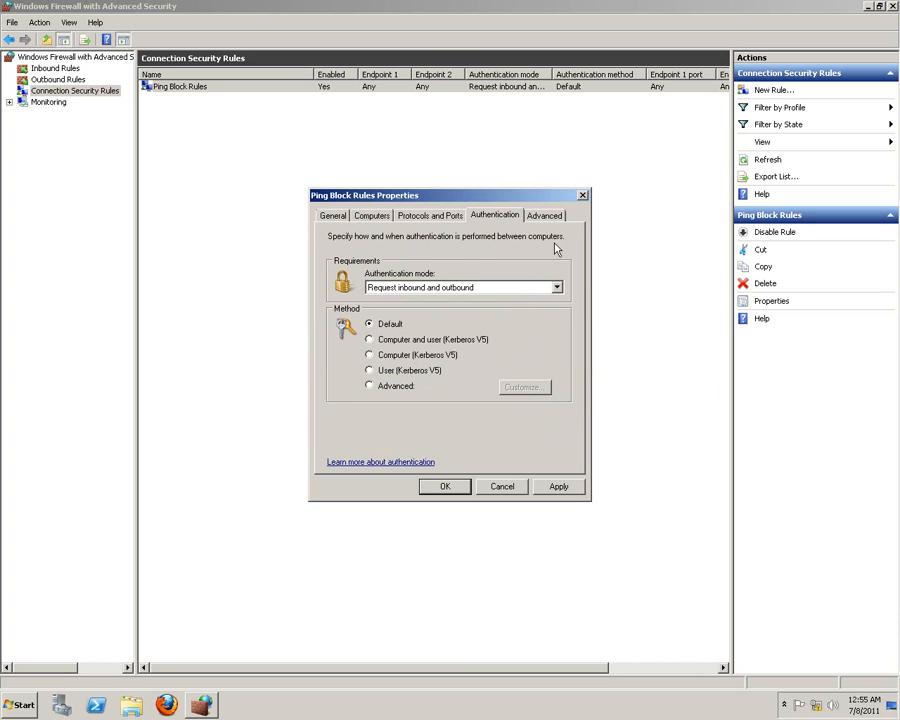
pyautogui.click(544, 215)
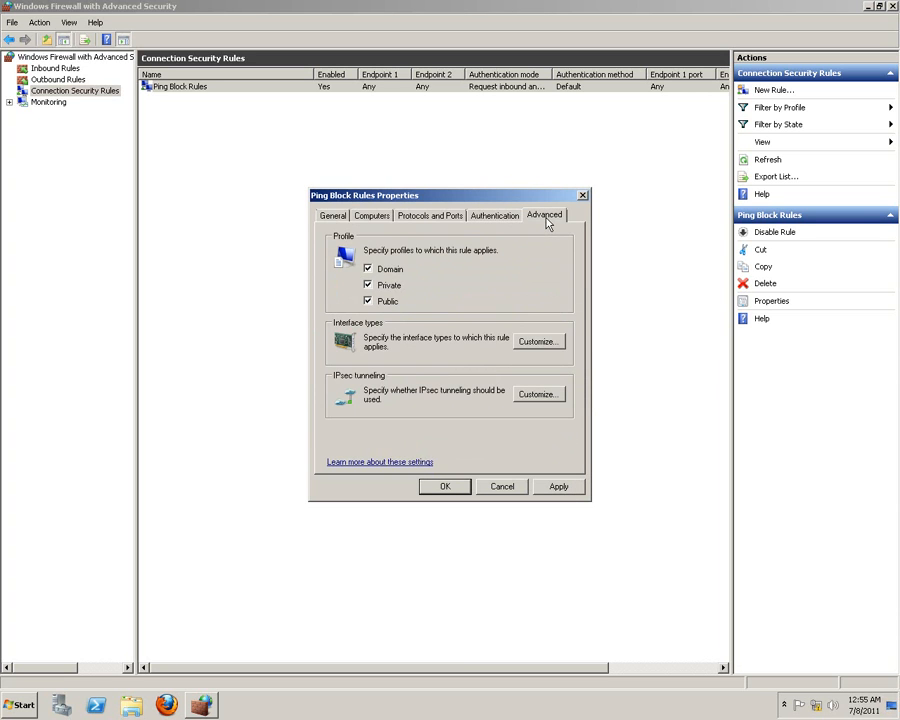
pyautogui.click(538, 394)
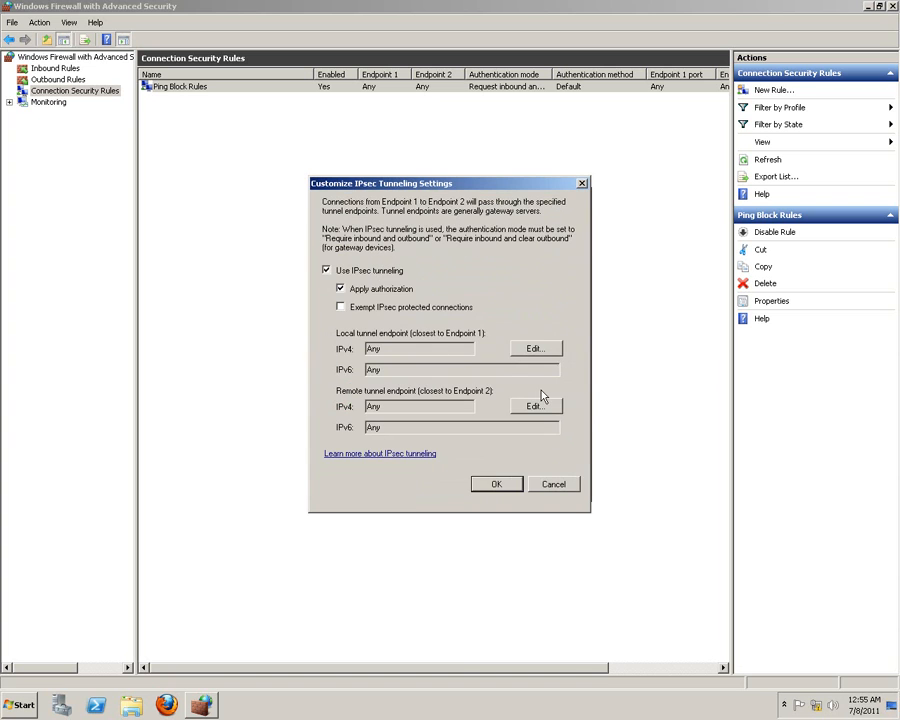
pyautogui.moveTo(496, 484)
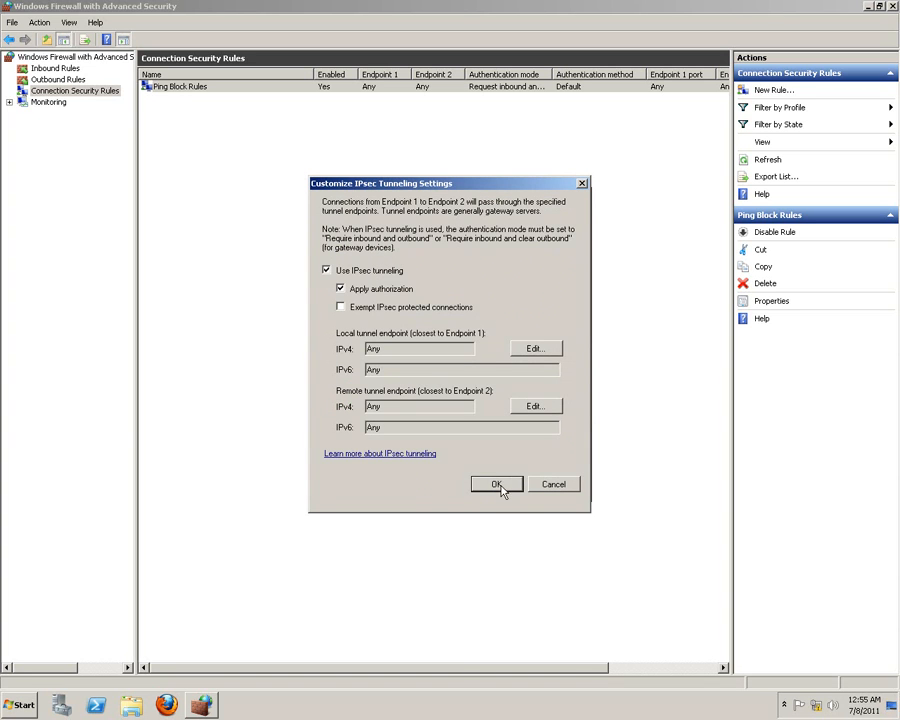
pyautogui.click(535, 348)
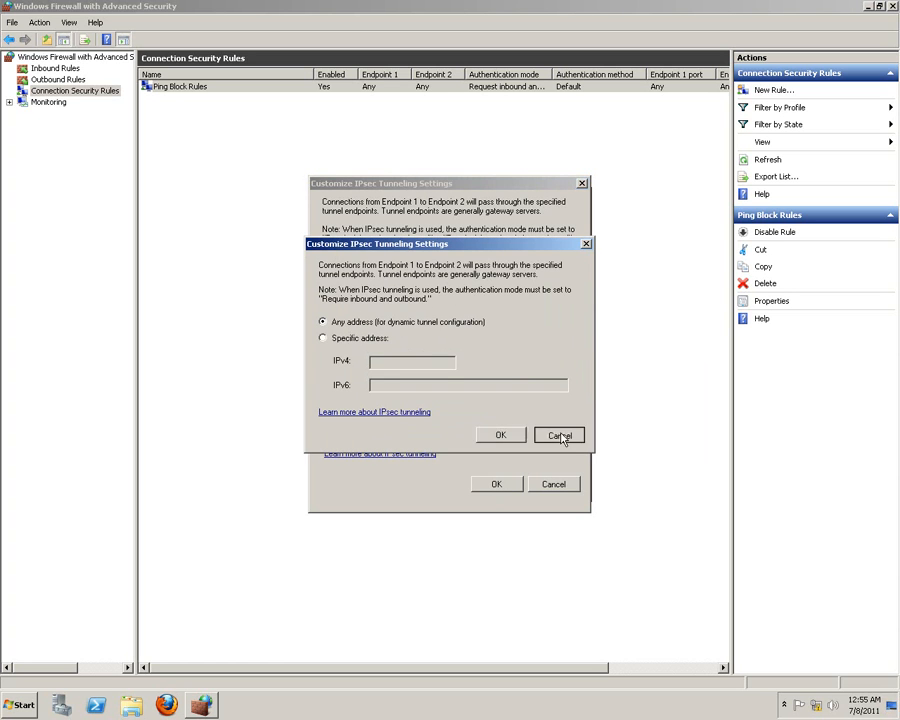
pyautogui.click(559, 434)
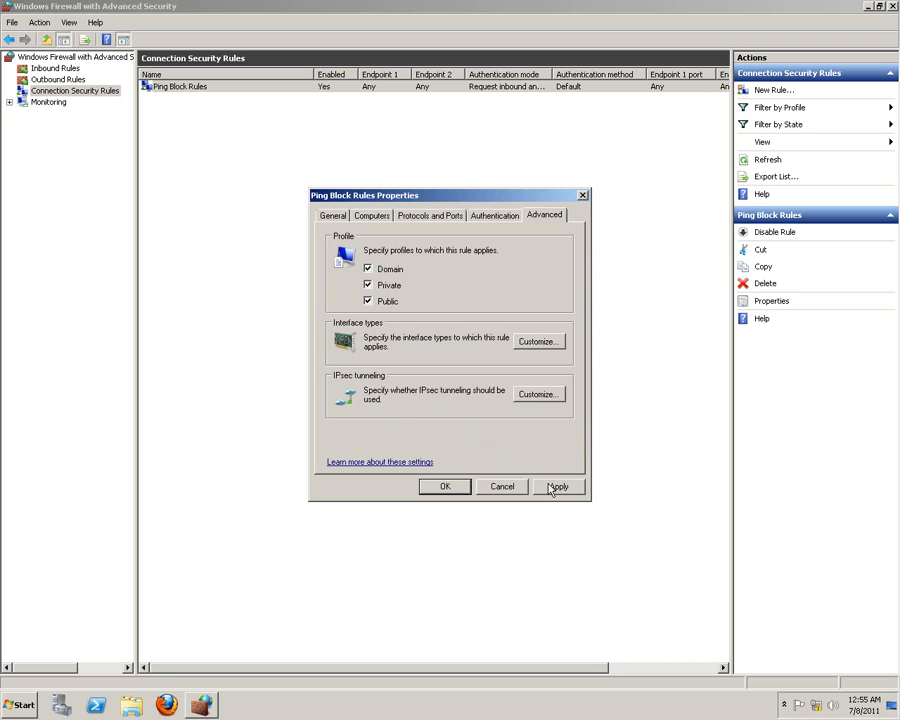
# Set authentication to 'Require inbound and outbound' and save the rule properties
pyautogui.click(558, 486)
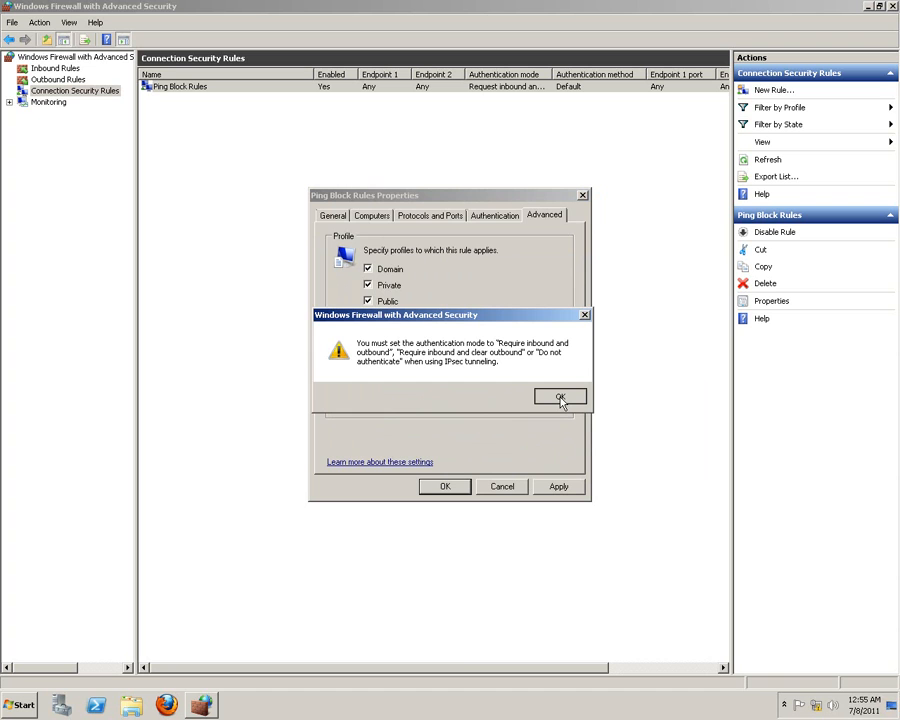
pyautogui.click(560, 396)
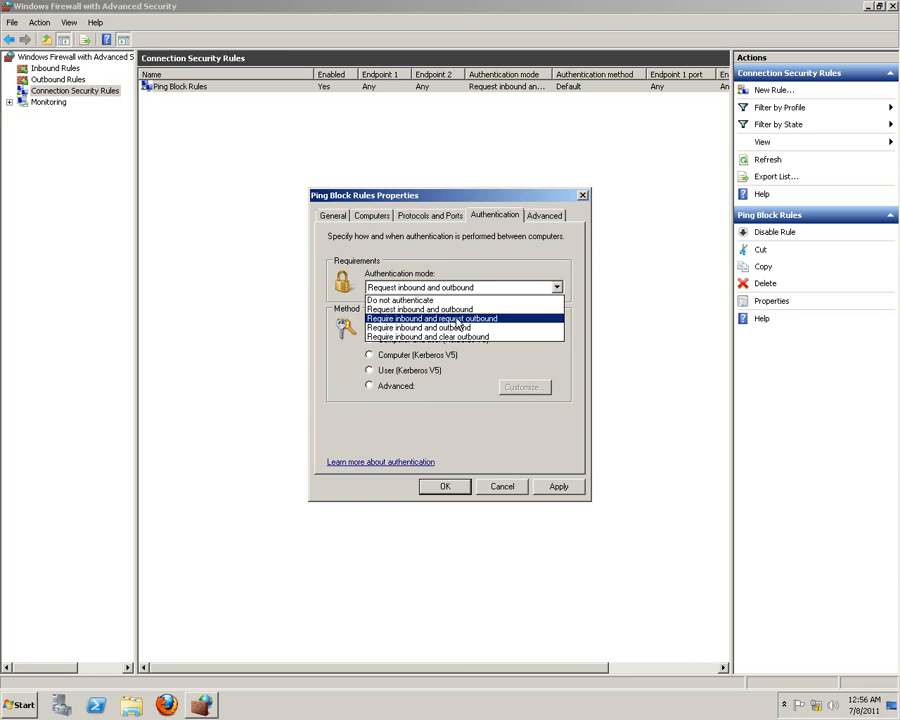
pyautogui.click(427, 328)
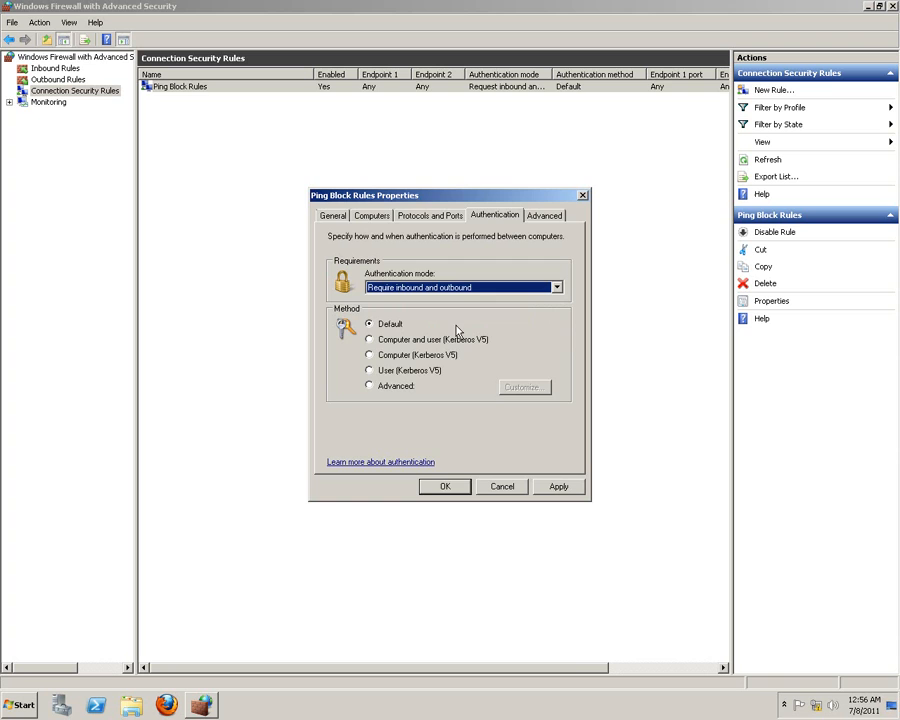
pyautogui.click(445, 486)
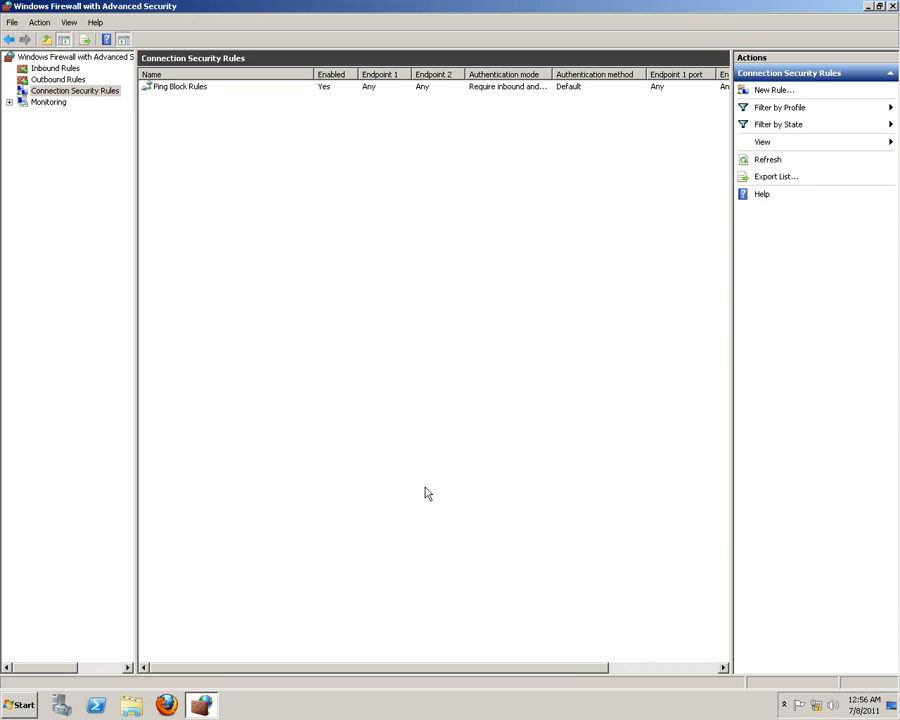
# Open Command Prompt and run 'ping merlin' to test connectivity
pyautogui.click(180, 86)
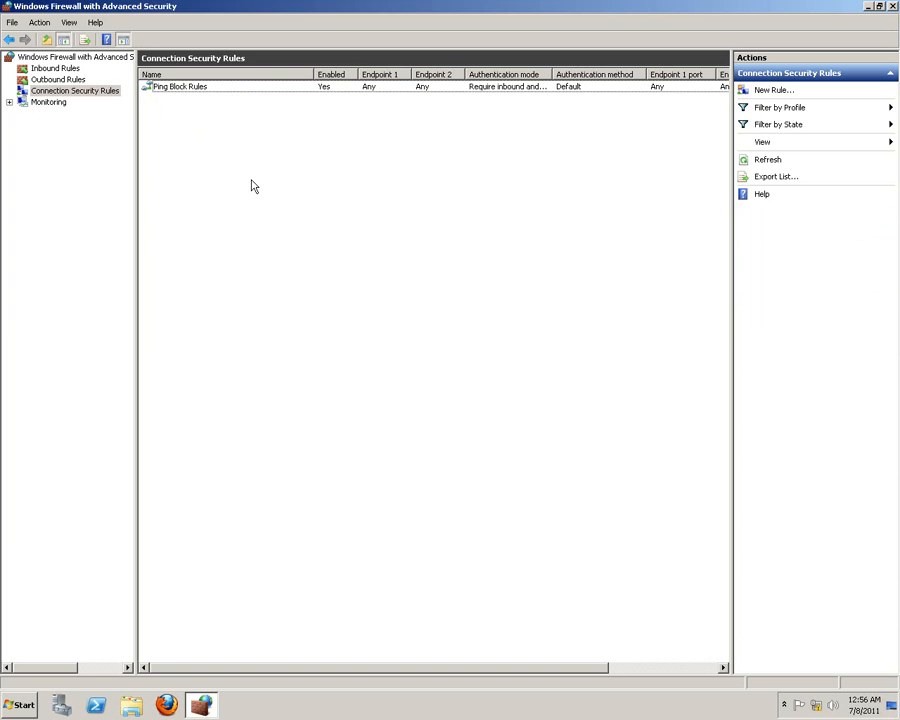
pyautogui.press('Win+r')
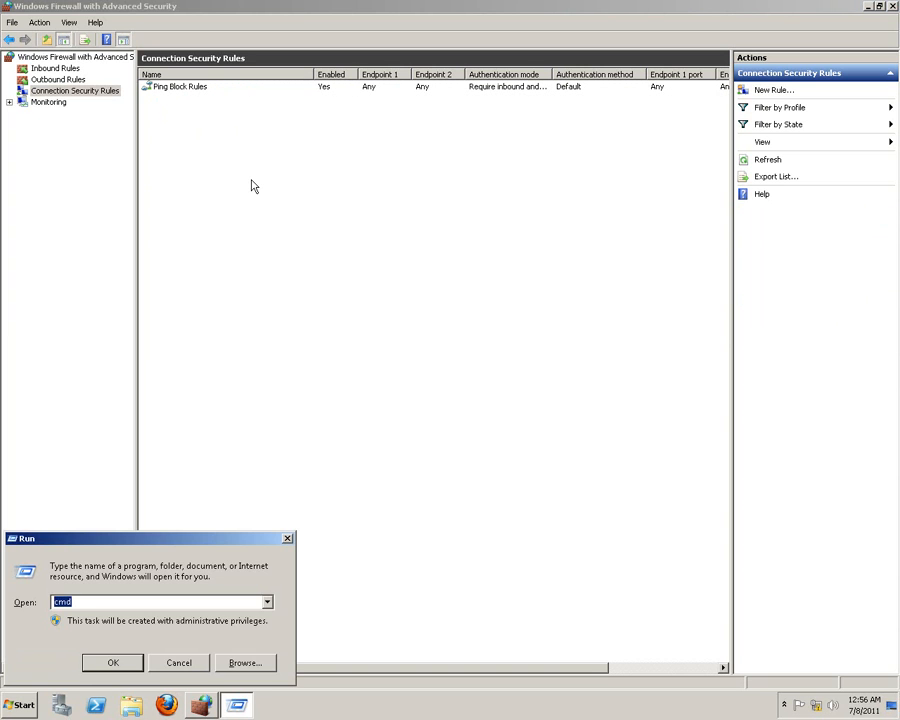
pyautogui.click(112, 662)
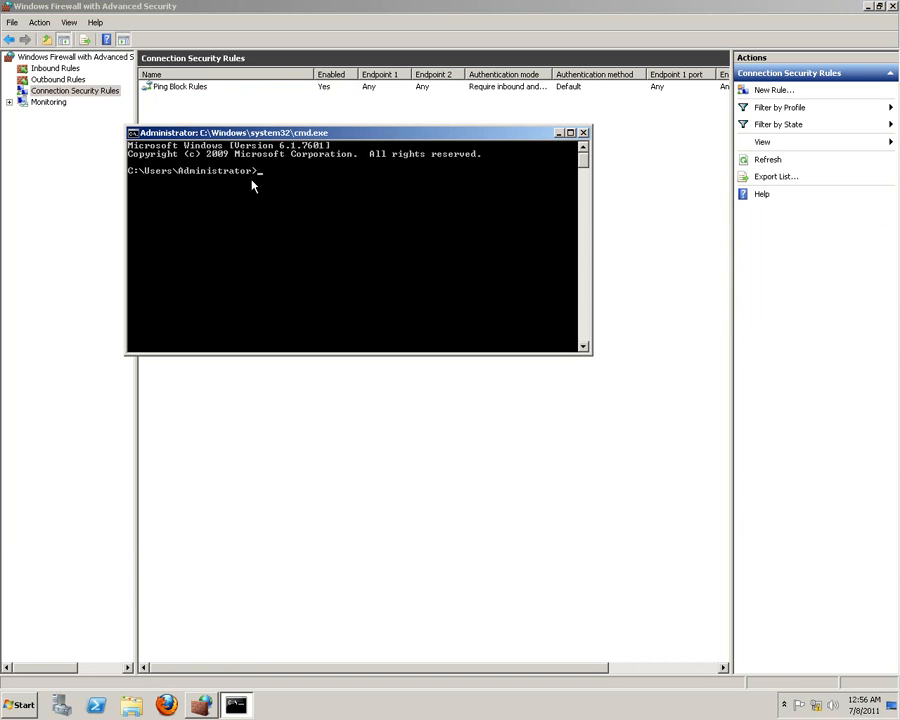
pyautogui.write('ping mer')
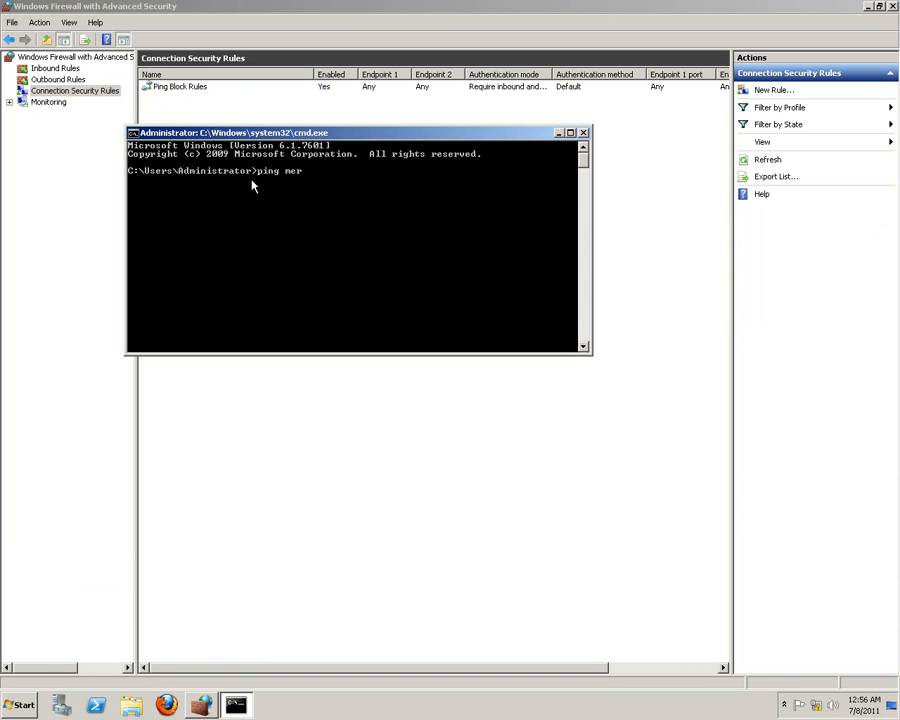
pyautogui.write('lin')
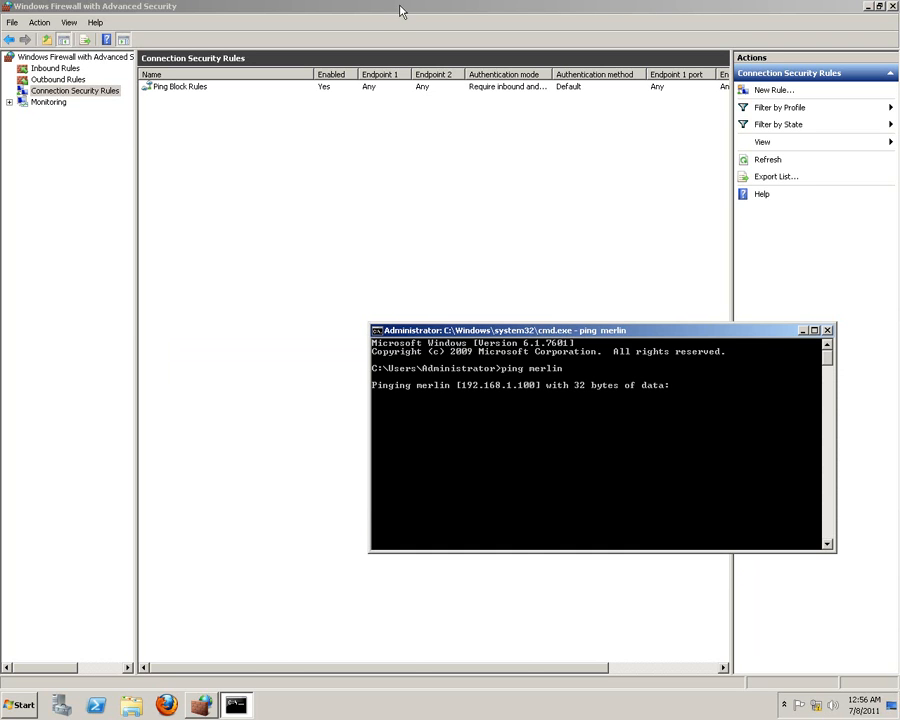
pyautogui.moveTo(521, 393)
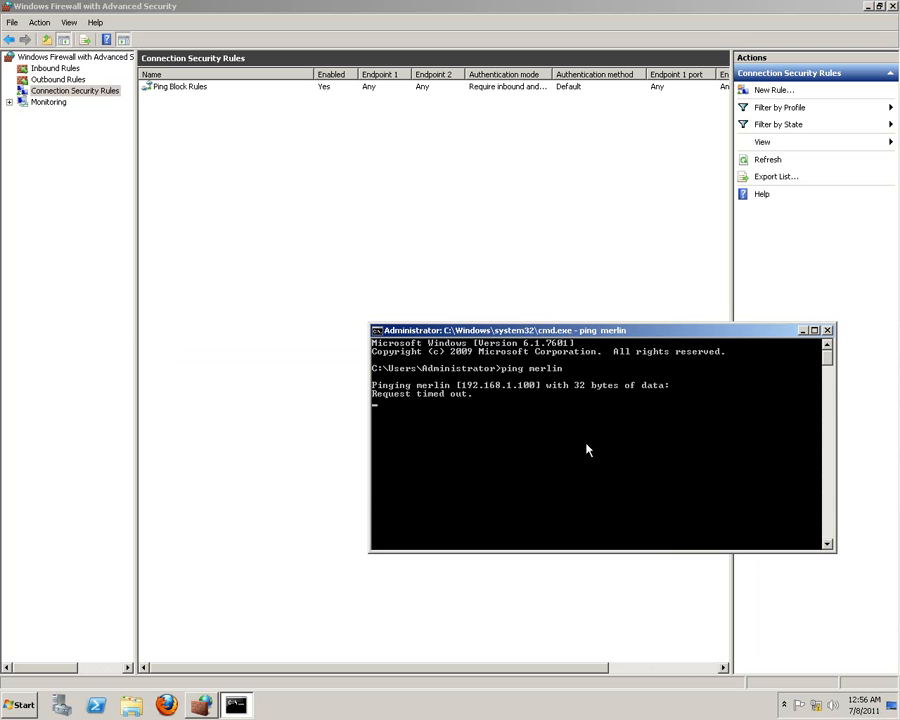
pyautogui.moveTo(590, 449)
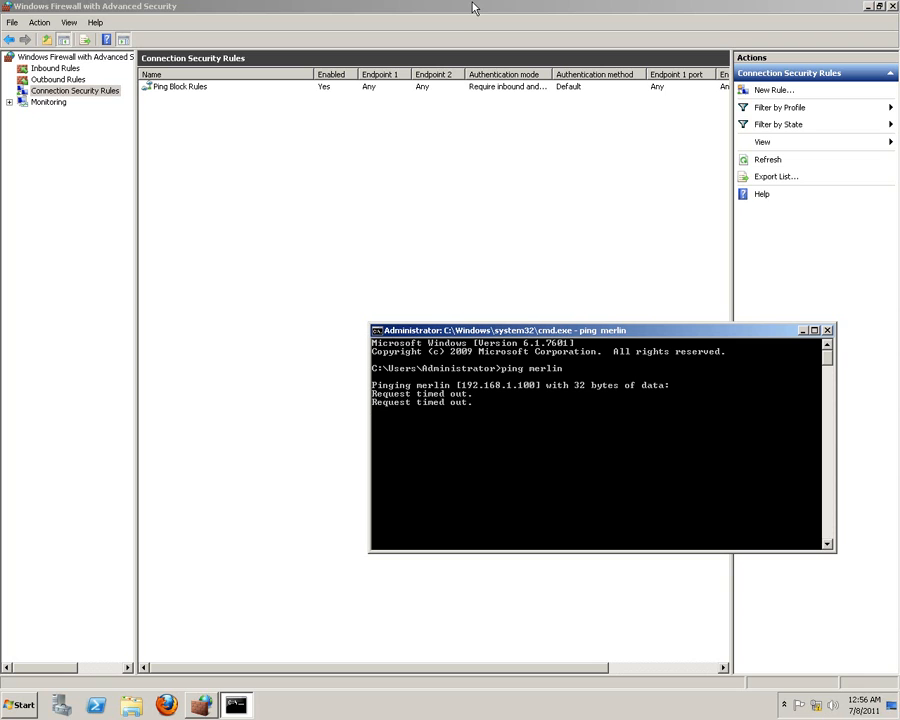
pyautogui.moveTo(510, 93)
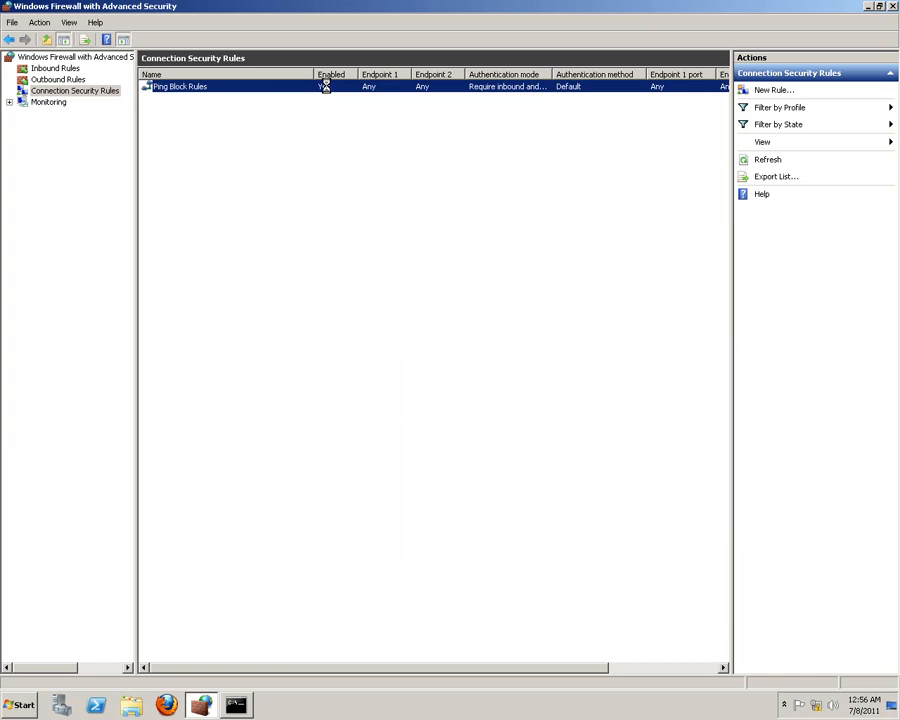
# Disable Ping Block Rules, rerun 'ping merlin' successfully, and exit the Command Prompt
pyautogui.rightClick(180, 86)
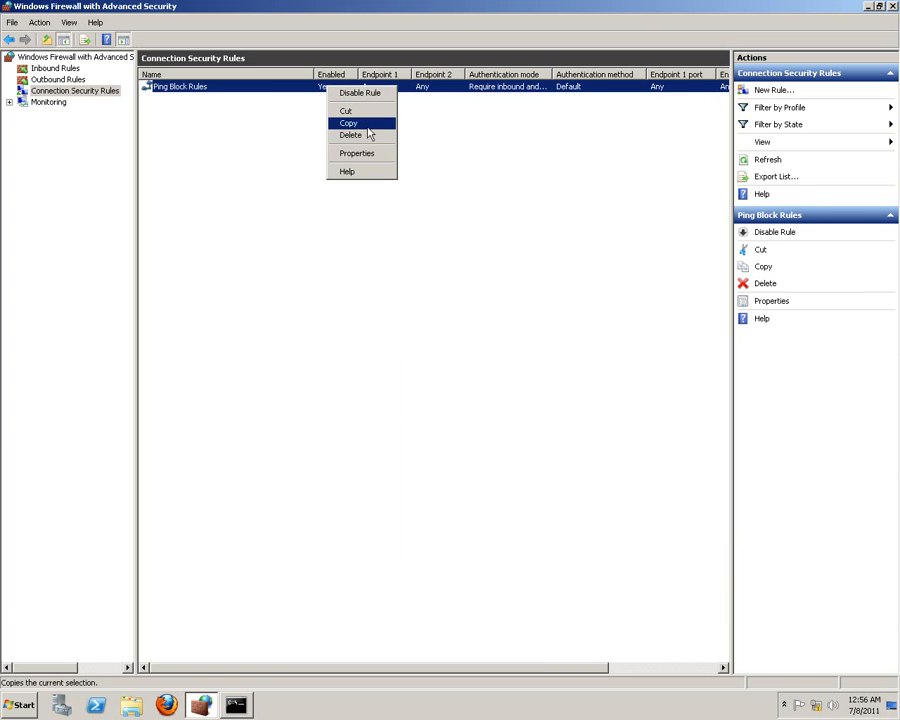
pyautogui.click(350, 135)
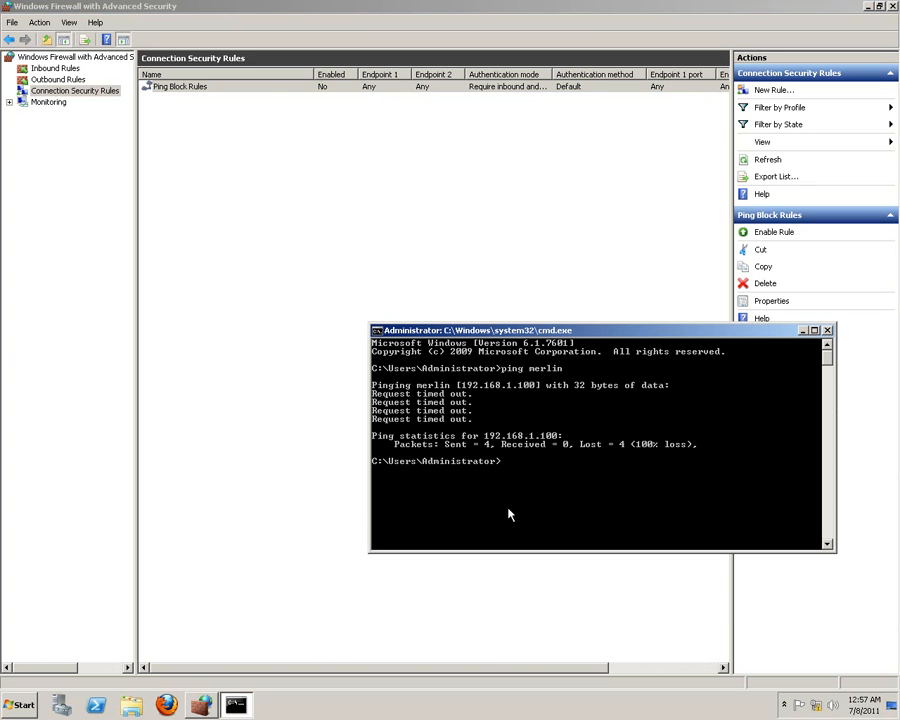
pyautogui.write('ping merlin')
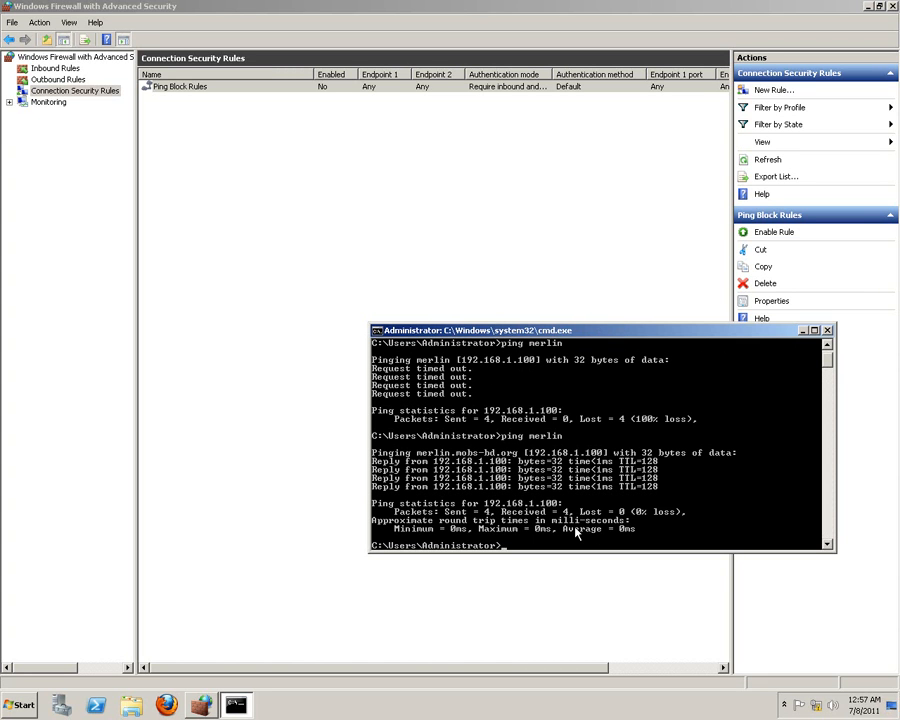
pyautogui.write('ex')
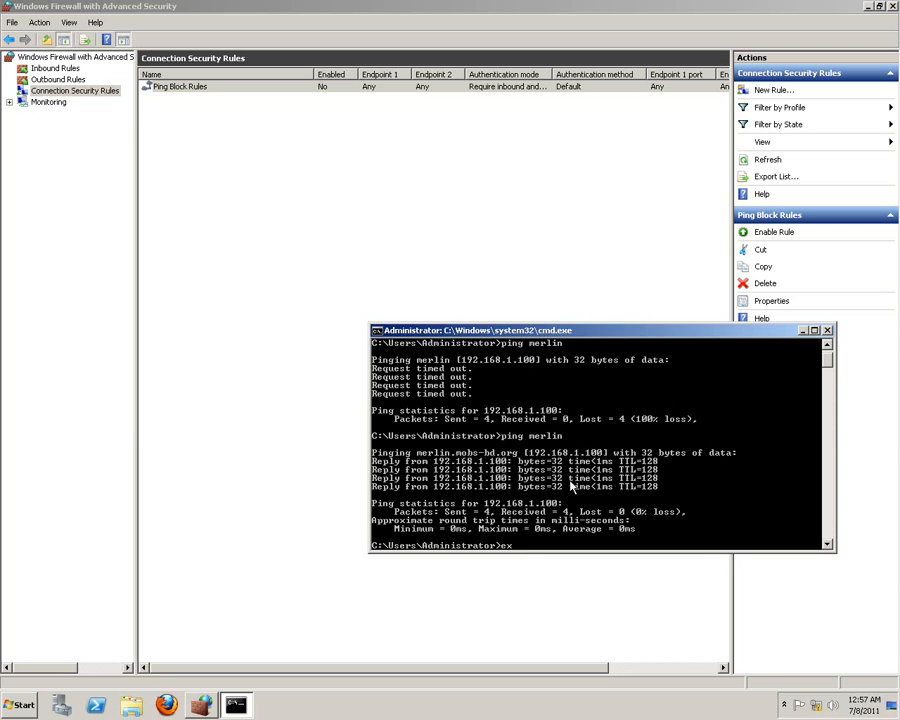
pyautogui.click(803, 330)
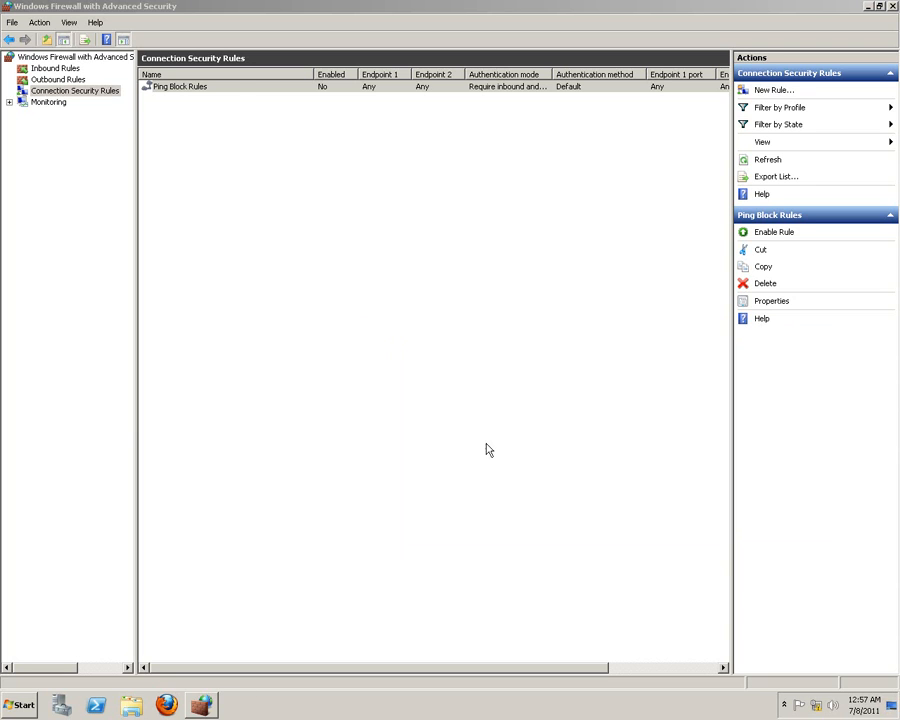
# Re-enable Ping Block Rules and ping 192.168.1.100 to confirm it times out
pyautogui.rightClick(180, 86)
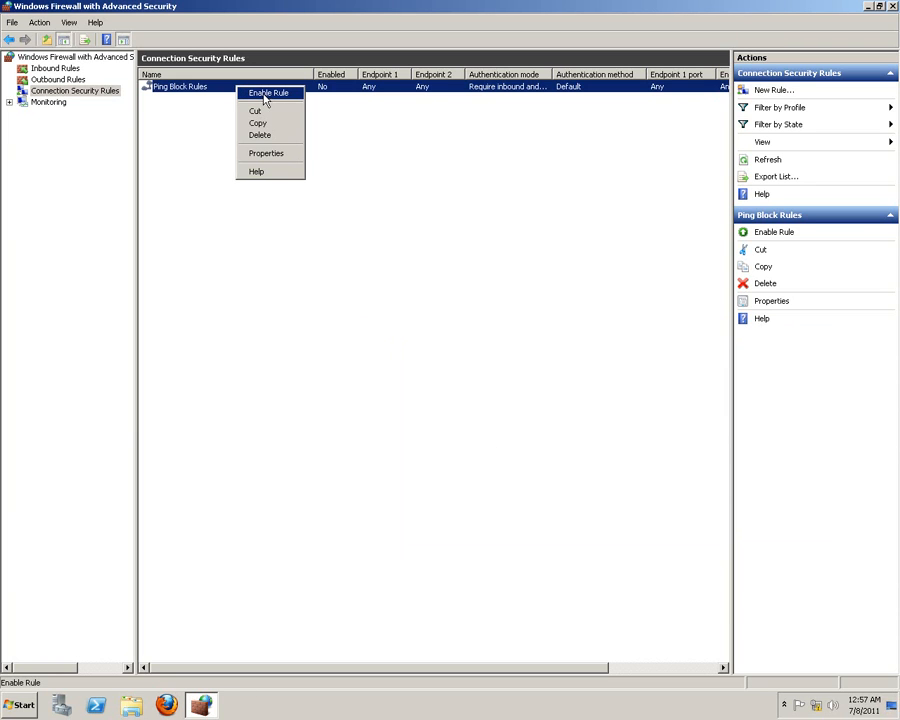
pyautogui.click(268, 92)
pyautogui.write('ping')
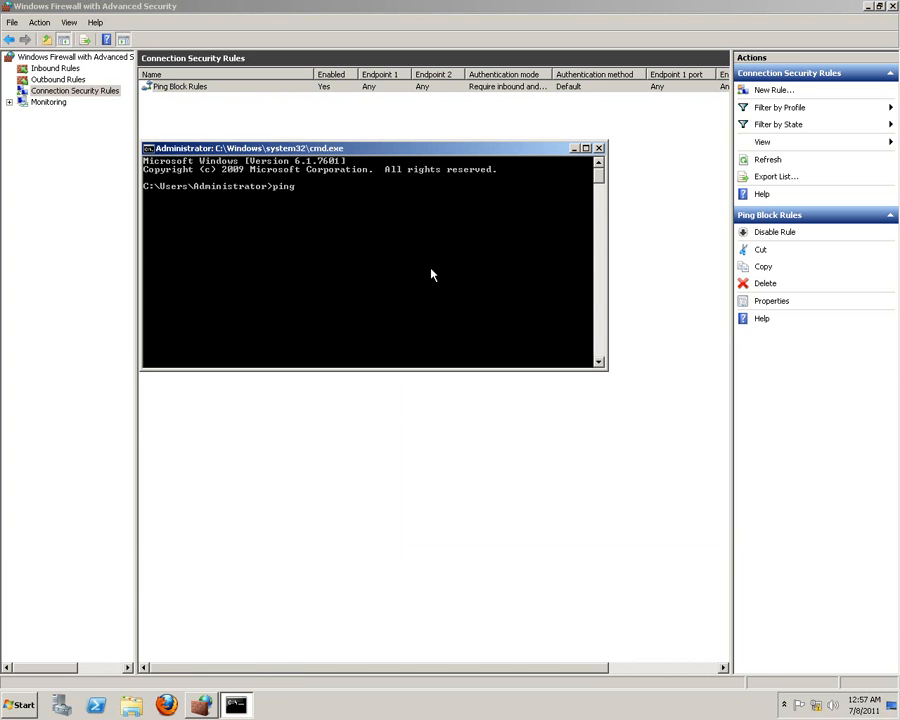
pyautogui.write('192.')
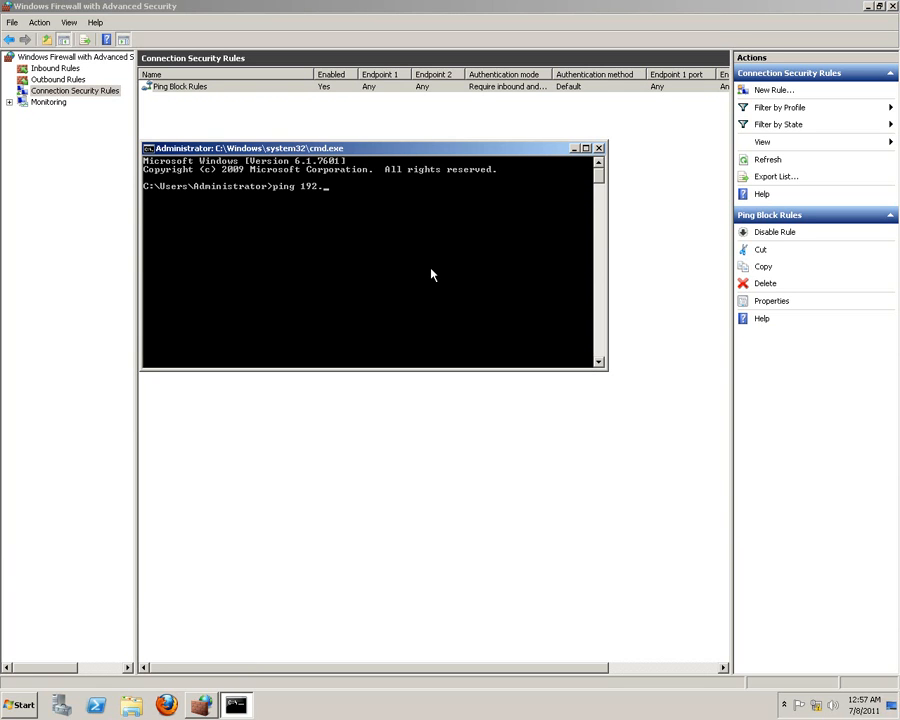
pyautogui.write('168.1.100')
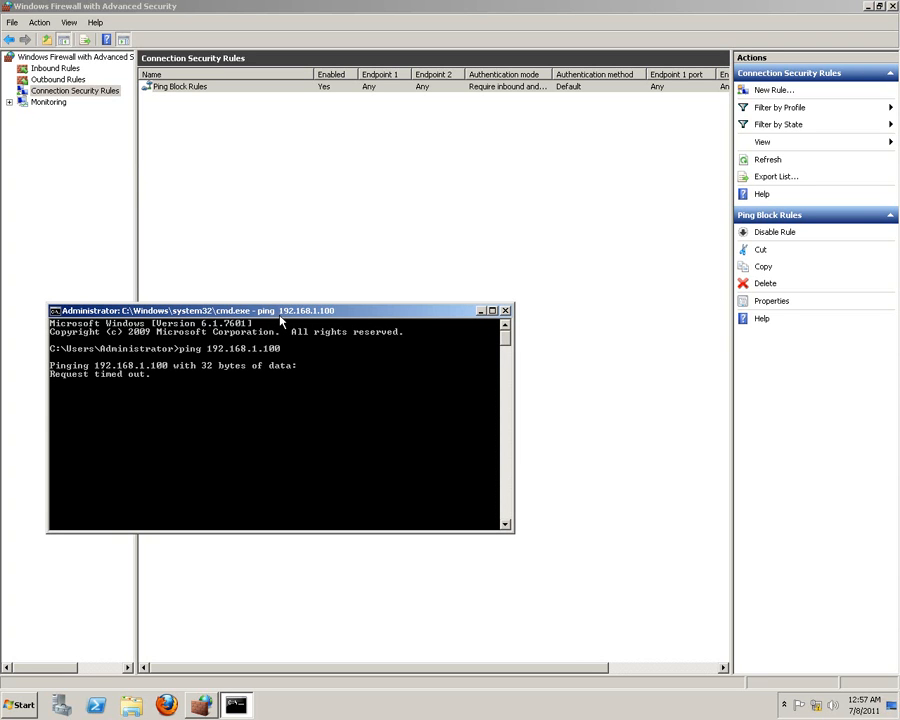
pyautogui.moveTo(320, 8)
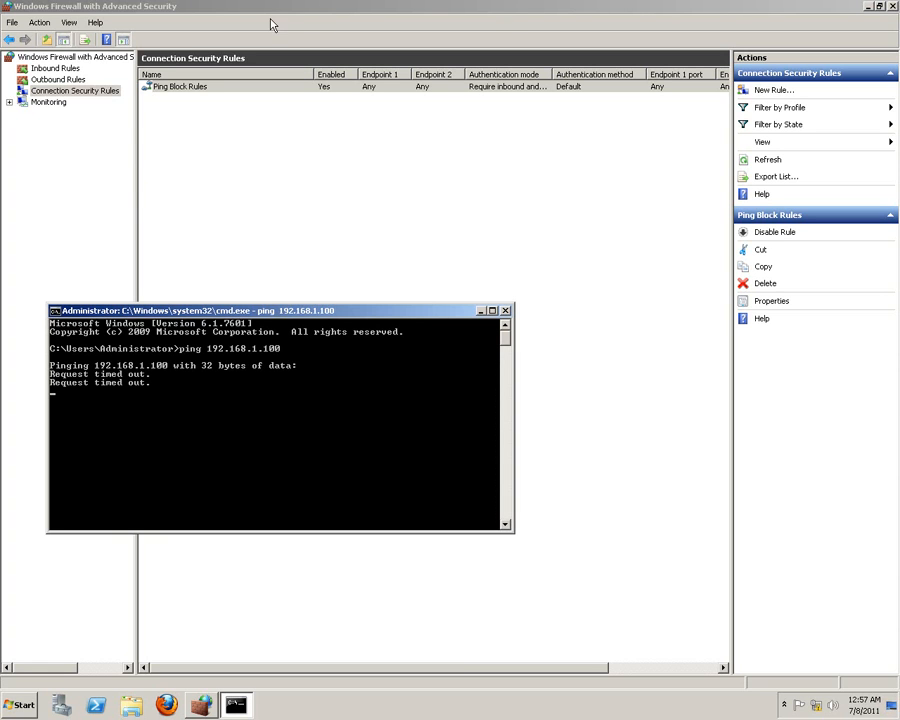
# Expand Monitoring and show the active Connection Security Rules
pyautogui.click(9, 101)
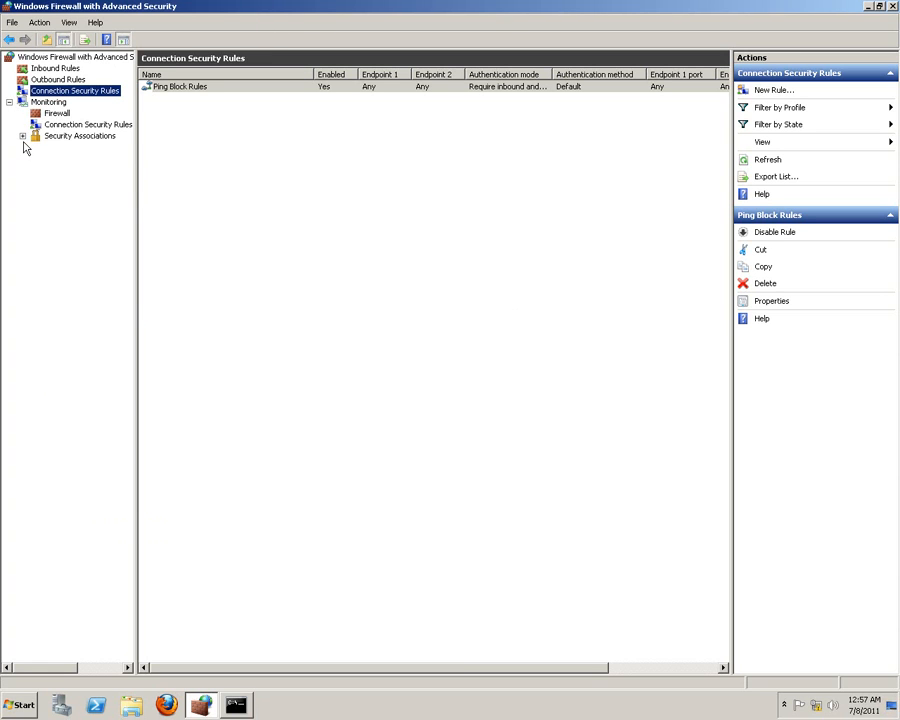
pyautogui.click(75, 147)
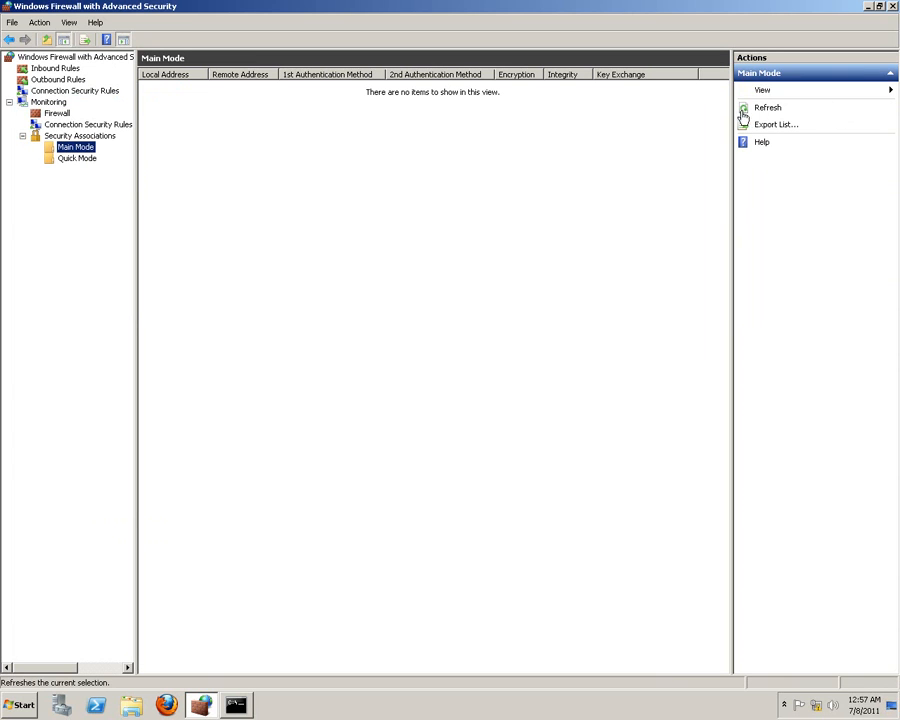
pyautogui.click(75, 124)
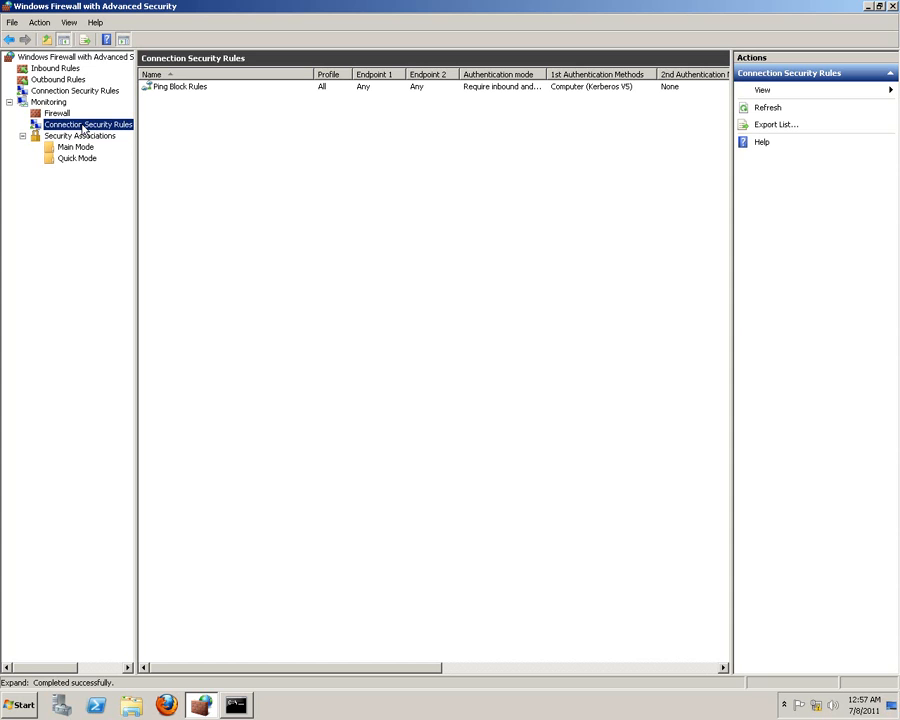
# Review Ping Block Rules' Authentication, Advanced and General tabs, then cancel
pyautogui.rightClick(180, 86)
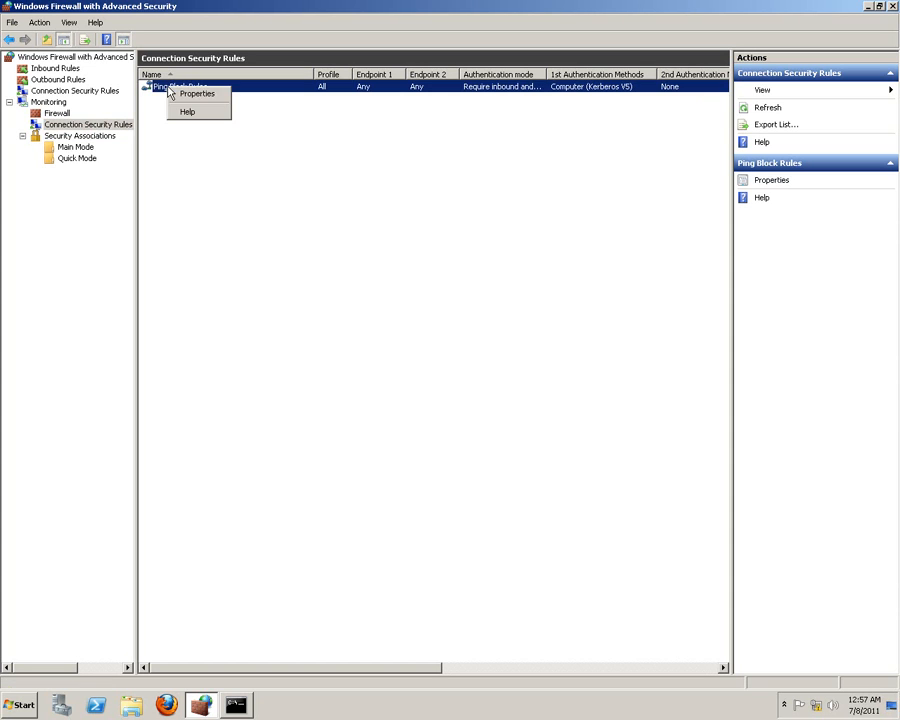
pyautogui.click(197, 93)
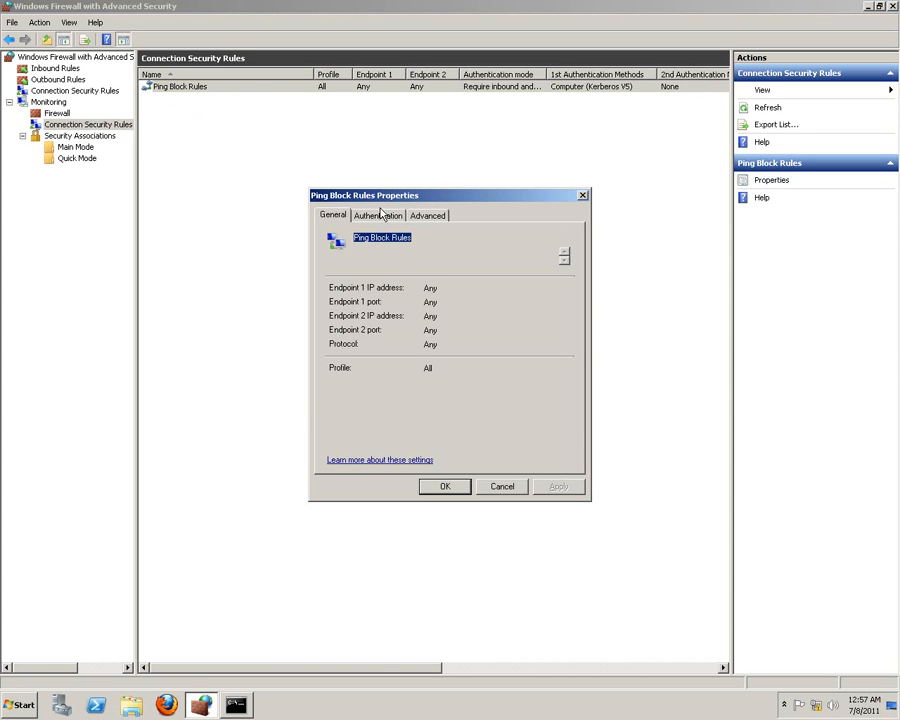
pyautogui.moveTo(380, 300)
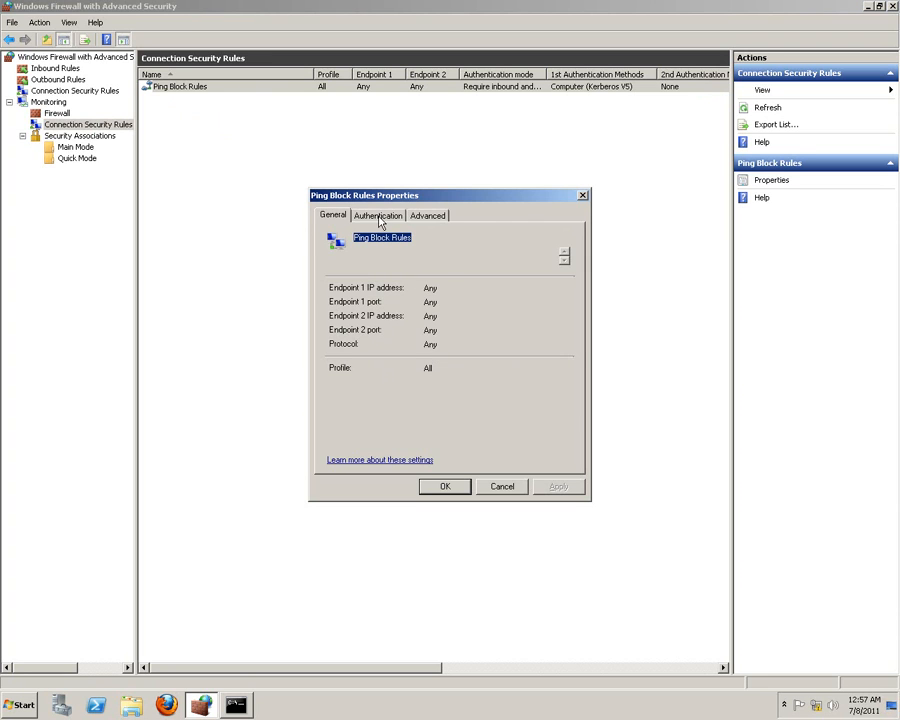
pyautogui.click(377, 215)
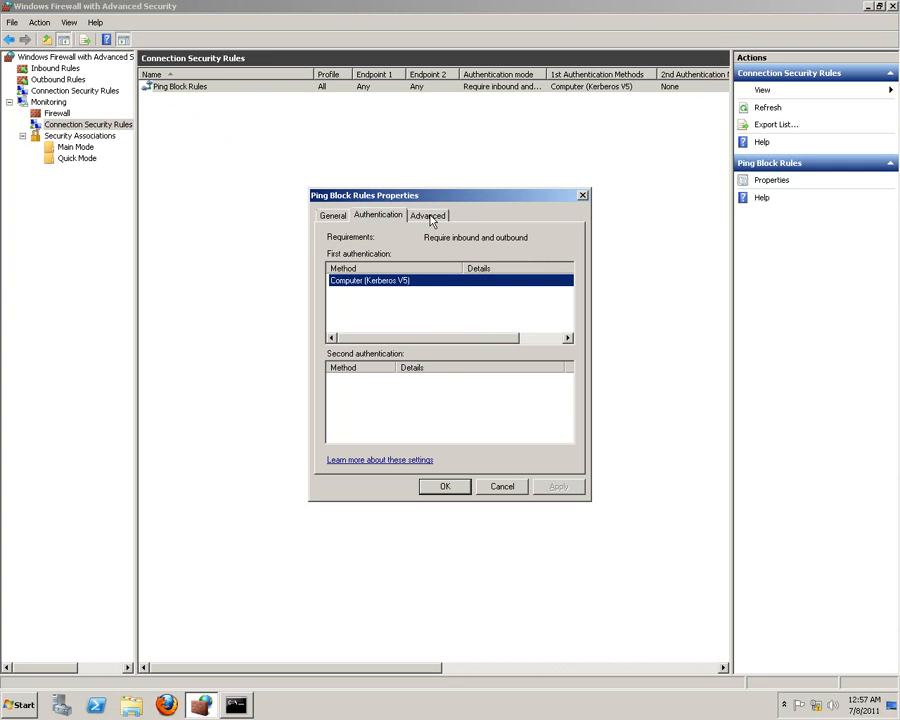
pyautogui.click(428, 215)
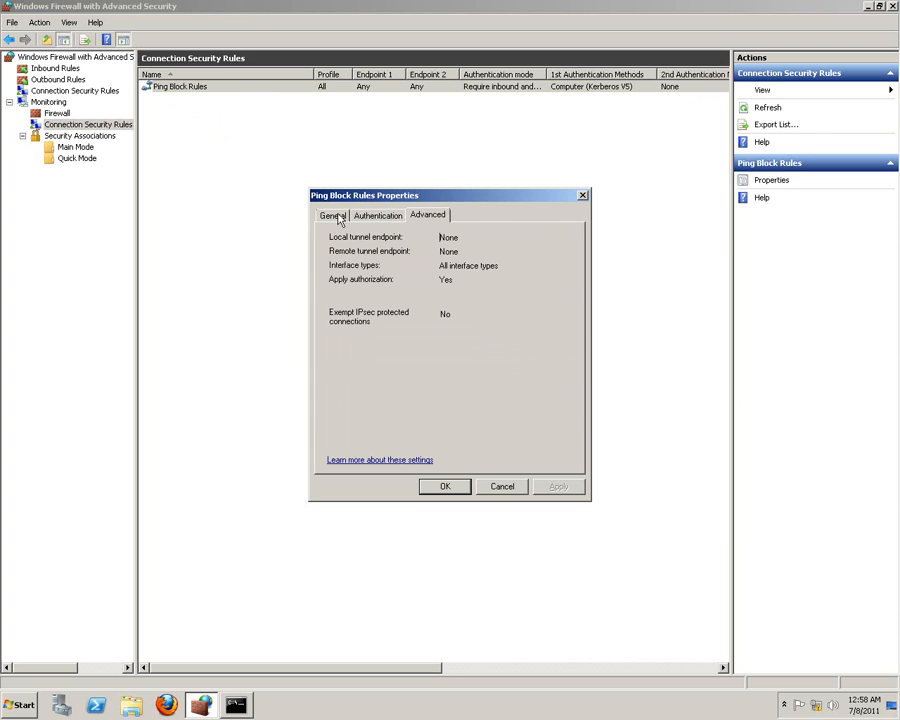
pyautogui.click(332, 215)
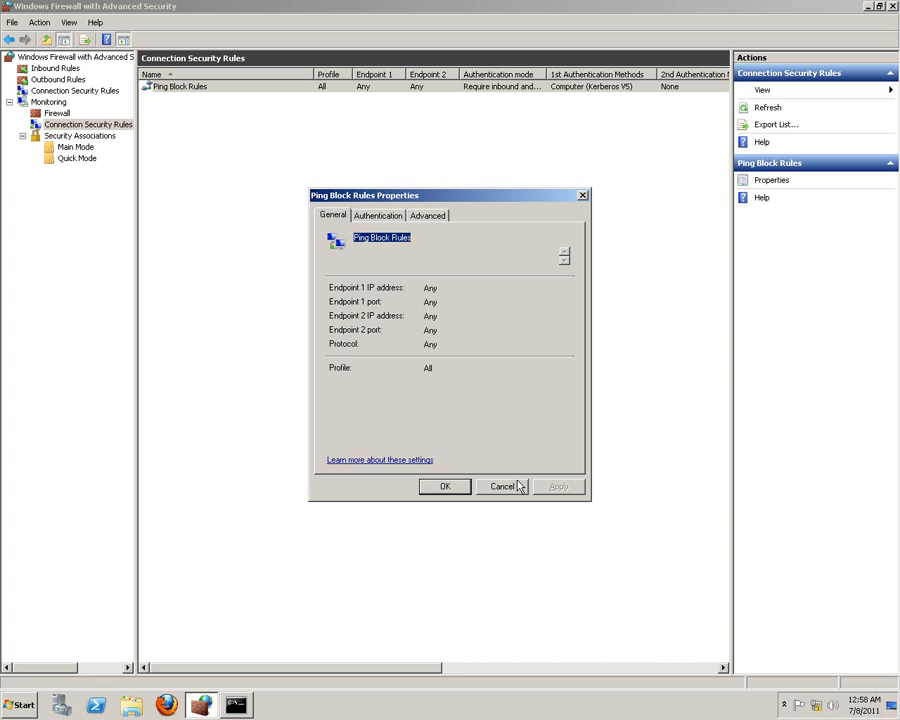
pyautogui.click(503, 486)
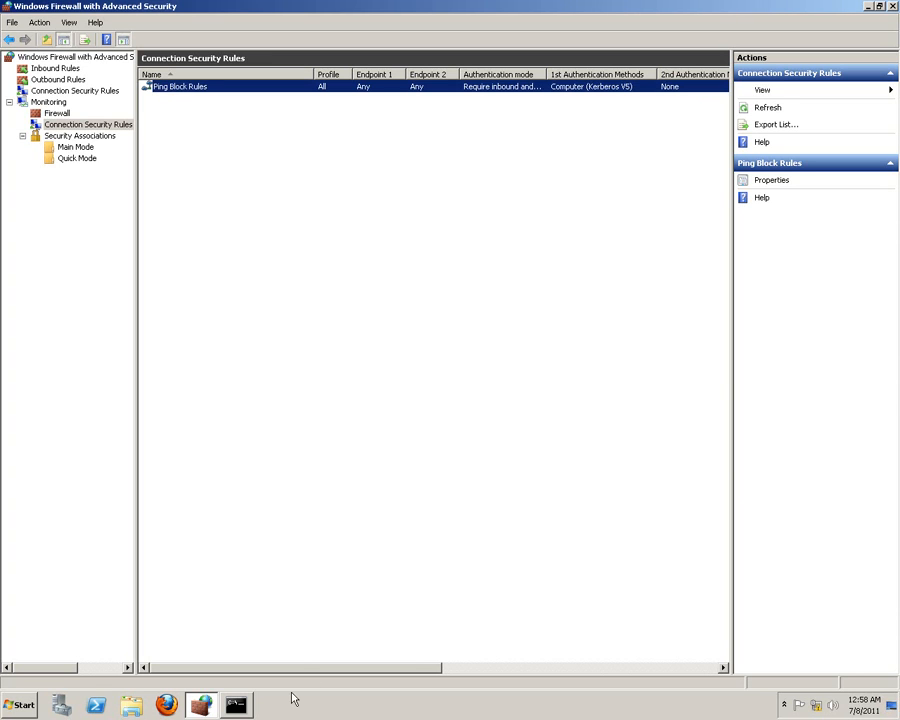
# Disable Ping Block Rules, ping 192.168.1.100 for replies, and close the Command Prompt
pyautogui.click(236, 705)
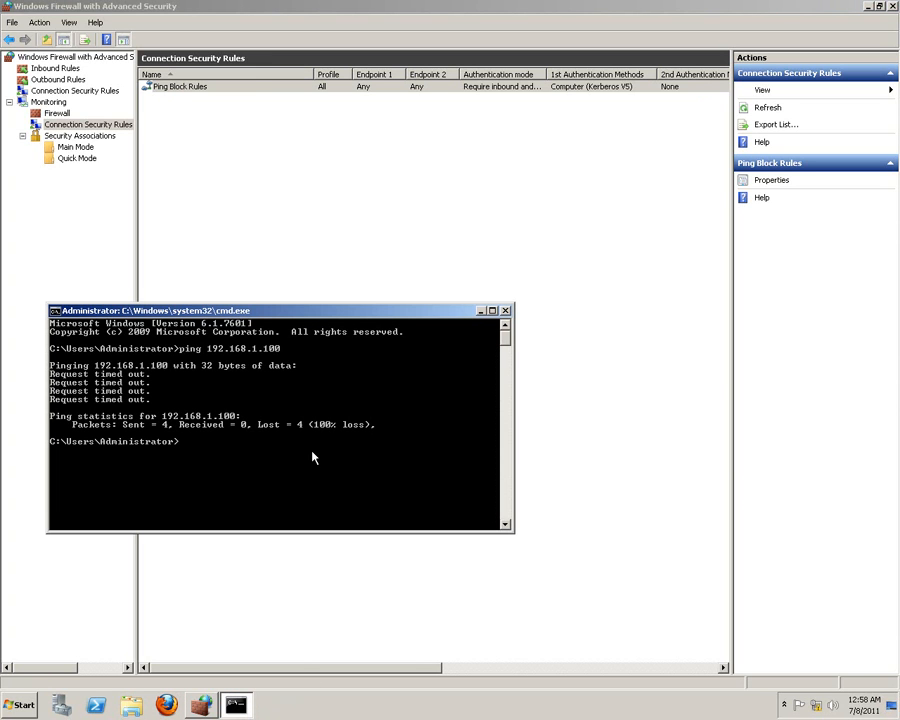
pyautogui.rightClick(180, 86)
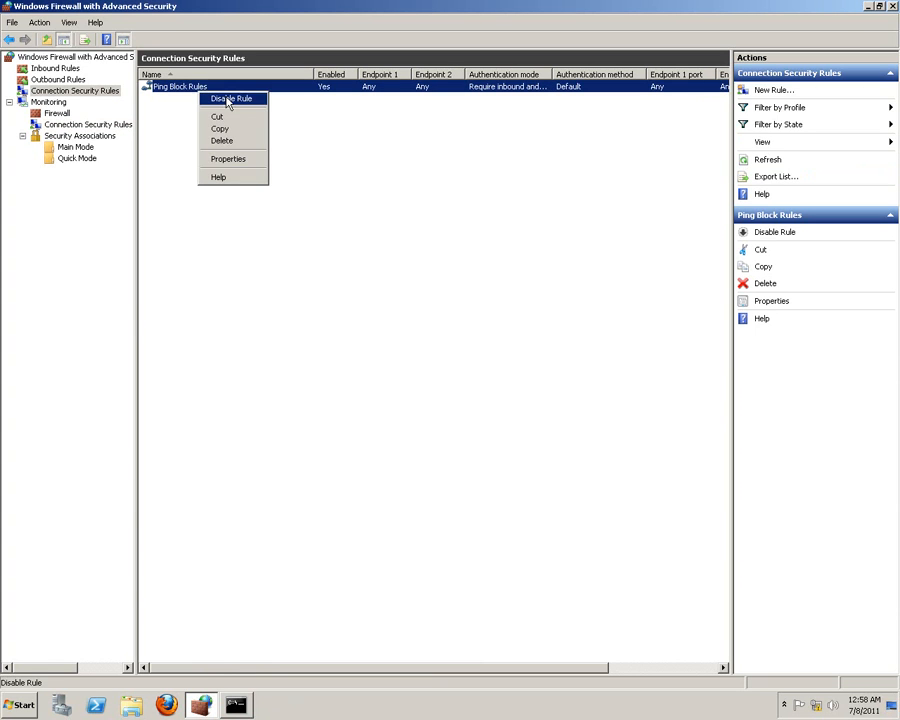
pyautogui.click(231, 98)
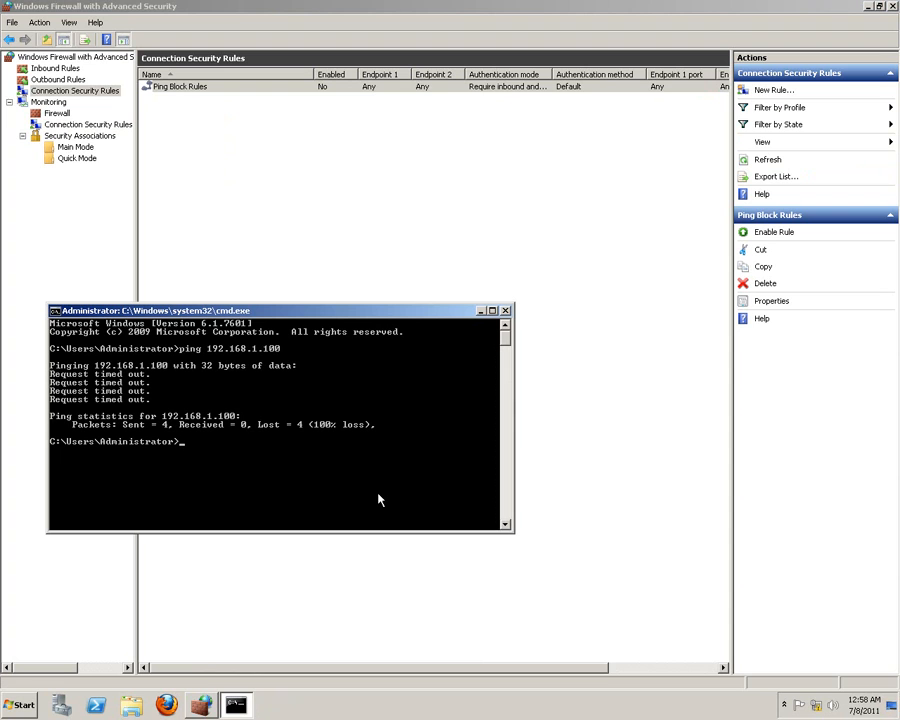
pyautogui.write('ping 192.168.1.100')
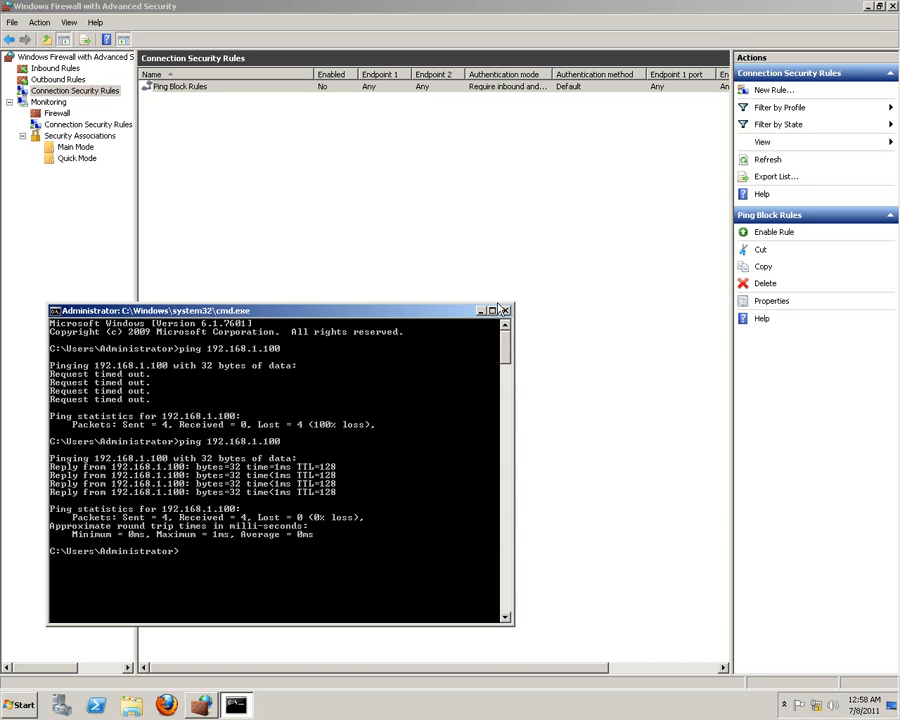
pyautogui.click(487, 310)
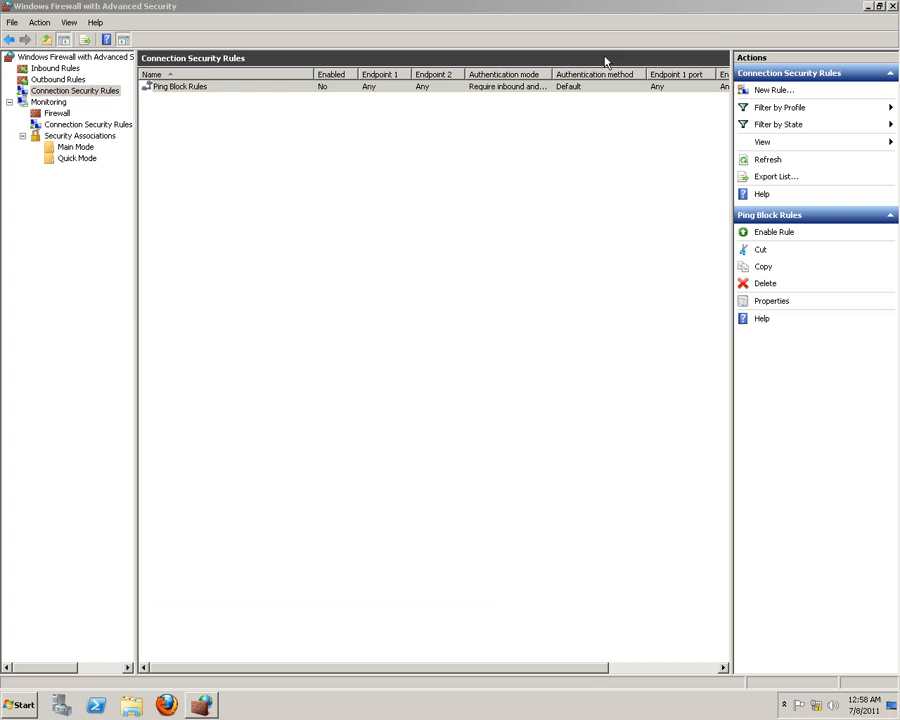
# Close the Windows Firewall with Advanced Security window
pyautogui.click(891, 6)
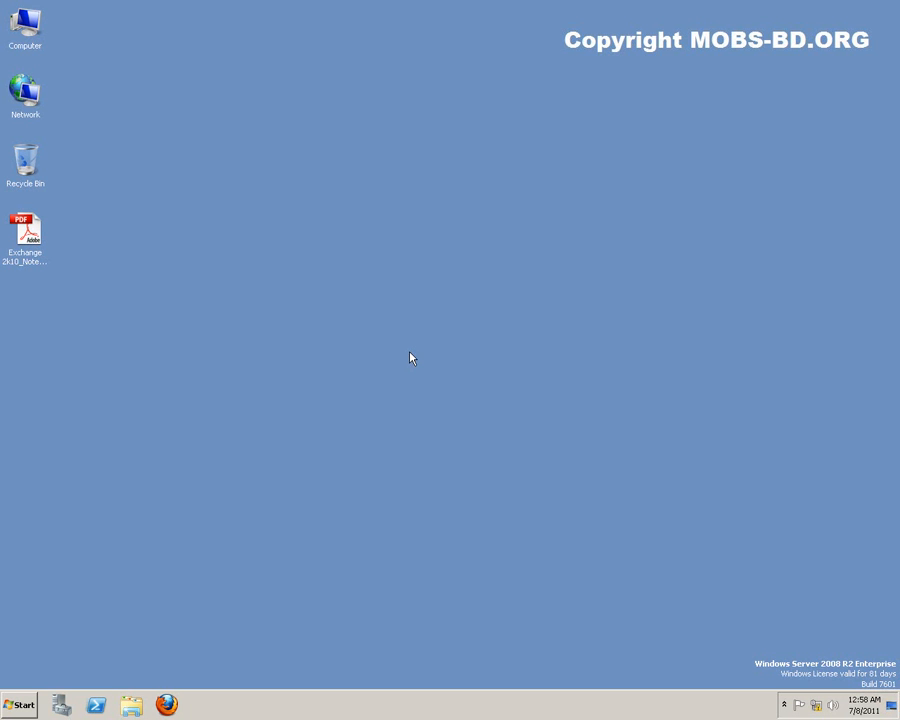
pyautogui.moveTo(405, 348)
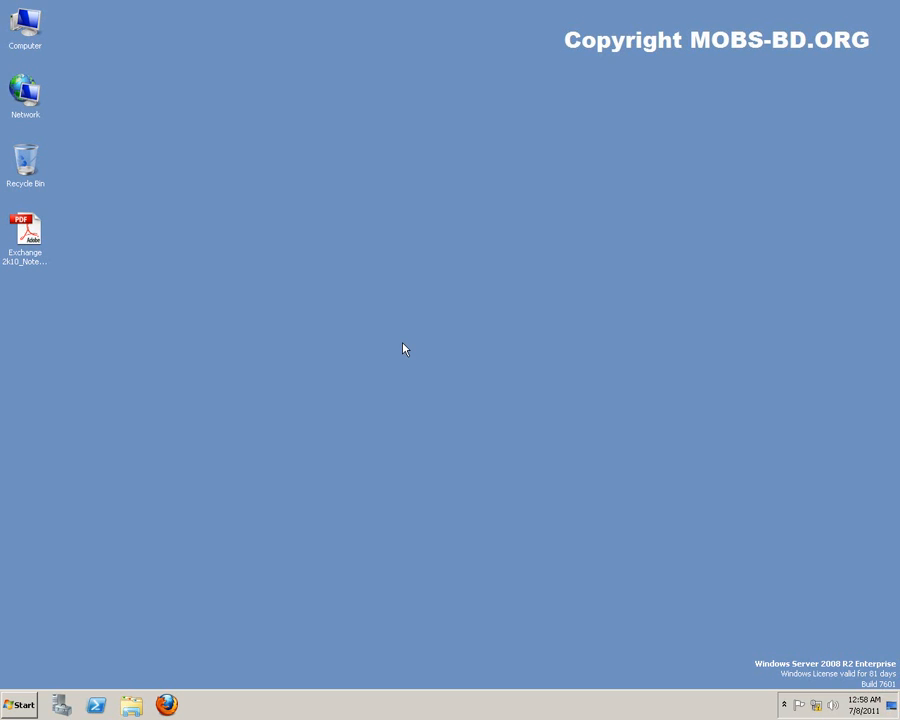
pyautogui.moveTo(58, 571)
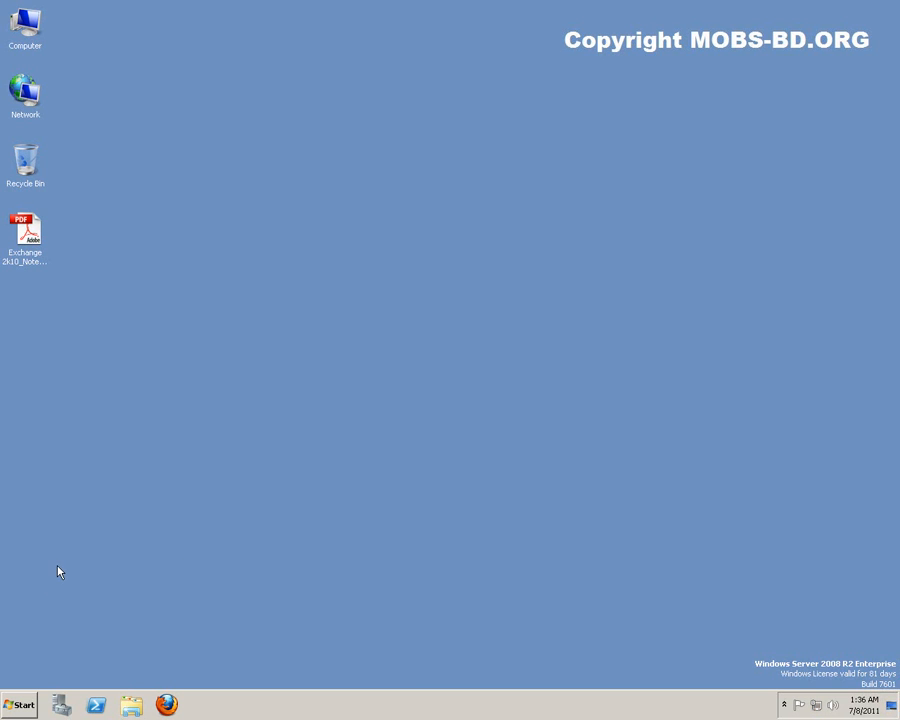
pyautogui.moveTo(147, 642)
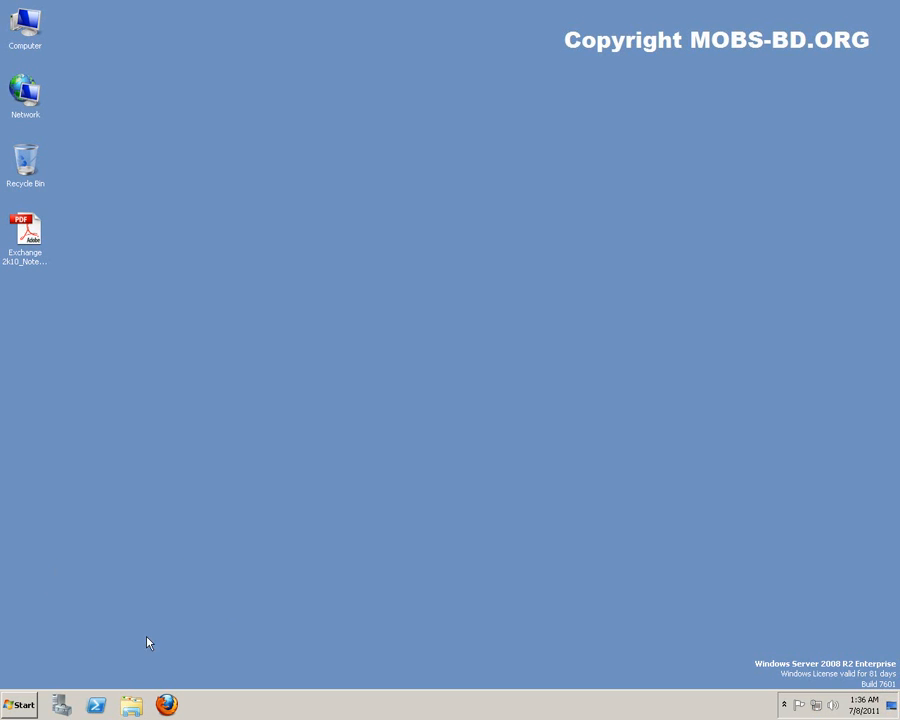
# Launch Group Policy Management from the Start menu's Administrative Tools
pyautogui.click(20, 705)
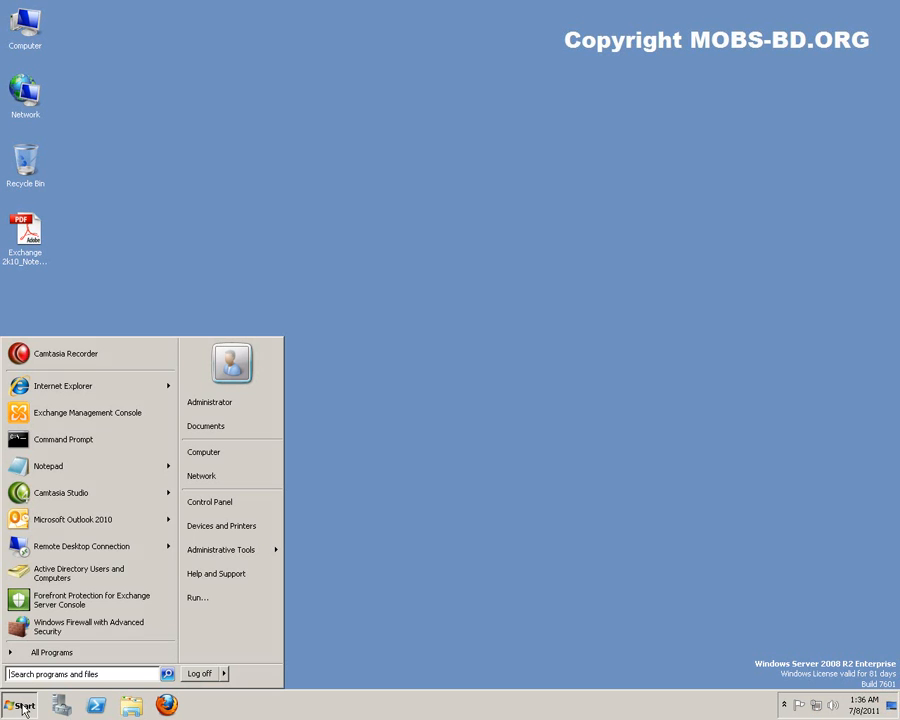
pyautogui.click(52, 652)
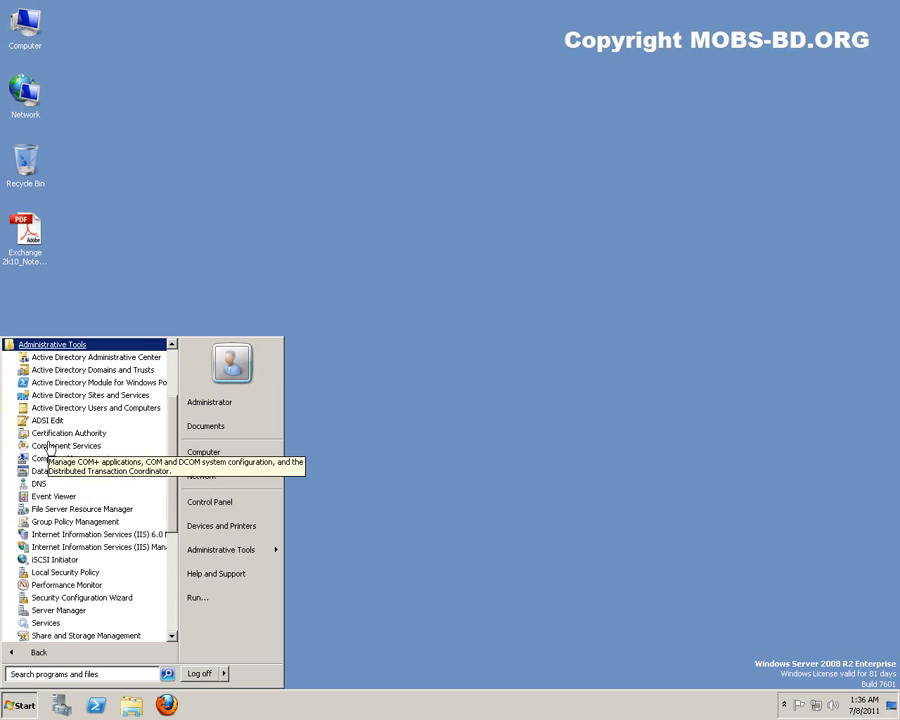
pyautogui.scroll(-3)
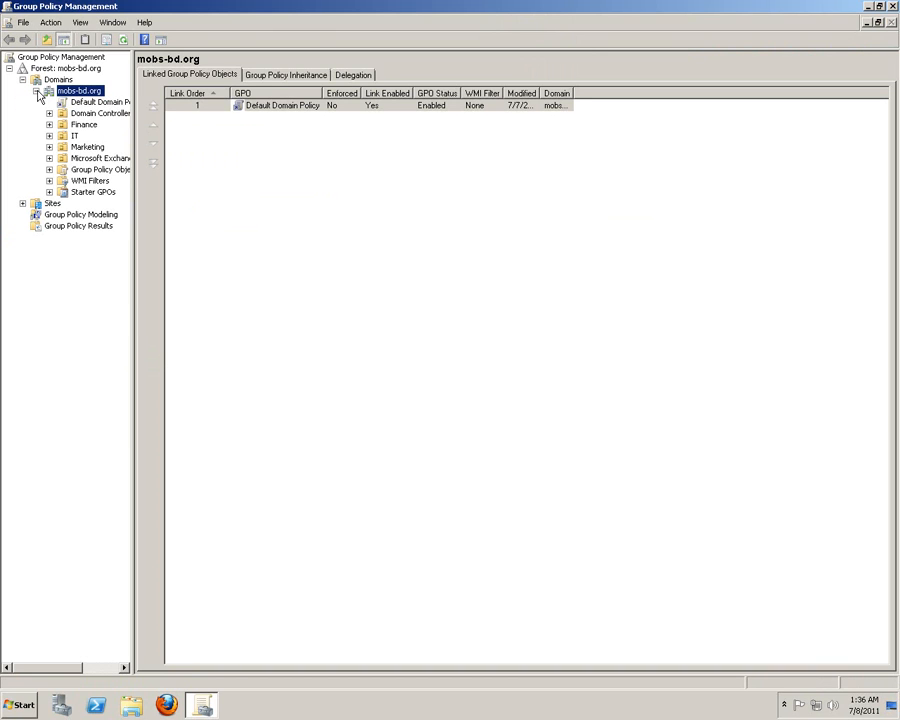
# Create a GPO named 'Telnet GPO' linked to mobs-bd.org and select it
pyautogui.rightClick(78, 91)
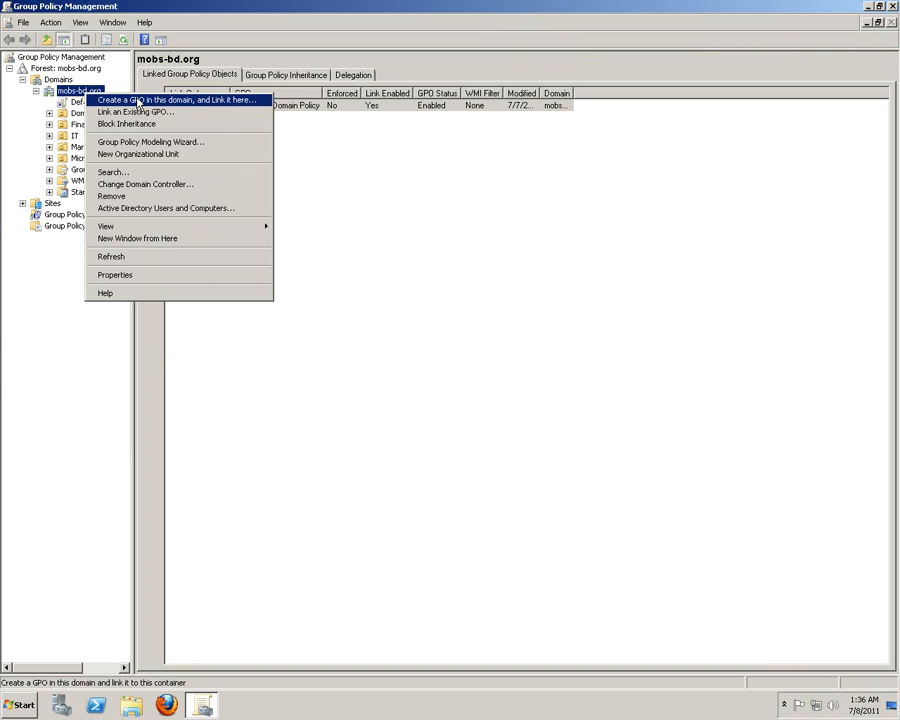
pyautogui.moveTo(218, 107)
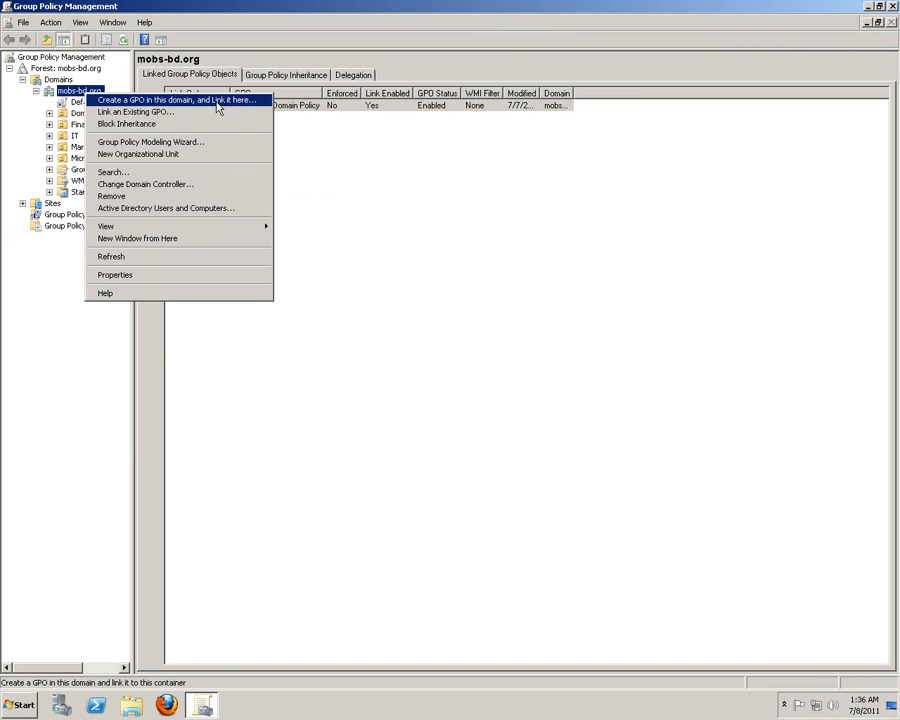
pyautogui.click(177, 99)
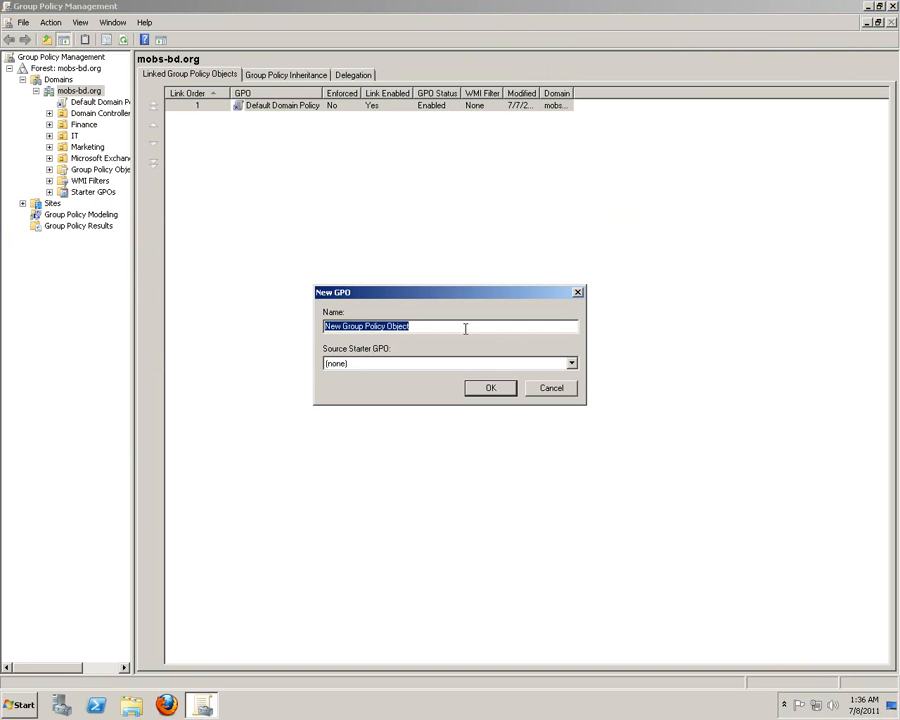
pyautogui.moveTo(518, 350)
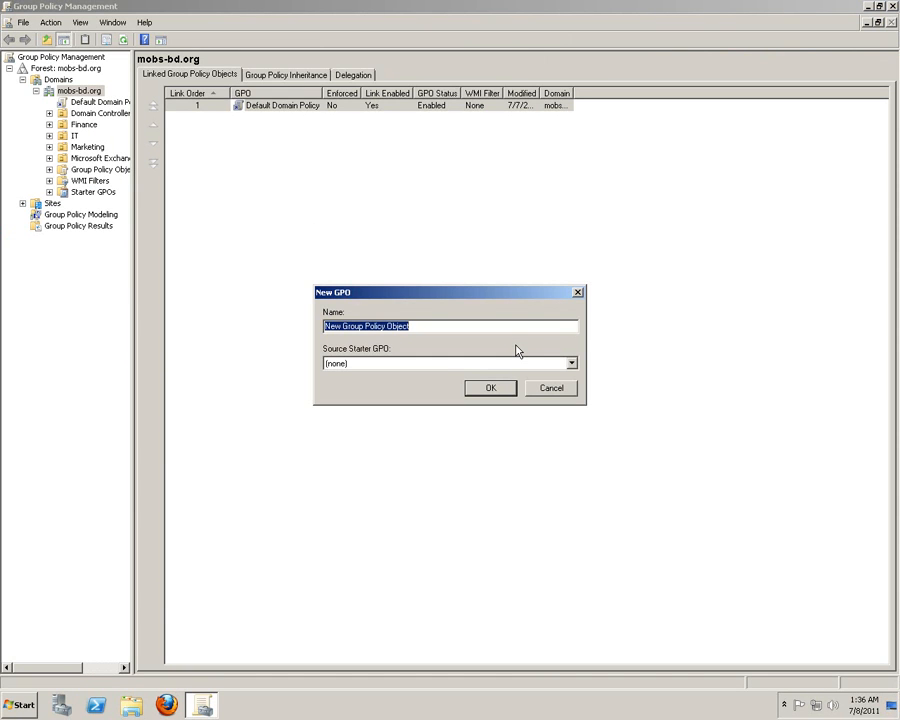
pyautogui.write('N')
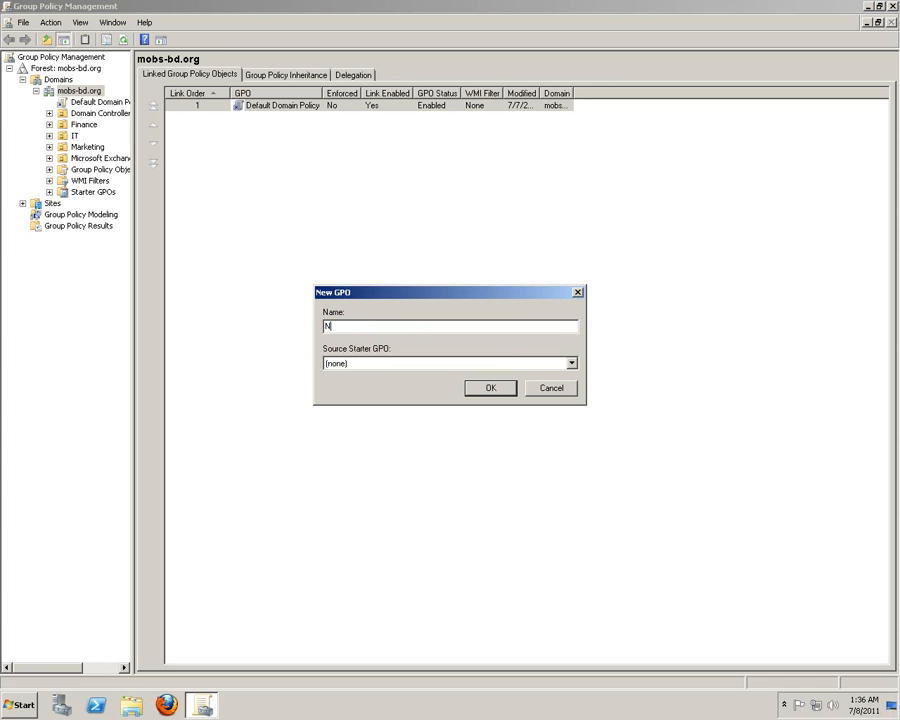
pyautogui.press('backspace')
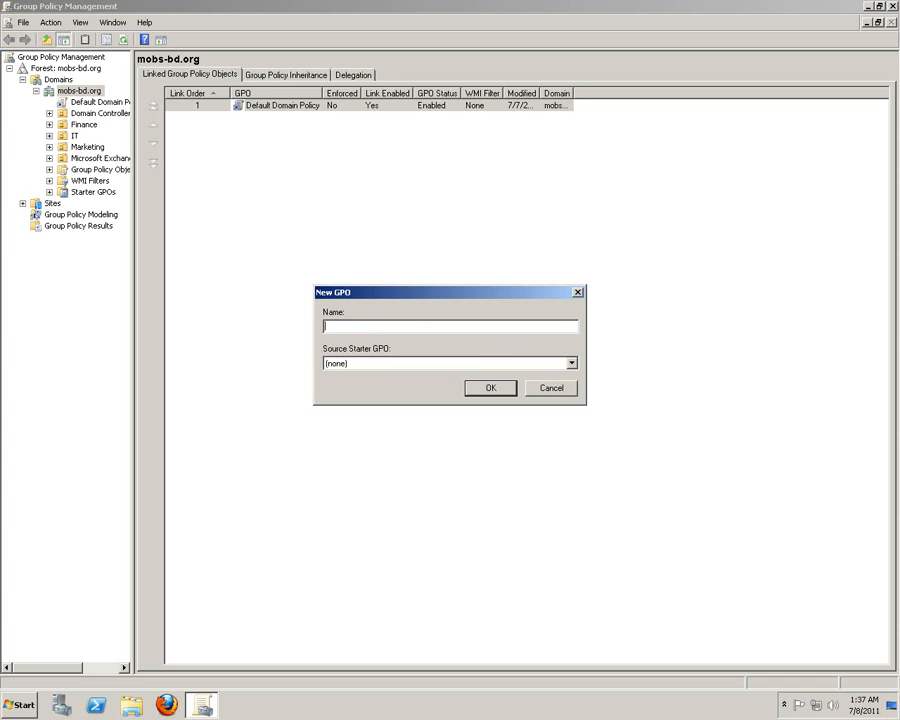
pyautogui.write('Tel')
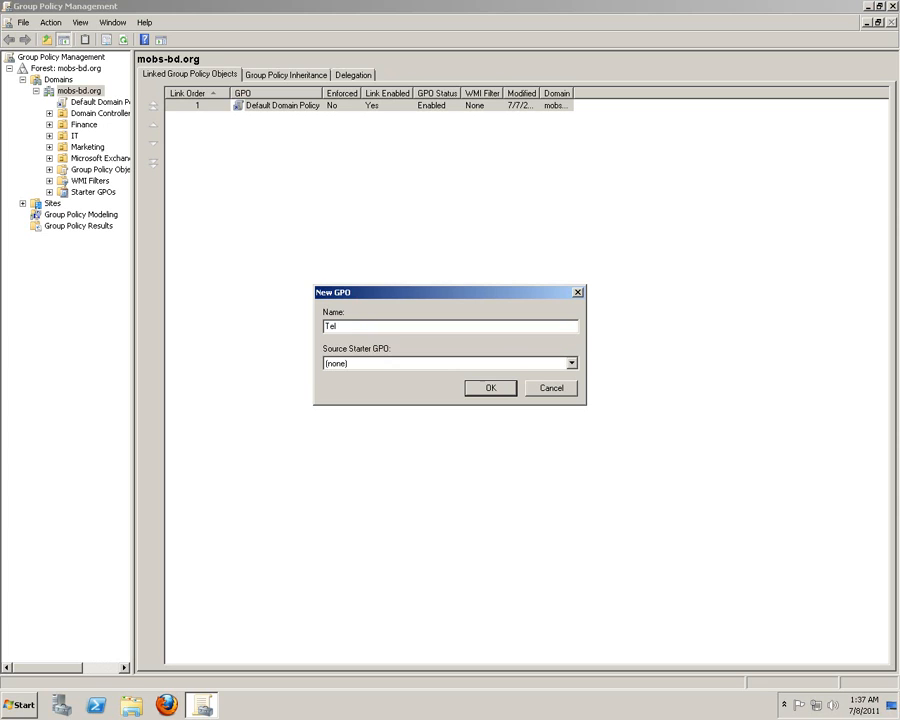
pyautogui.write('net')
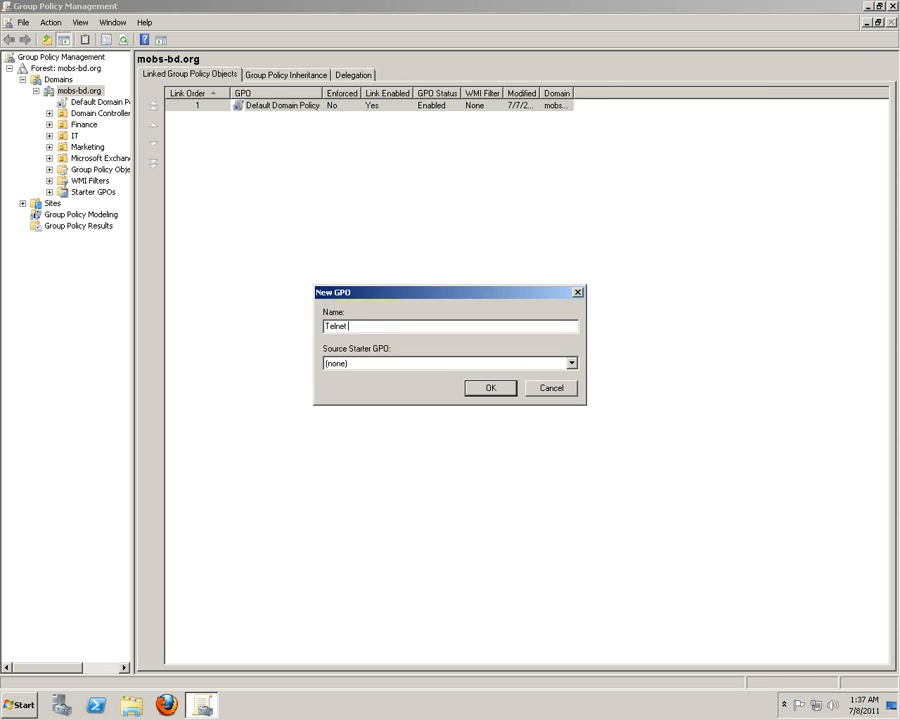
pyautogui.write('GPO')
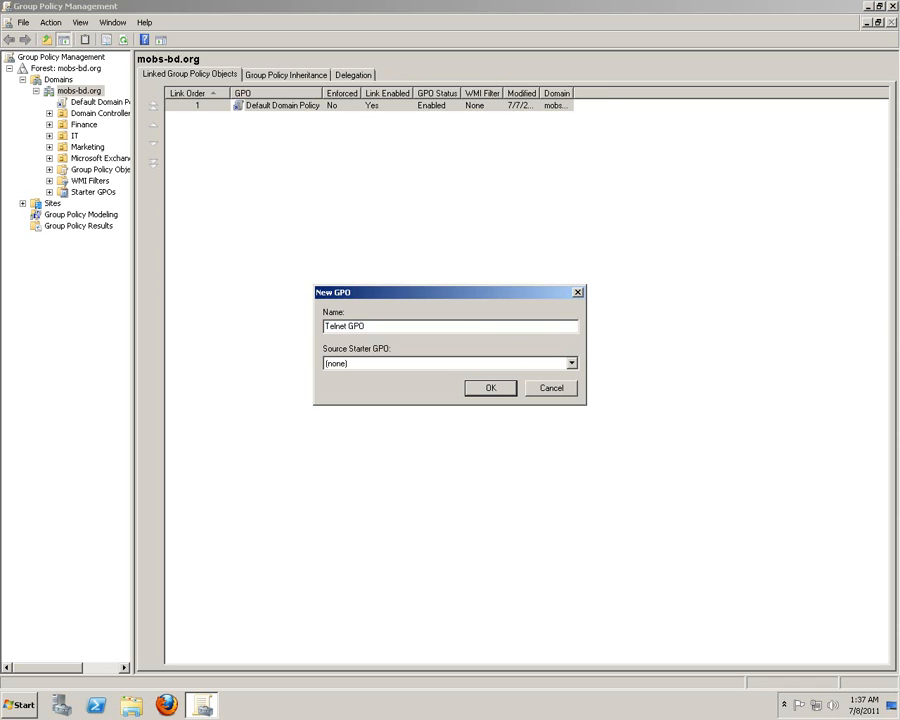
pyautogui.click(490, 388)
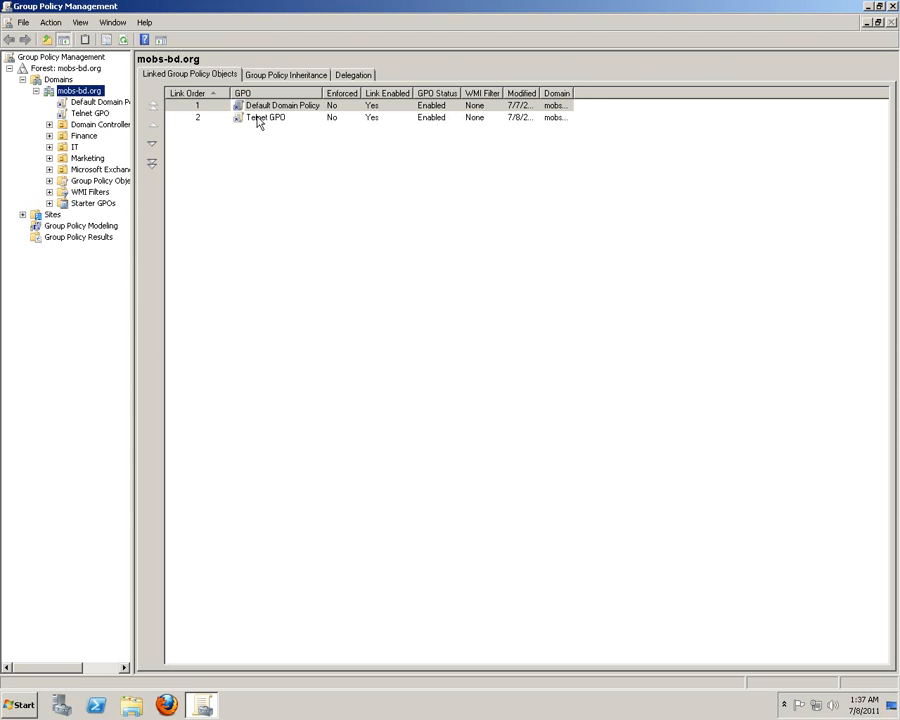
pyautogui.click(267, 117)
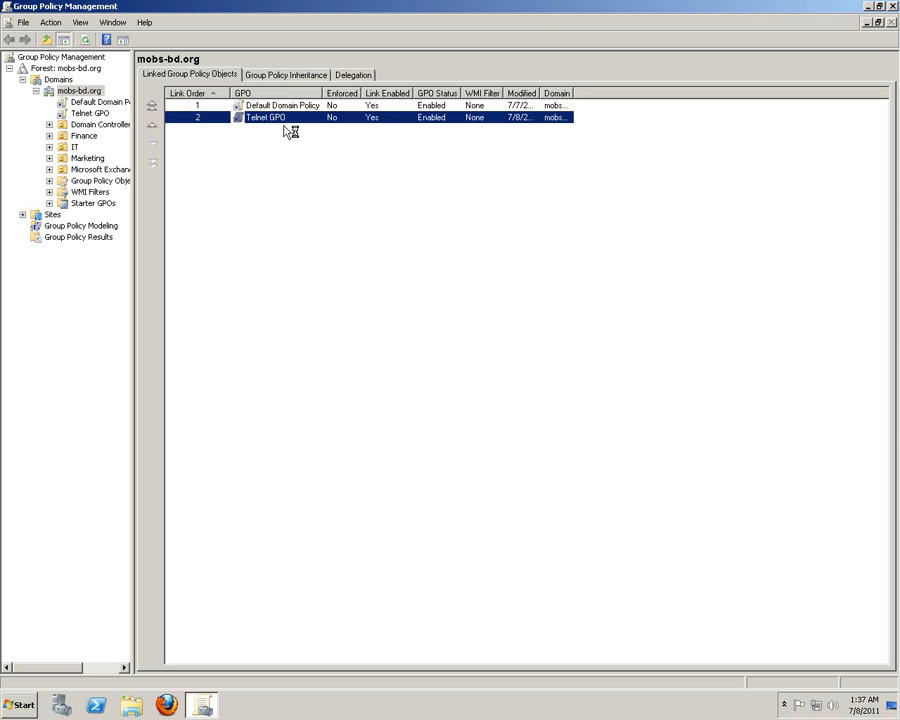
# Edit Telnet GPO and navigate to Windows Firewall with Advanced Security > Connection Security Rules
pyautogui.doubleClick(266, 117)
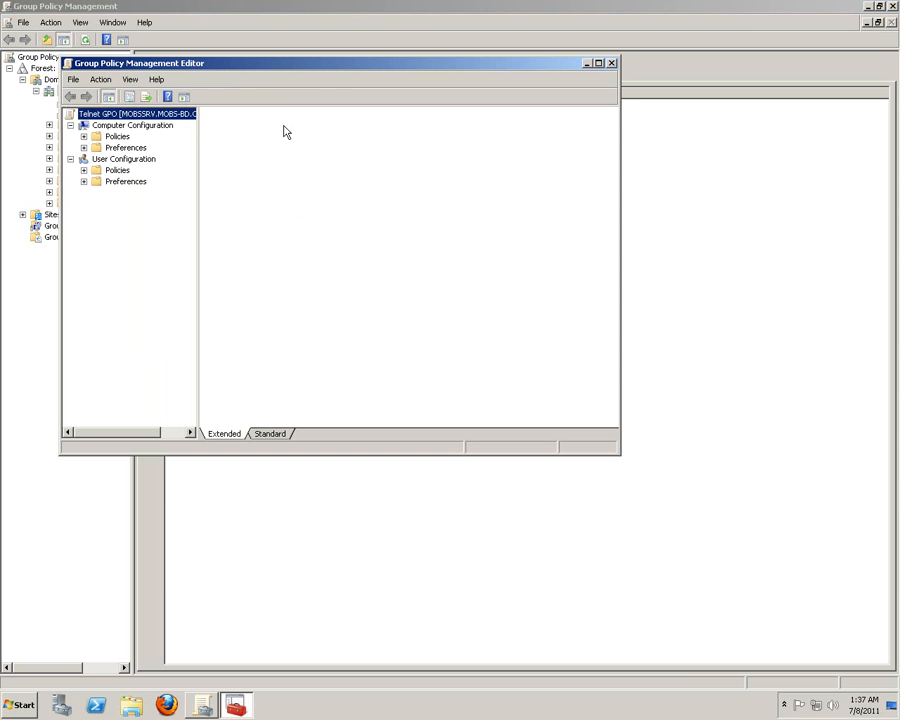
pyautogui.click(140, 113)
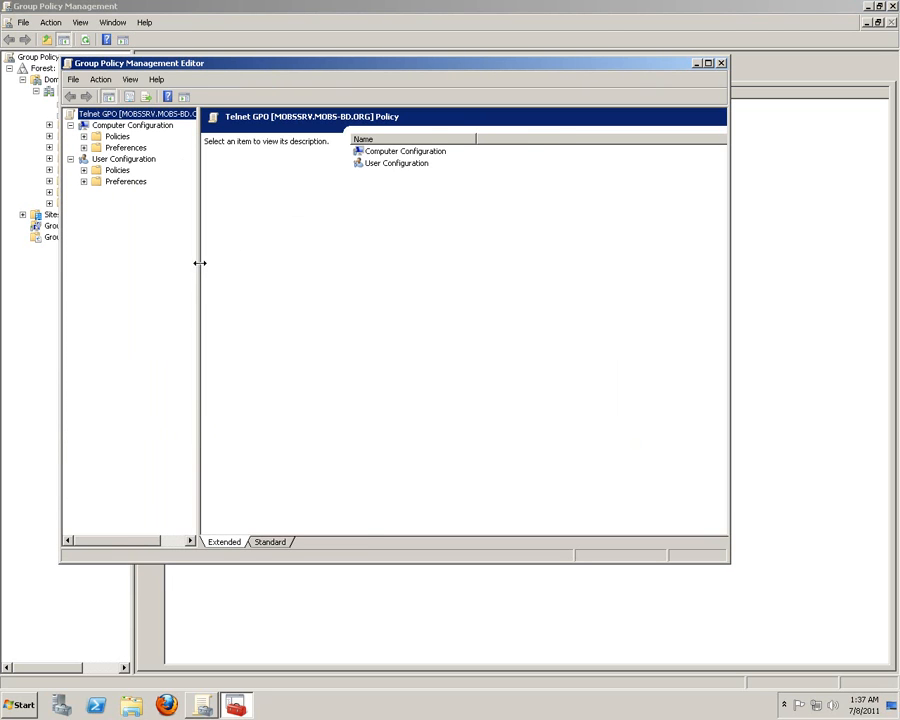
pyautogui.moveTo(200, 263); pyautogui.dragTo(283, 263)
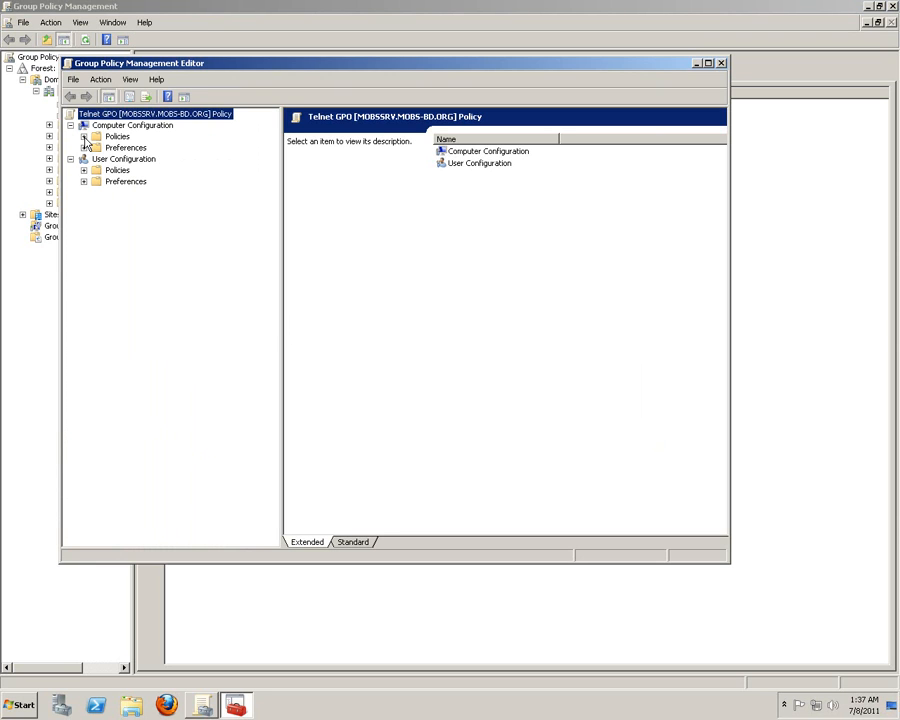
pyautogui.click(84, 136)
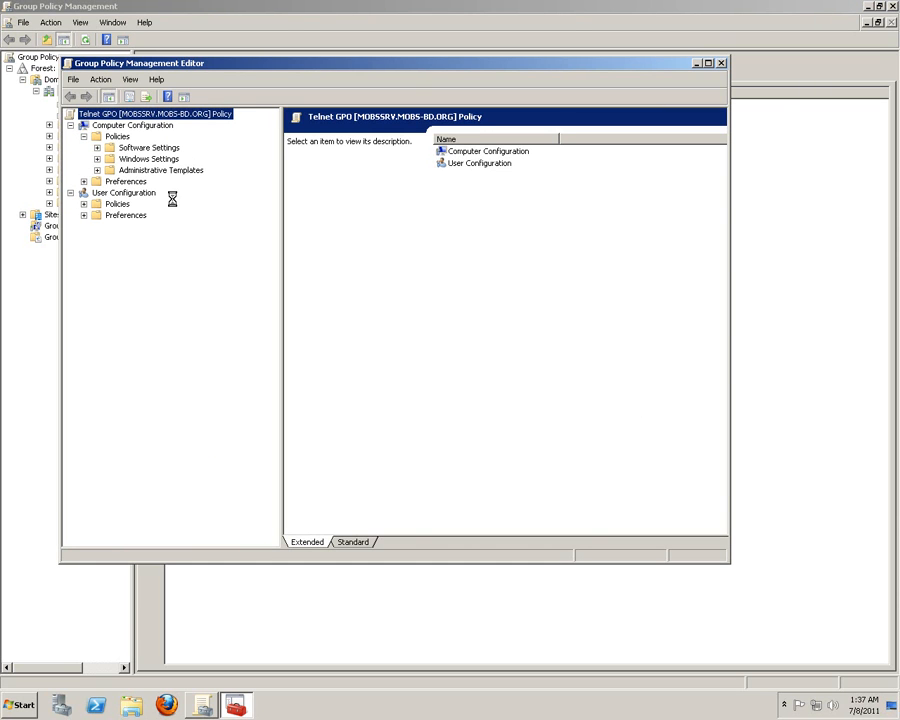
pyautogui.click(97, 158)
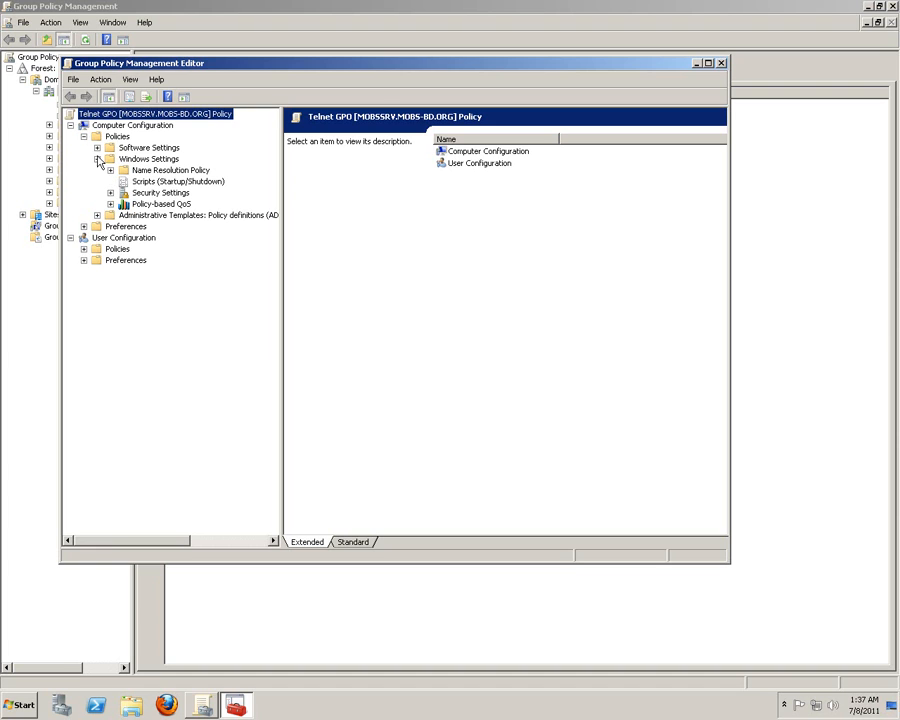
pyautogui.click(97, 215)
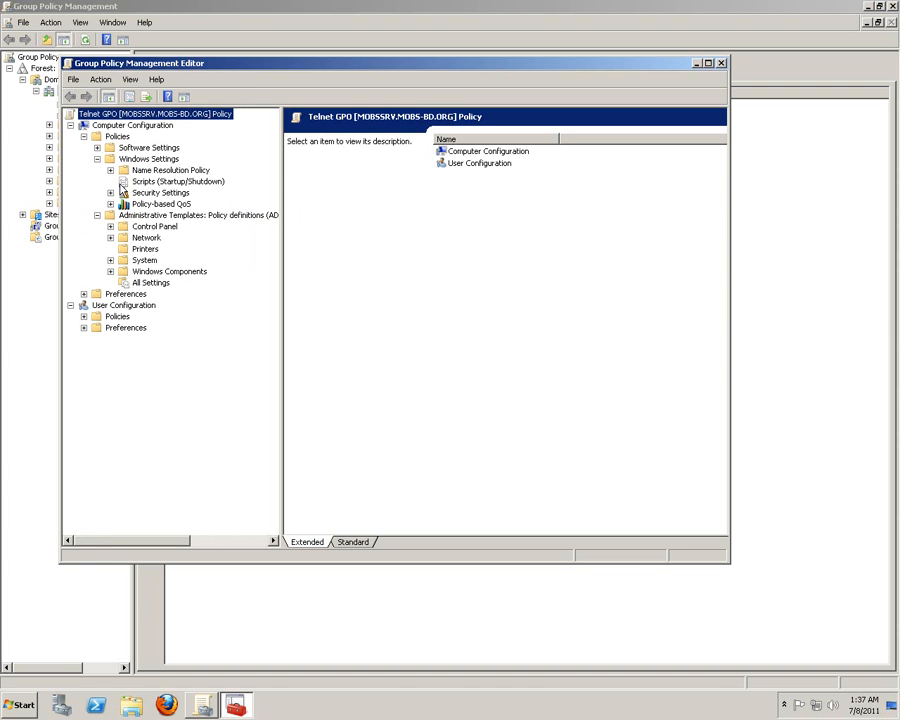
pyautogui.click(110, 192)
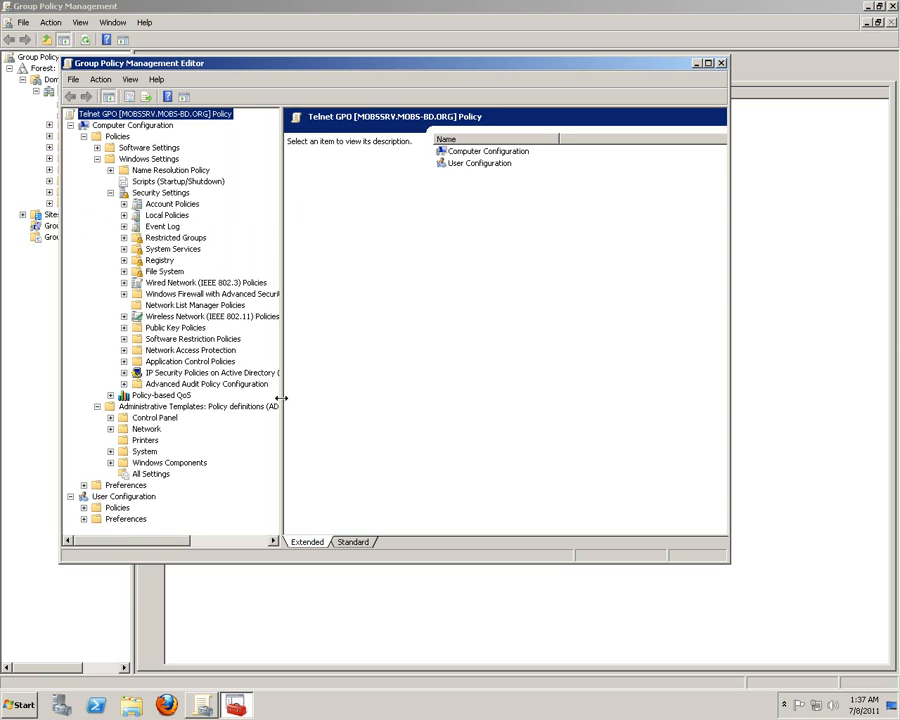
pyautogui.moveTo(283, 398); pyautogui.dragTo(368, 398)
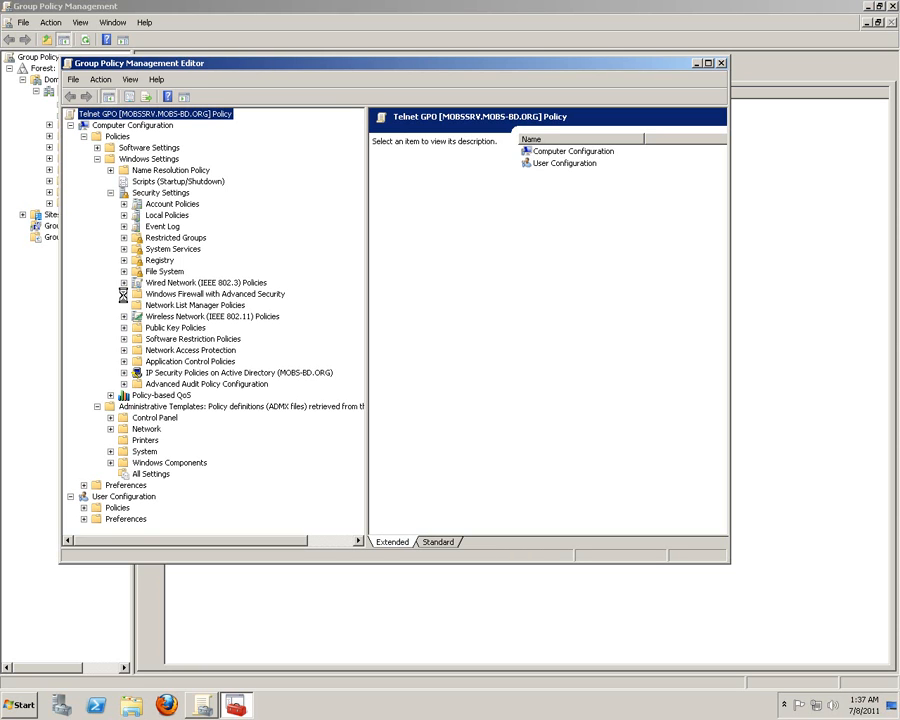
pyautogui.click(124, 305)
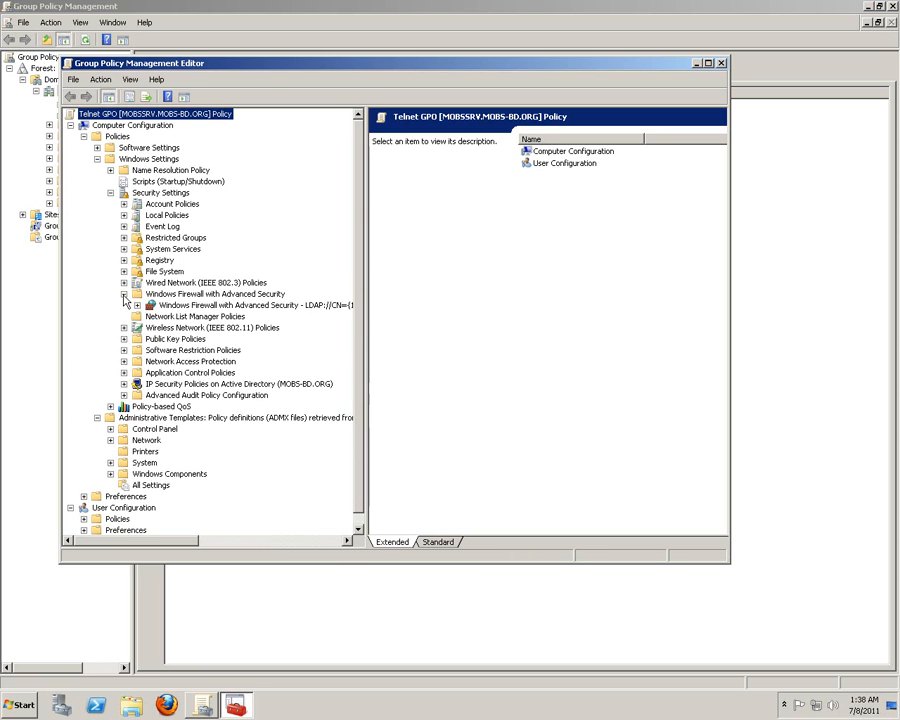
pyautogui.click(124, 305)
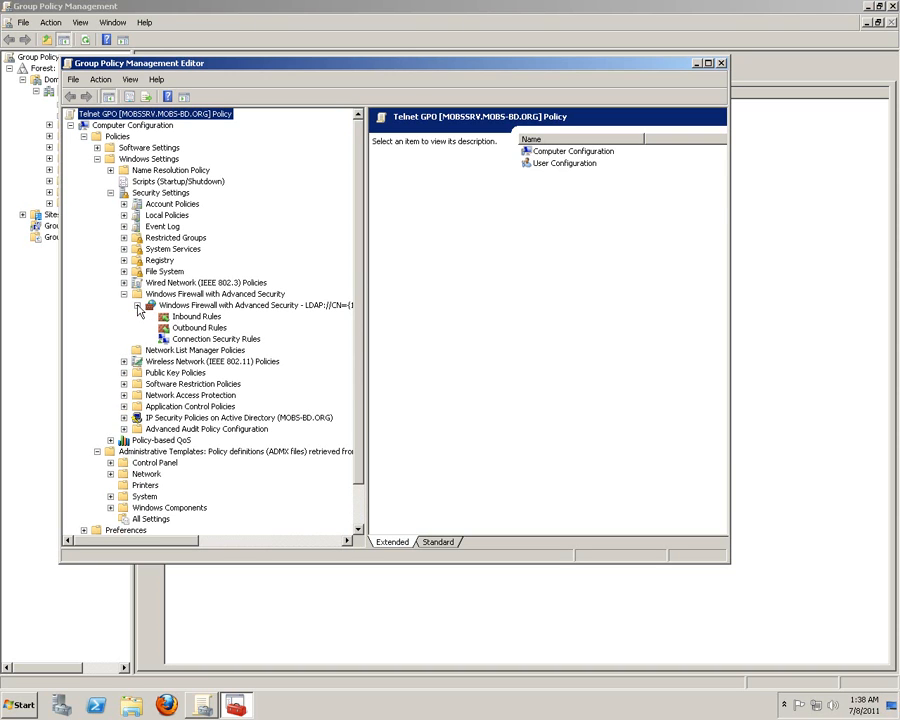
pyautogui.click(216, 338)
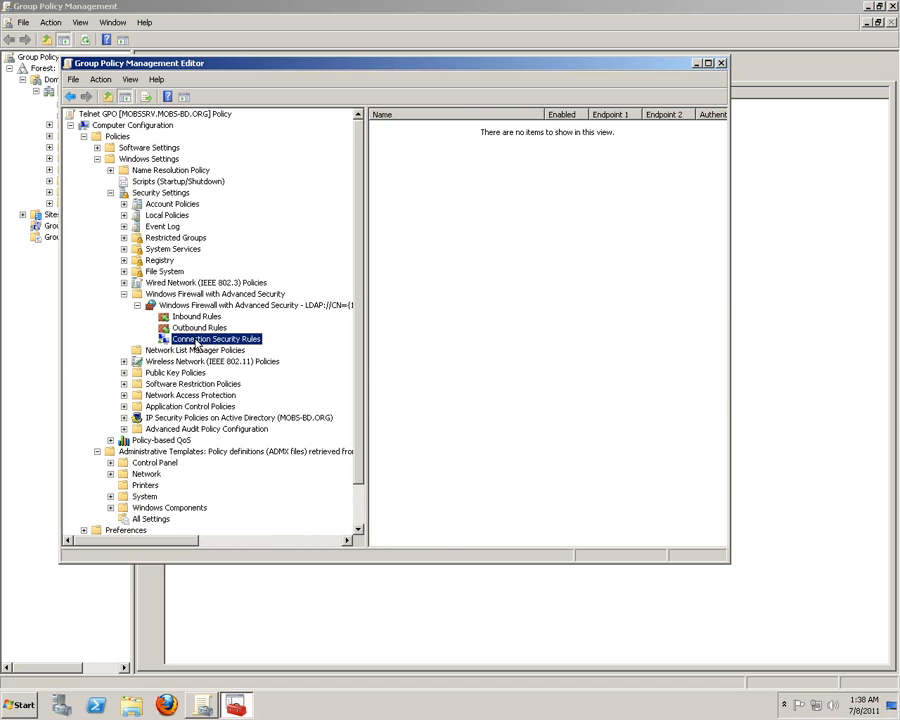
# Start a Custom rule for Any IP address, requiring authentication inbound and outbound
pyautogui.rightClick(216, 338)
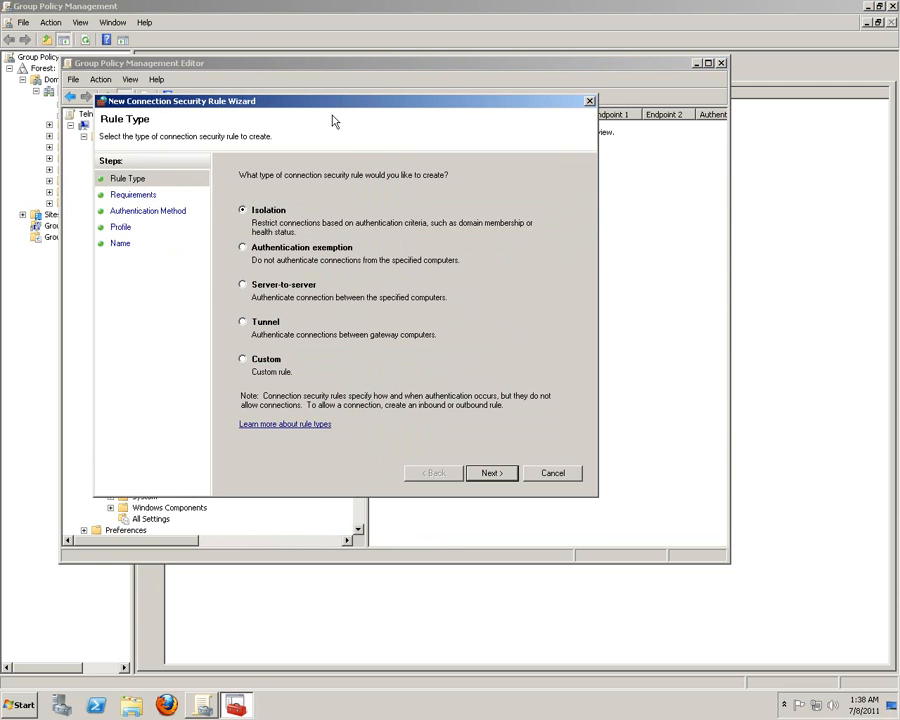
pyautogui.moveTo(310, 123)
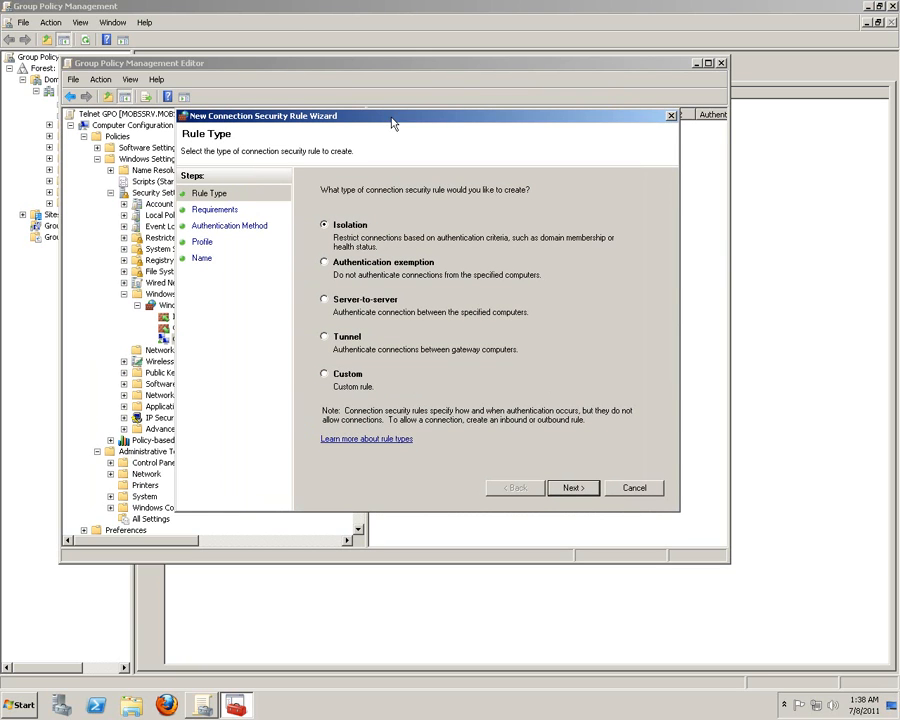
pyautogui.moveTo(358, 245)
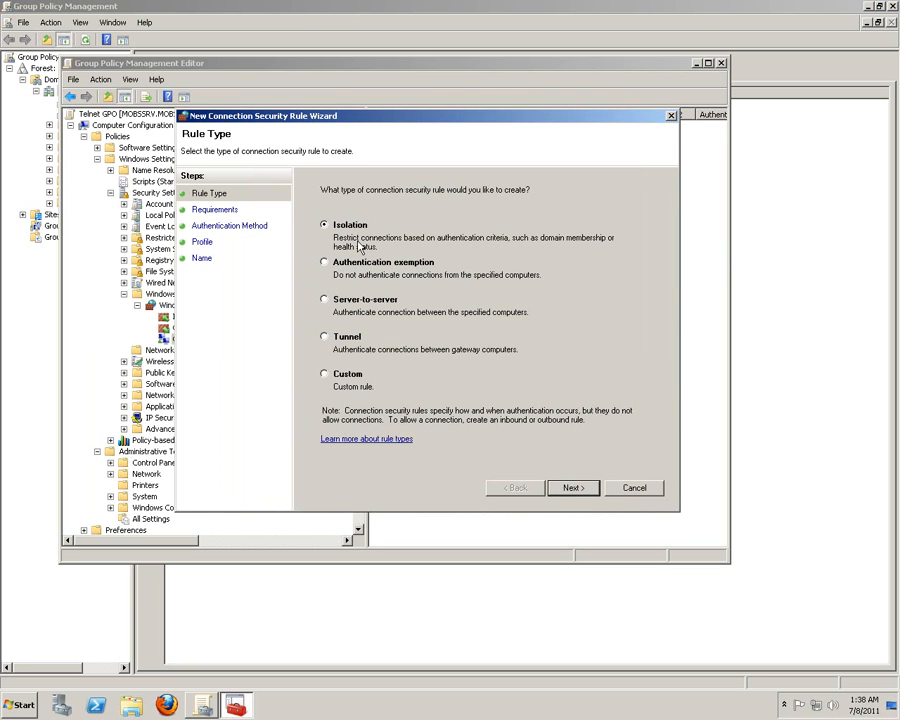
pyautogui.moveTo(450, 328)
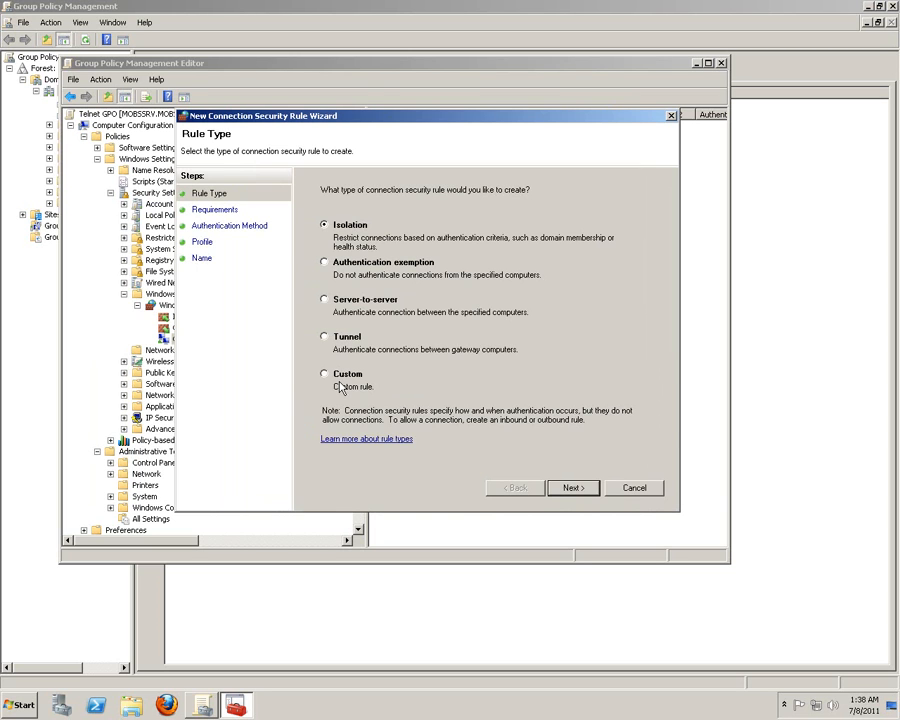
pyautogui.moveTo(340, 387)
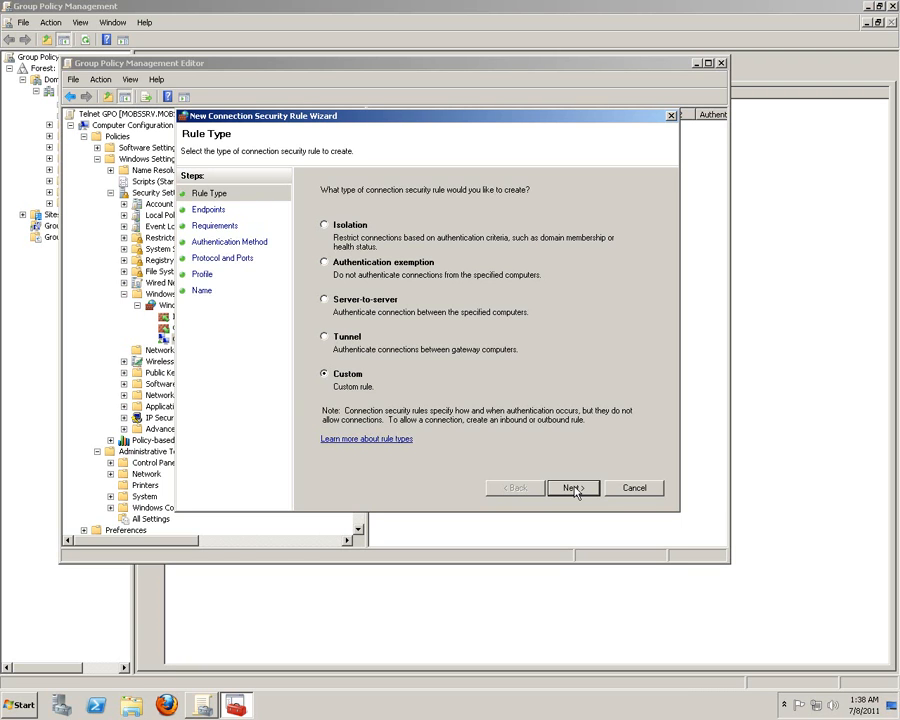
pyautogui.click(571, 487)
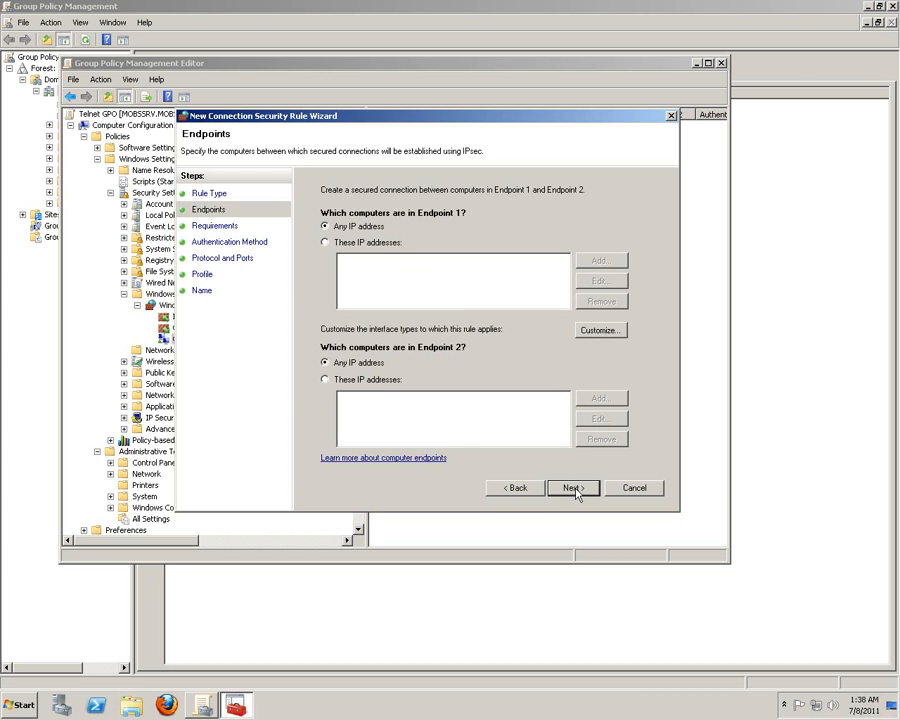
pyautogui.click(571, 488)
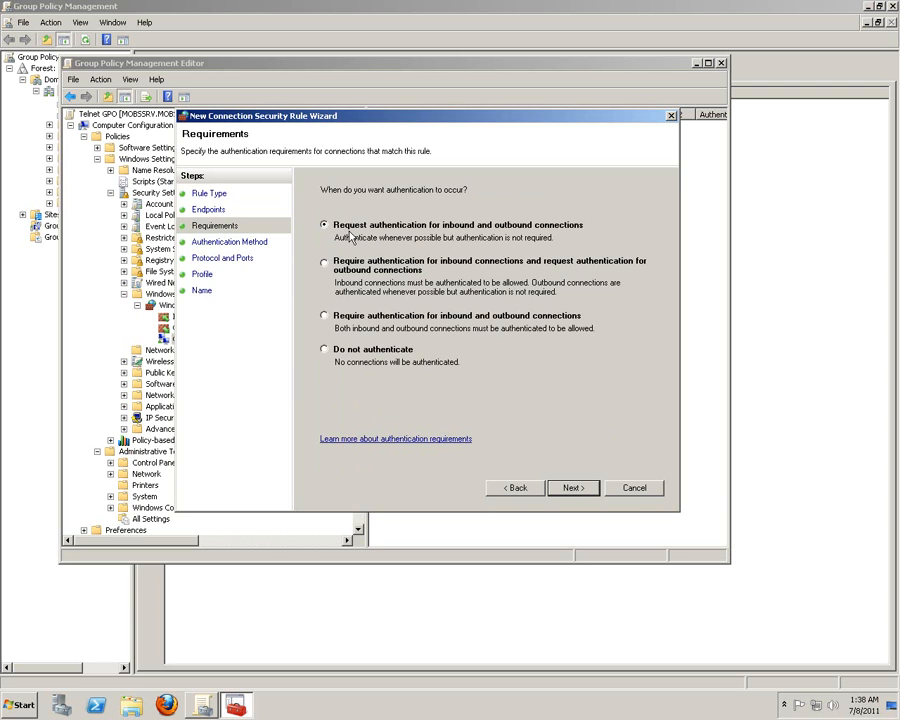
pyautogui.moveTo(365, 238)
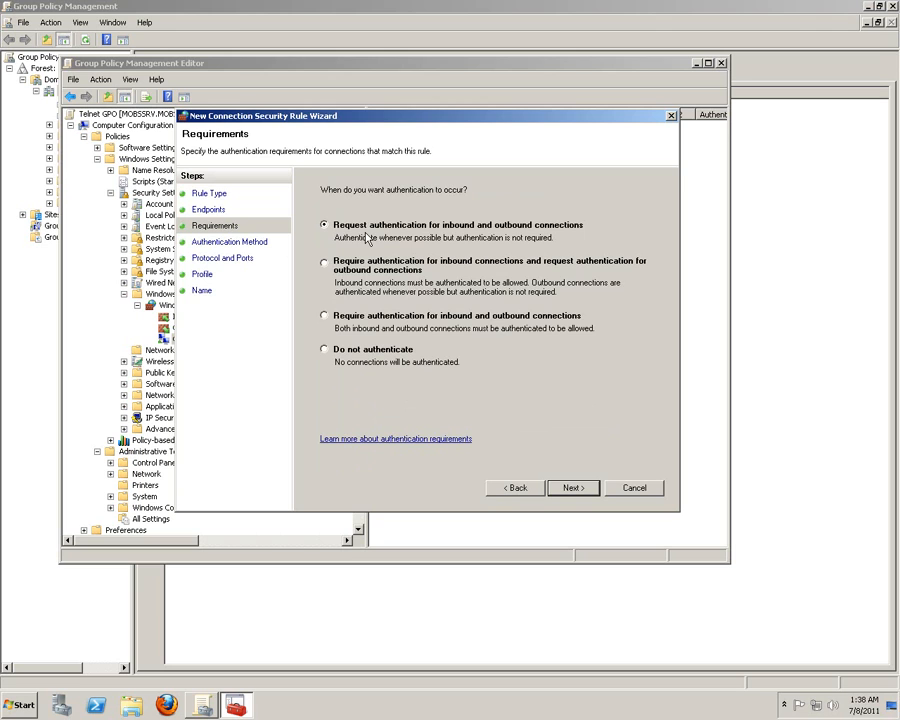
pyautogui.moveTo(540, 248)
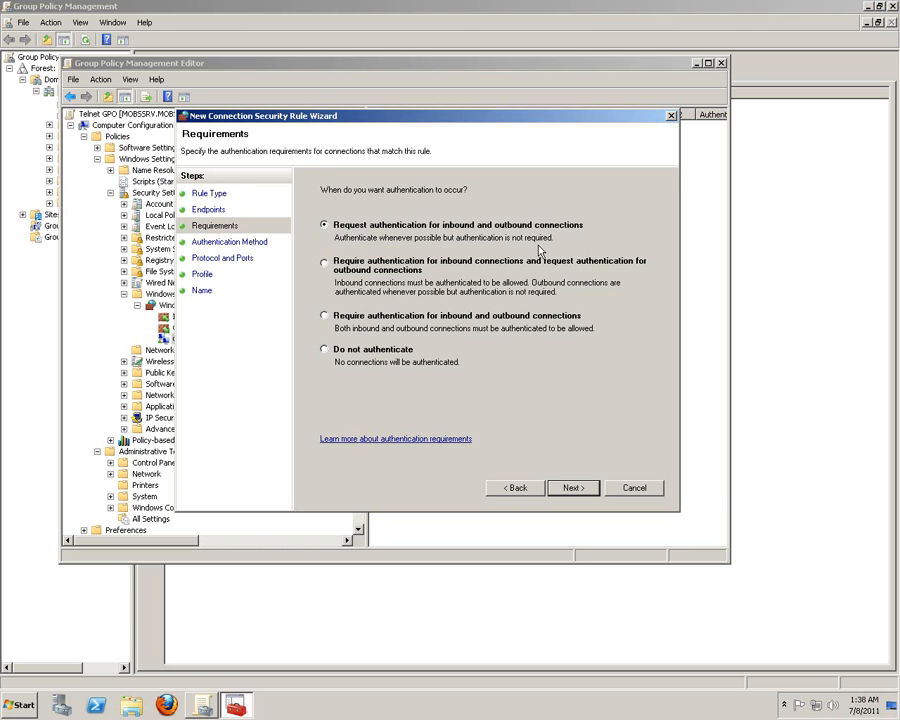
pyautogui.click(324, 316)
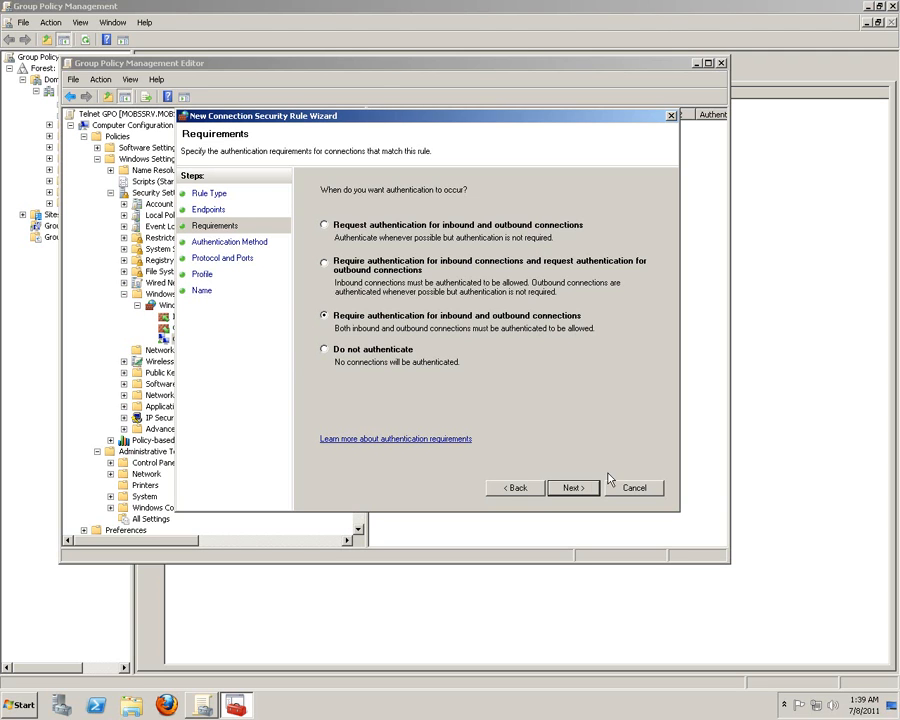
pyautogui.click(572, 487)
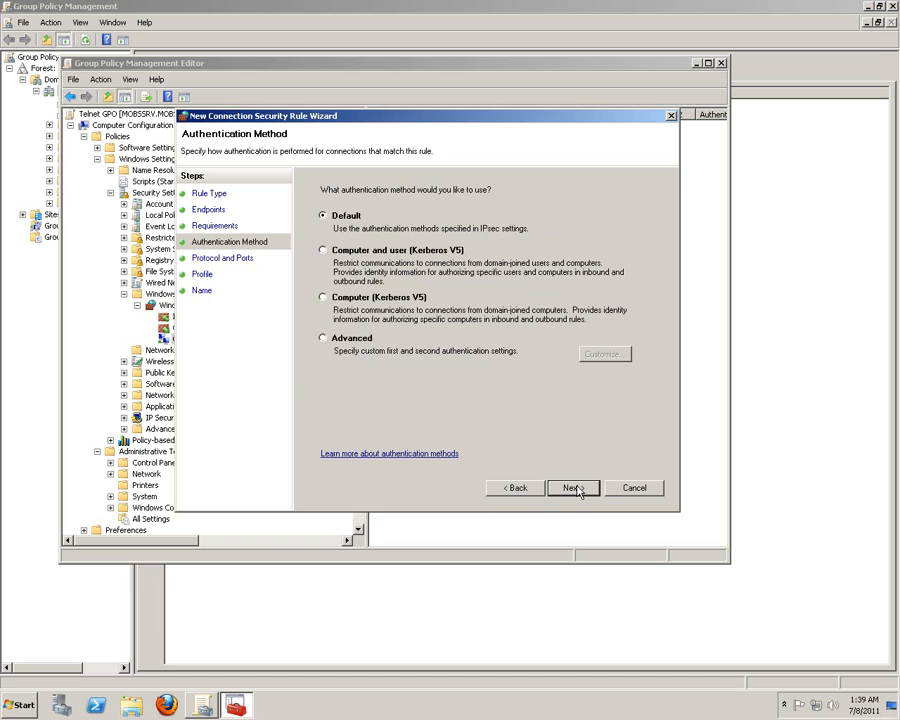
pyautogui.moveTo(383, 308)
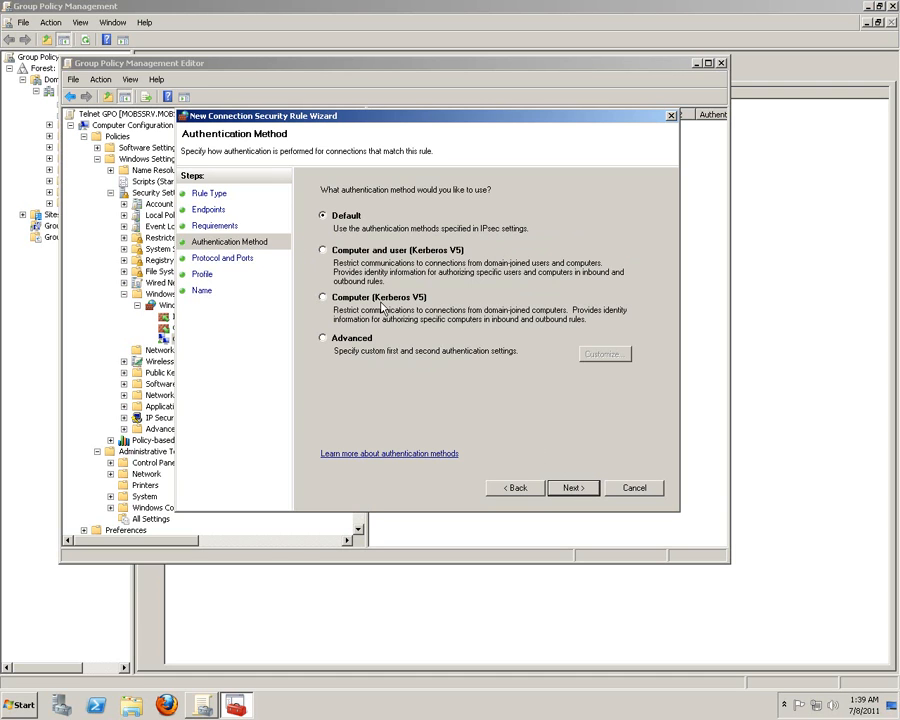
# Choose the Advanced authentication method and open its Customize settings
pyautogui.click(323, 338)
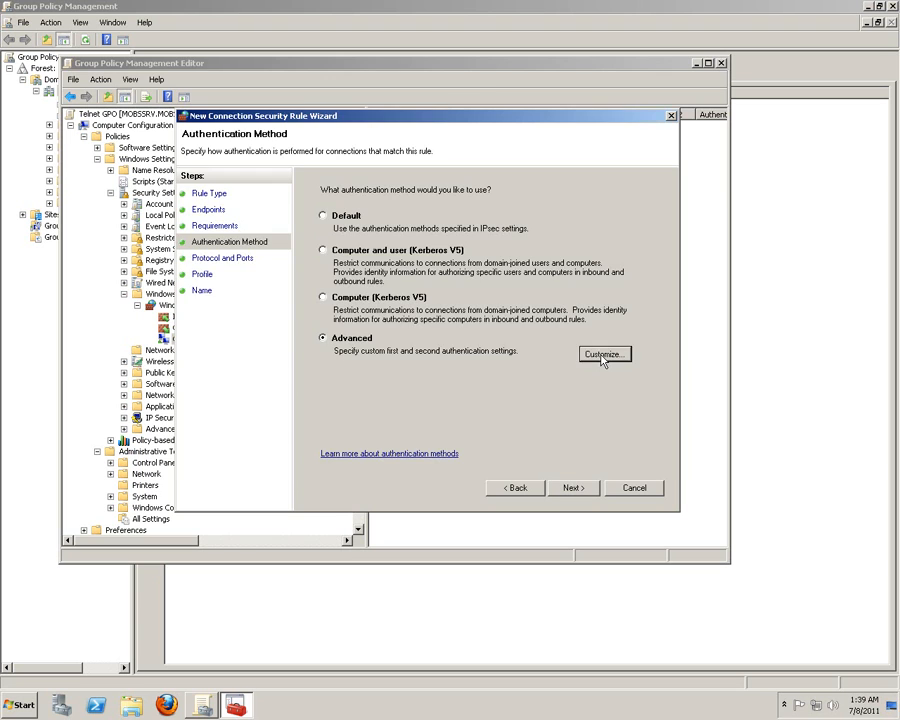
pyautogui.click(603, 354)
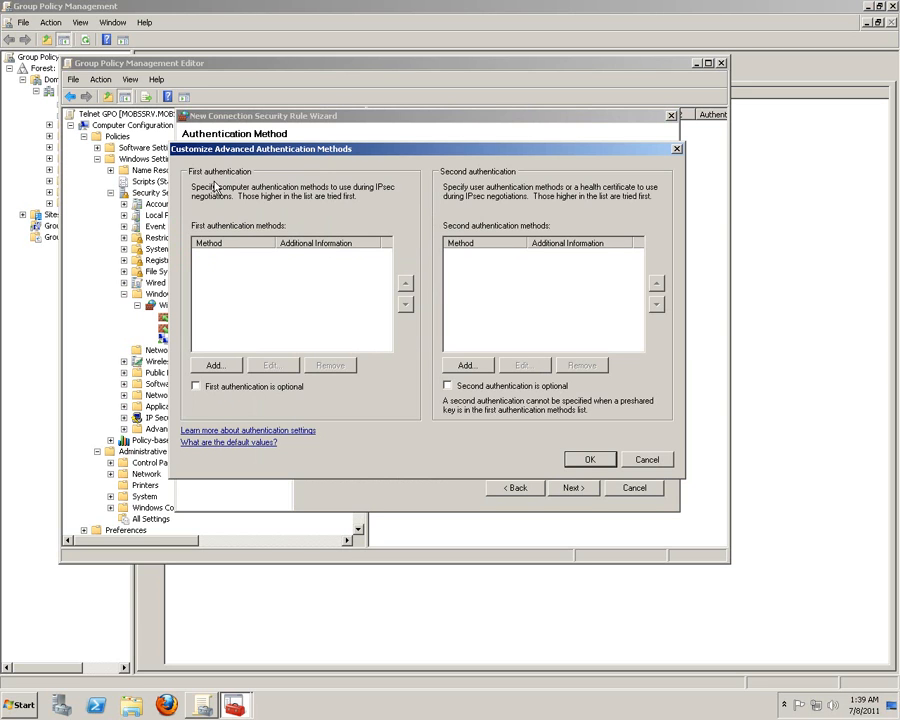
pyautogui.moveTo(515, 200)
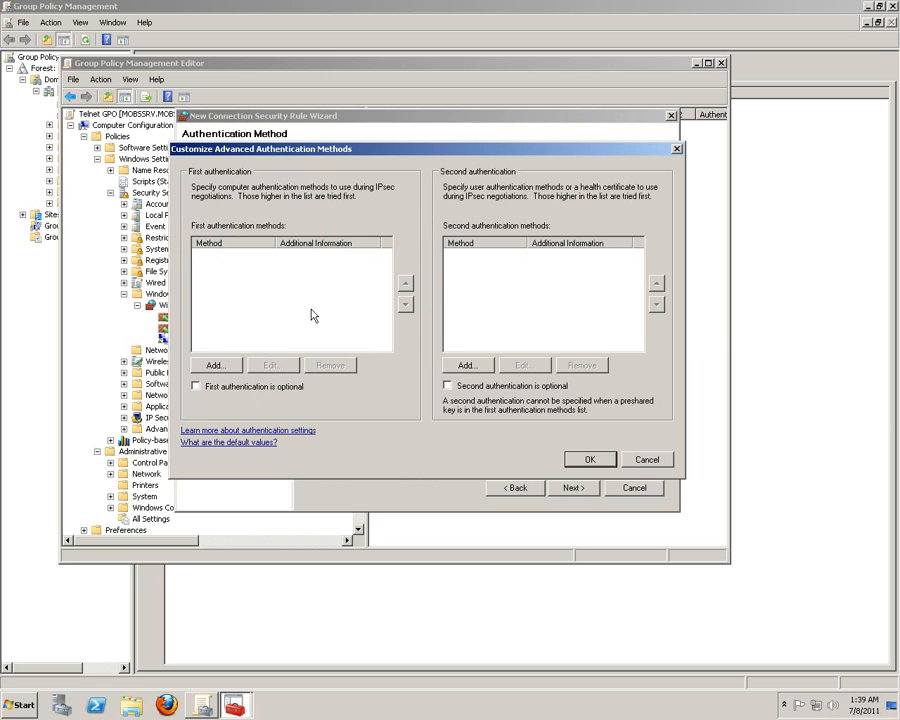
pyautogui.moveTo(246, 276)
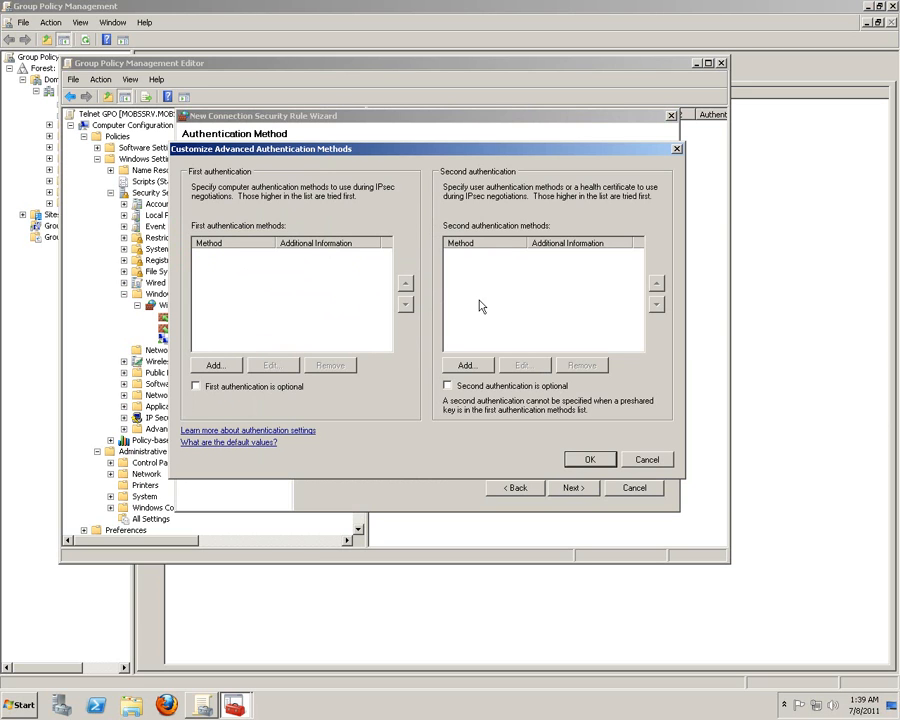
# Uncheck 'First authentication is optional' and 'Second authentication is optional'
pyautogui.click(196, 387)
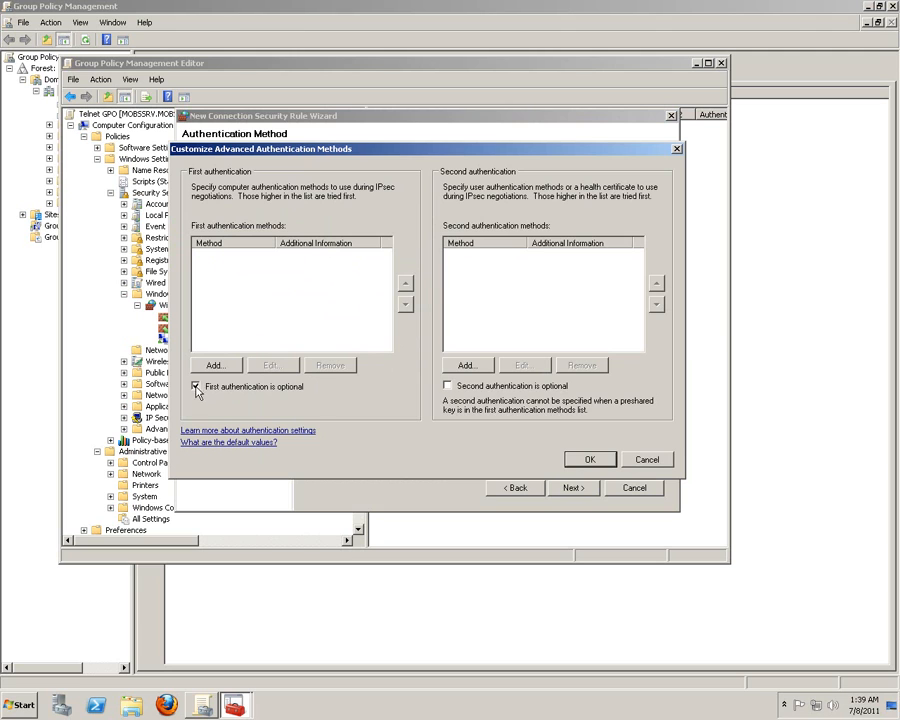
pyautogui.click(447, 386)
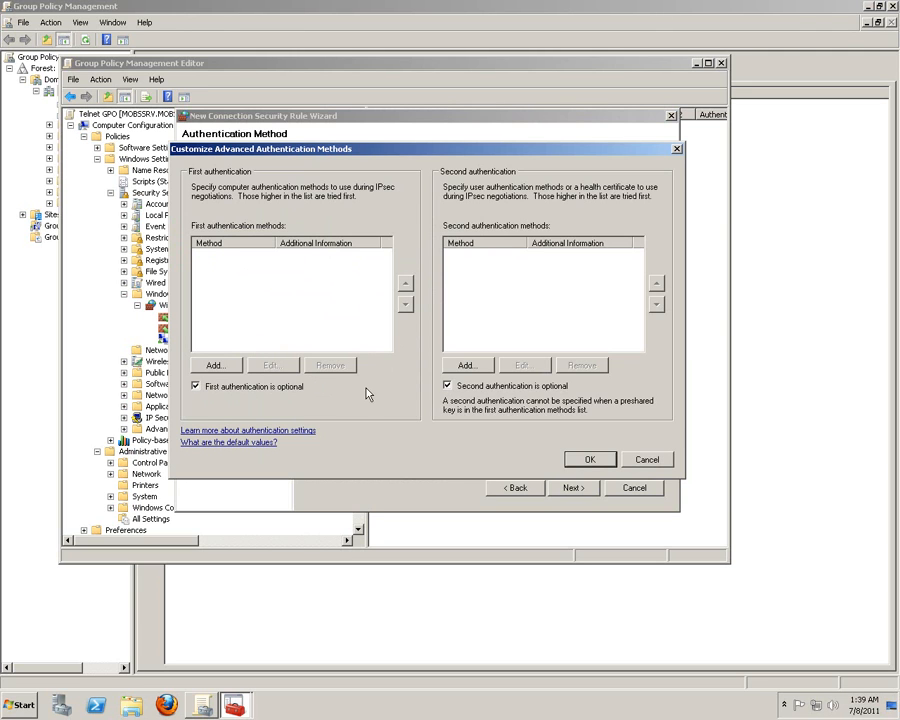
pyautogui.moveTo(280, 395)
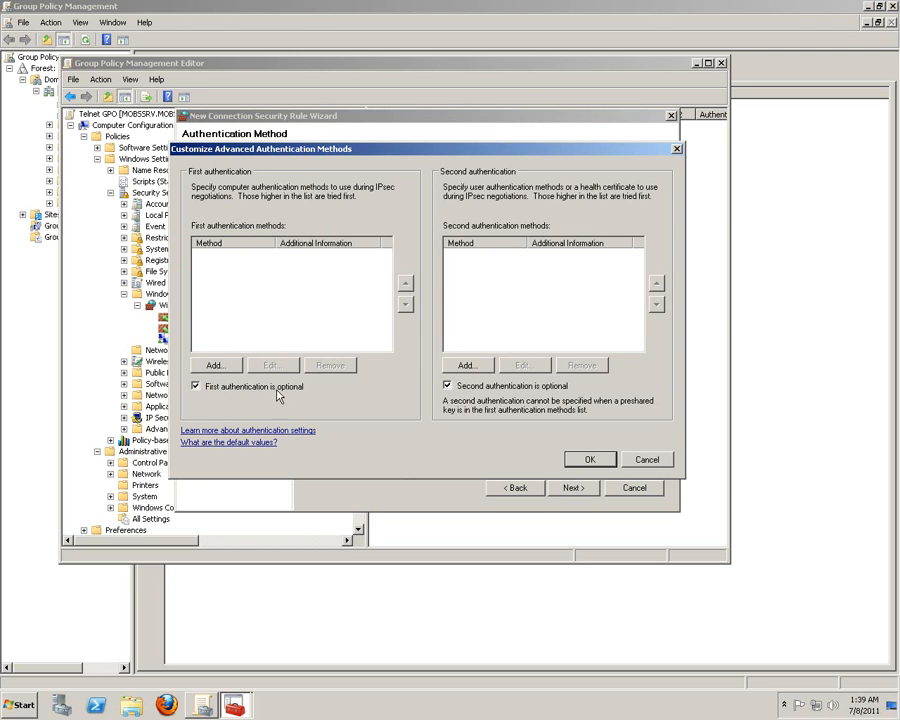
pyautogui.moveTo(548, 395)
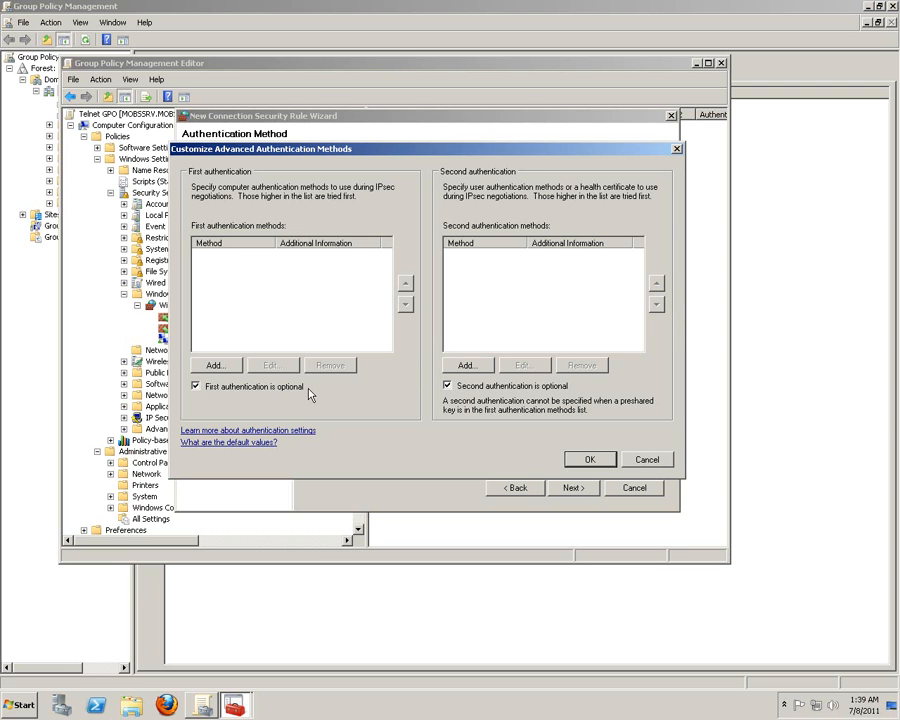
pyautogui.moveTo(575, 395)
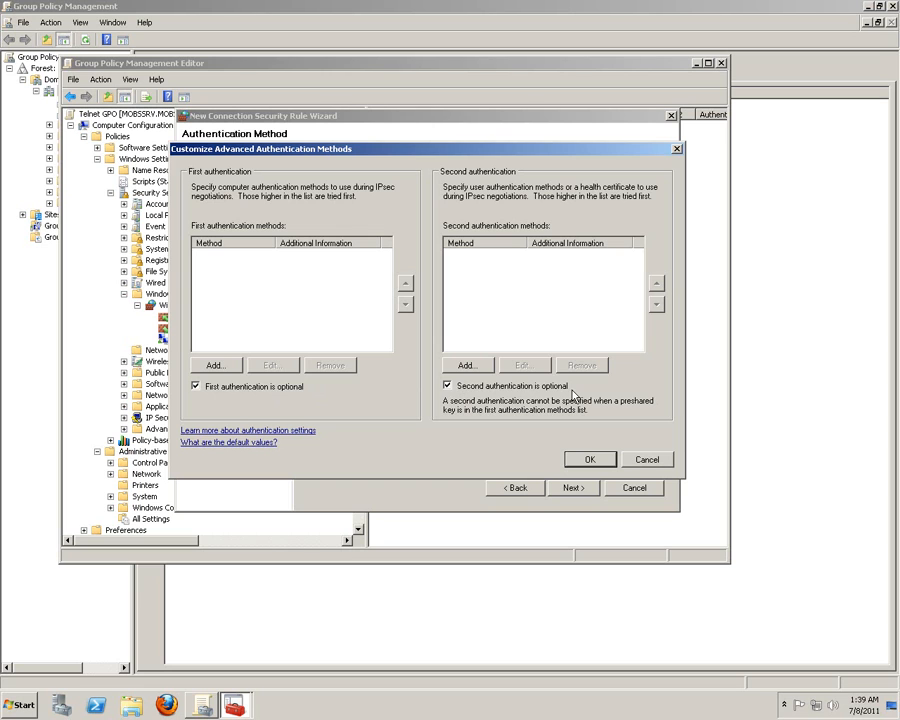
pyautogui.moveTo(255, 393)
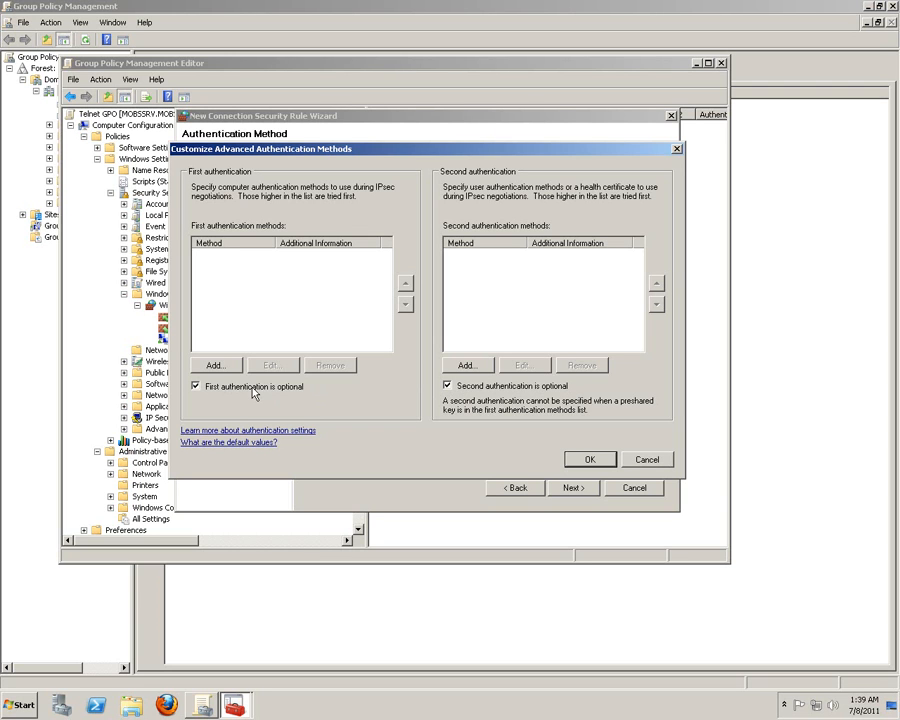
pyautogui.moveTo(267, 393)
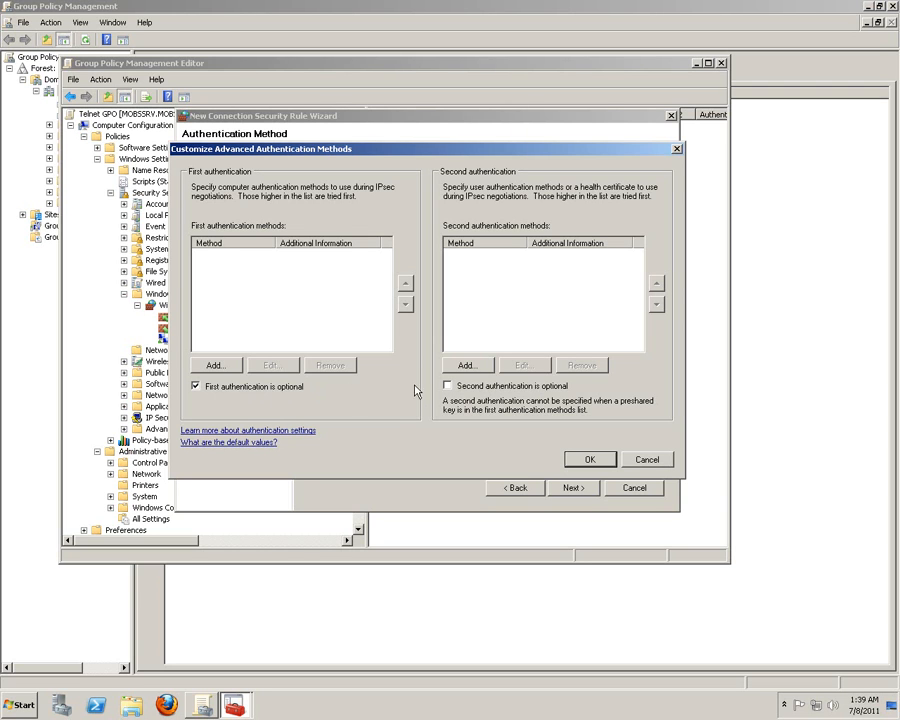
pyautogui.click(196, 386)
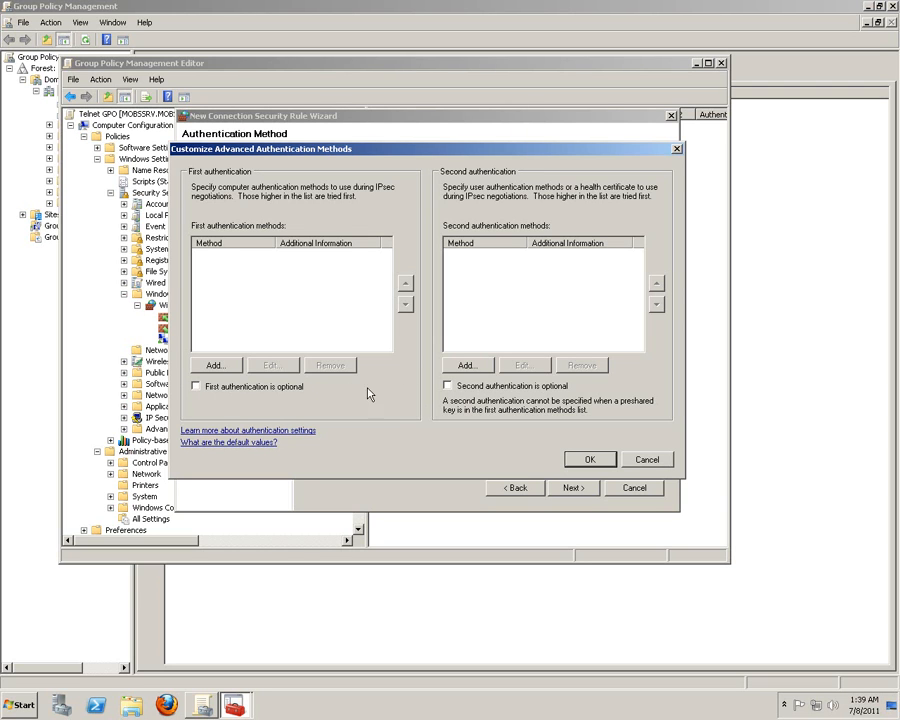
pyautogui.moveTo(515, 397)
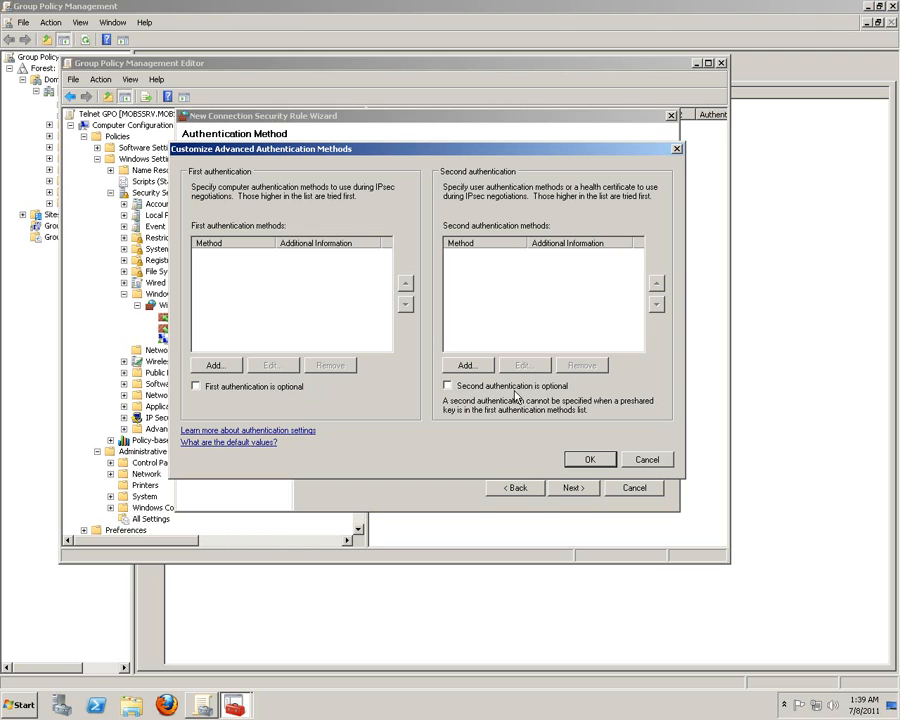
pyautogui.moveTo(267, 262)
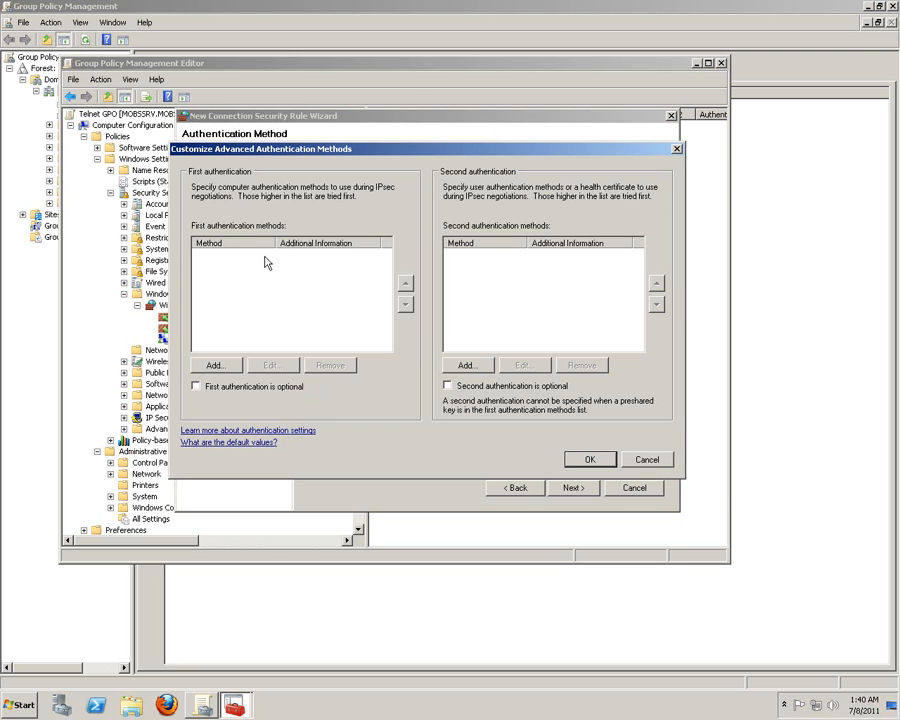
pyautogui.moveTo(239, 365)
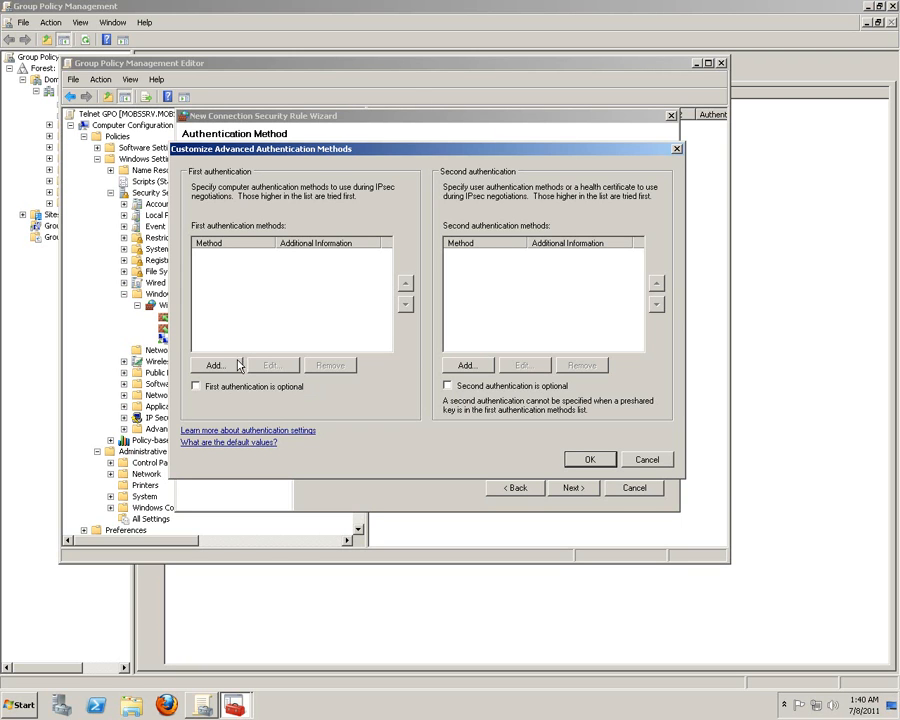
# Add Computer (Kerberos V5) and Computer (NTLMv2) as first authentication methods, then accept
pyautogui.click(214, 364)
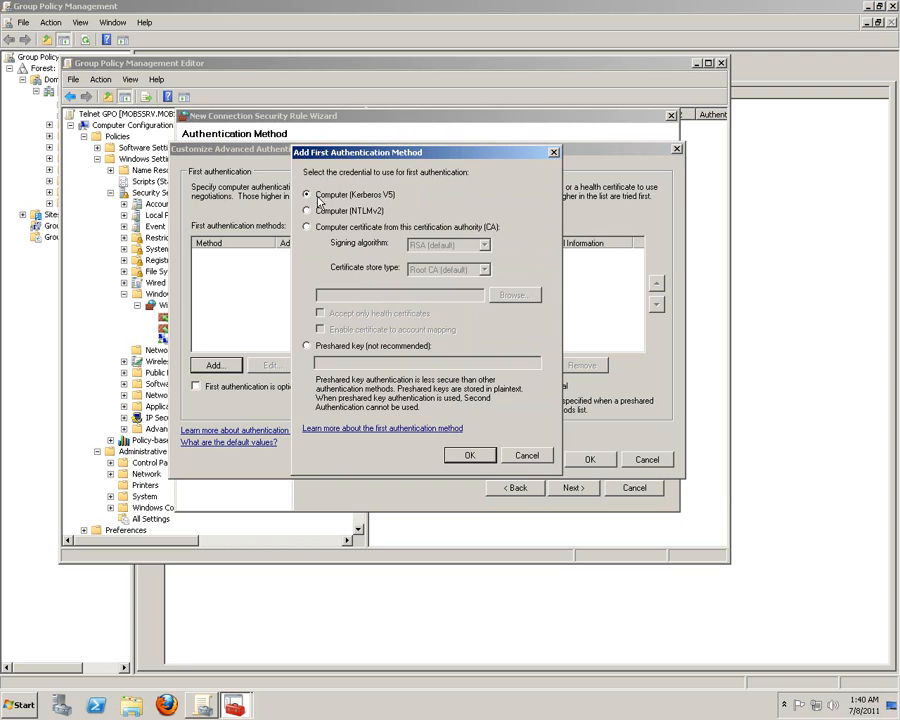
pyautogui.moveTo(408, 208)
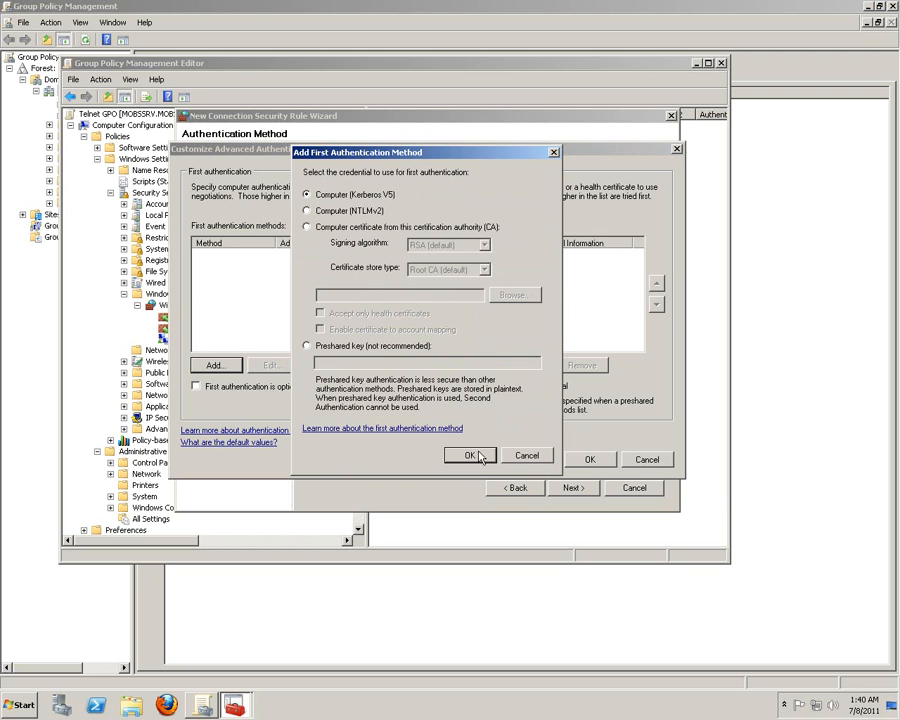
pyautogui.click(470, 456)
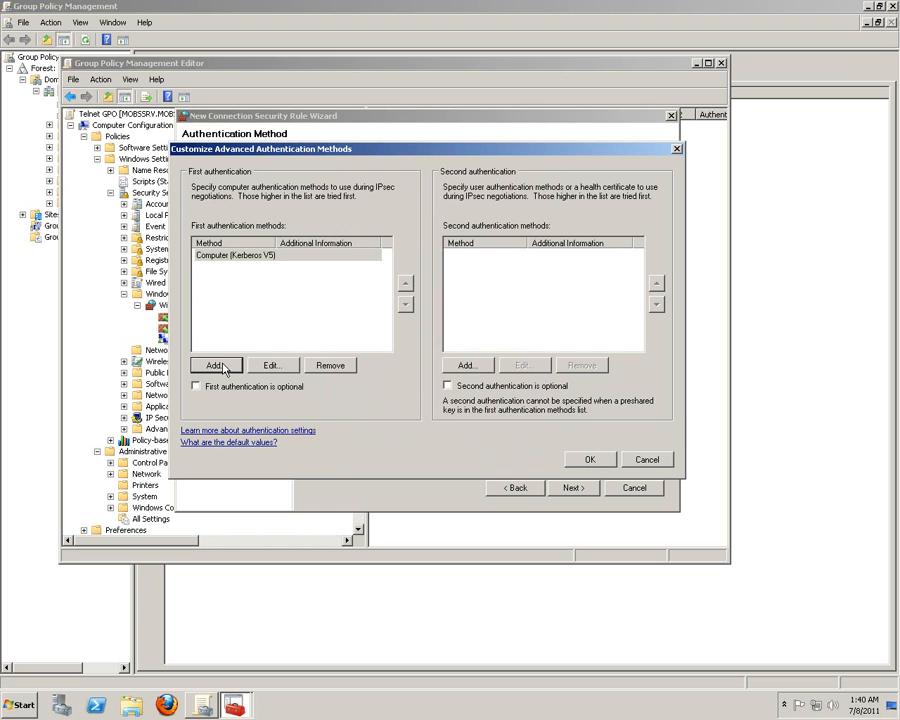
pyautogui.click(271, 364)
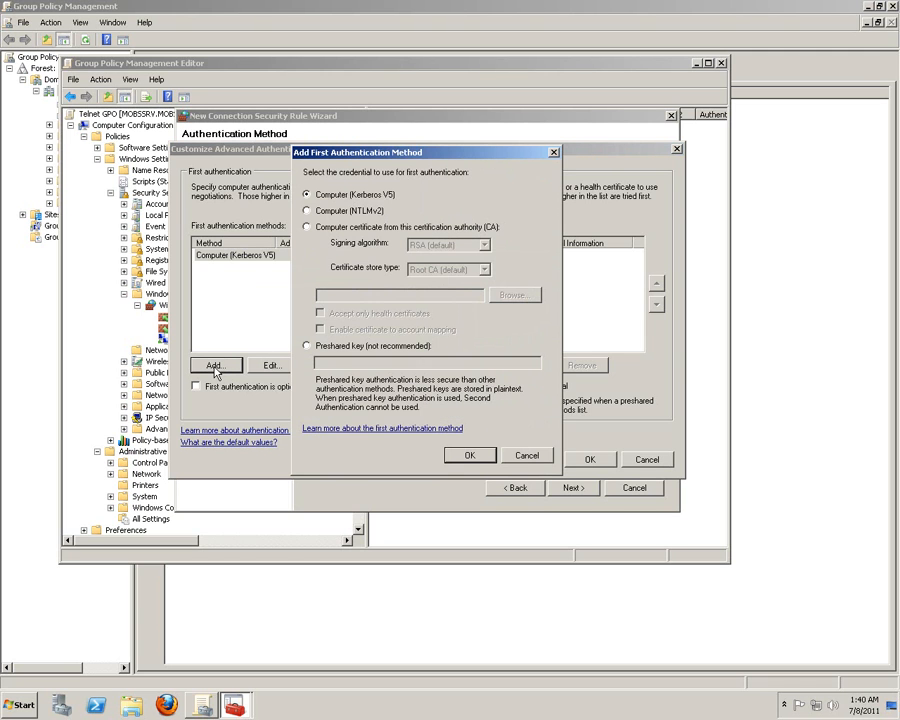
pyautogui.click(307, 210)
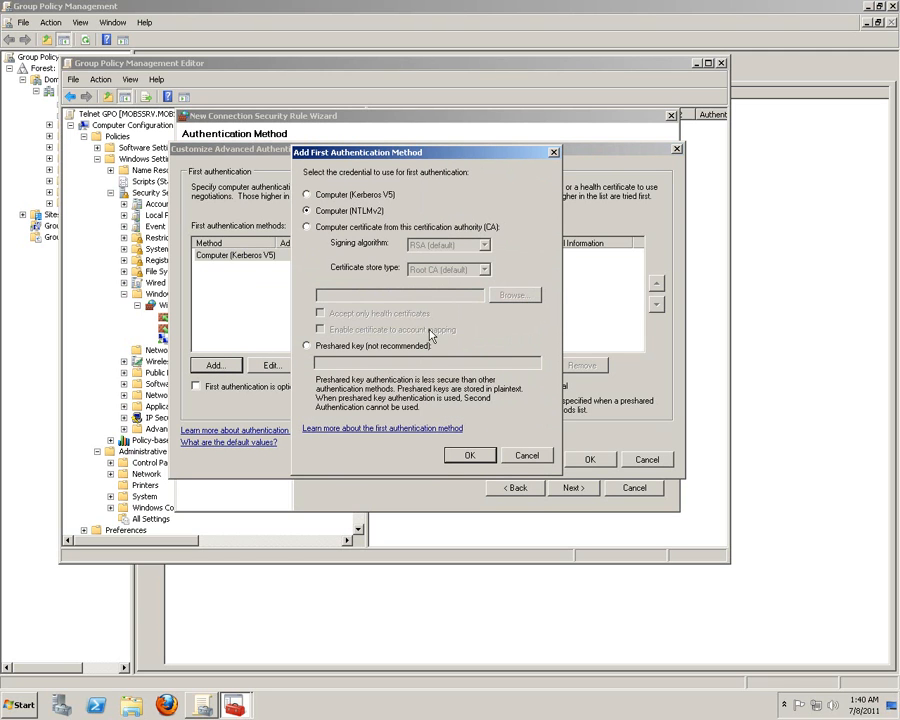
pyautogui.click(469, 455)
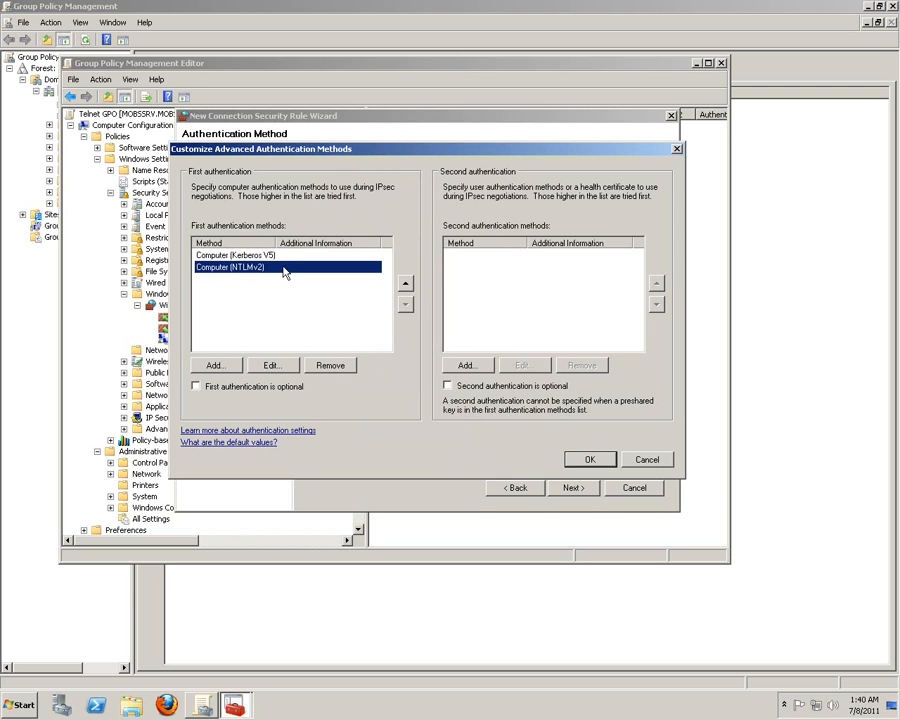
pyautogui.moveTo(584, 223)
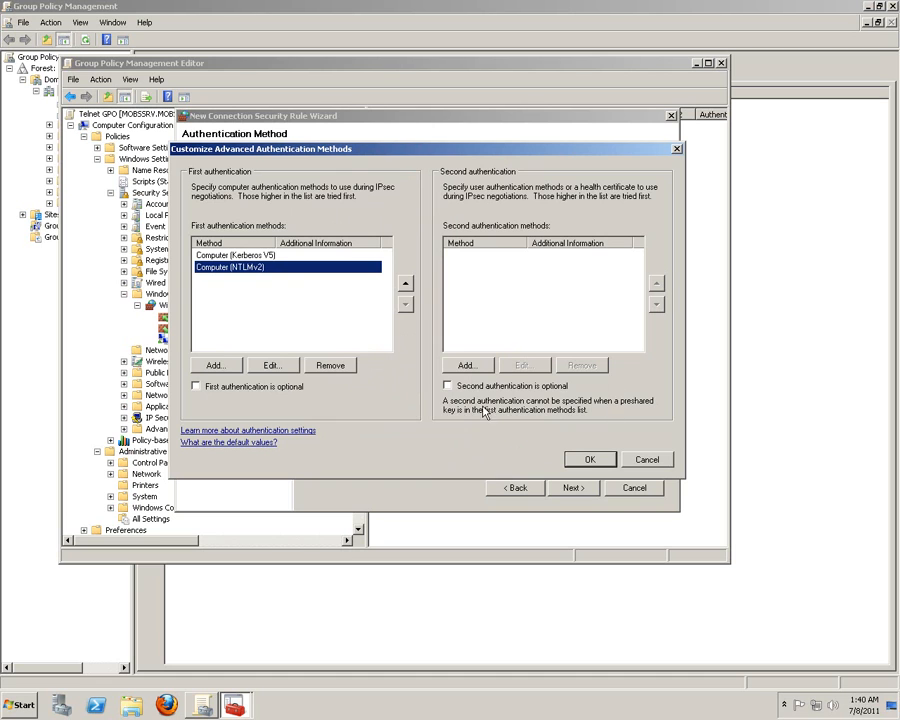
pyautogui.moveTo(253, 398)
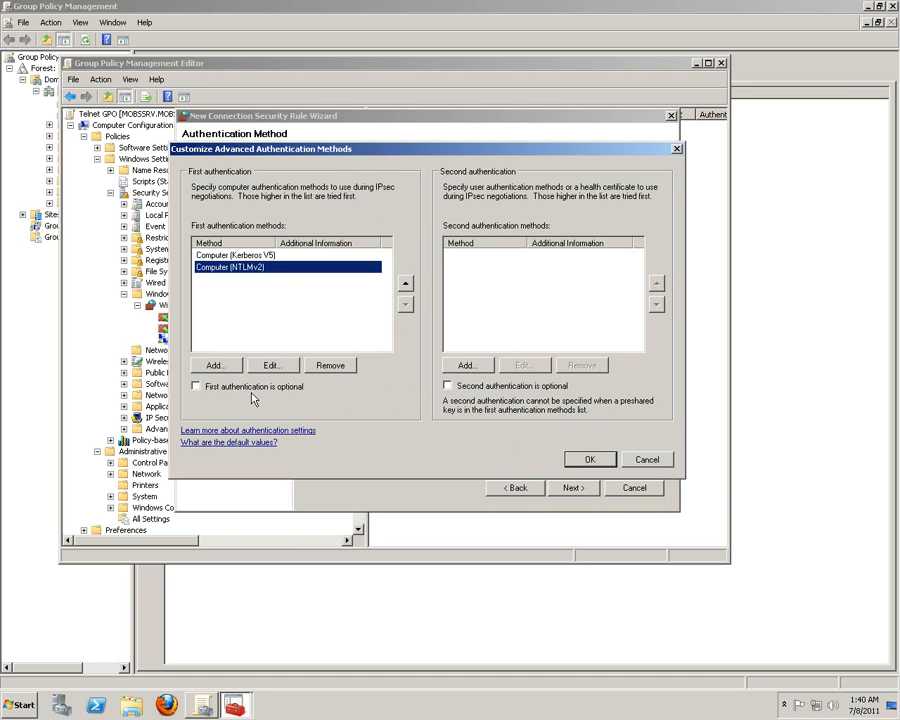
pyautogui.moveTo(242, 268)
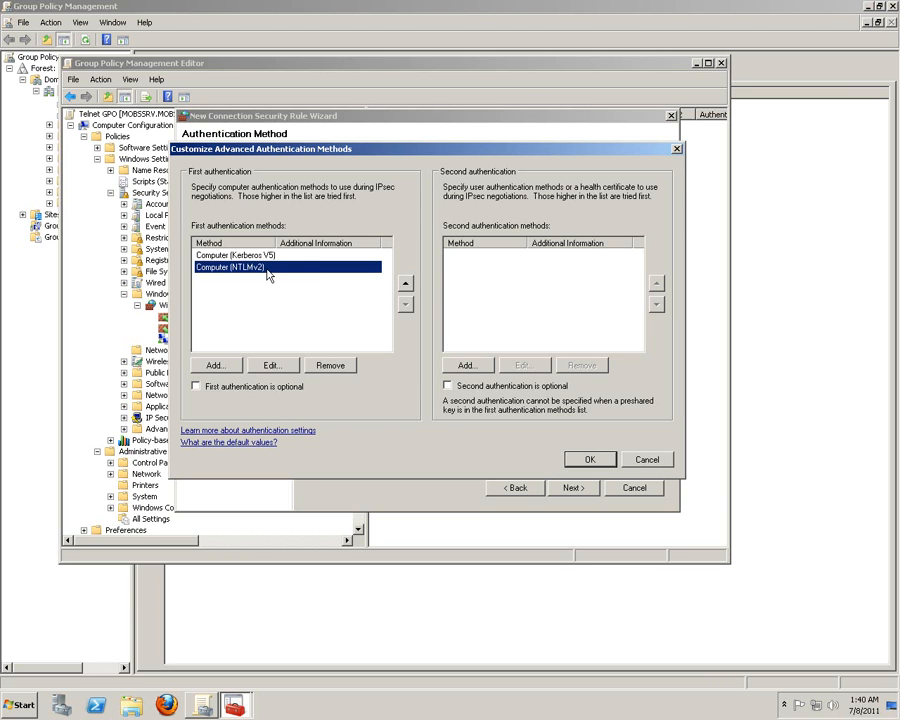
pyautogui.moveTo(308, 278)
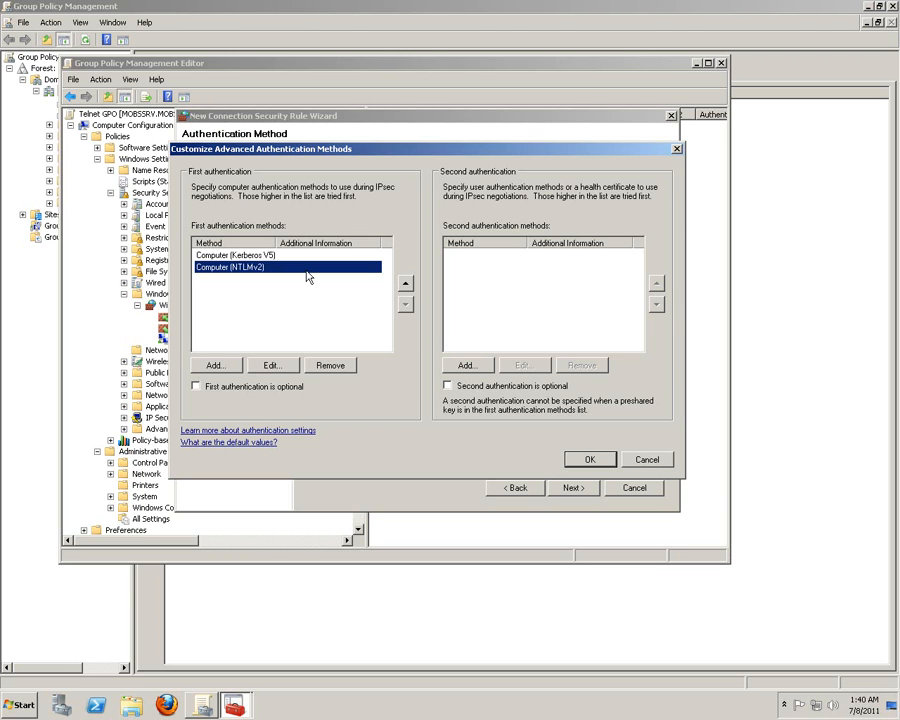
pyautogui.moveTo(268, 278)
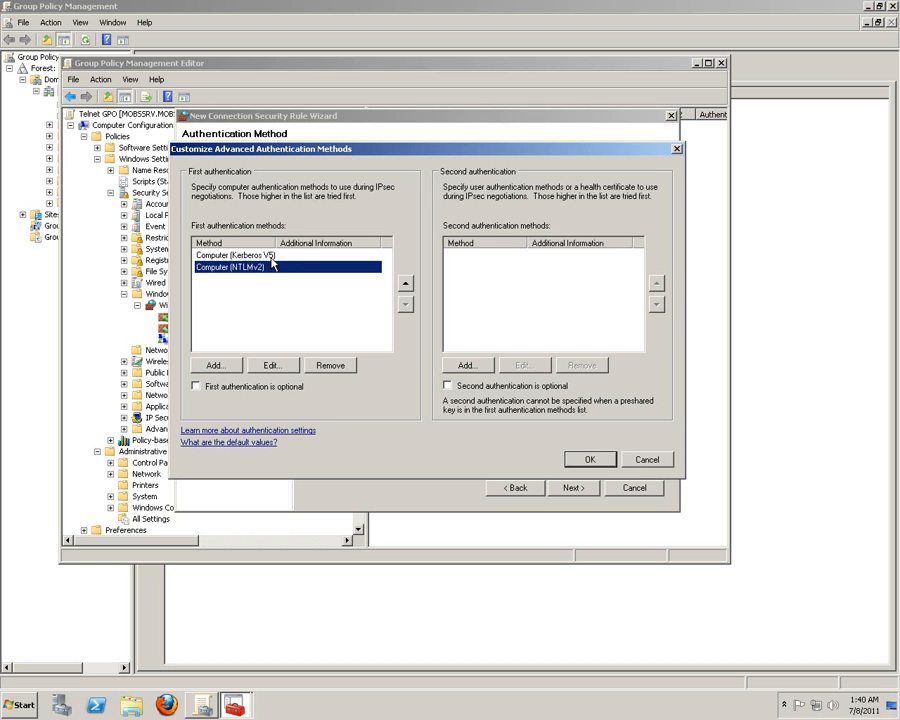
pyautogui.click(235, 255)
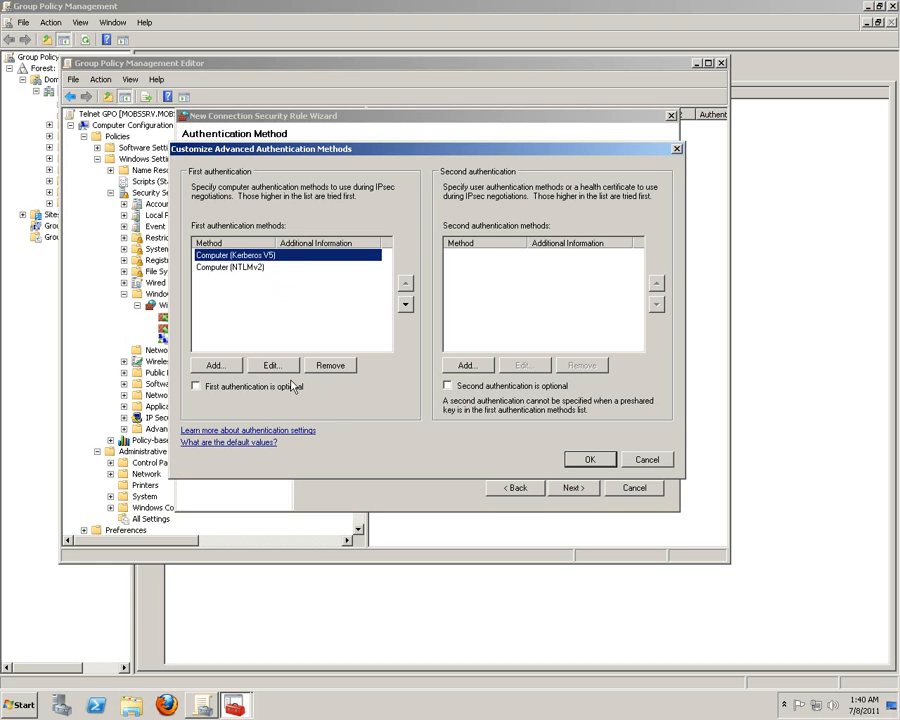
pyautogui.click(589, 459)
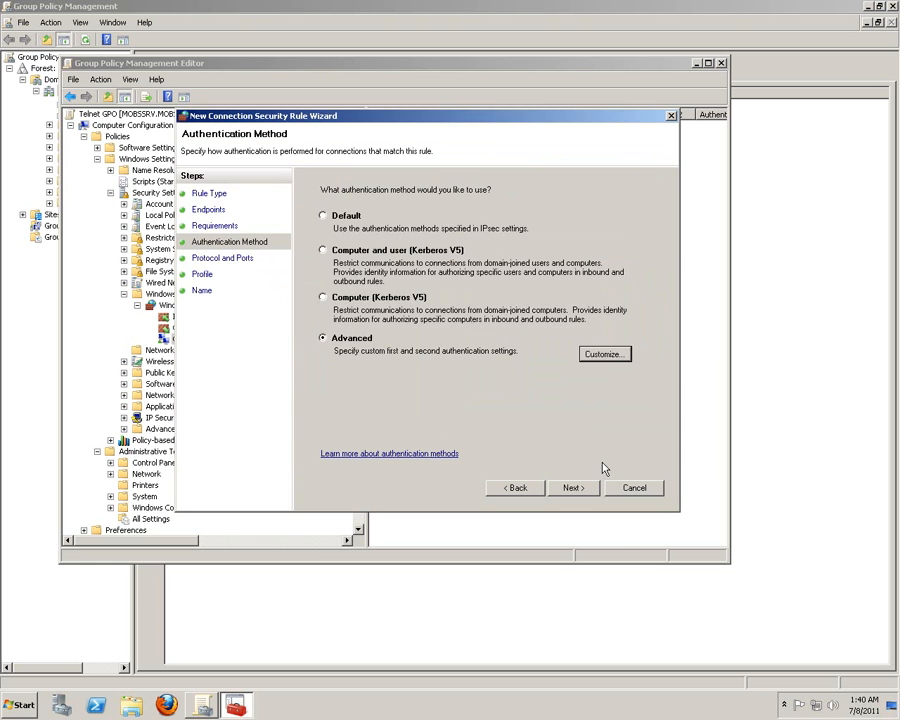
# Set the protocol type to TCP with endpoint 1 specific port 23
pyautogui.click(573, 488)
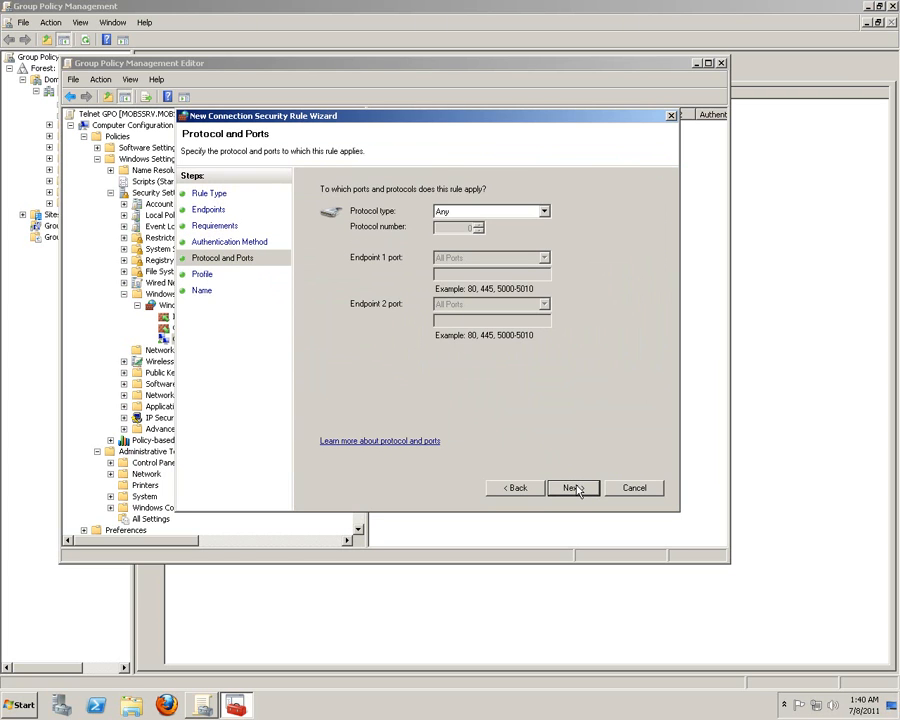
pyautogui.moveTo(550, 305)
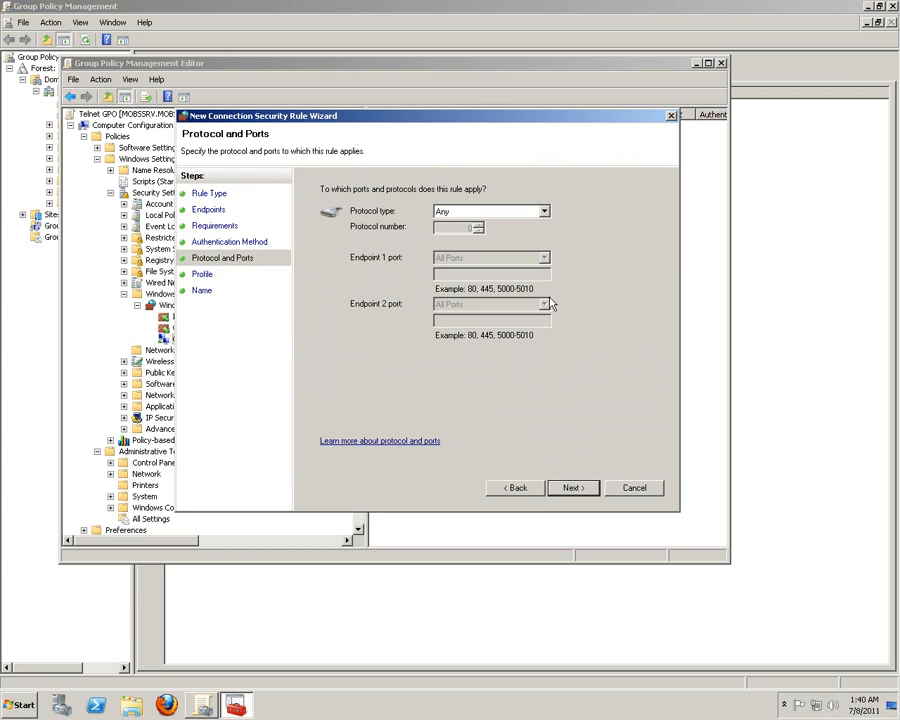
pyautogui.click(543, 211)
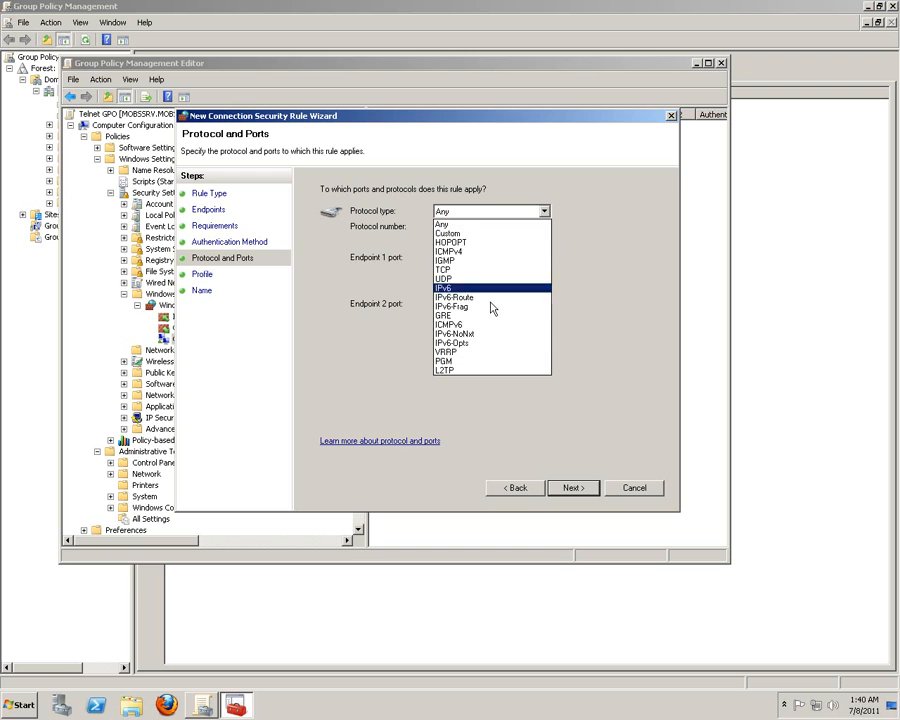
pyautogui.click(445, 269)
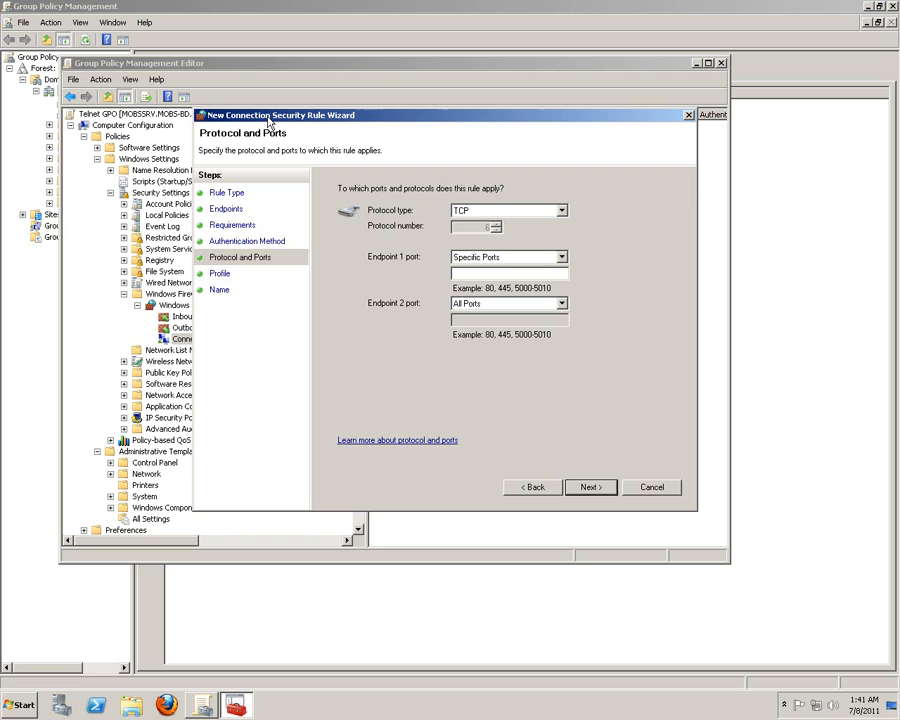
pyautogui.click(508, 272)
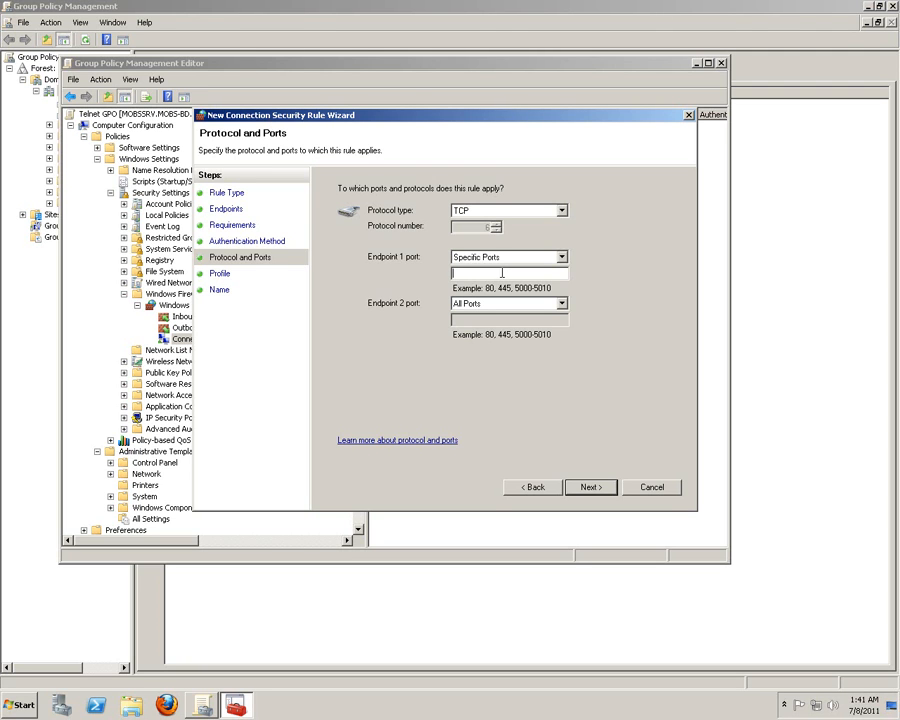
pyautogui.write('23')
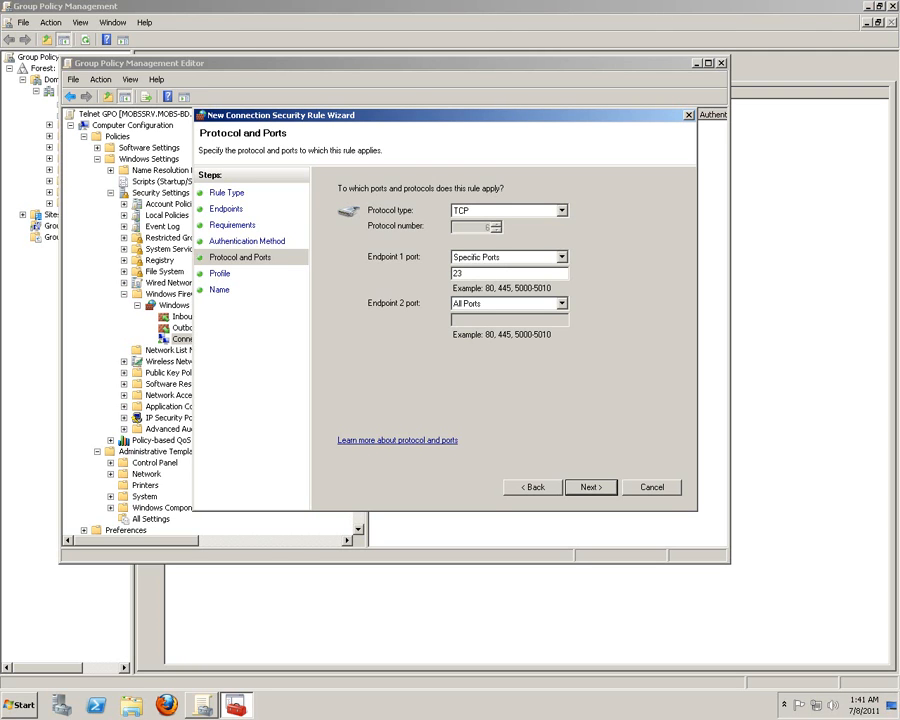
pyautogui.moveTo(643, 445)
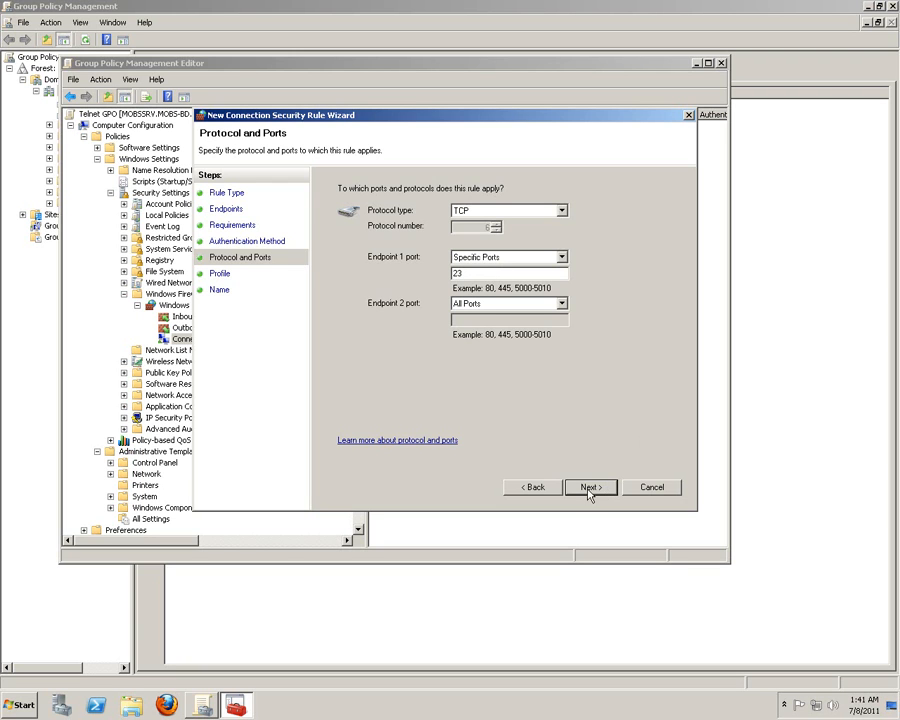
# Accept the port settings, keeping Domain, Private and Public profiles checked
pyautogui.click(589, 487)
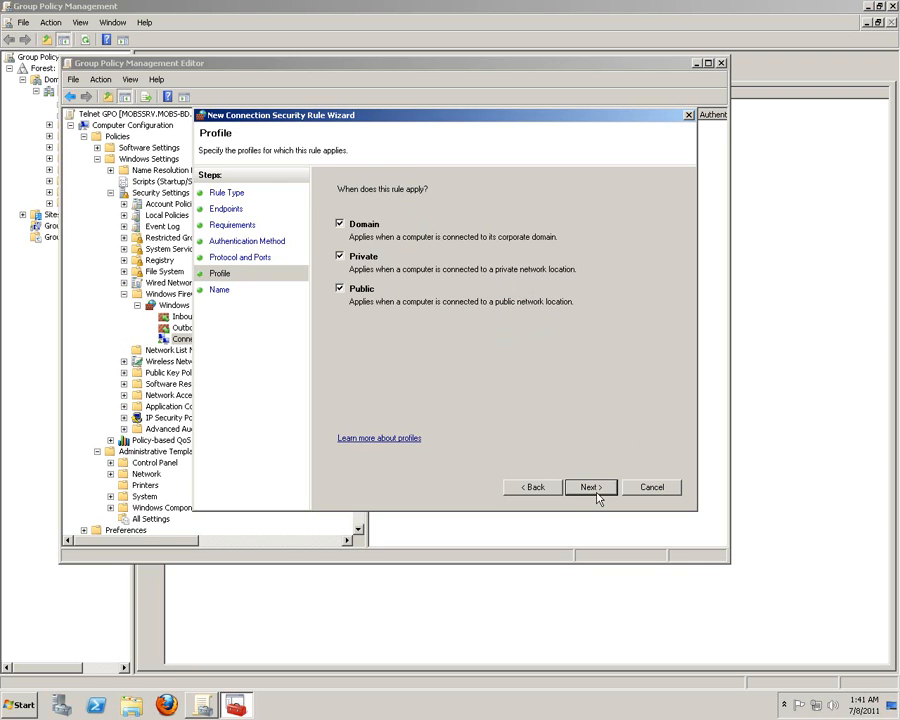
pyautogui.moveTo(478, 367)
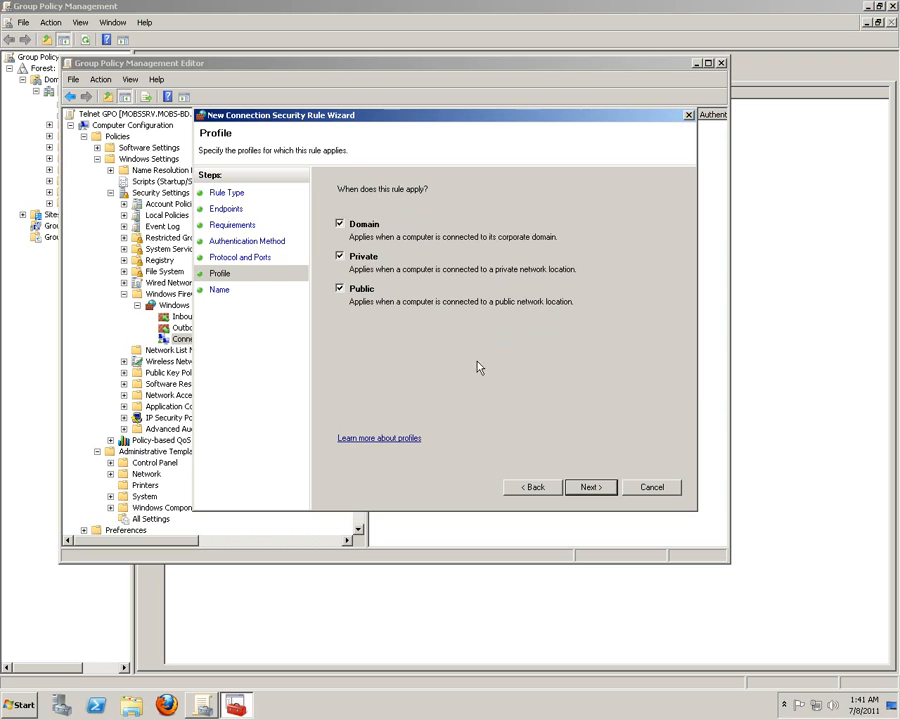
pyautogui.moveTo(538, 427)
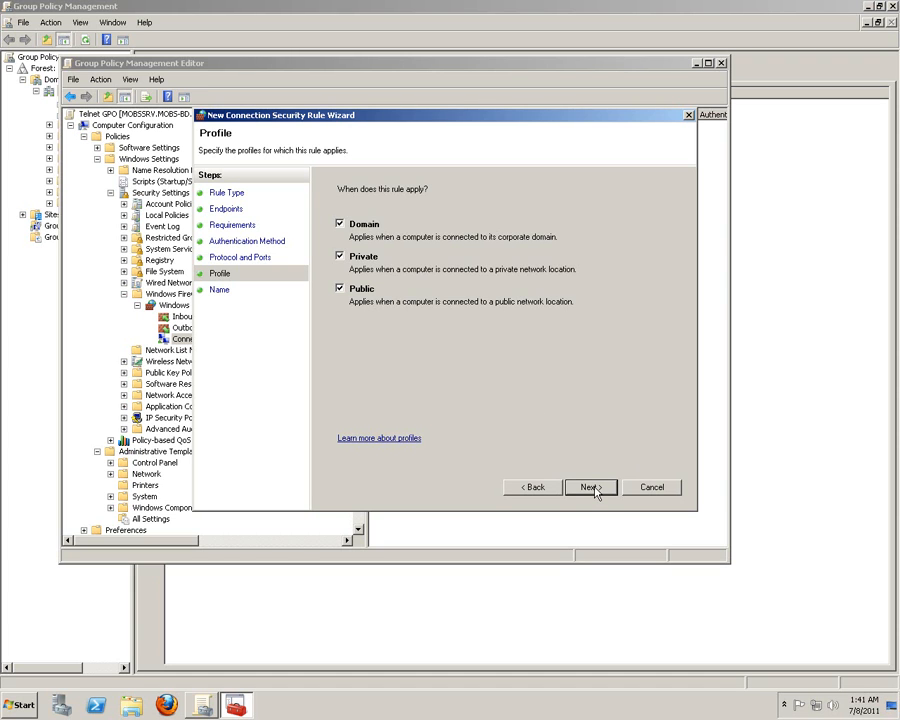
# Name the rule 'MOBS TELNET Rule' and finish the wizard
pyautogui.click(589, 487)
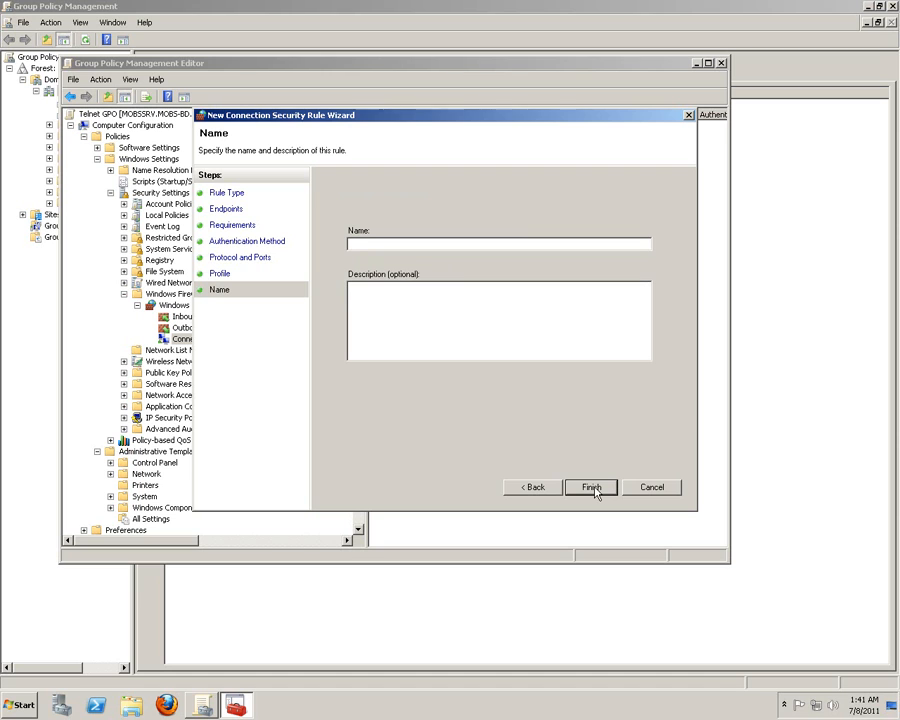
pyautogui.write('Mo')
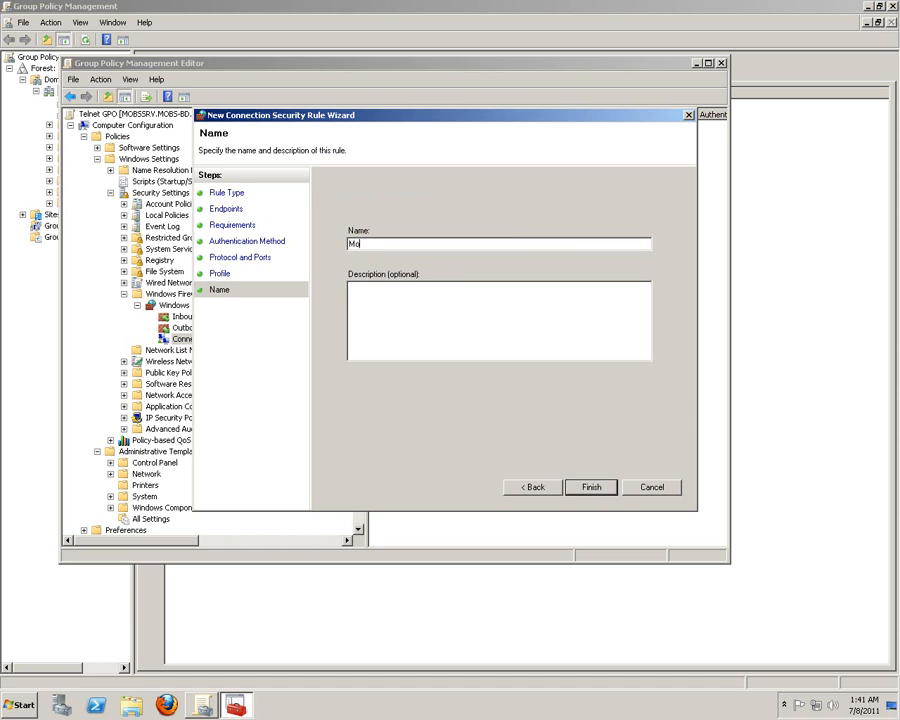
pyautogui.write('b')
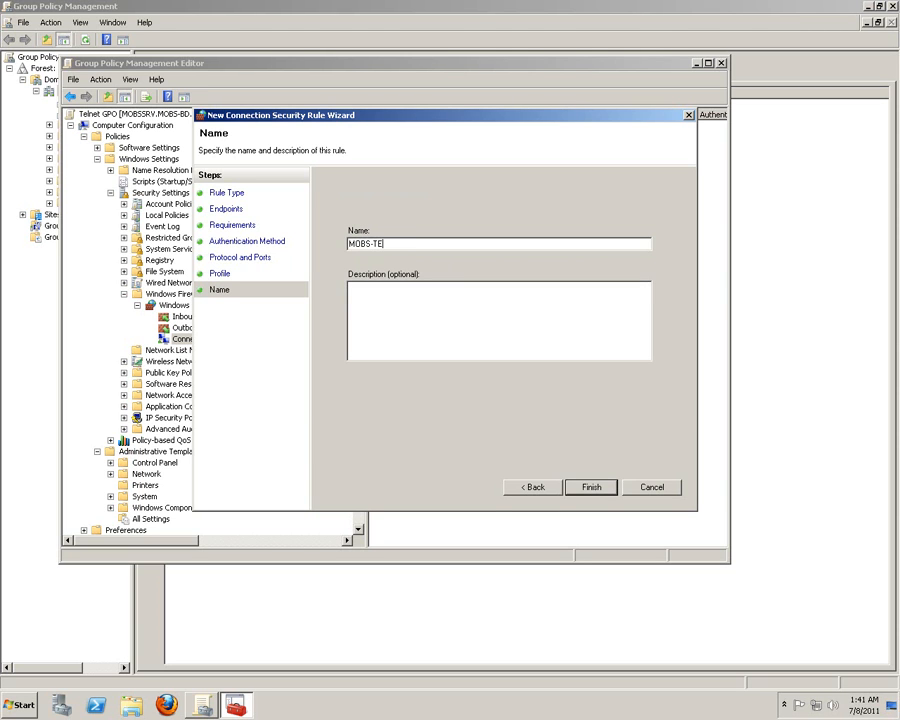
pyautogui.write('LNET')
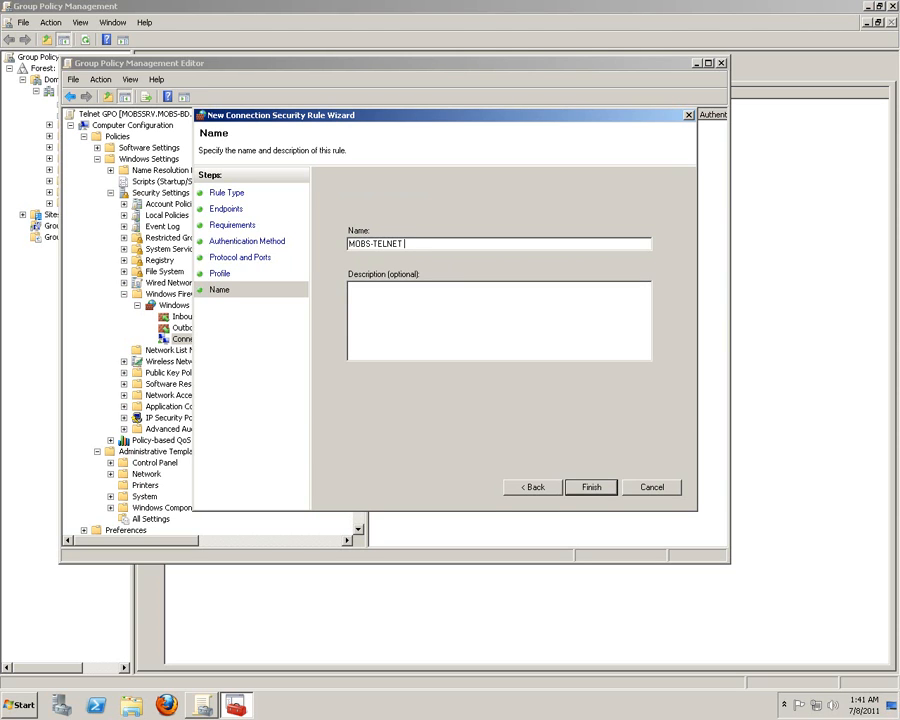
pyautogui.write('Rule')
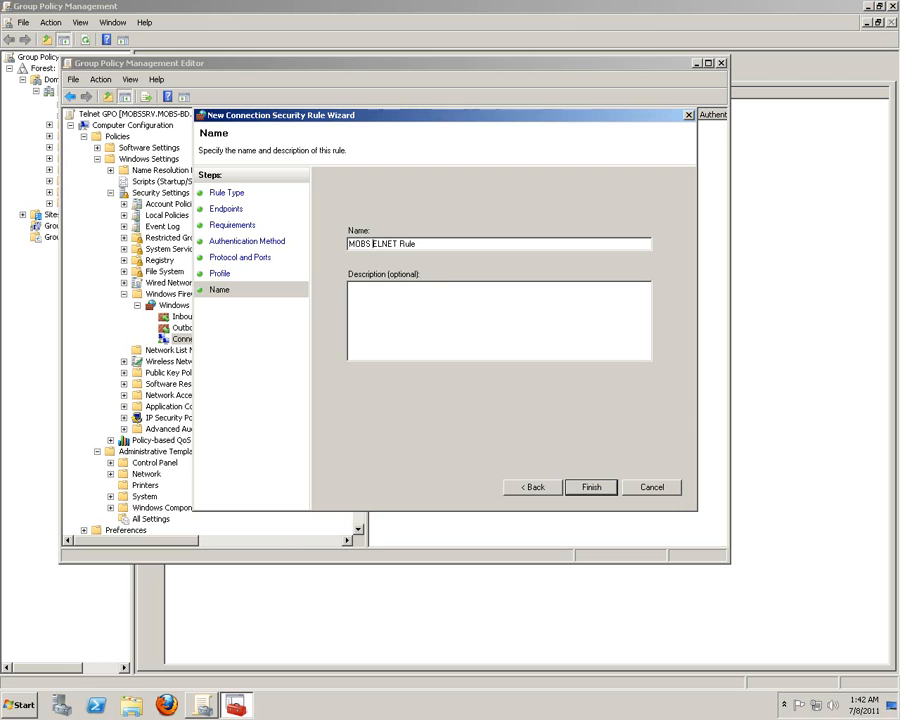
pyautogui.write('Z')
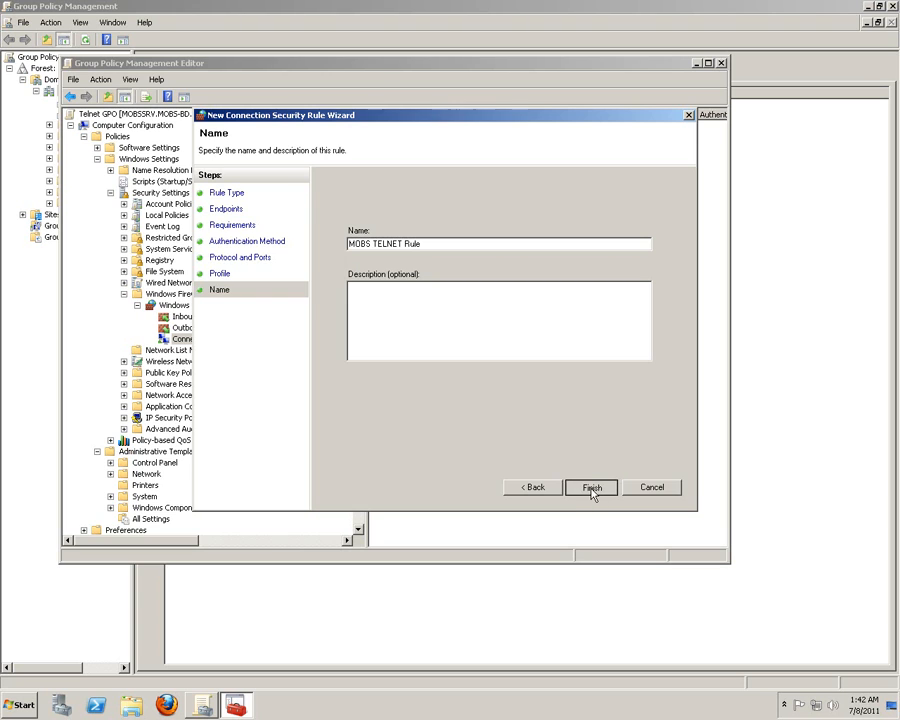
pyautogui.click(590, 487)
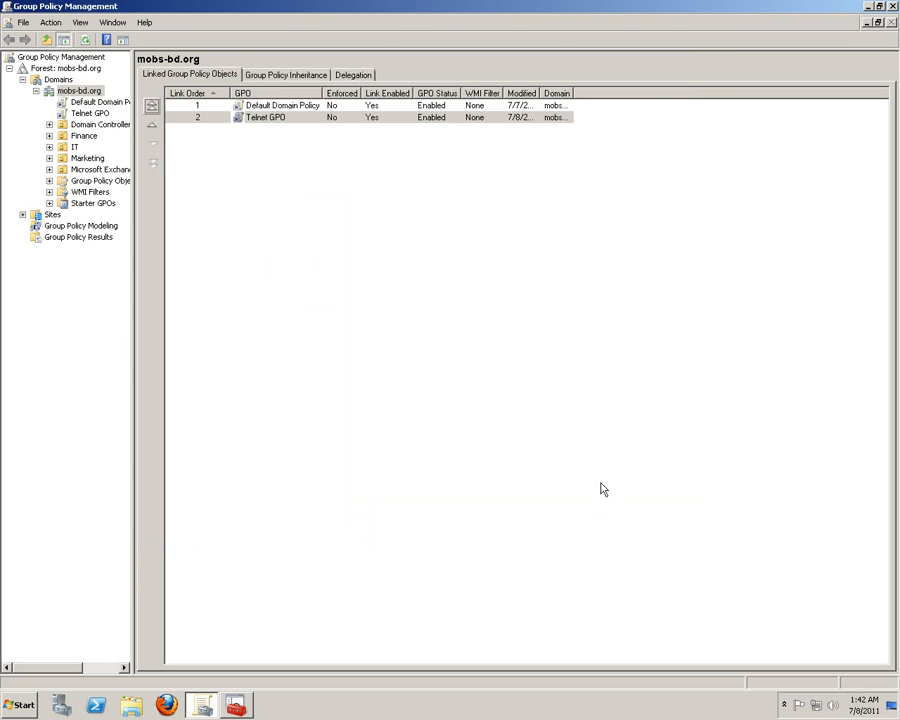
# Select IP Security Policies on Active Directory to list its three unassigned default policies
pyautogui.rightClick(265, 117)
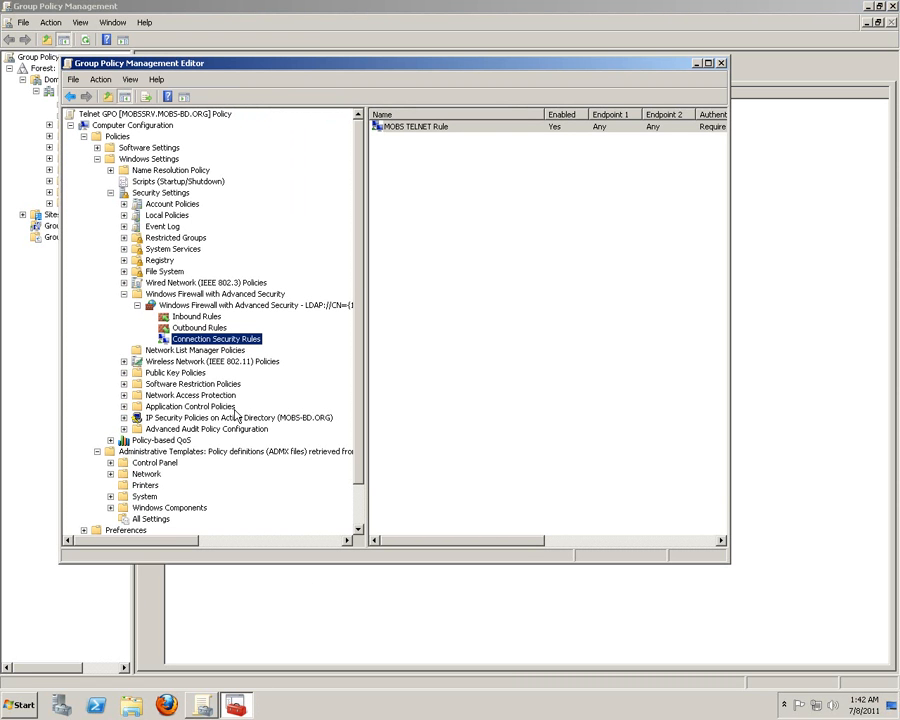
pyautogui.click(238, 417)
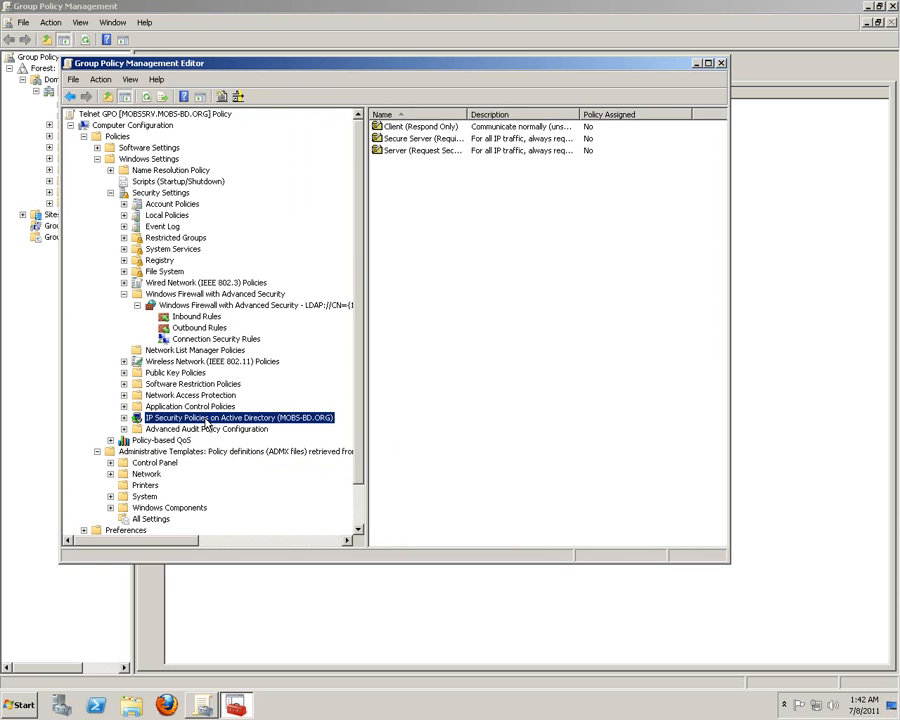
# Open Manage IP filter lists and filter actions and start adding a new IP filter list
pyautogui.rightClick(237, 417)
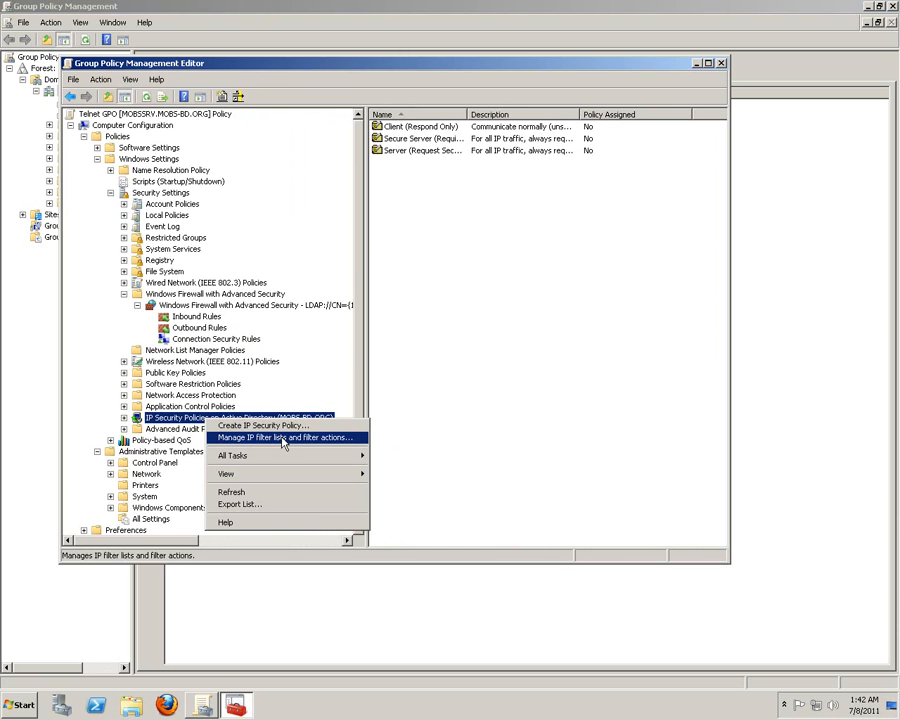
pyautogui.moveTo(298, 443)
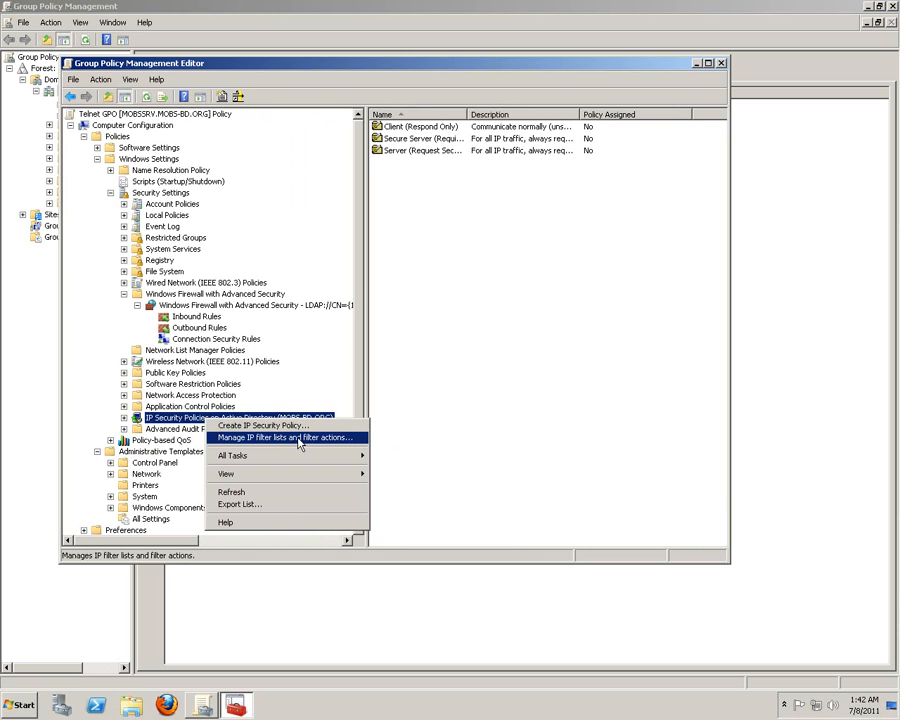
pyautogui.click(284, 437)
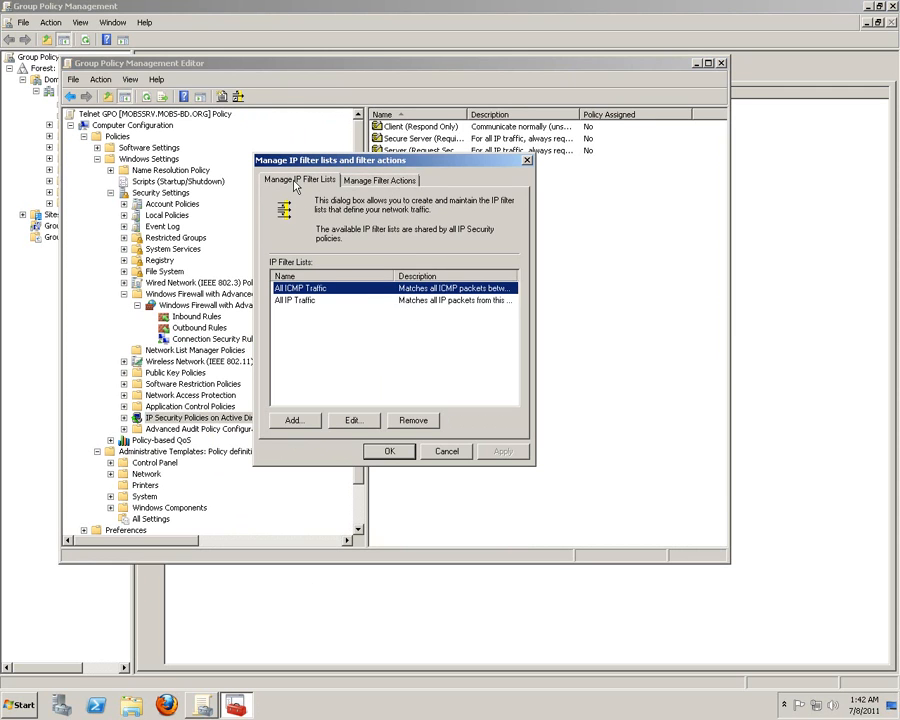
pyautogui.click(292, 419)
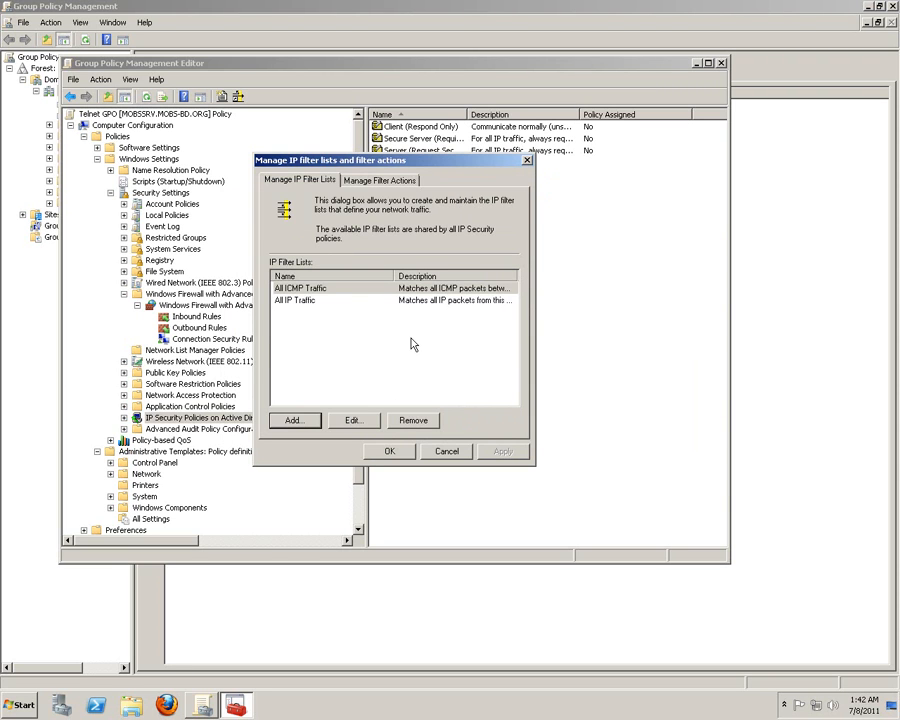
pyautogui.moveTo(388, 183)
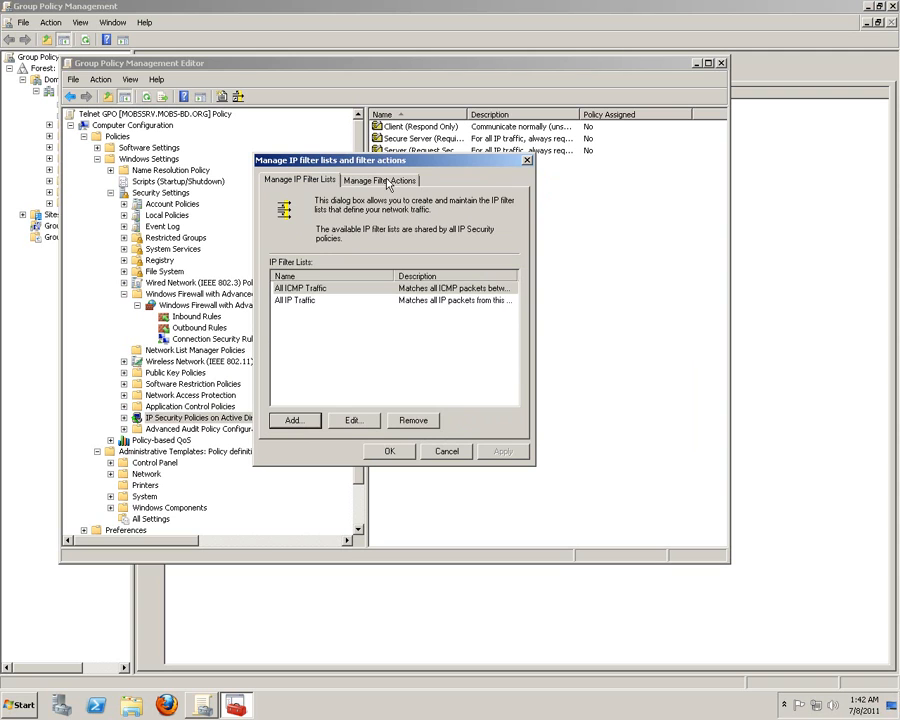
pyautogui.click(293, 420)
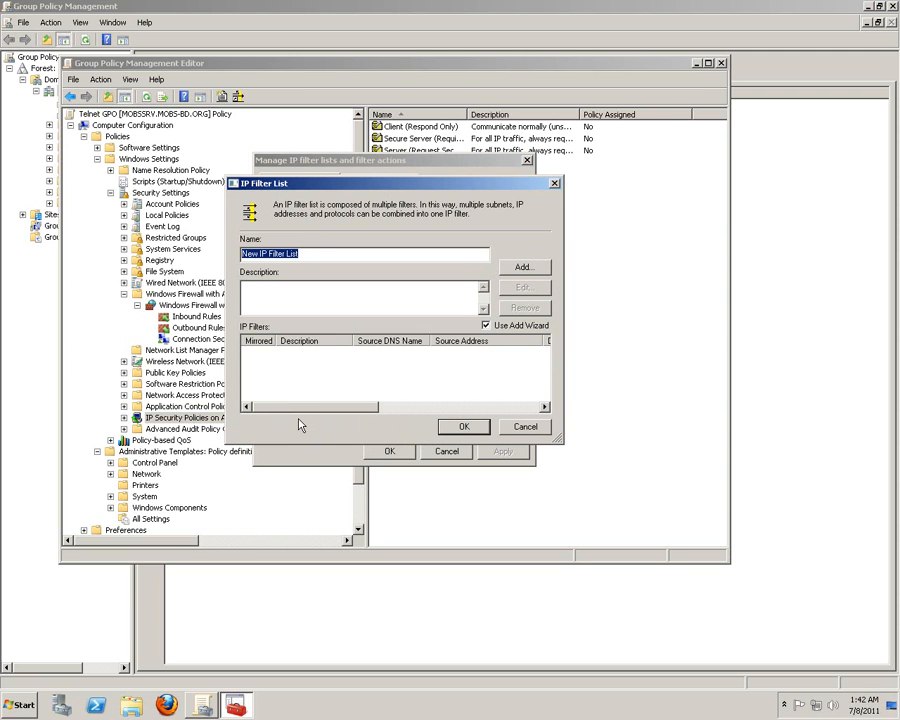
pyautogui.moveTo(307, 424)
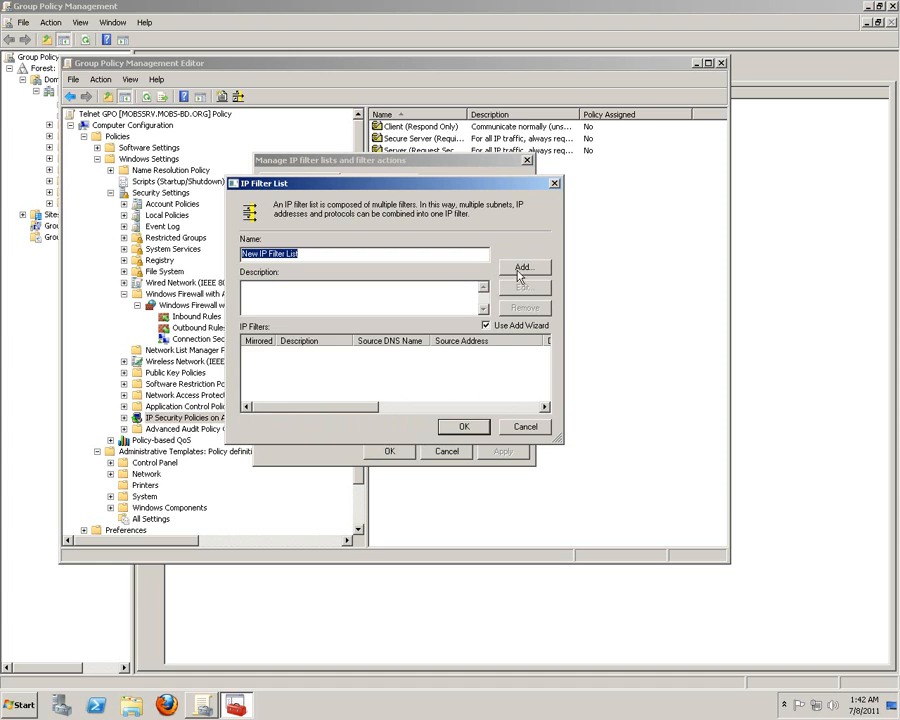
# Run the IP Filter Wizard to the source page, then cancel the wizard and new list
pyautogui.click(523, 267)
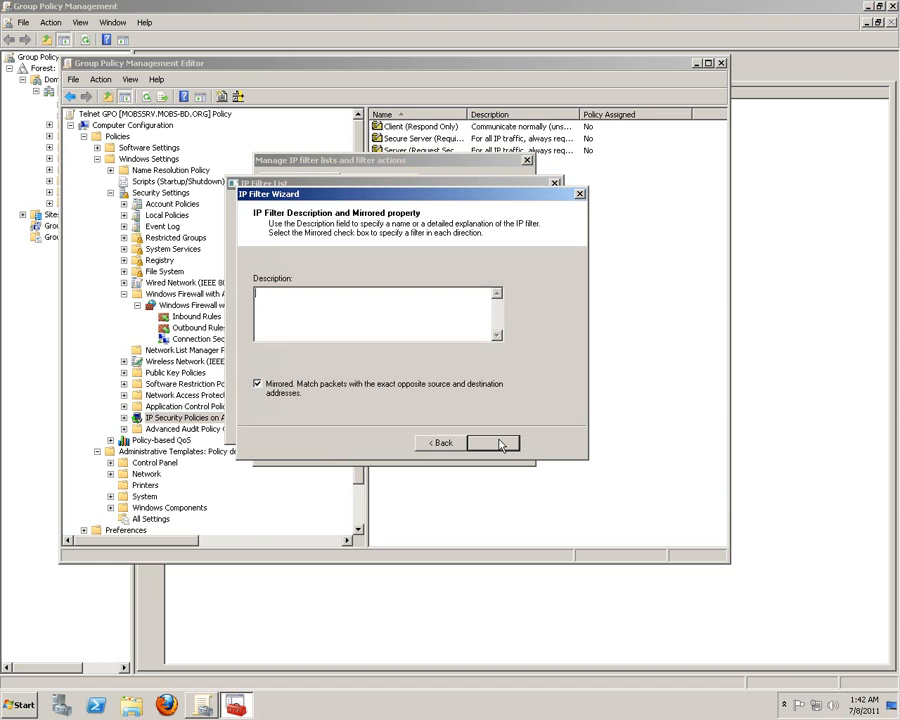
pyautogui.click(492, 443)
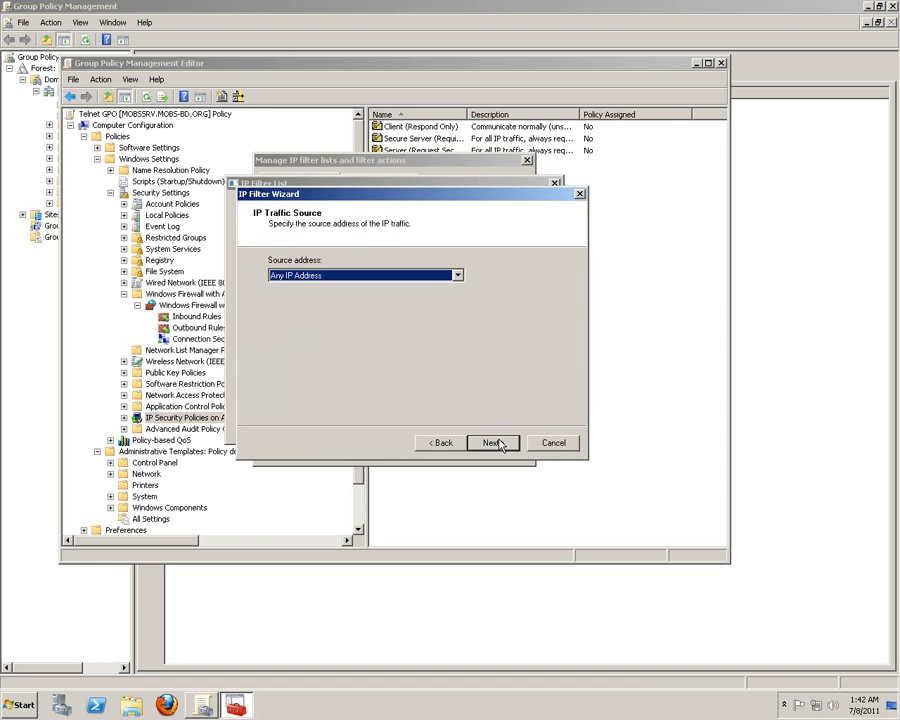
pyautogui.moveTo(393, 277)
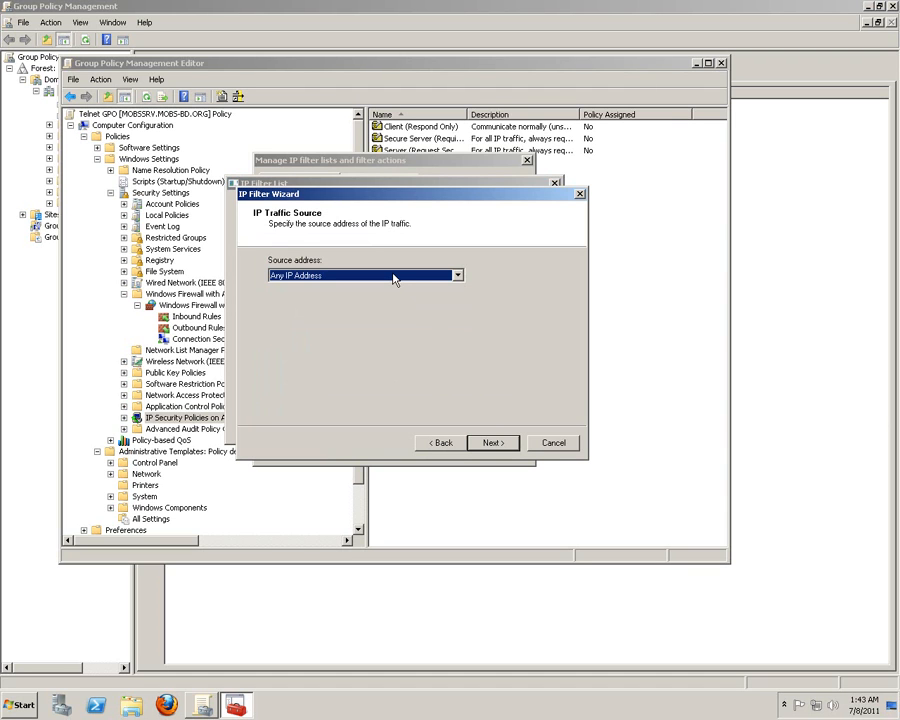
pyautogui.click(457, 275)
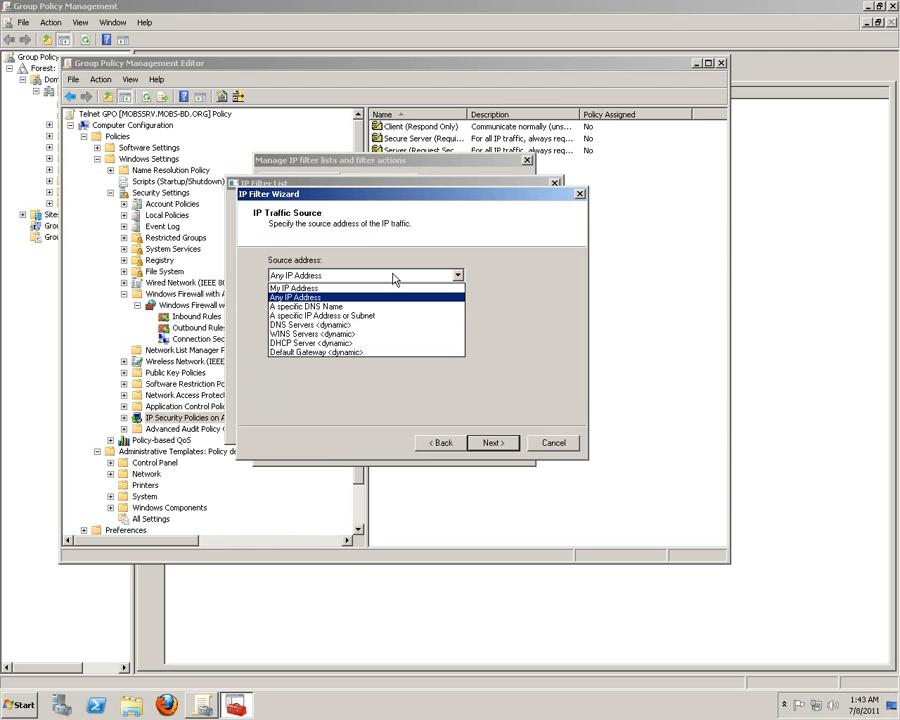
pyautogui.click(295, 296)
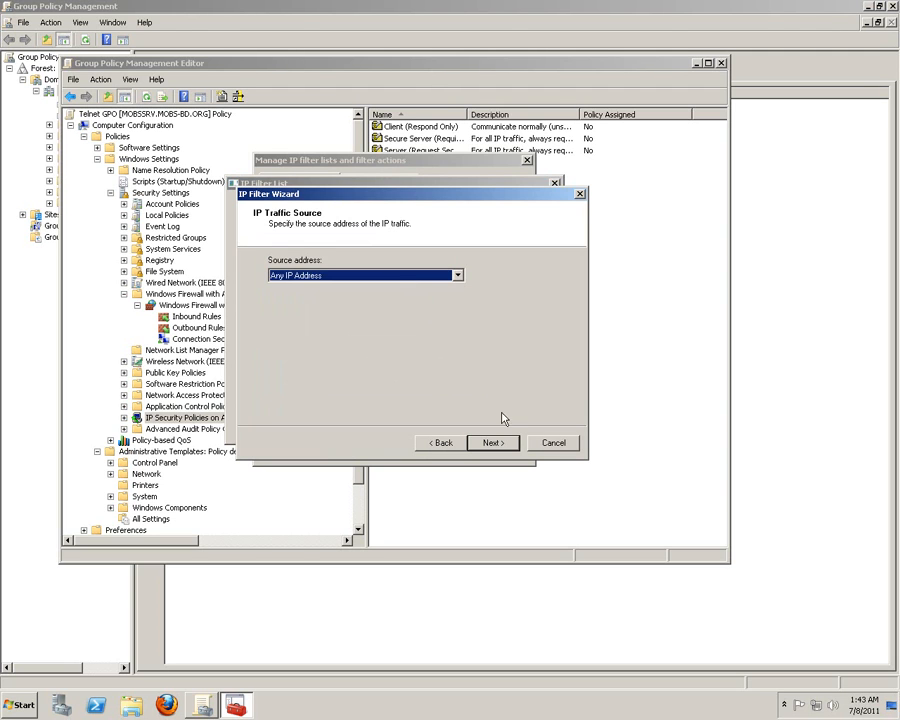
pyautogui.click(492, 442)
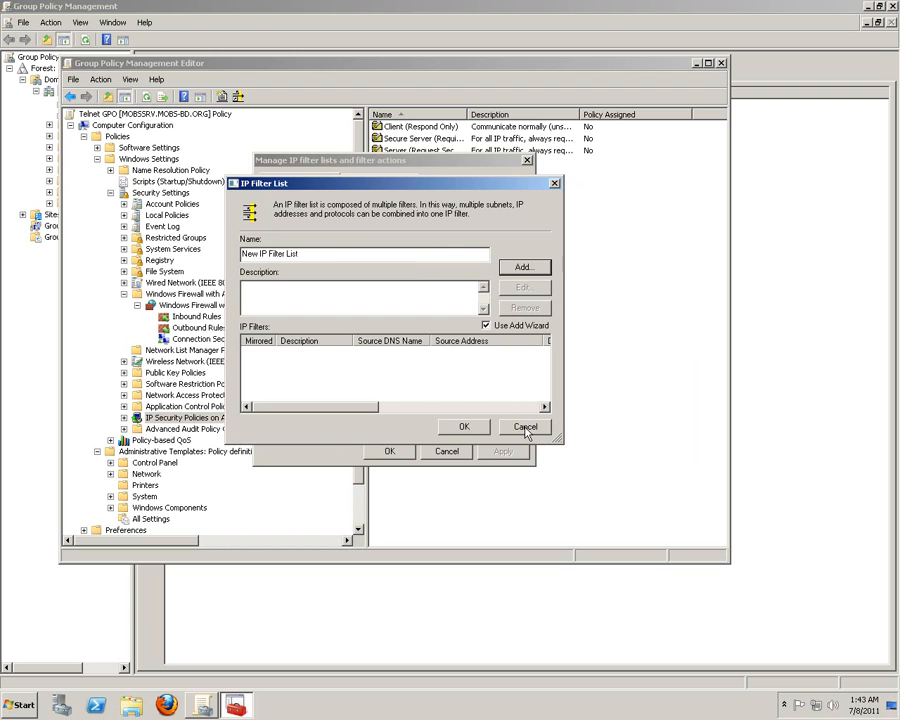
pyautogui.click(525, 427)
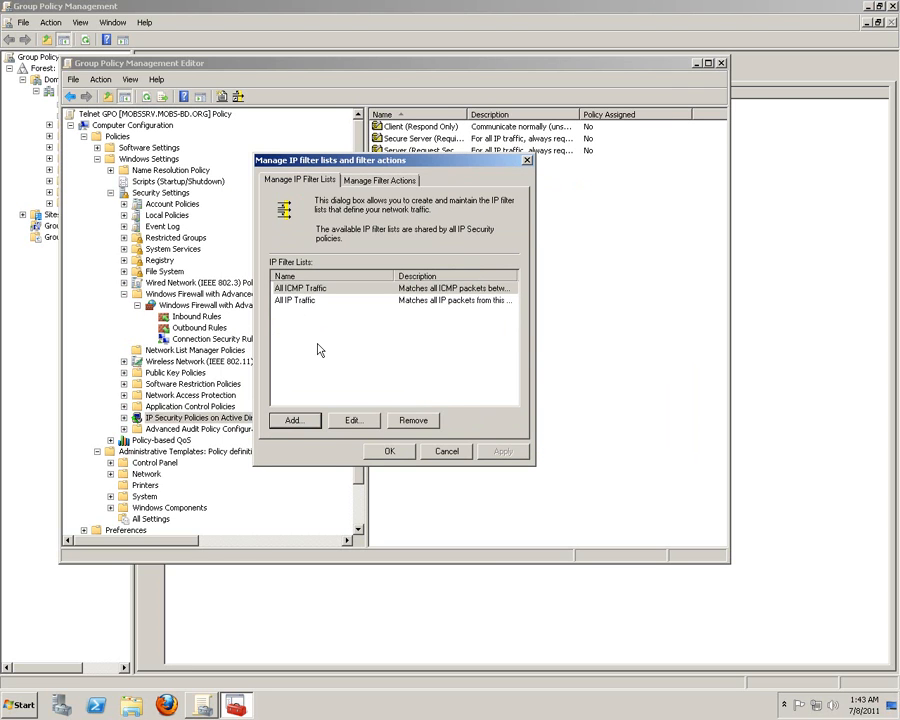
pyautogui.moveTo(340, 337)
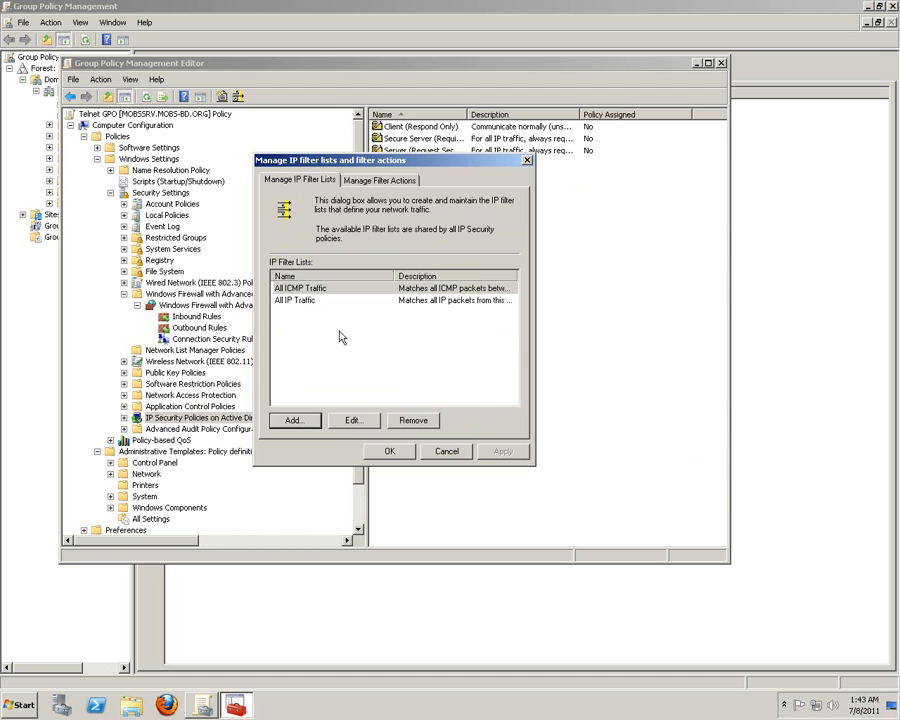
# Start another new IP filter list and launch the IP Filter Wizard
pyautogui.click(300, 288)
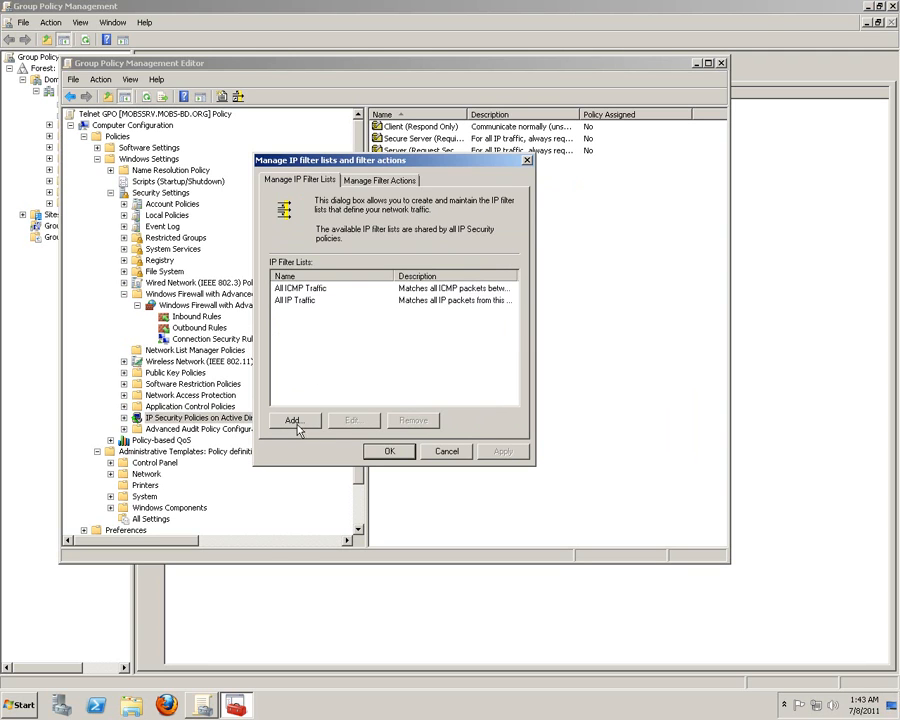
pyautogui.click(291, 420)
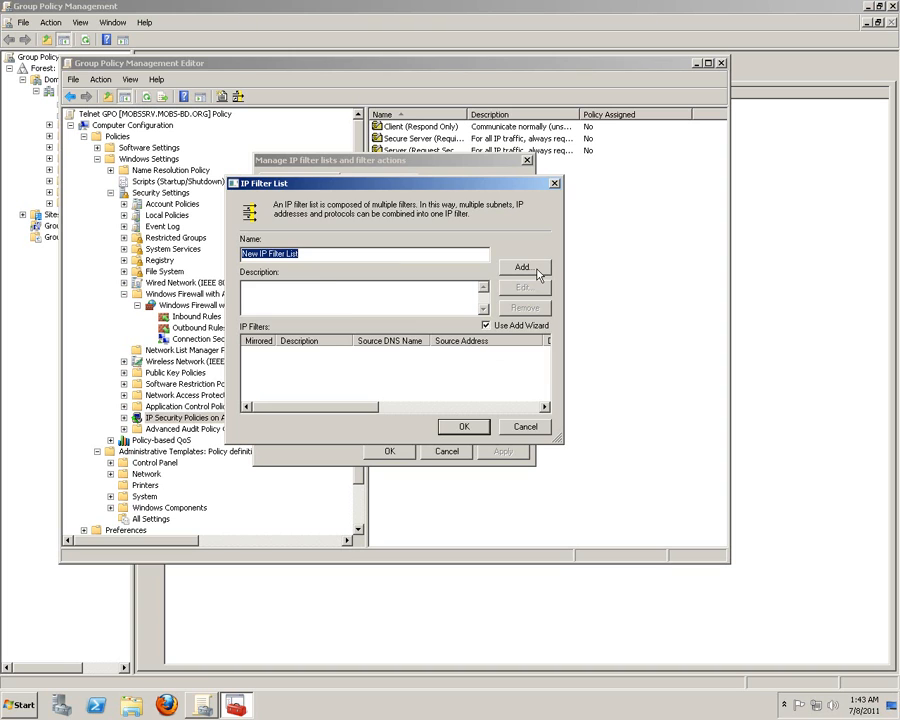
pyautogui.click(521, 267)
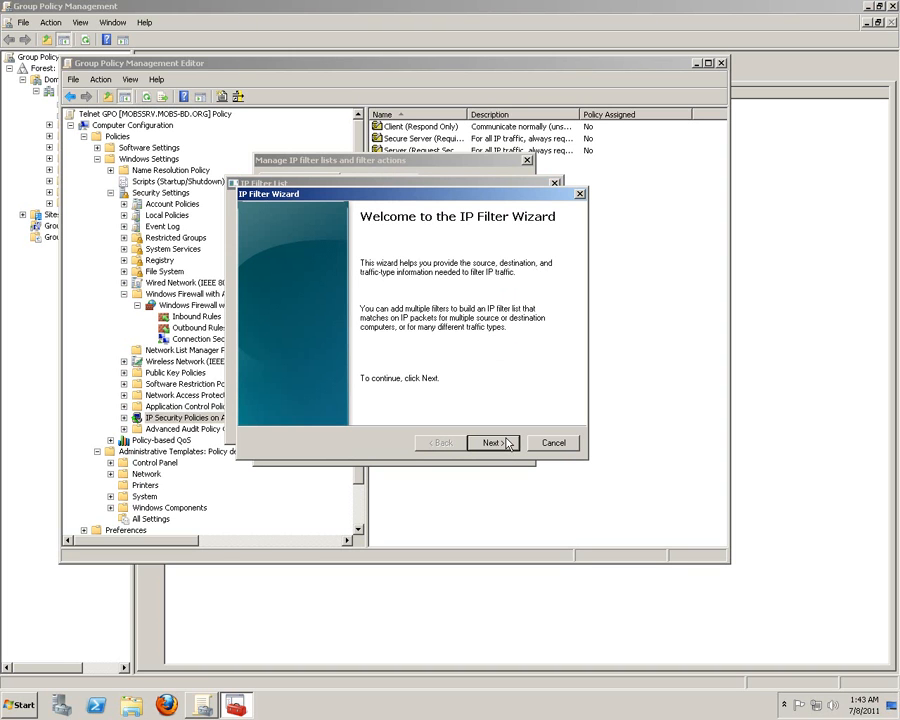
pyautogui.click(491, 442)
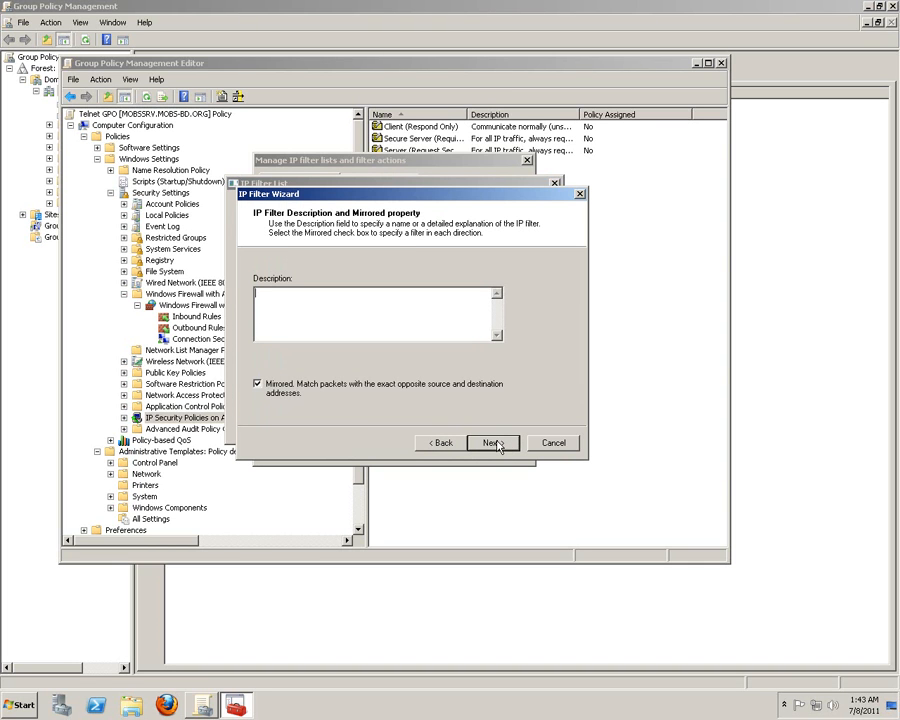
# Keep Any IP Address as source and destination, advancing to the protocol type page
pyautogui.click(491, 442)
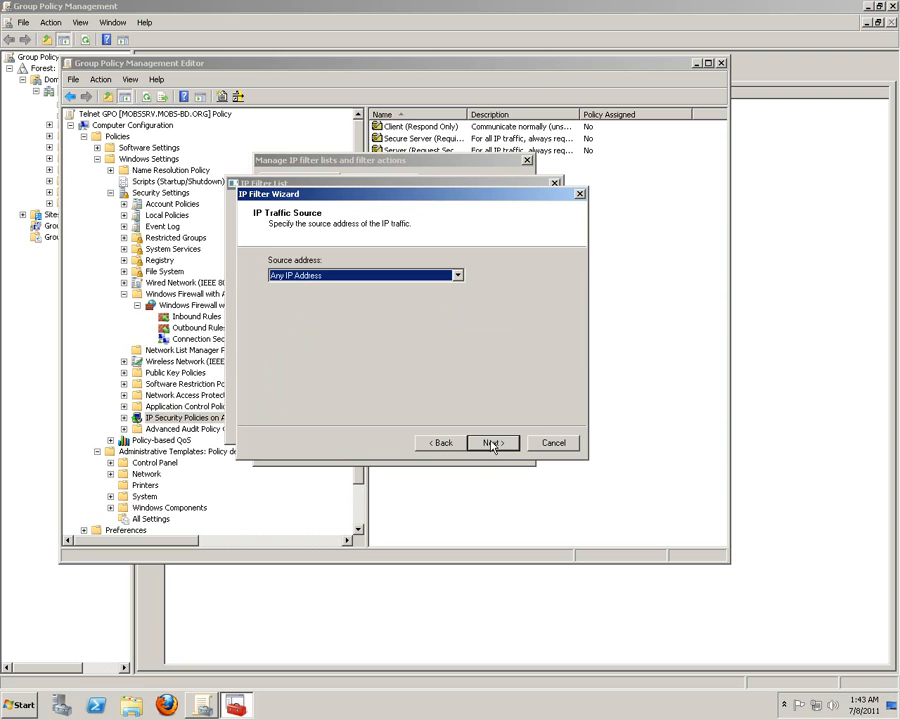
pyautogui.click(457, 275)
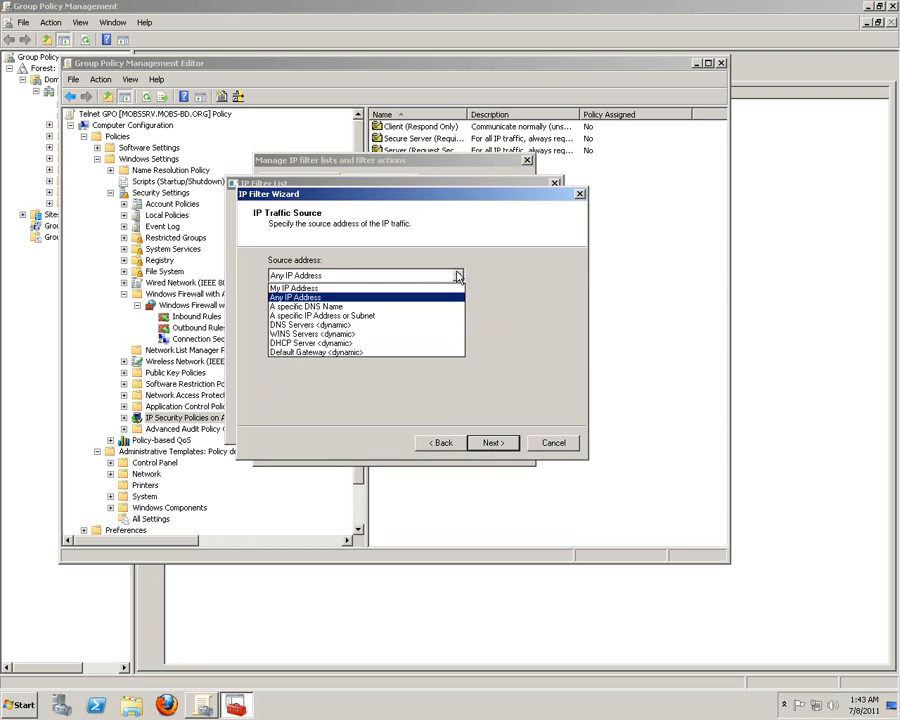
pyautogui.click(491, 442)
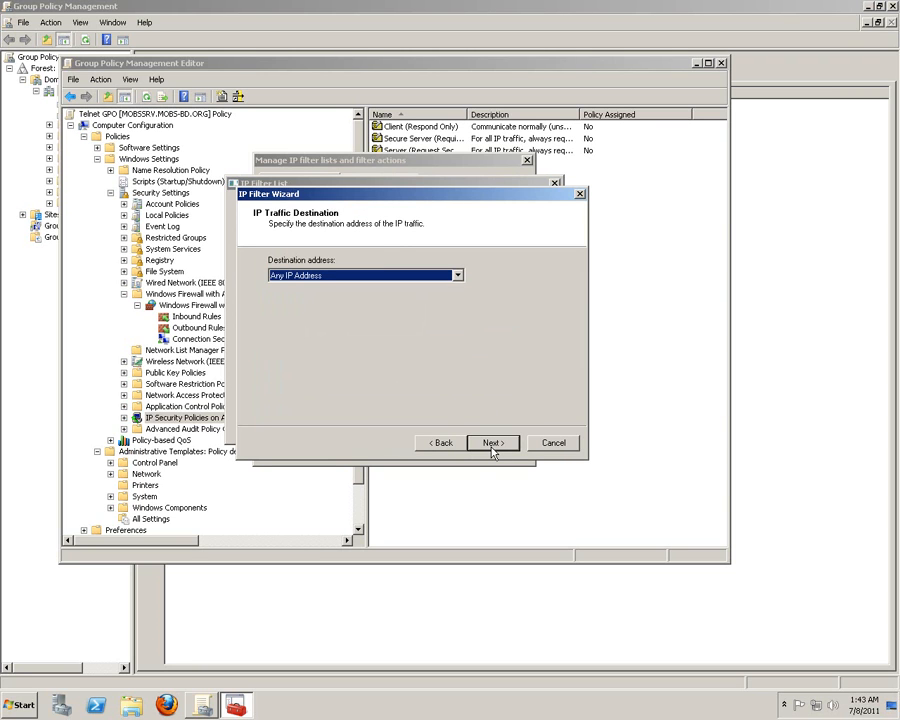
pyautogui.click(491, 442)
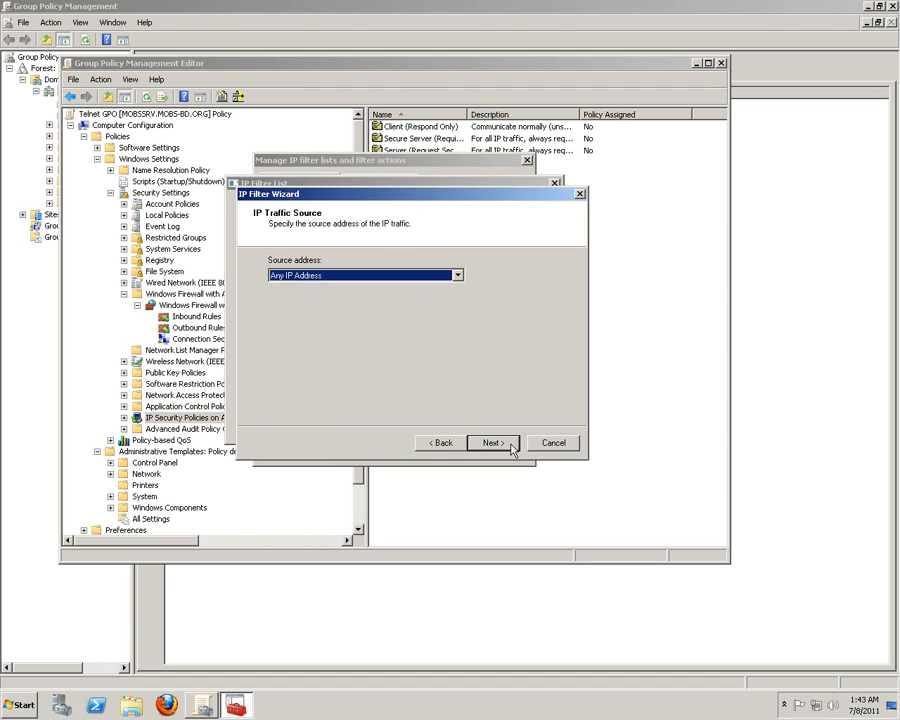
pyautogui.moveTo(505, 446)
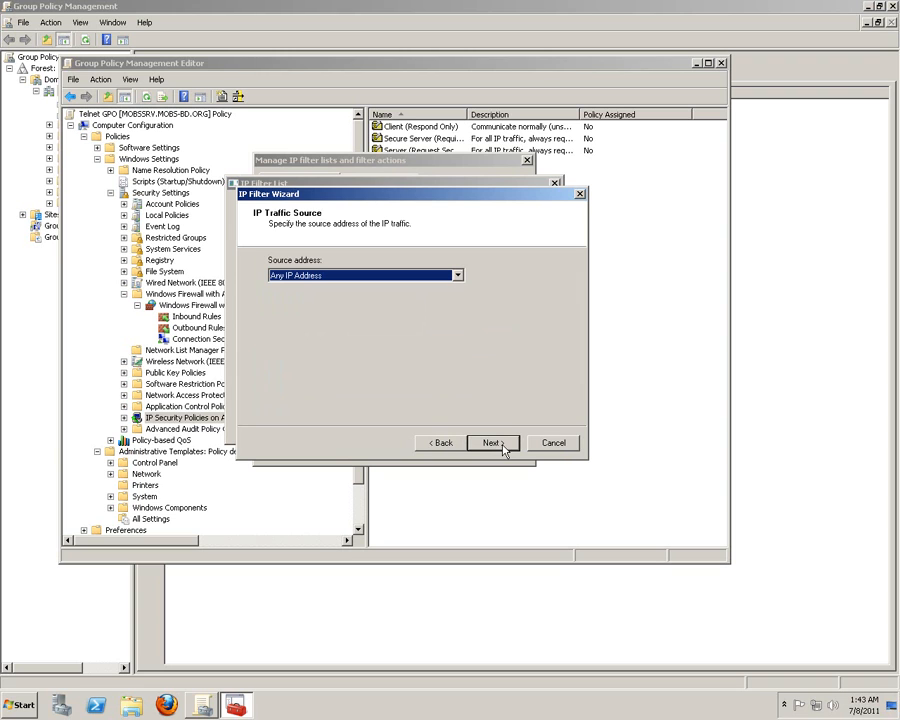
pyautogui.click(491, 442)
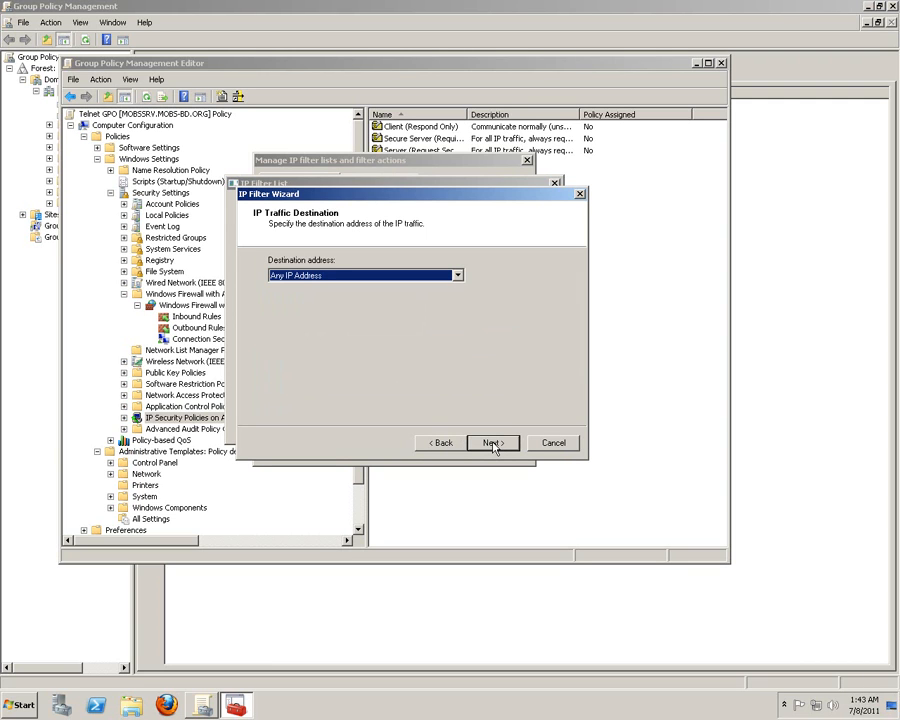
pyautogui.click(491, 442)
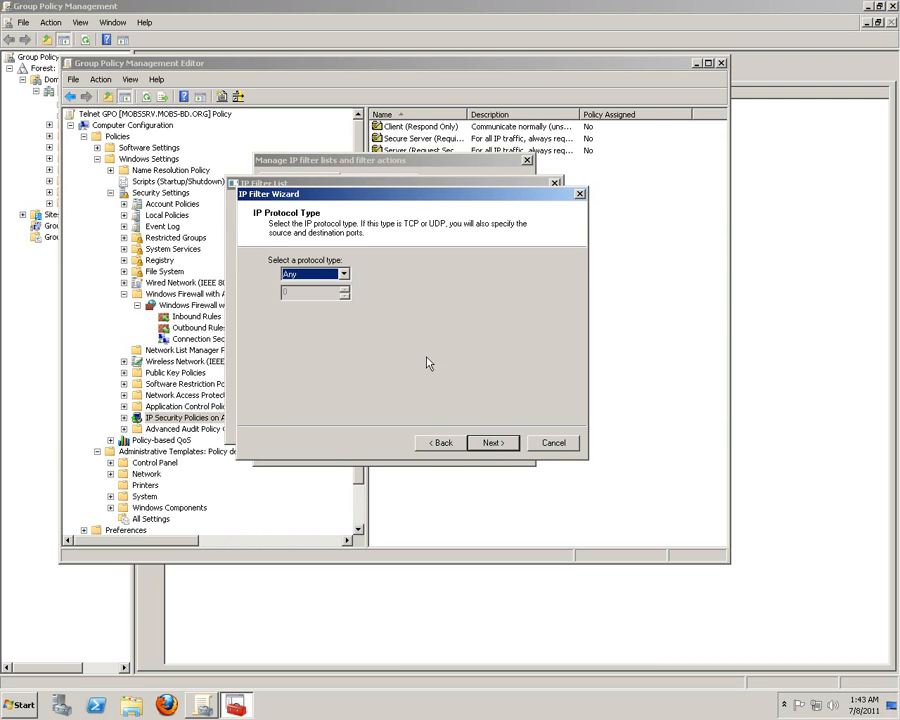
# Choose TCP, restrict the destination to port 23, and finish the filter wizard
pyautogui.click(343, 274)
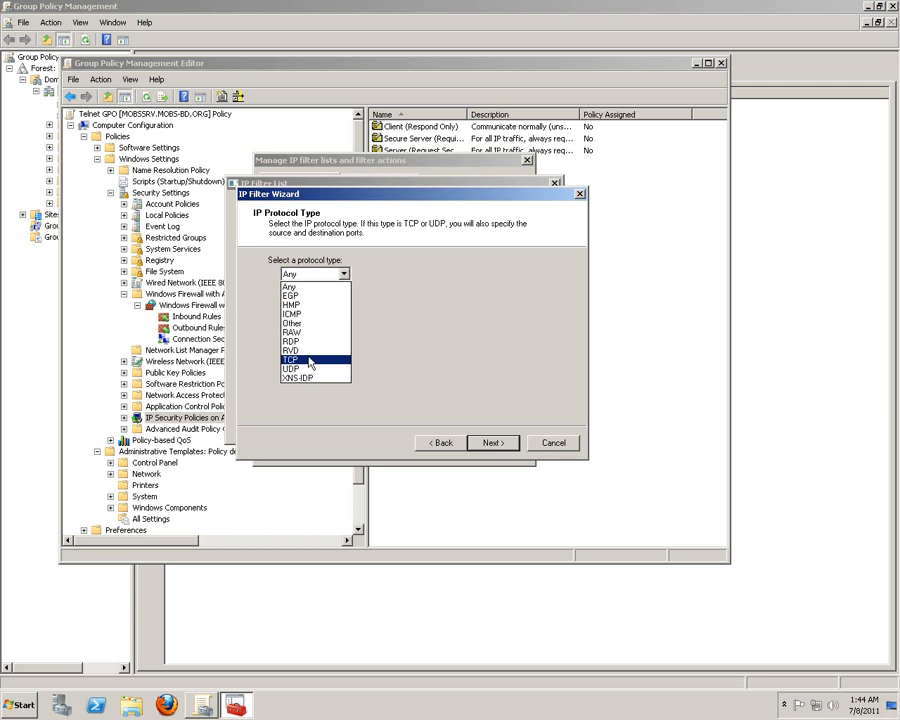
pyautogui.click(290, 360)
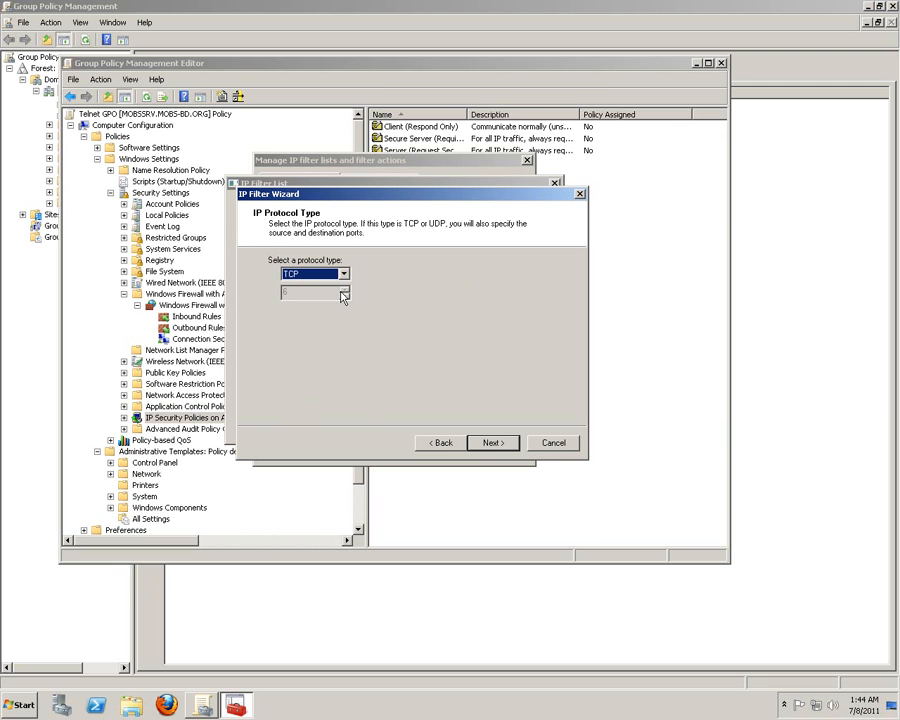
pyautogui.moveTo(338, 310)
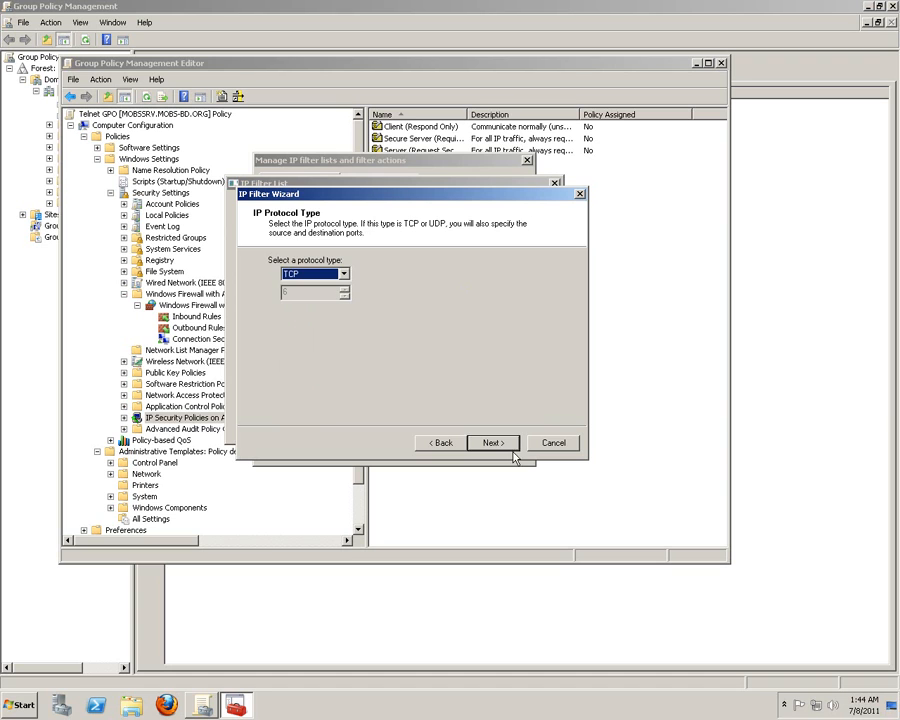
pyautogui.click(492, 442)
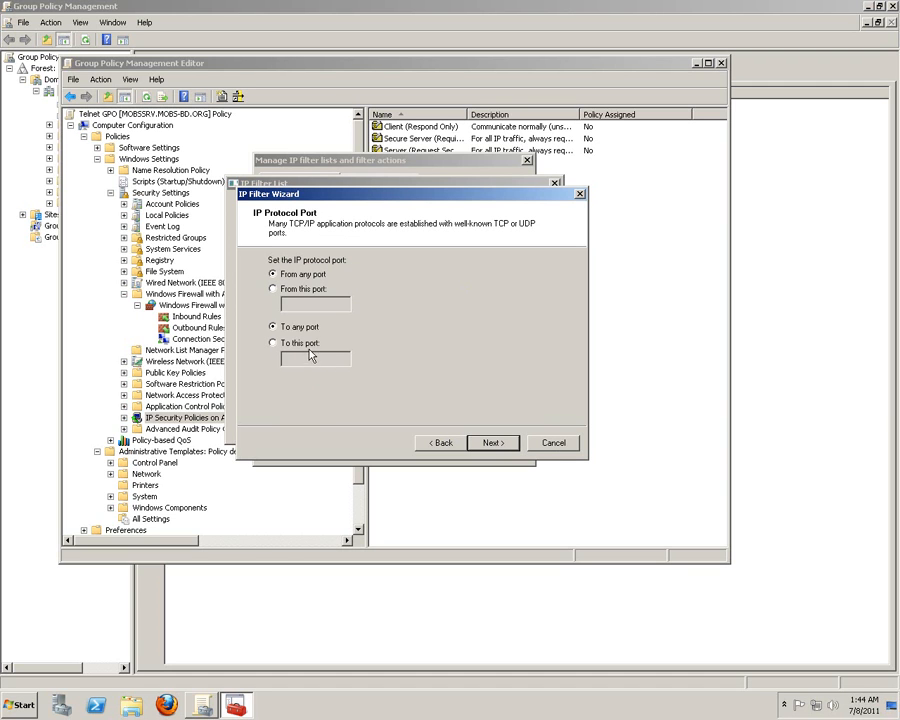
pyautogui.click(273, 343)
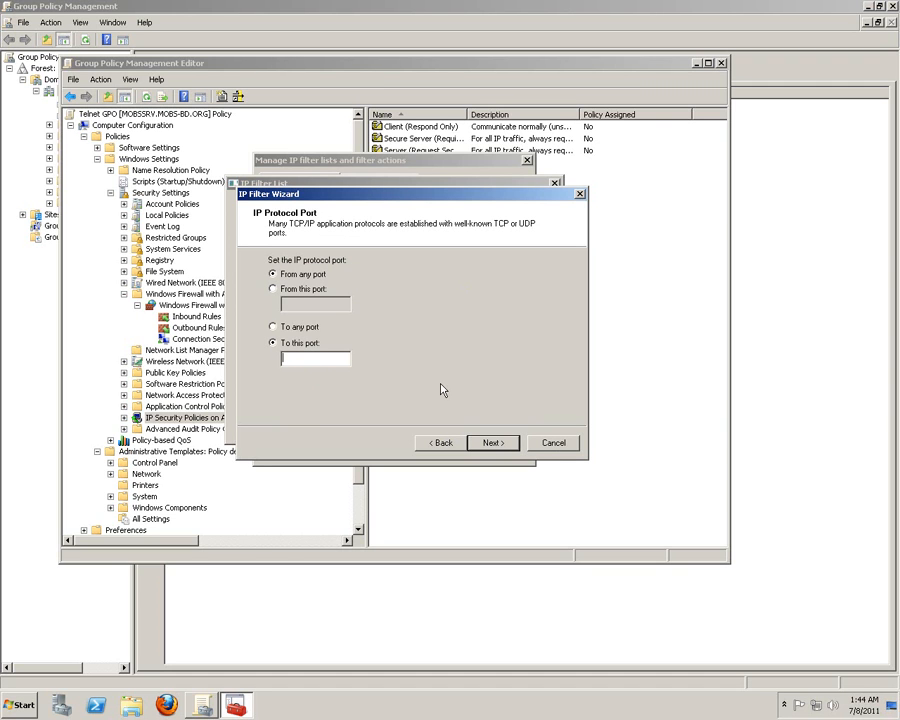
pyautogui.write('23')
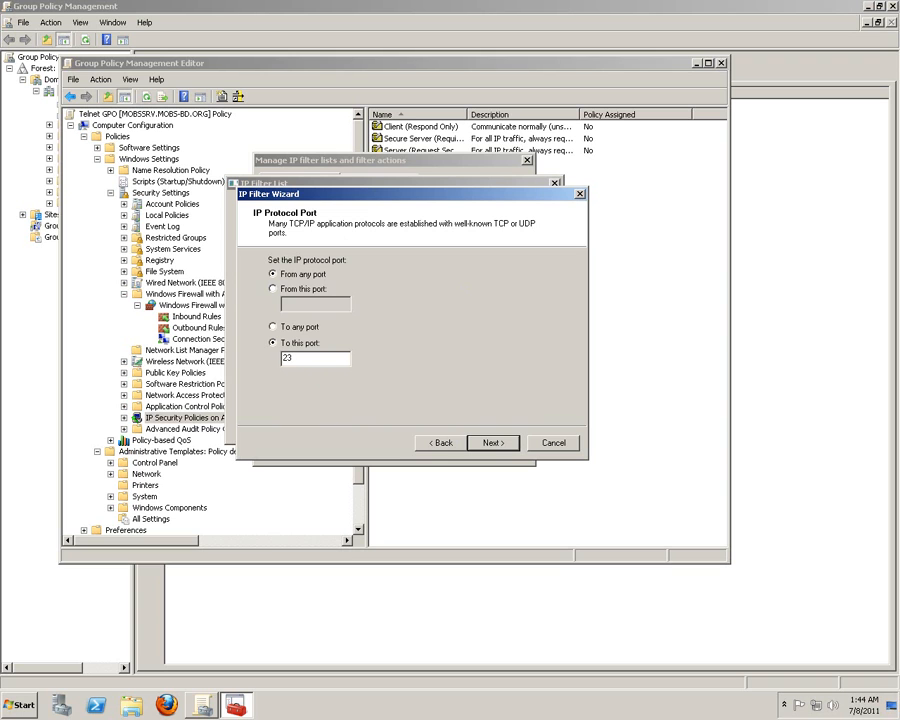
pyautogui.moveTo(425, 365)
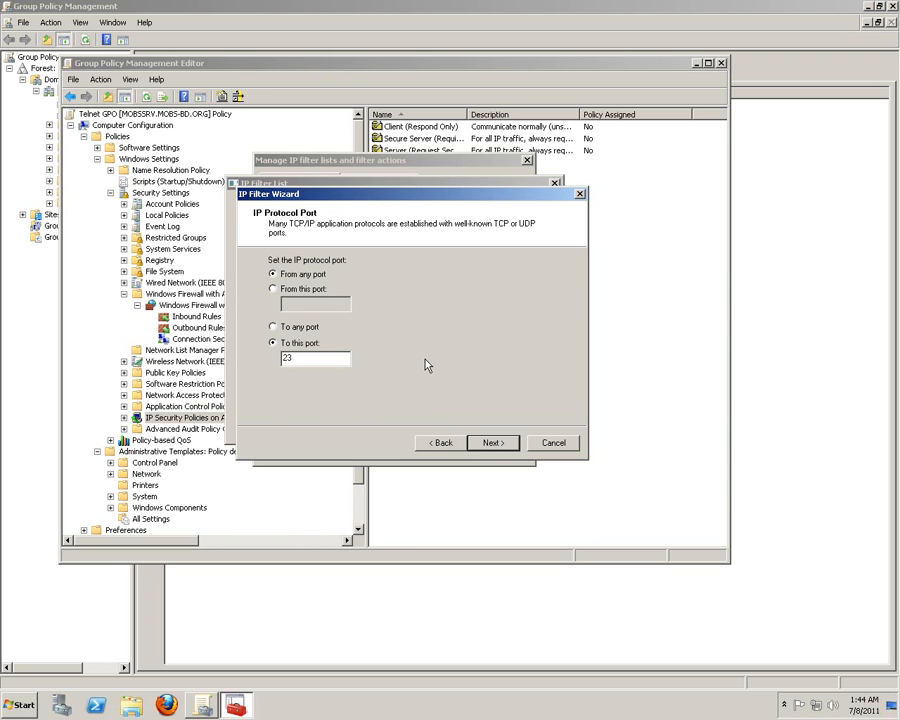
pyautogui.click(492, 442)
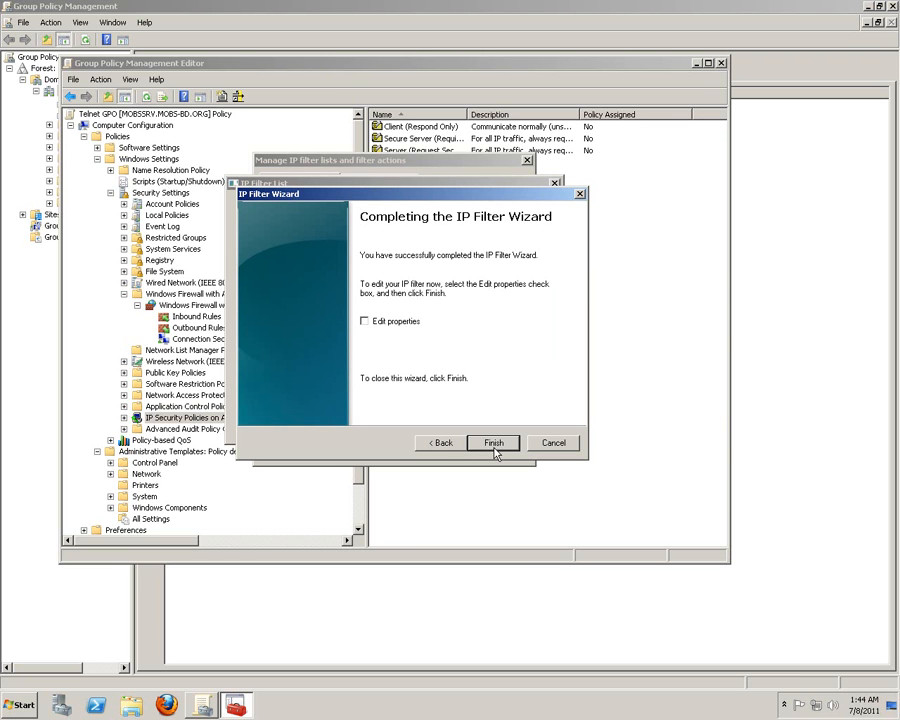
pyautogui.click(493, 442)
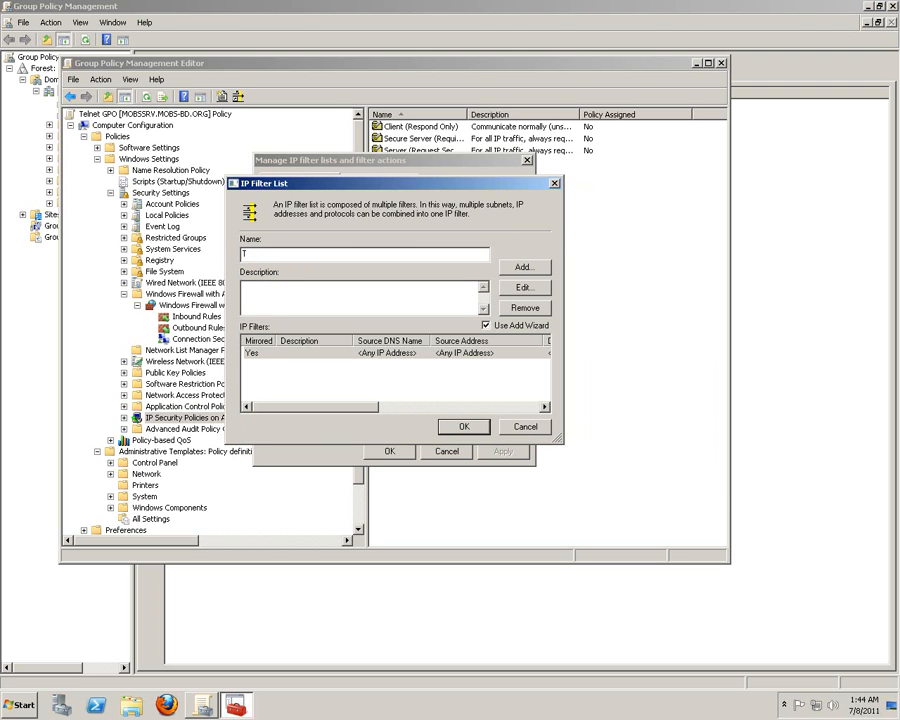
# Name the filter list 'TELNET SECURITY TEST', save it, and close the filter manager
pyautogui.write('ELNET')
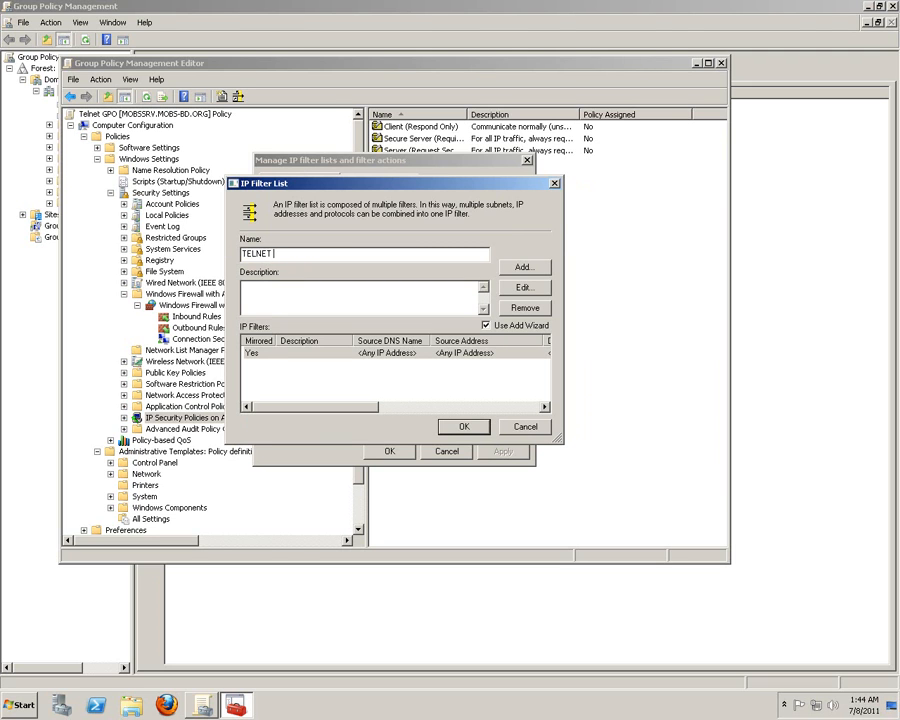
pyautogui.write('SEC')
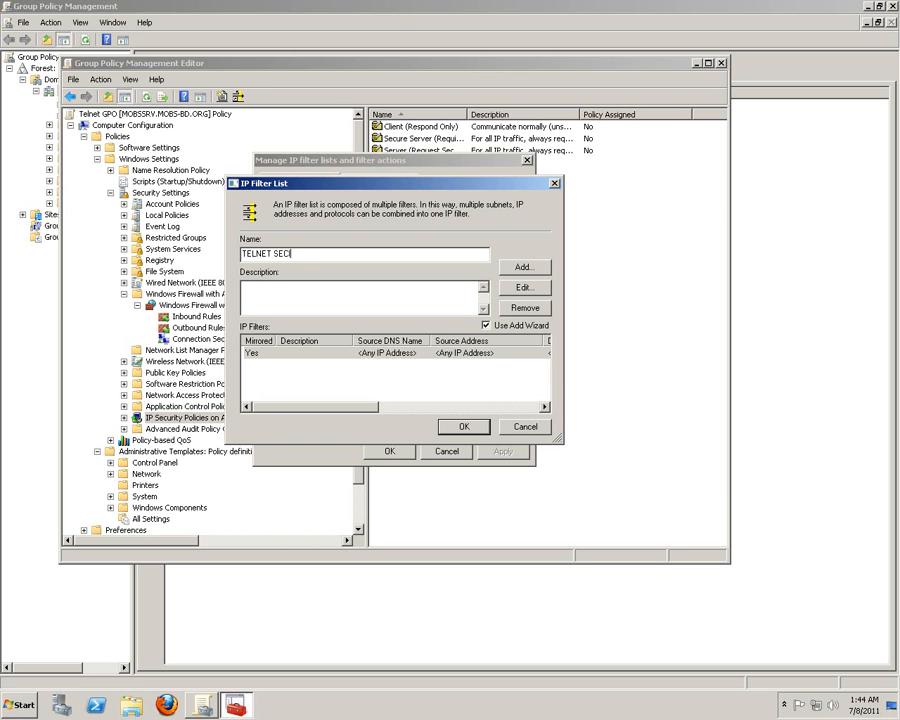
pyautogui.write('U')
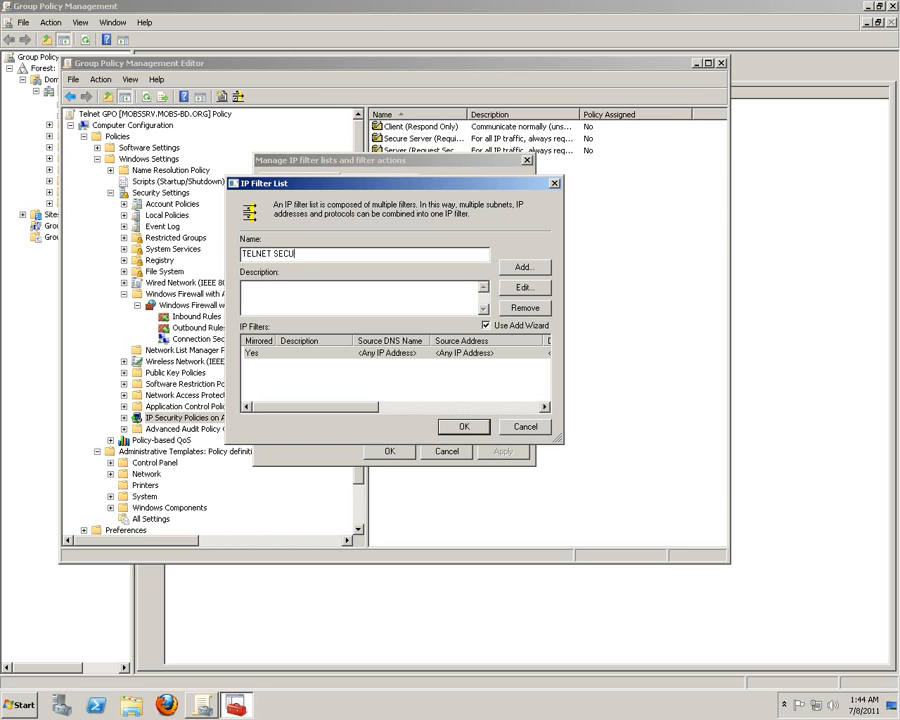
pyautogui.write('RITY')
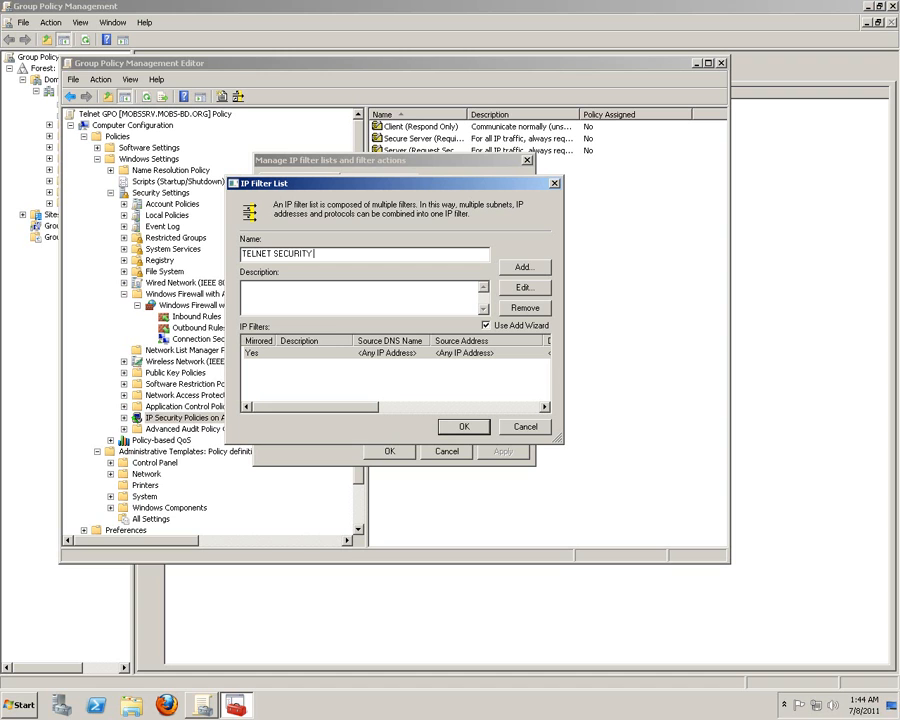
pyautogui.write('TEST')
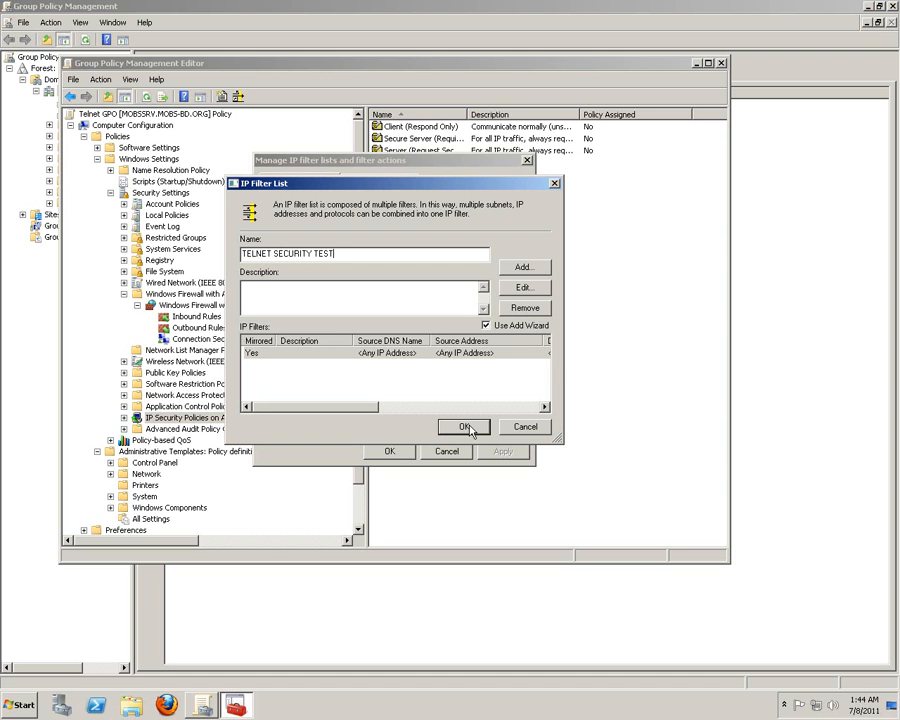
pyautogui.click(463, 427)
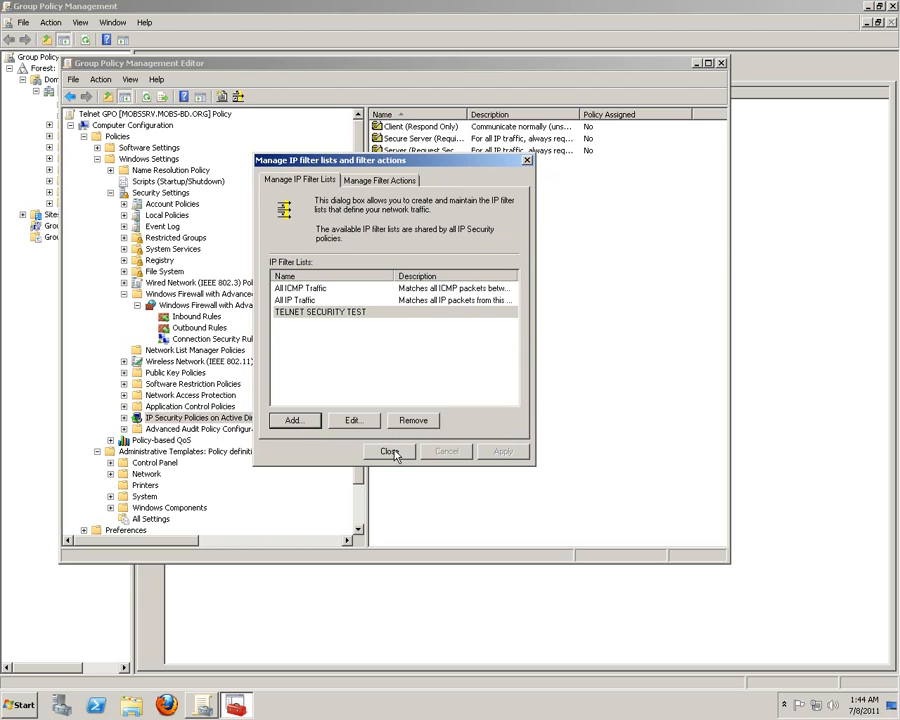
pyautogui.click(390, 451)
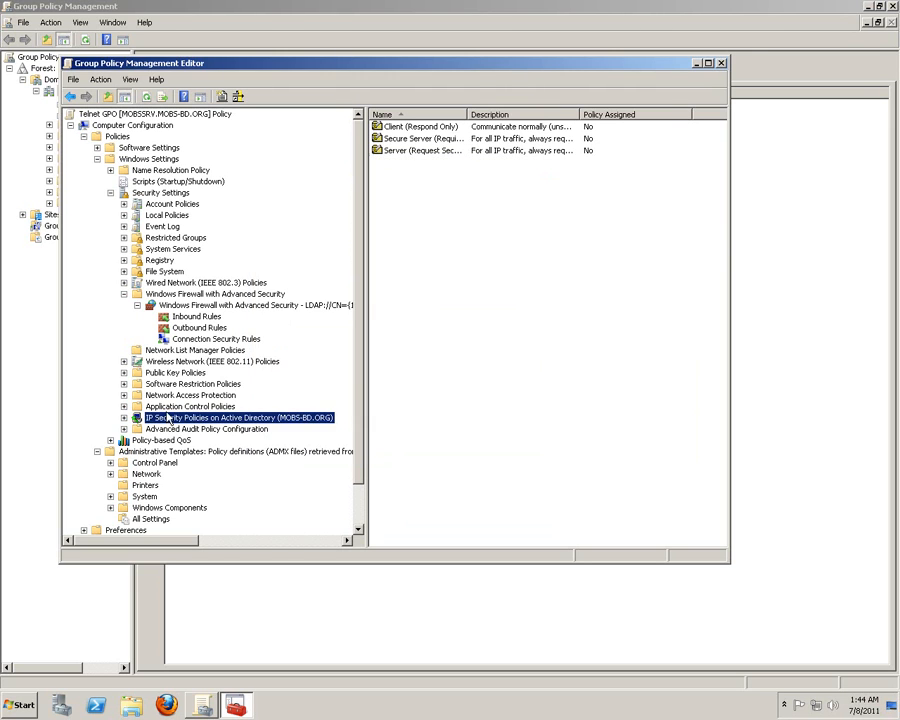
pyautogui.moveTo(200, 423)
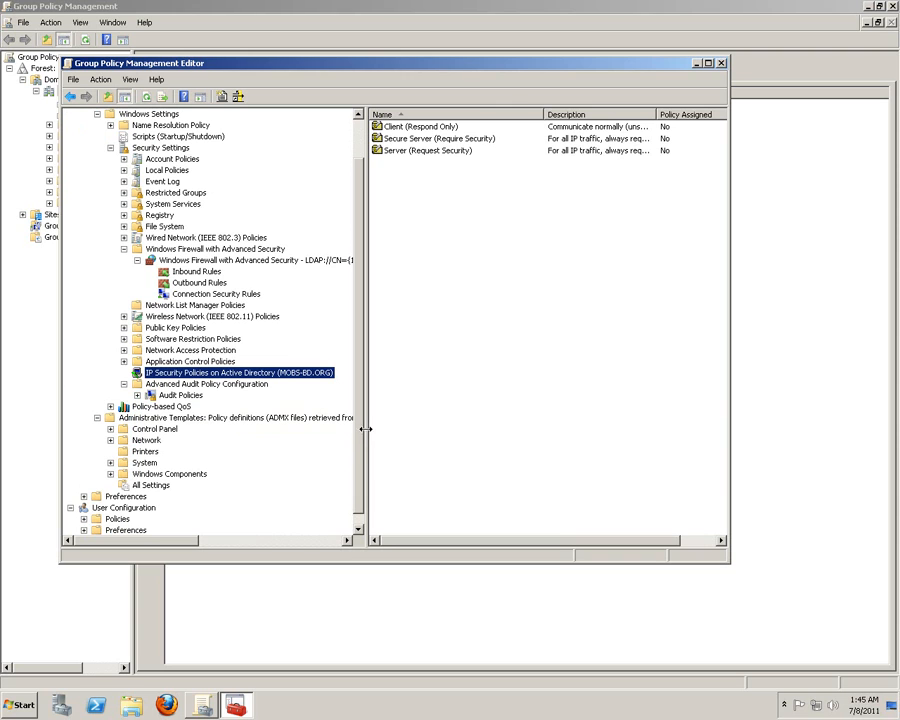
# View MOBS TELNET Rule under Connection Security Rules, then right-click IP Security Policies on Active Directory
pyautogui.click(216, 294)
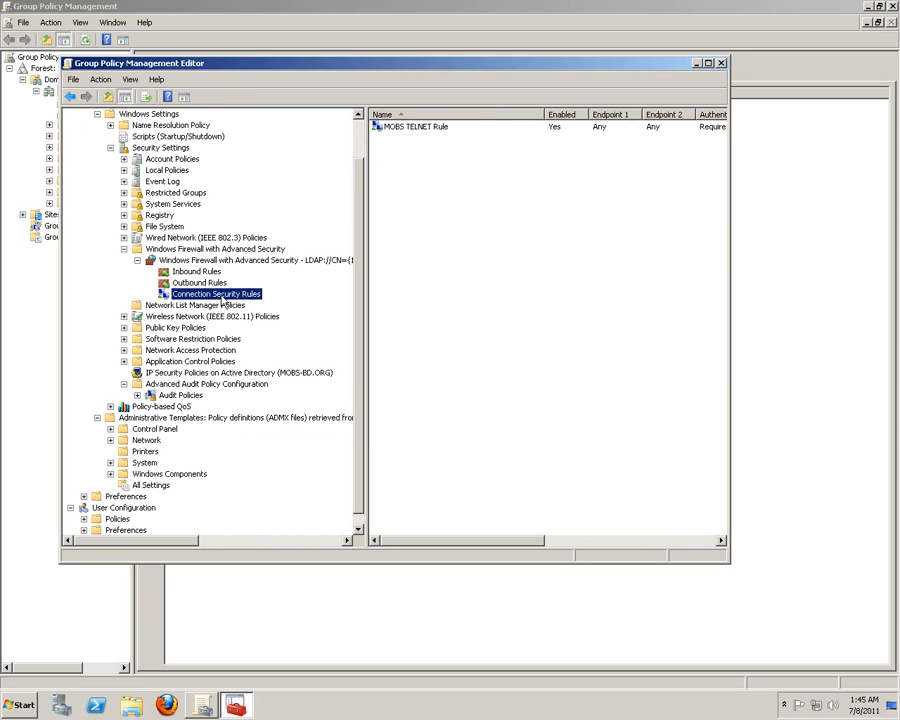
pyautogui.click(415, 126)
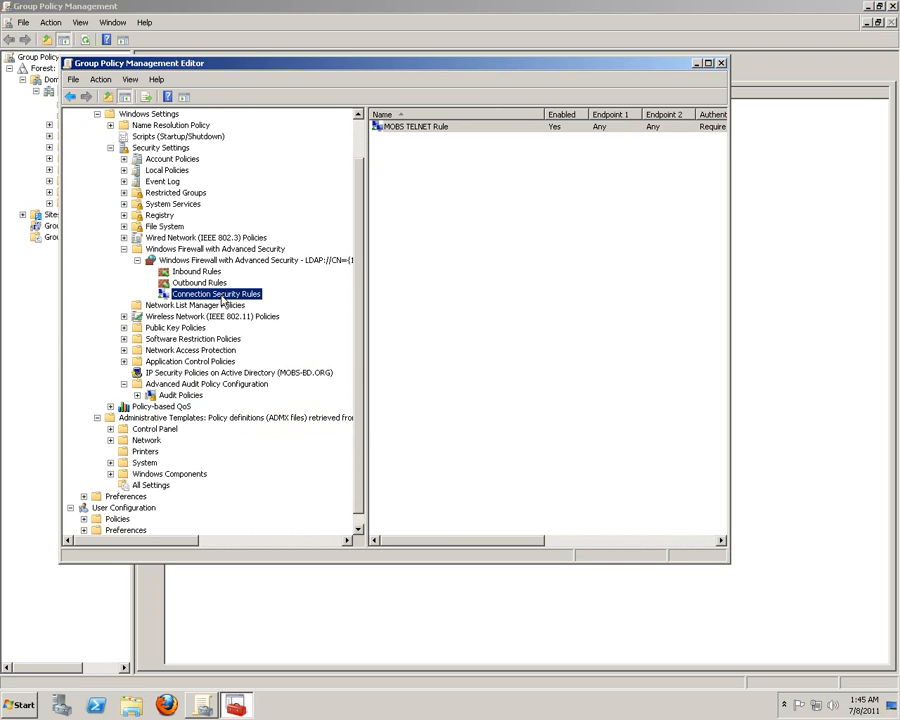
pyautogui.click(238, 372)
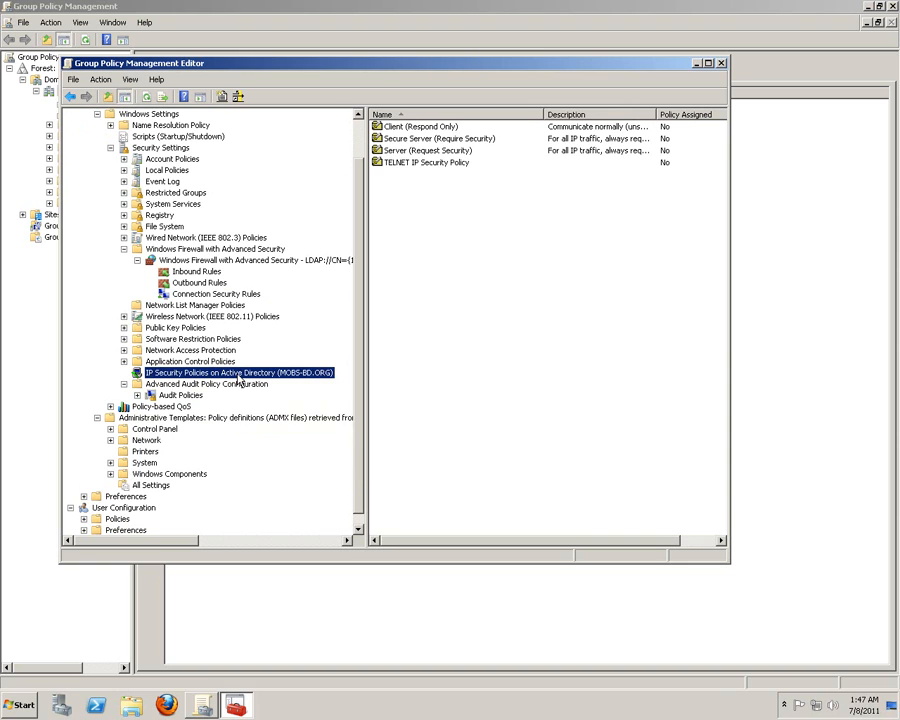
pyautogui.rightClick(237, 372)
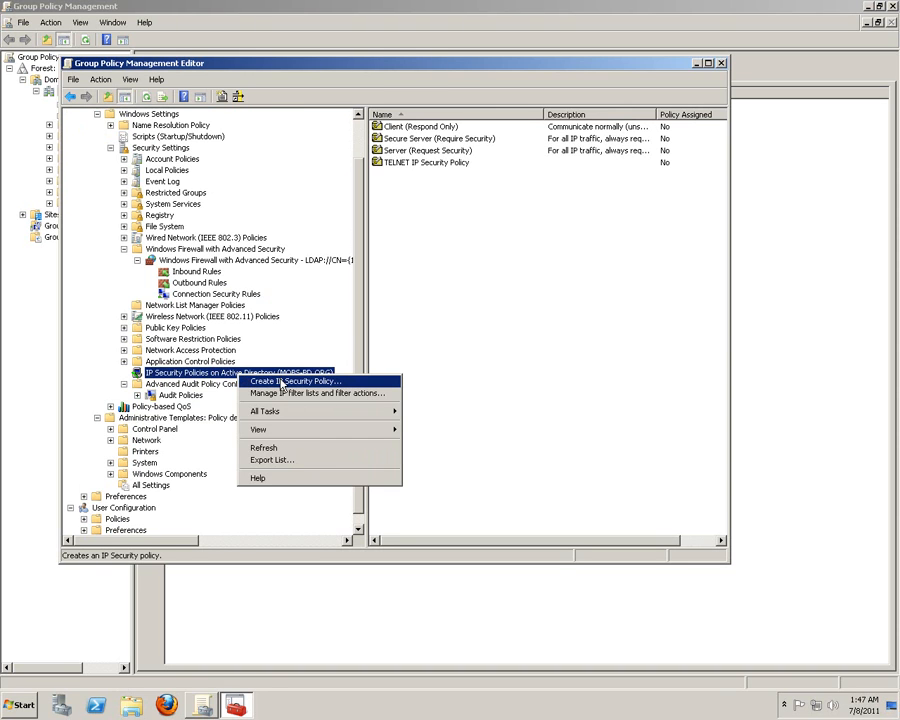
# Start a new IP security policy and name it TELNET
pyautogui.click(291, 381)
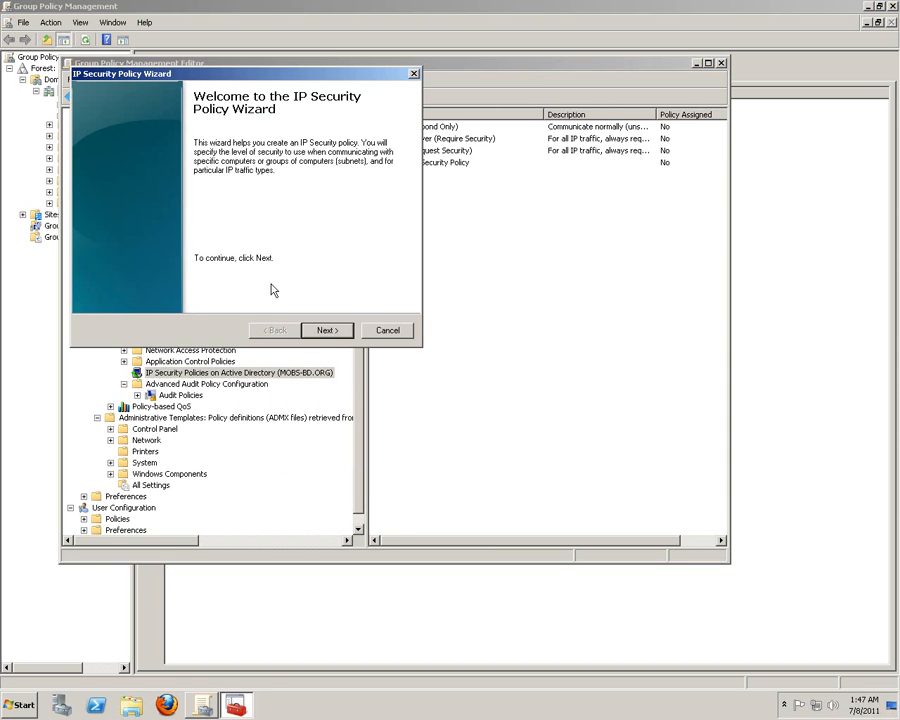
pyautogui.click(326, 330)
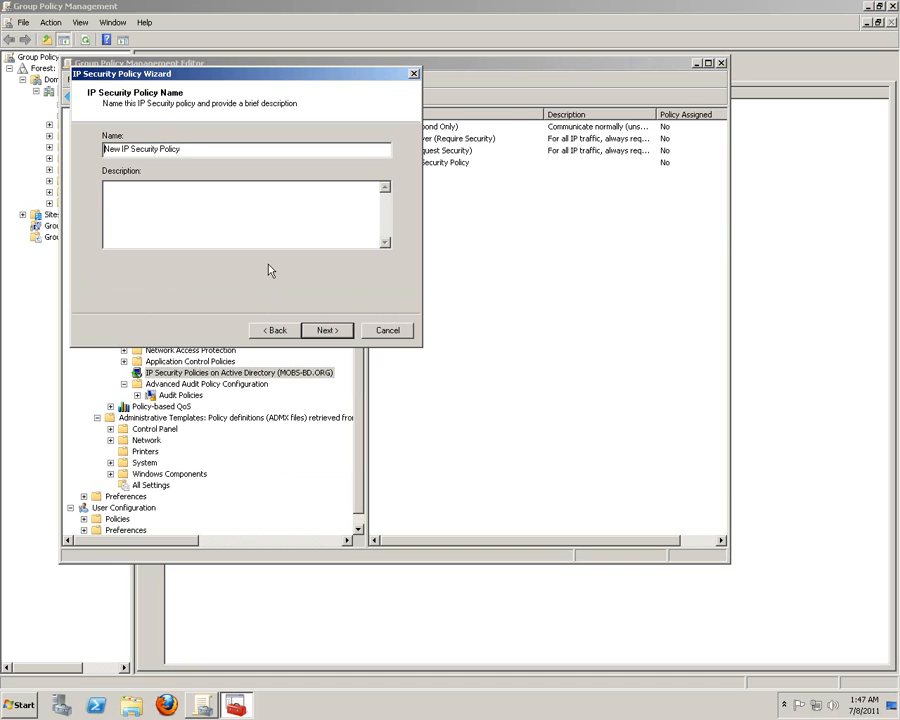
pyautogui.write('TELNET')
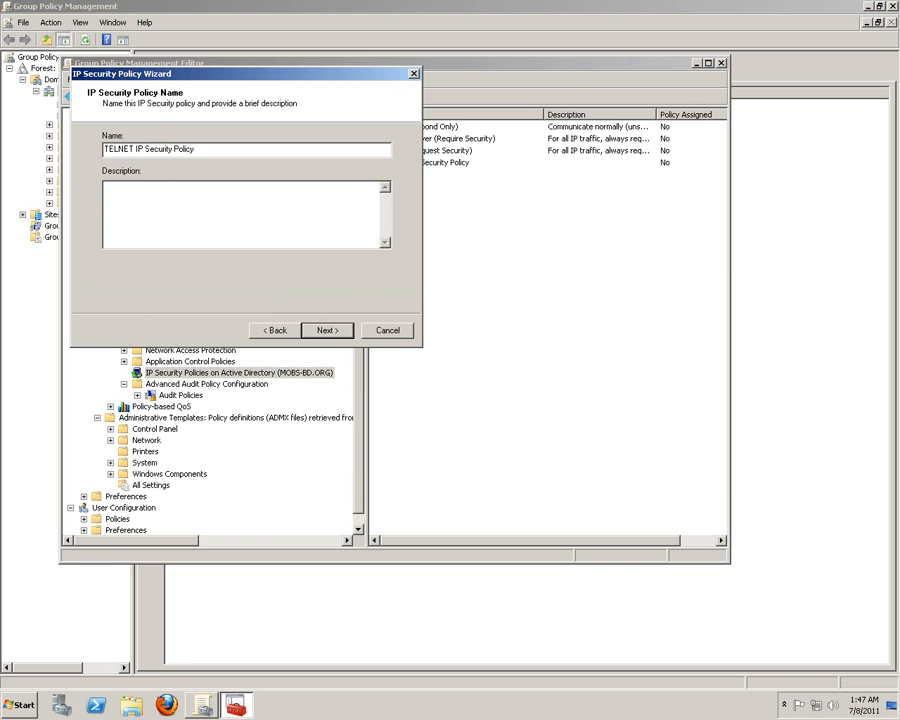
pyautogui.moveTo(380, 370)
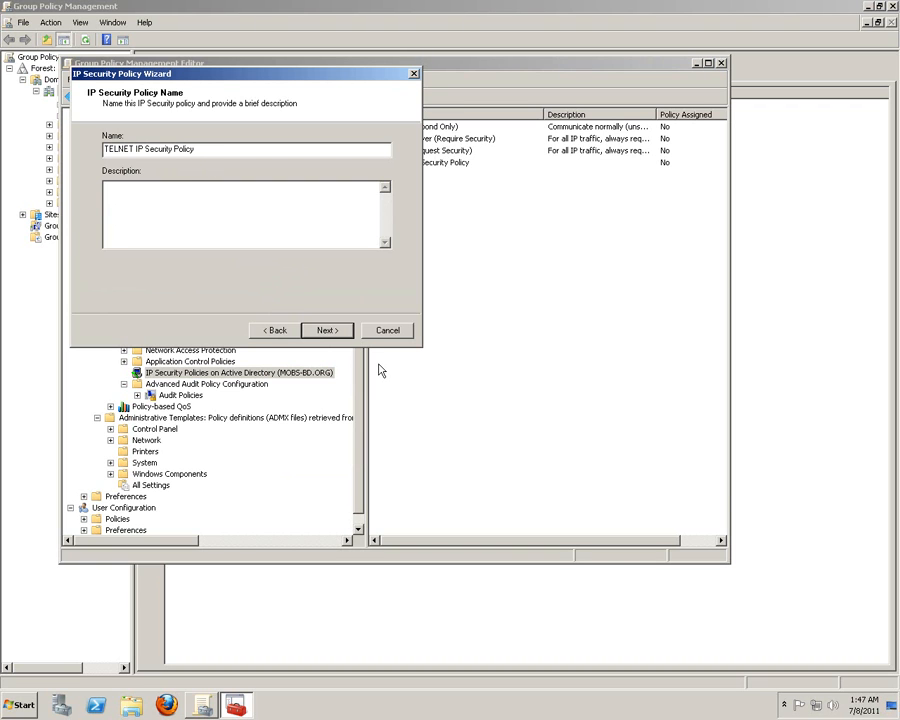
pyautogui.click(327, 330)
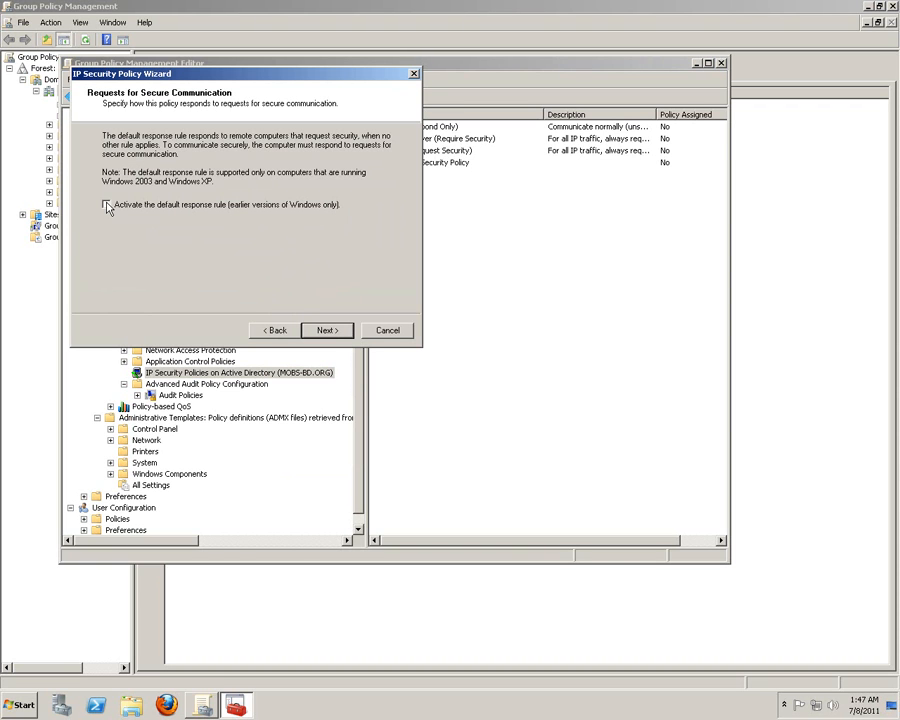
# Activate the default response rule with Kerberos and finish with properties open
pyautogui.click(106, 204)
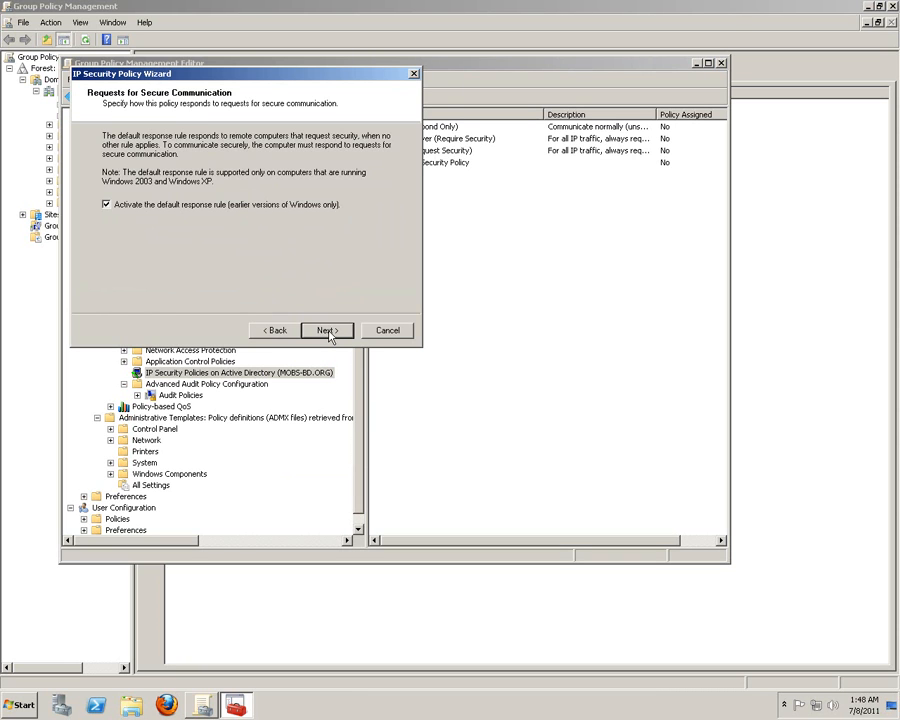
pyautogui.click(324, 330)
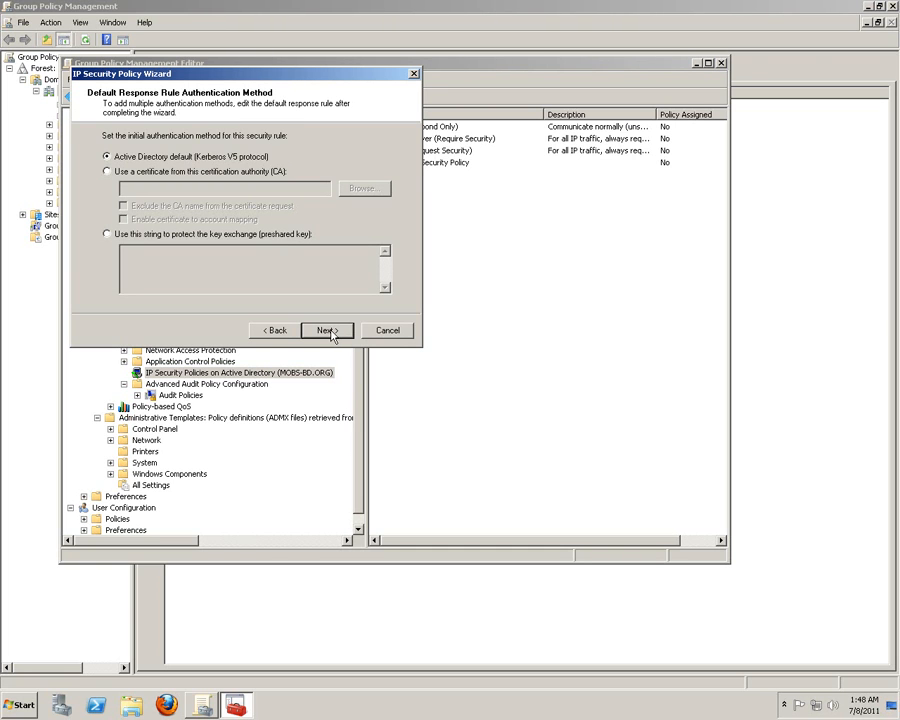
pyautogui.click(326, 330)
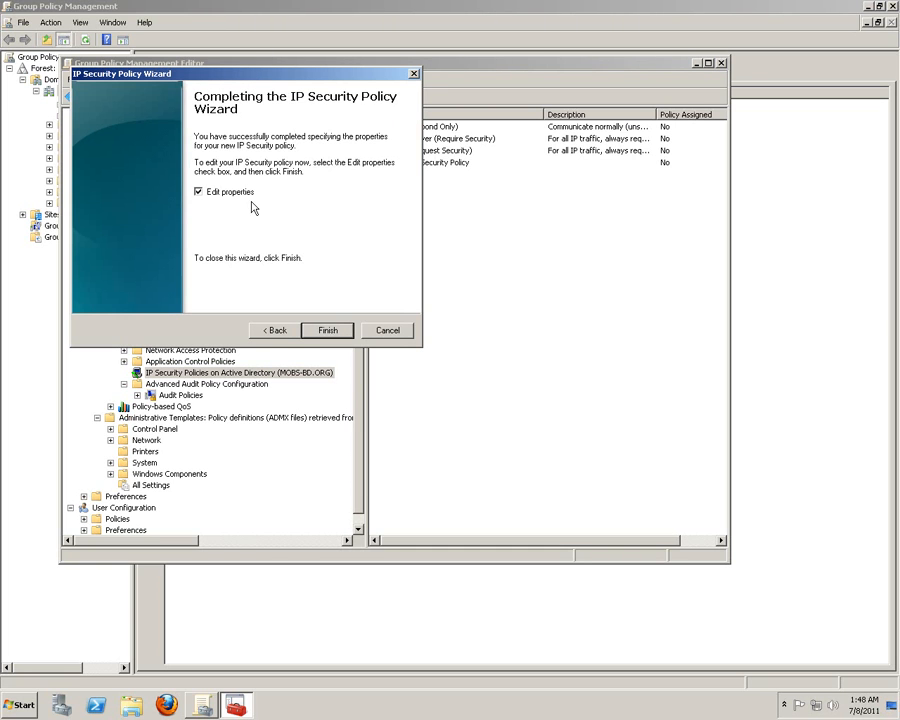
pyautogui.click(327, 330)
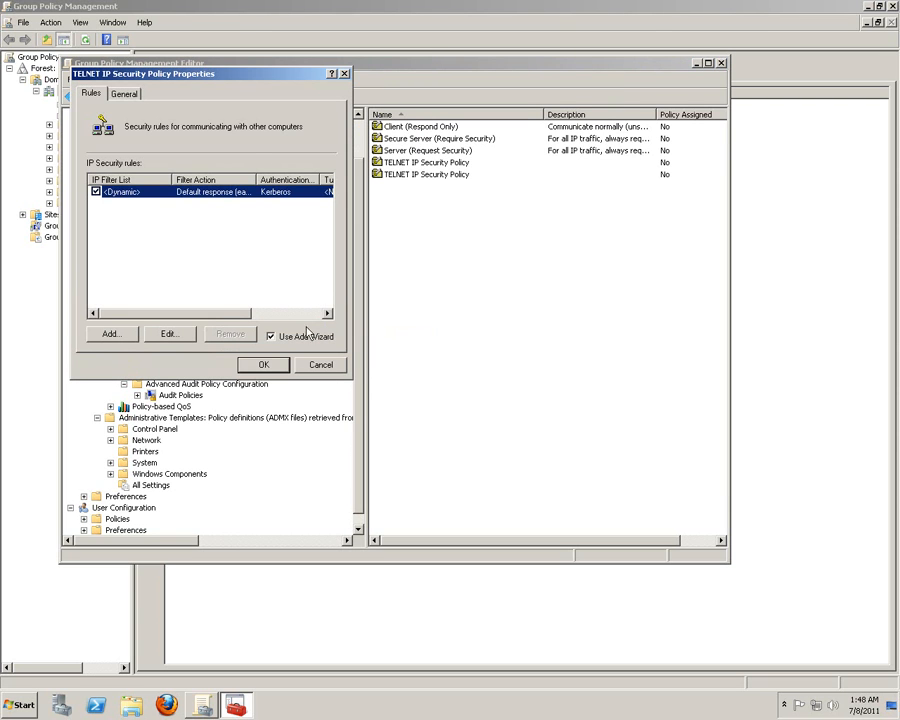
# Add a rule with no tunnel, all network connections, and the TELNET SECURITY TEST filter list
pyautogui.click(109, 333)
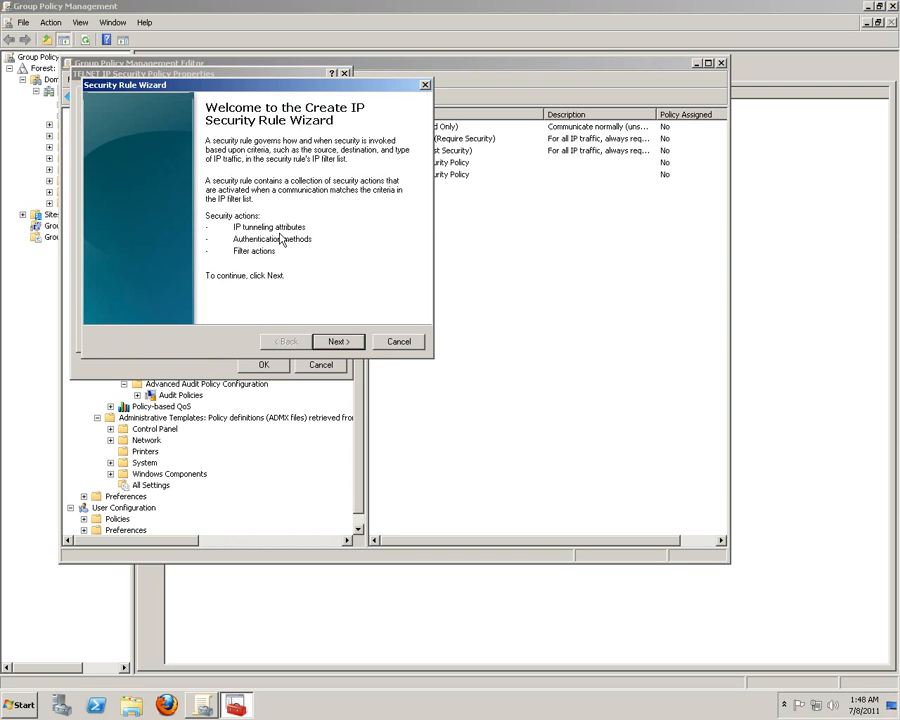
pyautogui.moveTo(265, 253)
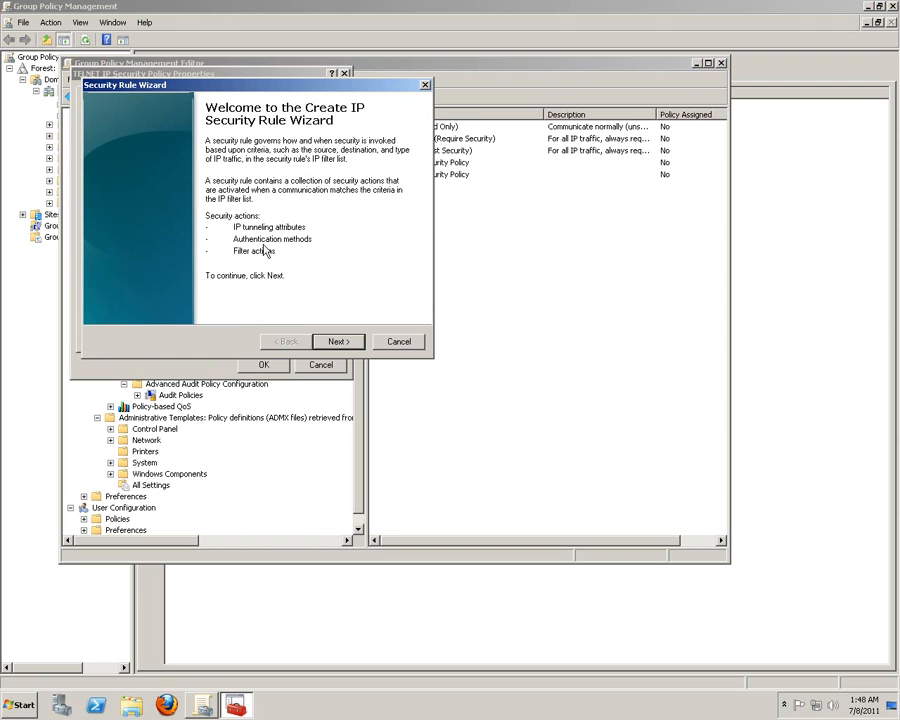
pyautogui.moveTo(260, 259)
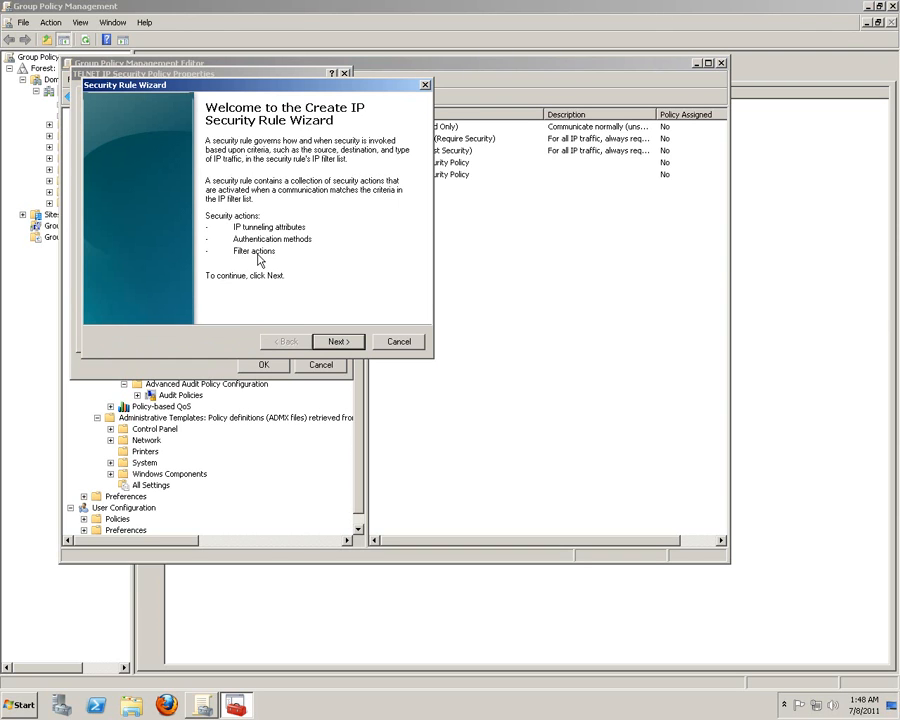
pyautogui.moveTo(319, 263)
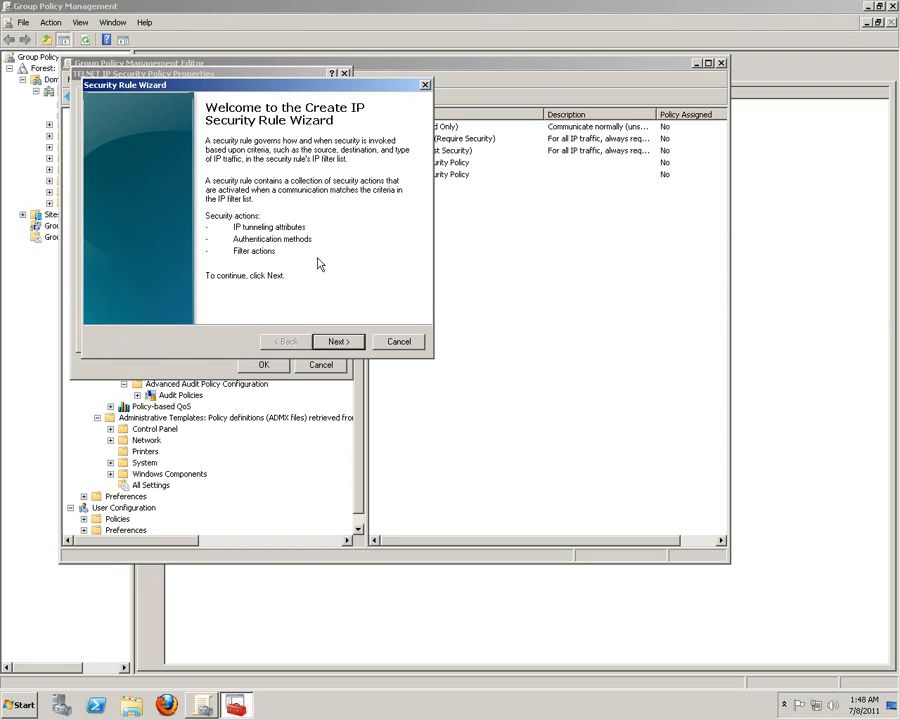
pyautogui.click(338, 341)
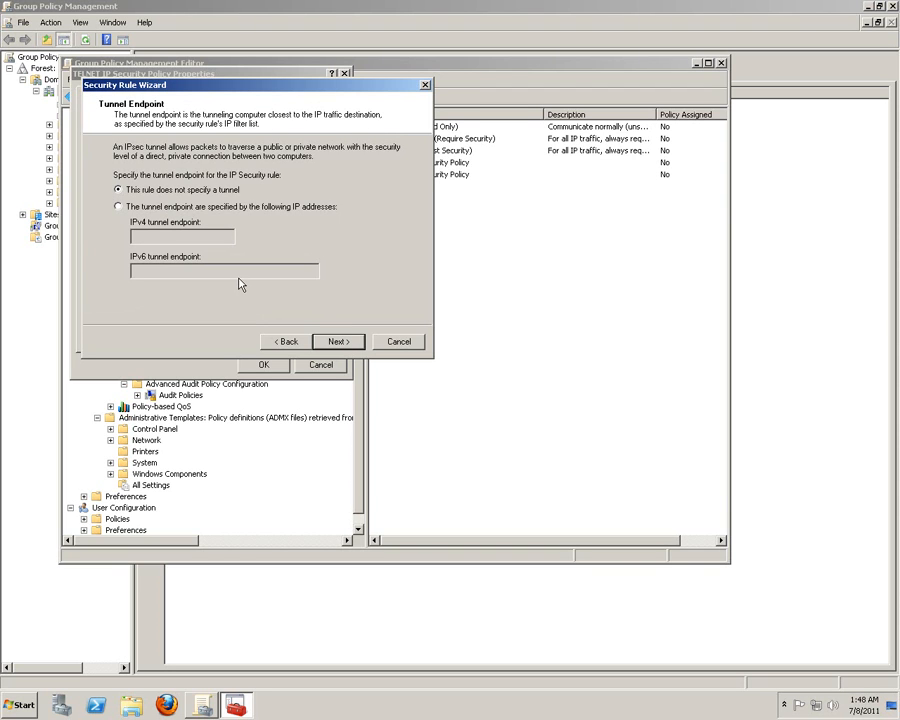
pyautogui.moveTo(207, 231)
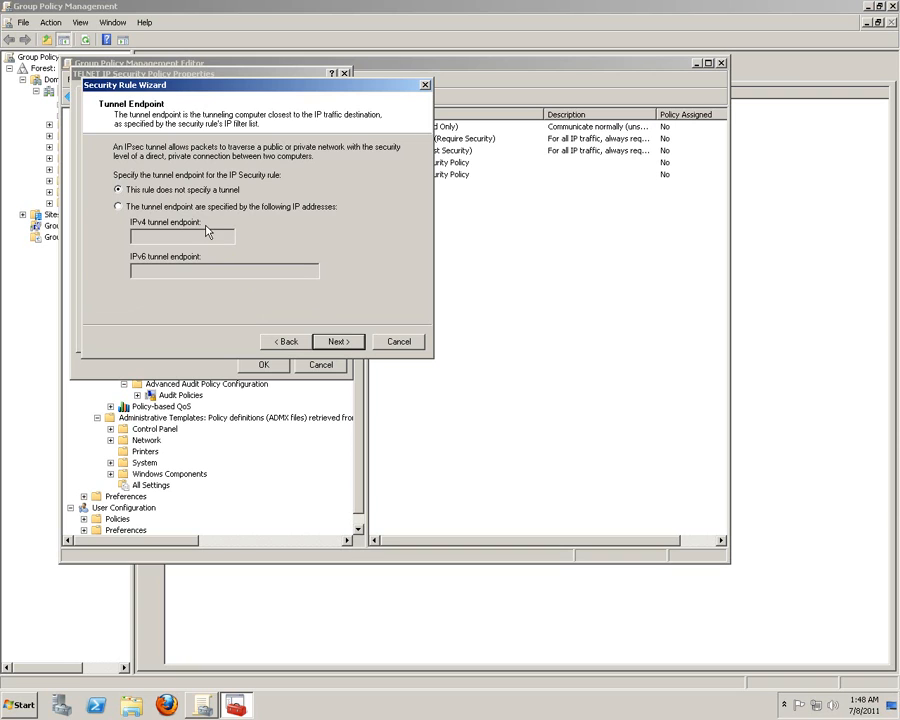
pyautogui.click(337, 341)
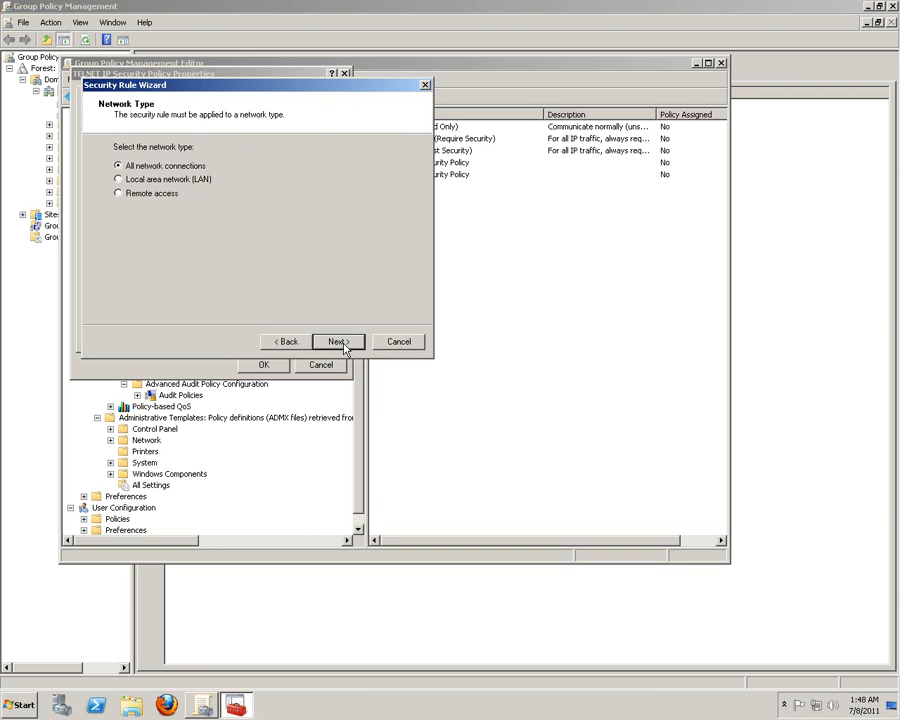
pyautogui.moveTo(296, 263)
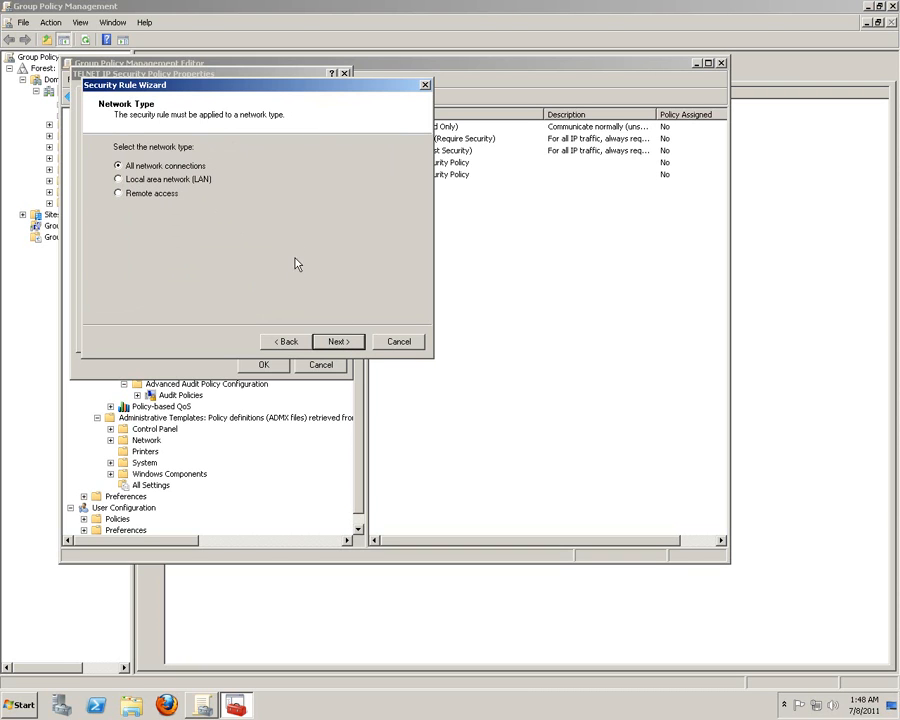
pyautogui.click(337, 341)
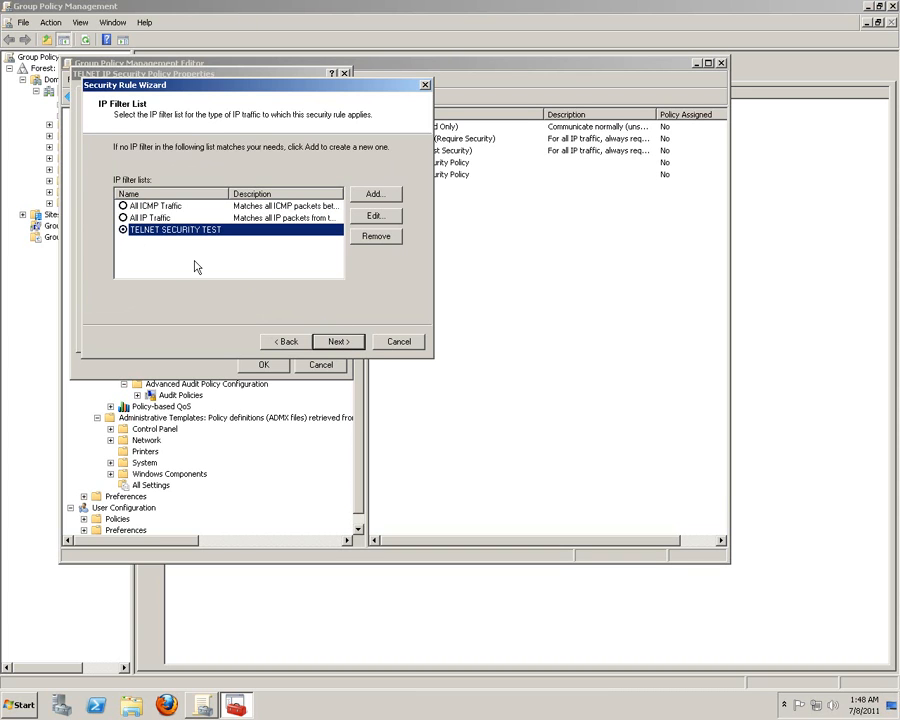
pyautogui.click(338, 341)
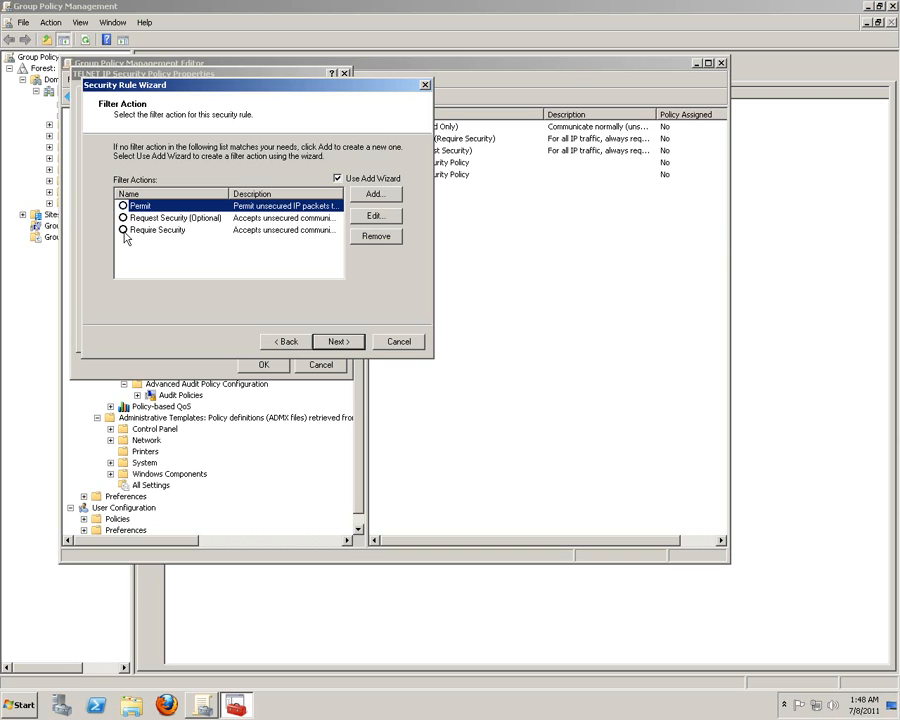
pyautogui.moveTo(125, 233)
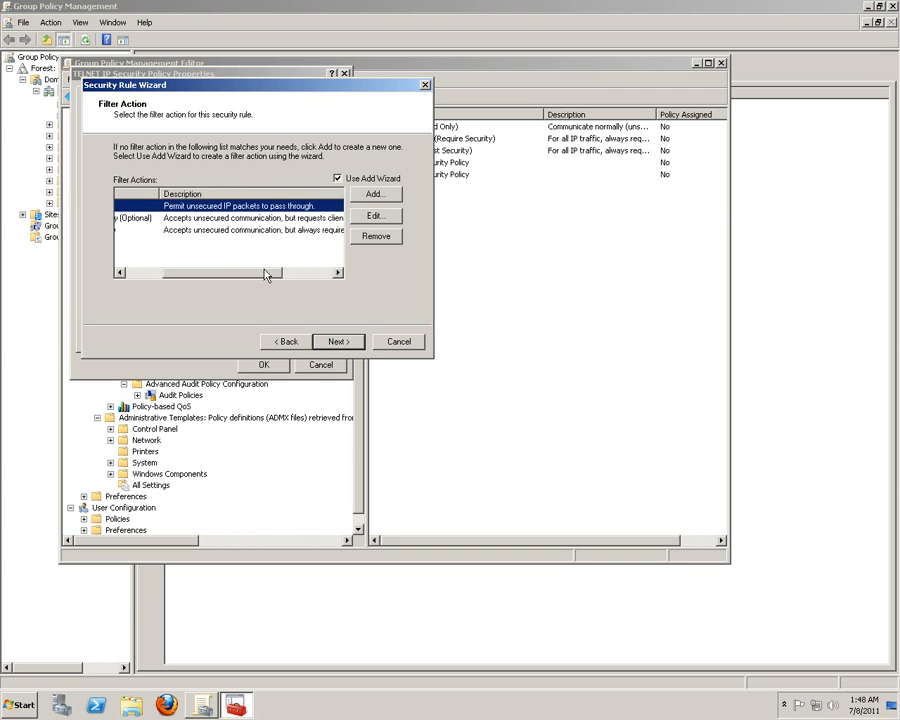
# Apply the Require Security action with Kerberos V5 authentication and finish the rule
pyautogui.hscroll(3)
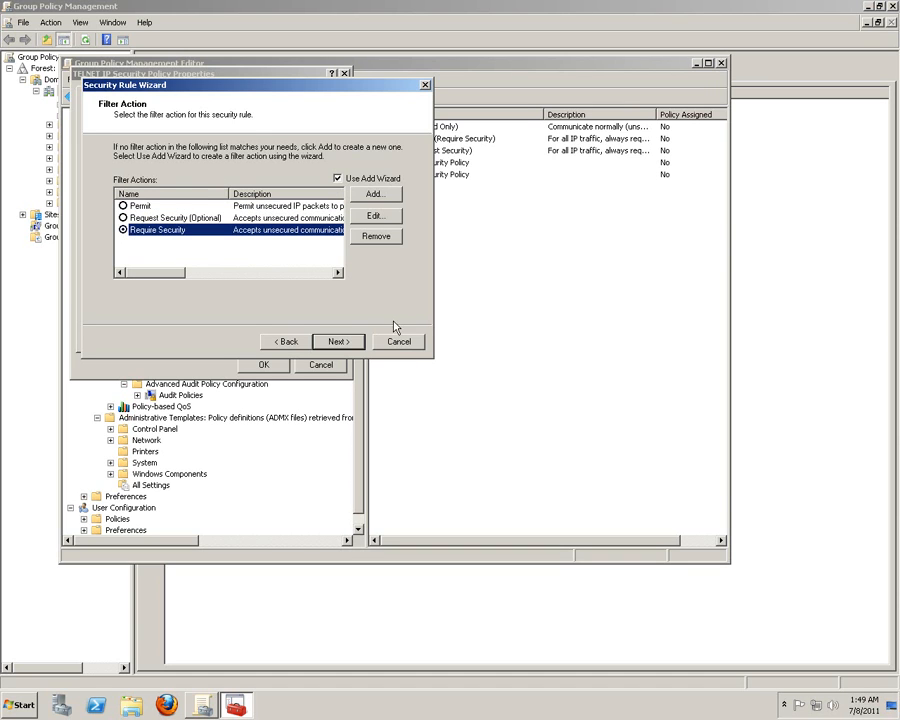
pyautogui.click(337, 341)
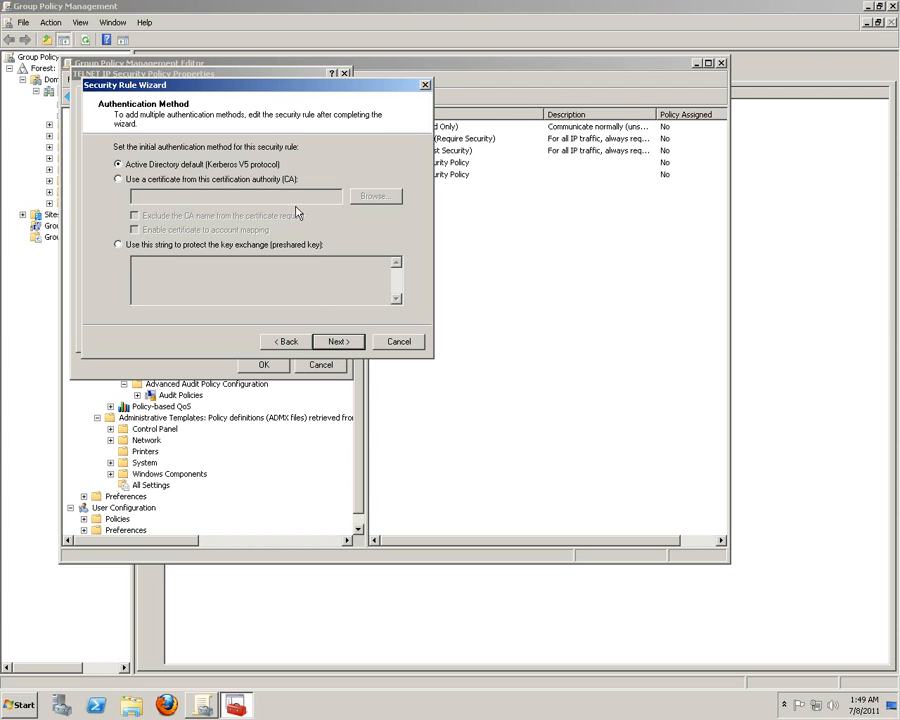
pyautogui.click(337, 341)
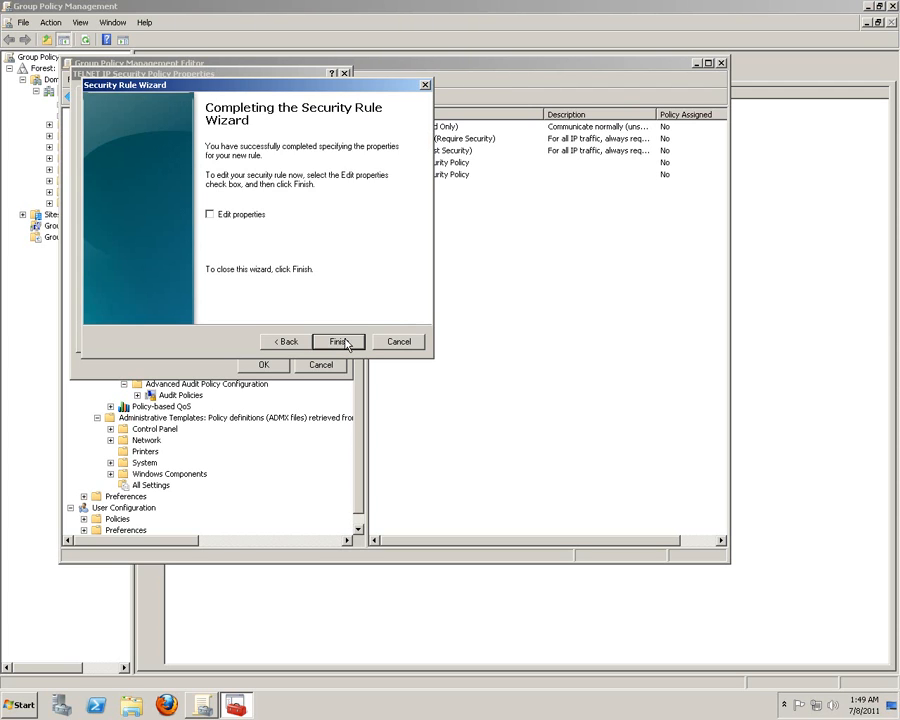
pyautogui.click(338, 341)
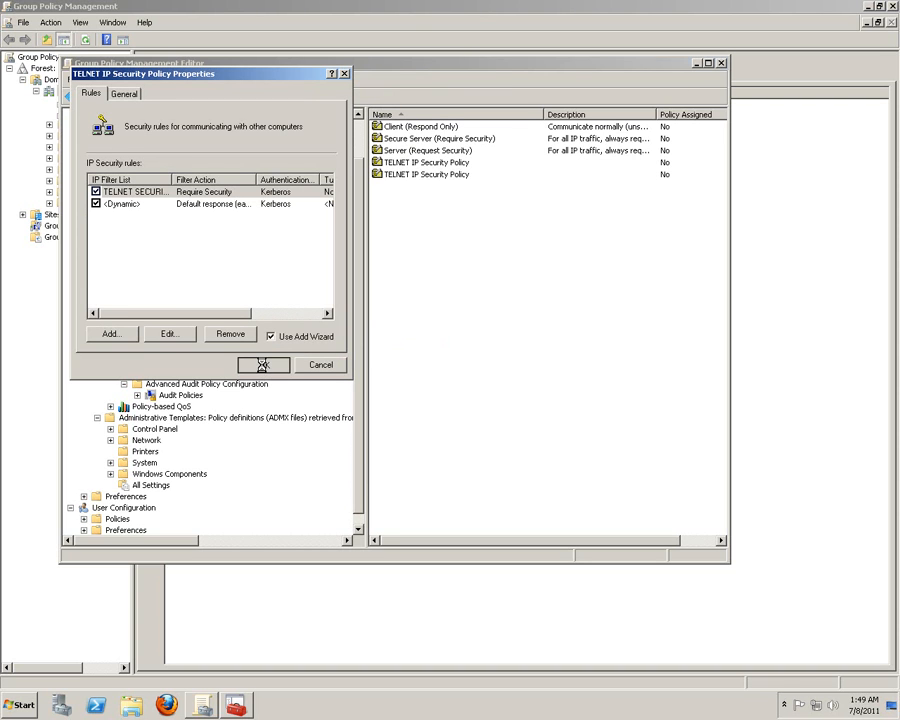
# Save the TELNET policy properties and assign both TELNET IP Security Policies
pyautogui.click(263, 364)
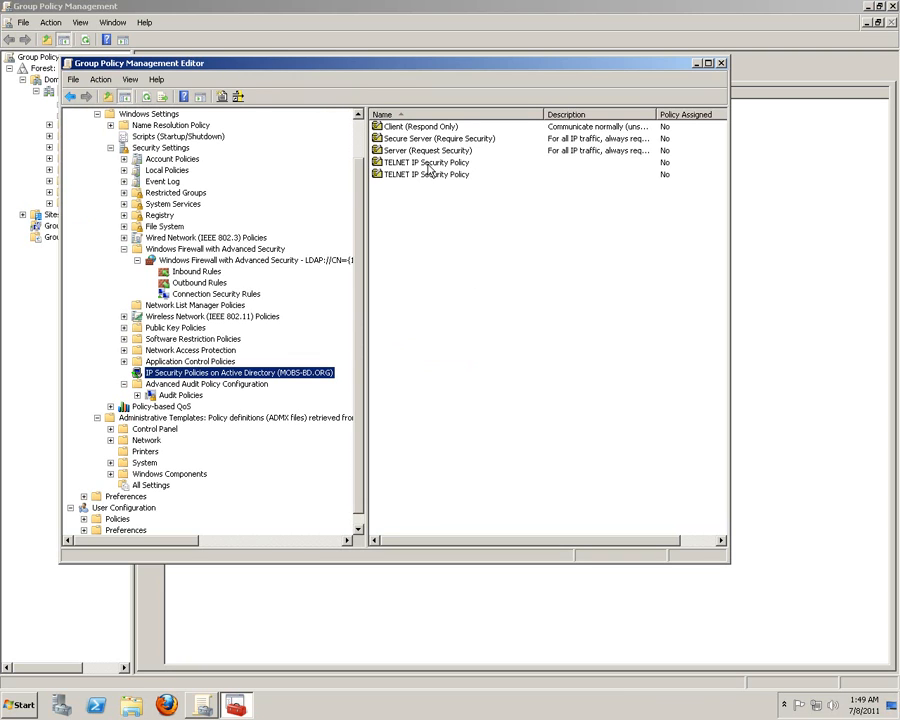
pyautogui.rightClick(425, 162)
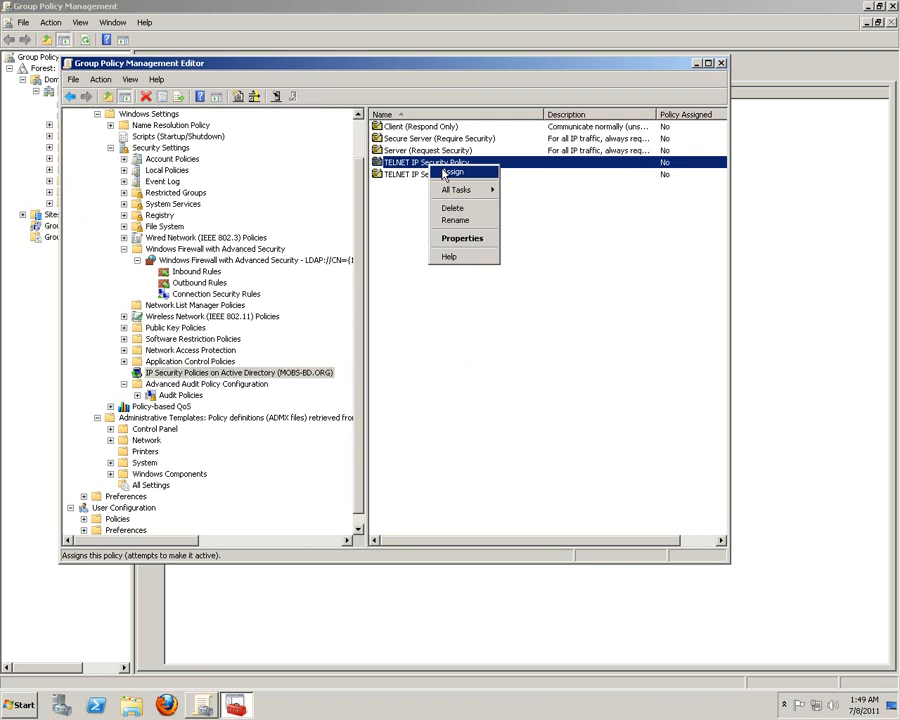
pyautogui.click(453, 171)
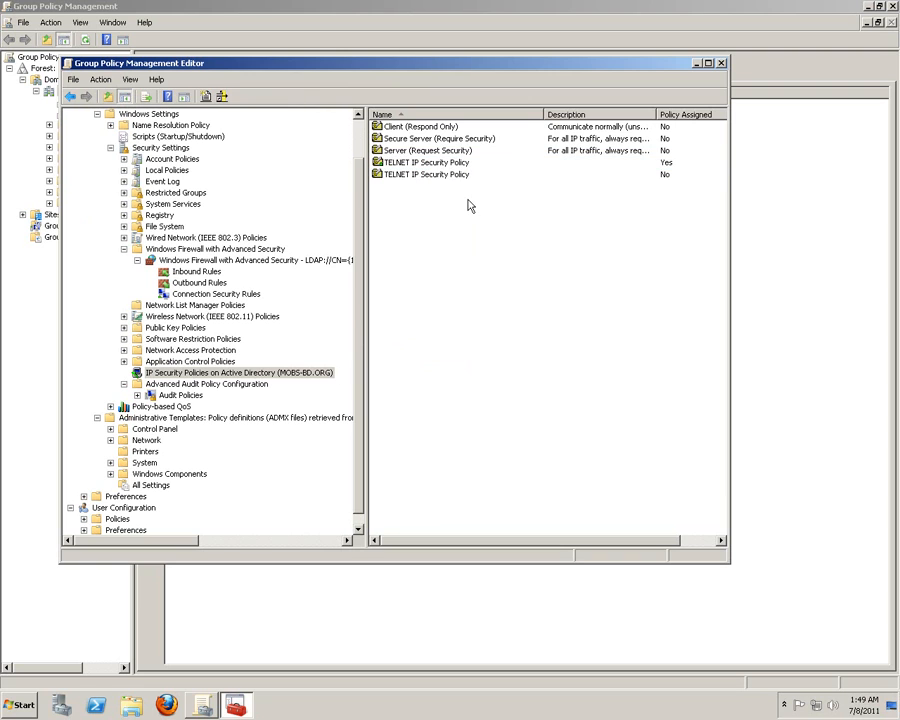
pyautogui.rightClick(425, 174)
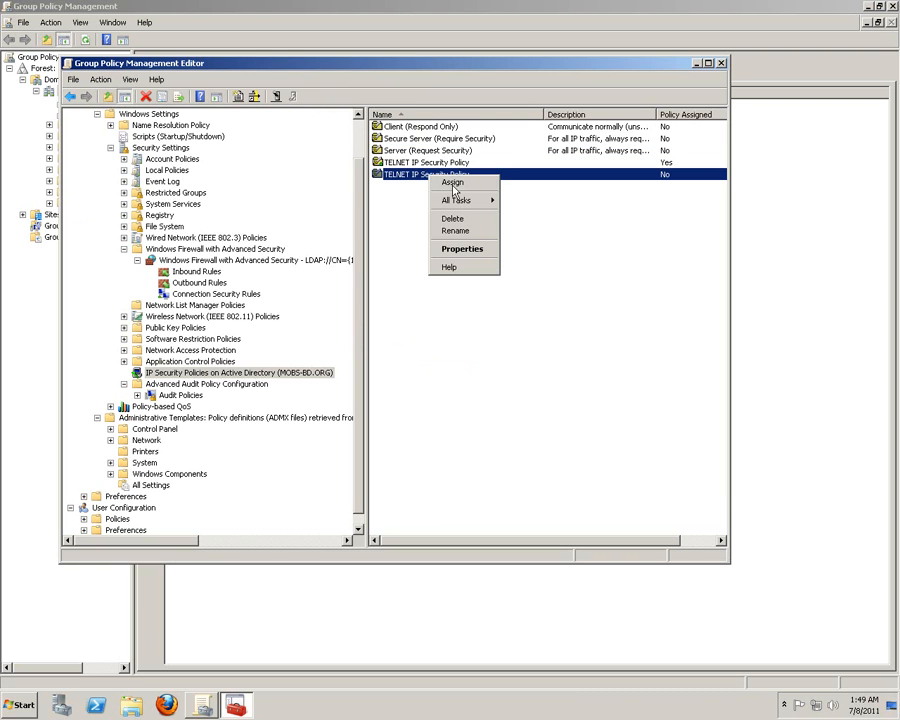
pyautogui.click(452, 183)
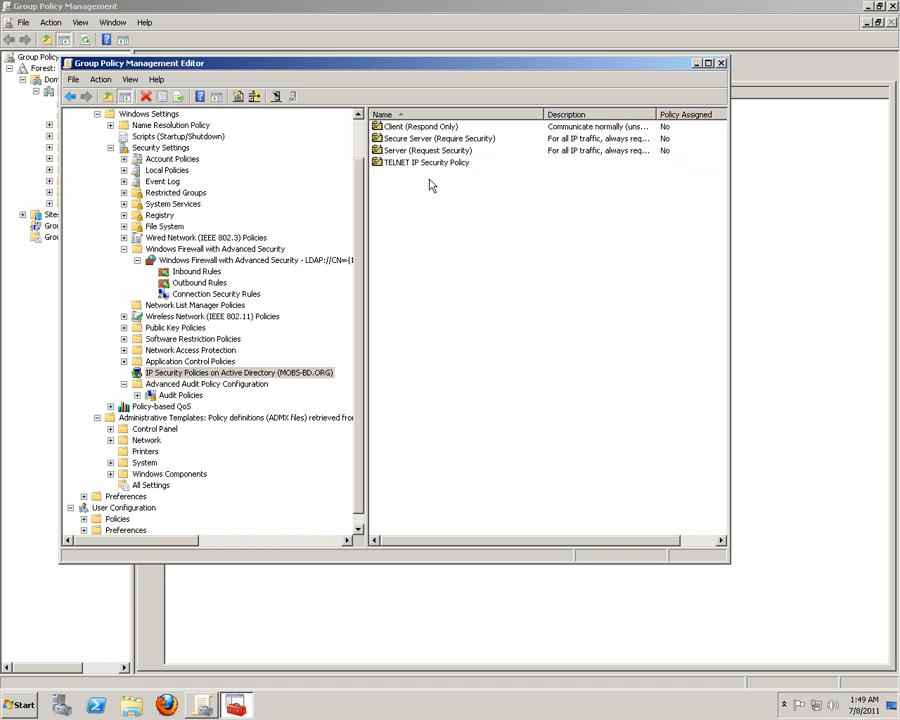
# Close Group Policy Management Editor and Group Policy Management, leaving the desktop clear
pyautogui.click(427, 174)
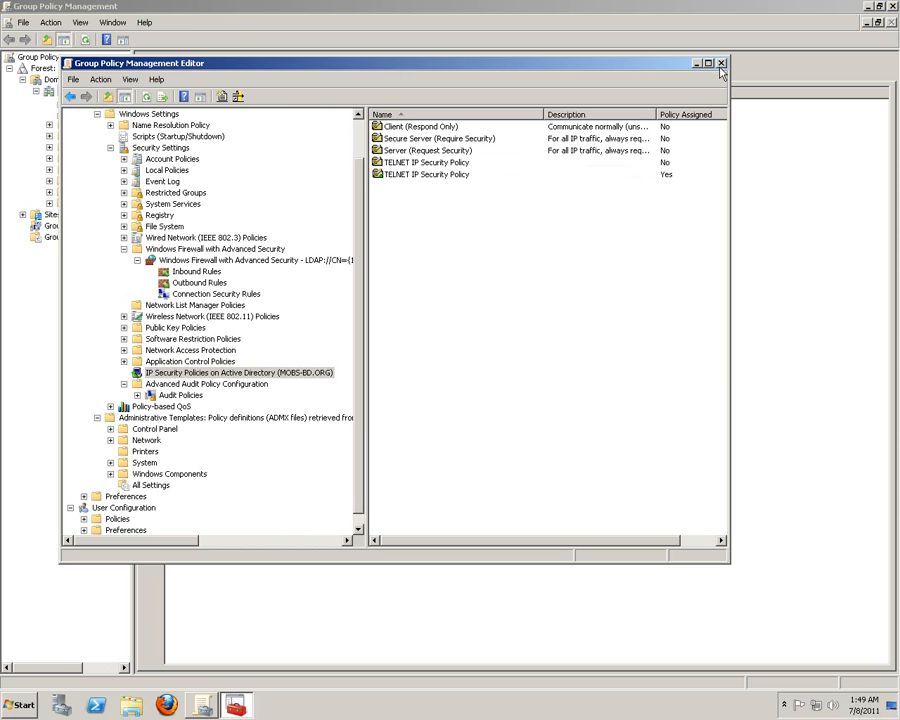
pyautogui.click(721, 63)
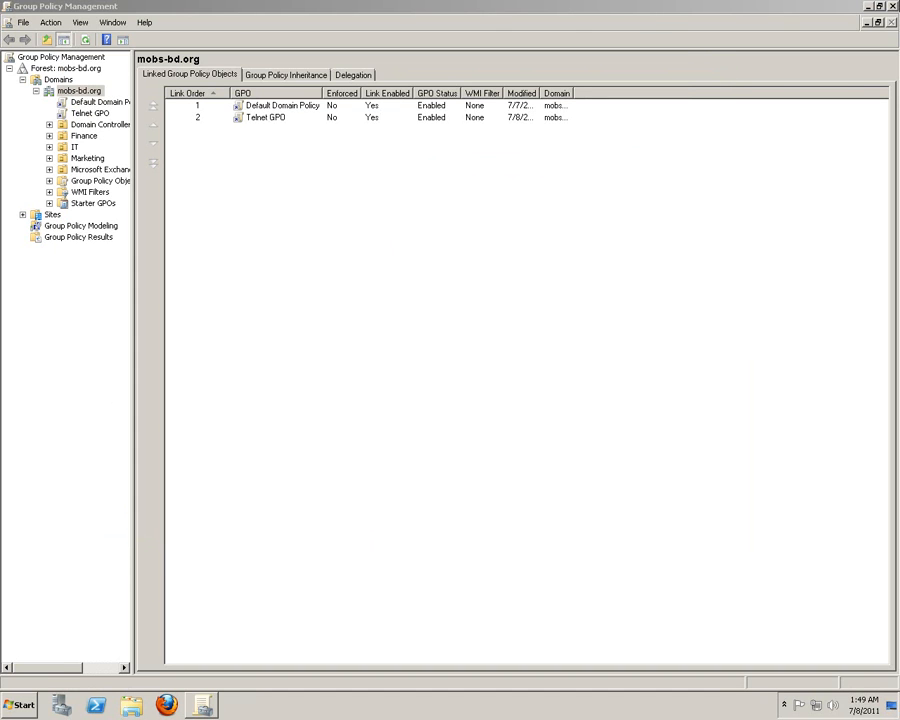
pyautogui.click(878, 22)
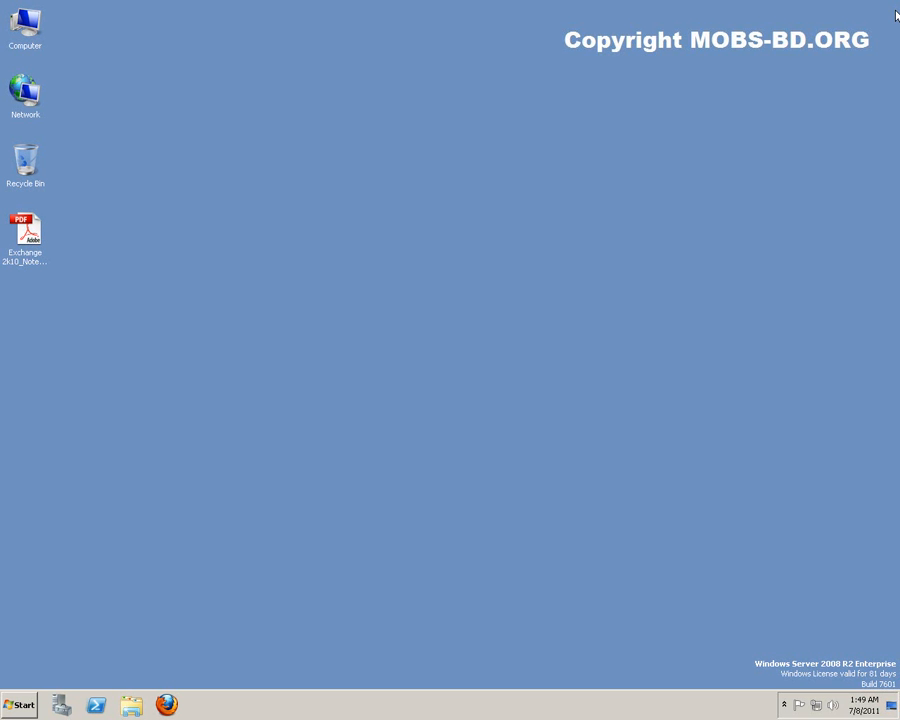